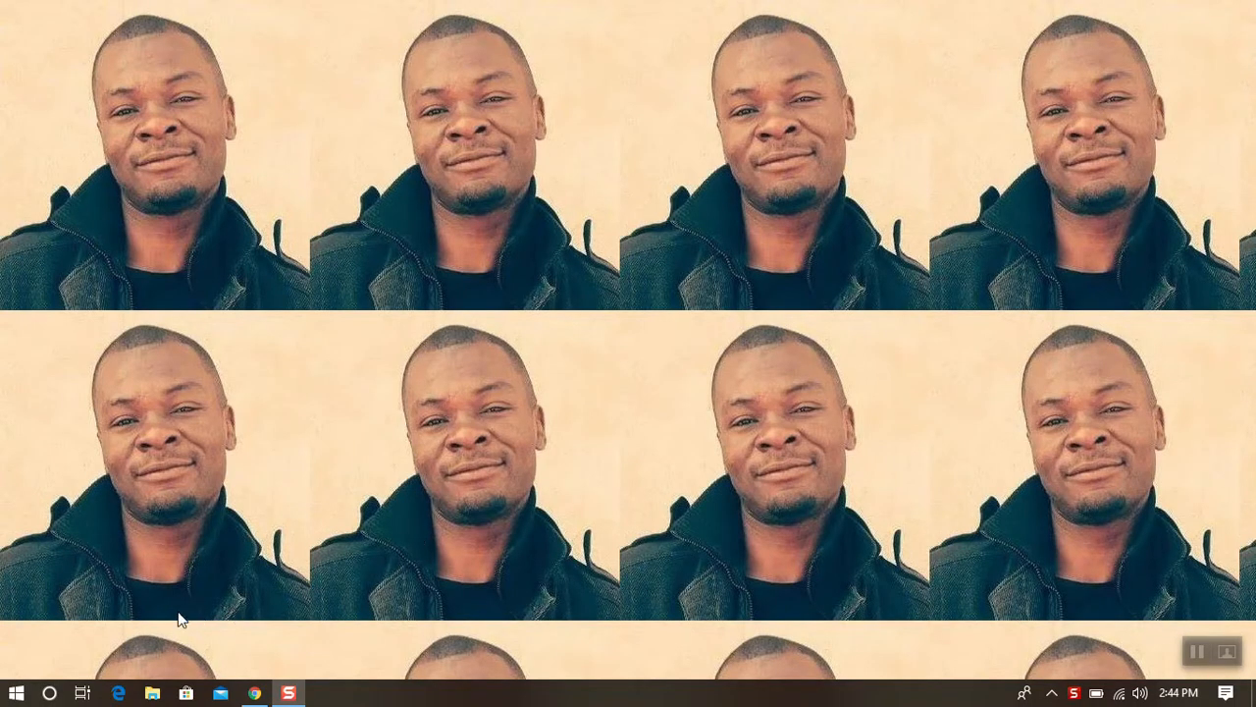
Step: Launch Excel 2016 from Start and dismiss the default-program and Default apps prompts
{"action": "left_click", "coordinate": [16, 693]}
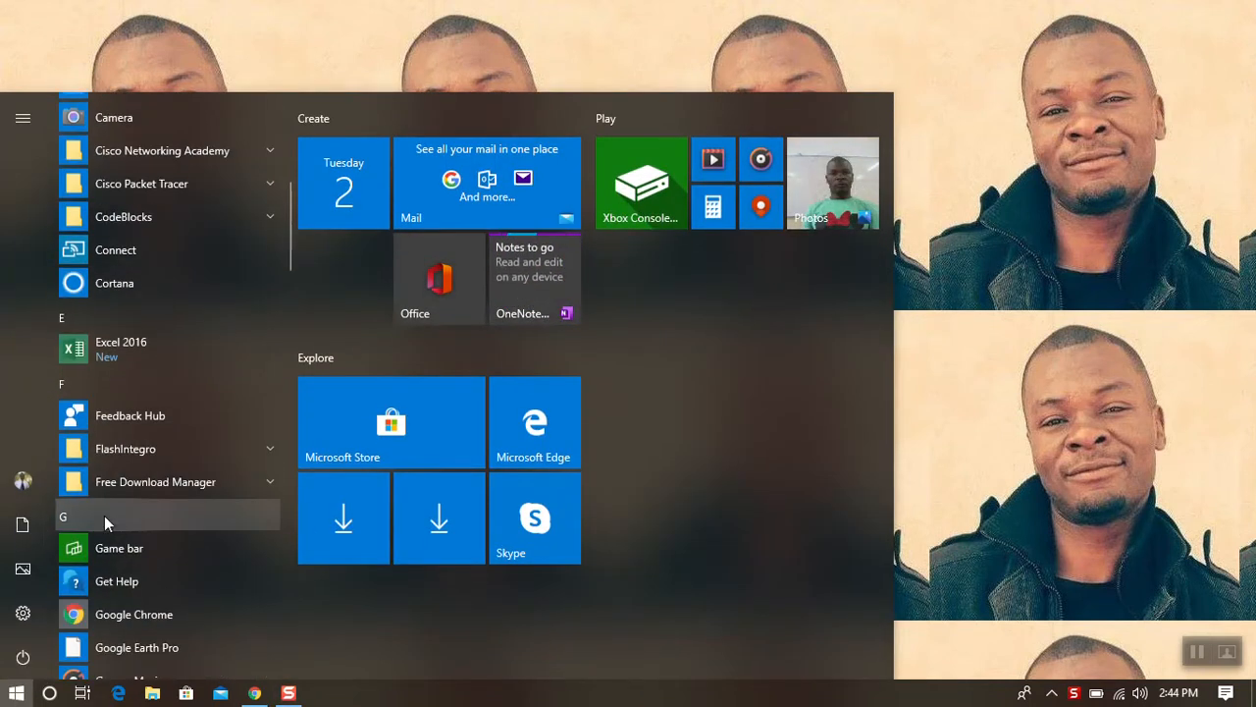
{"action": "mouse_move", "coordinate": [147, 350]}
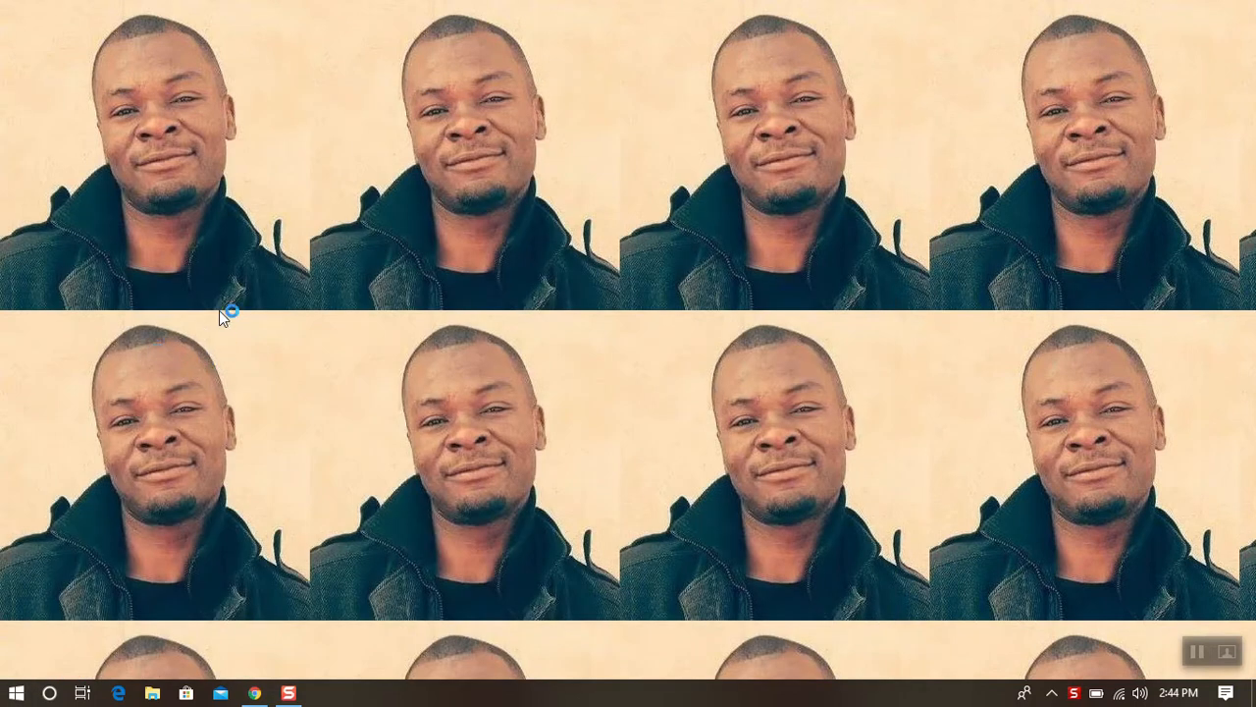
{"action": "mouse_move", "coordinate": [565, 295]}
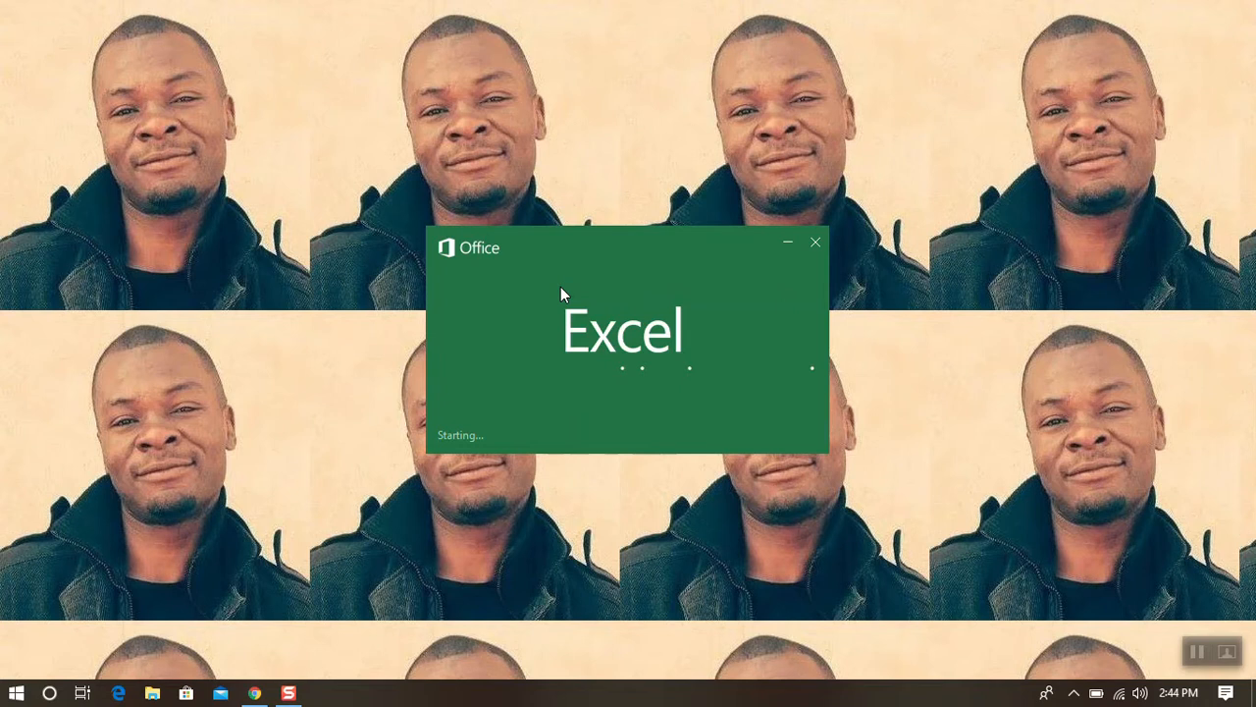
{"action": "mouse_move", "coordinate": [581, 298]}
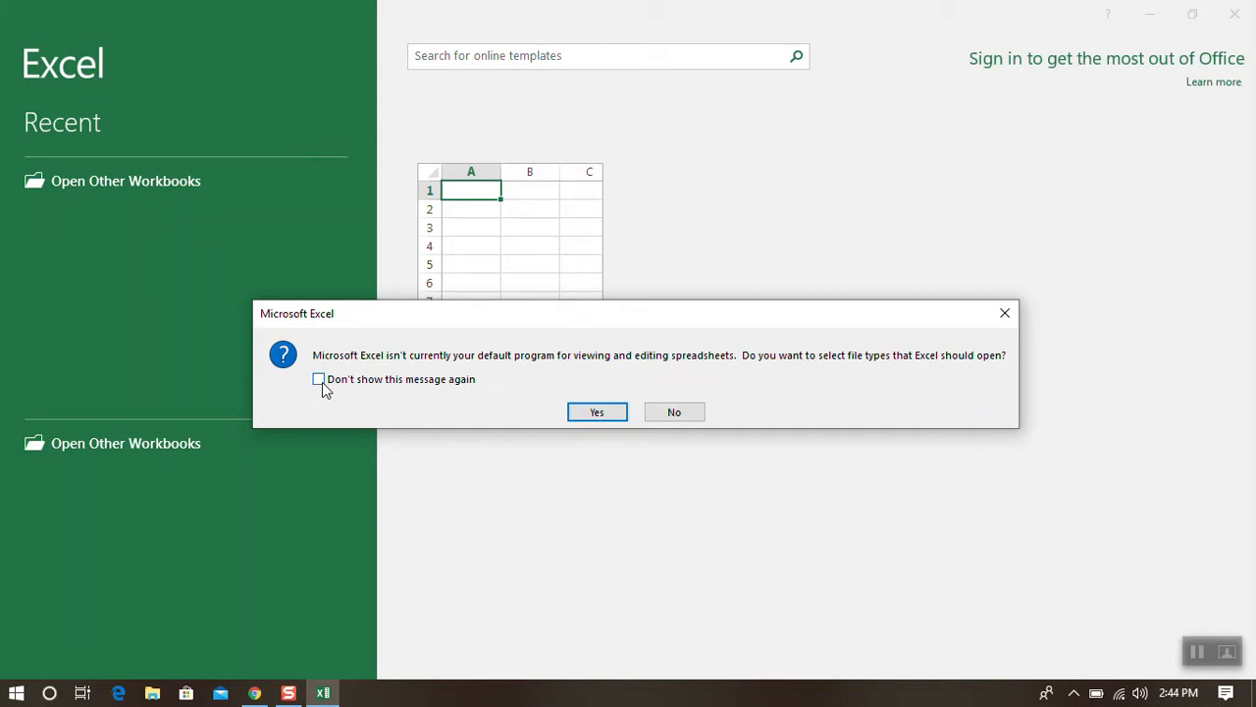
{"action": "left_click", "coordinate": [318, 379]}
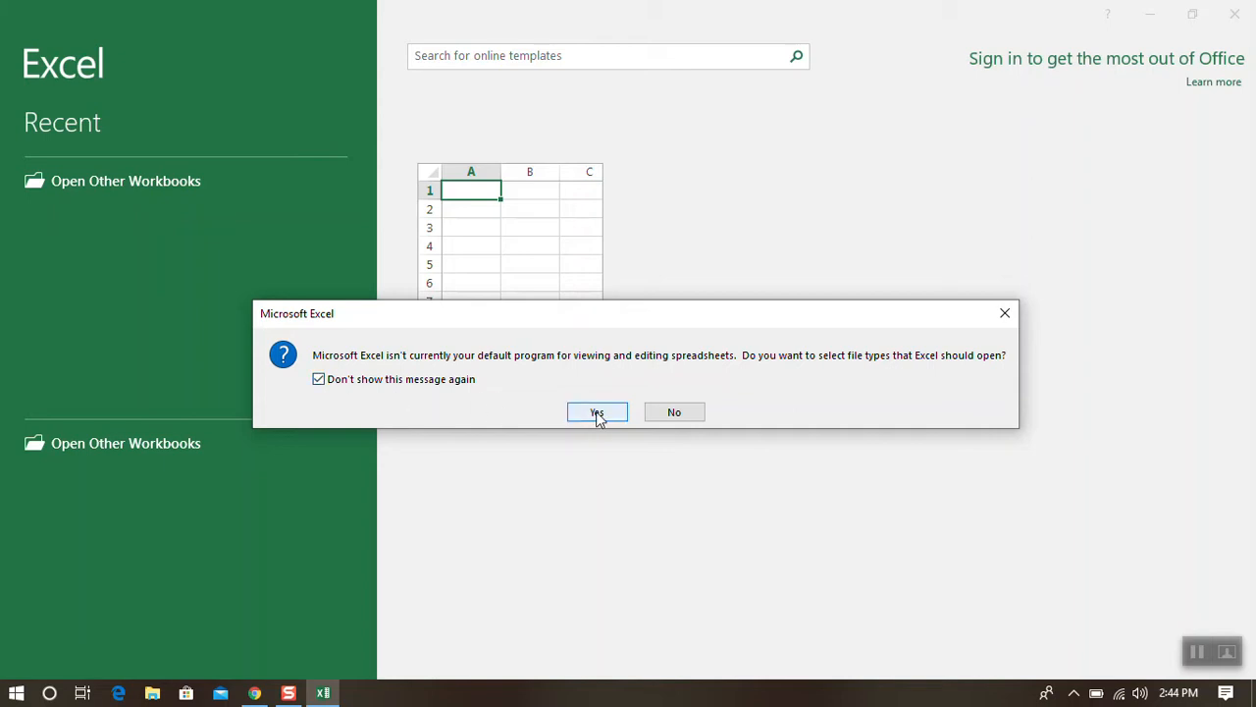
{"action": "left_click", "coordinate": [597, 412]}
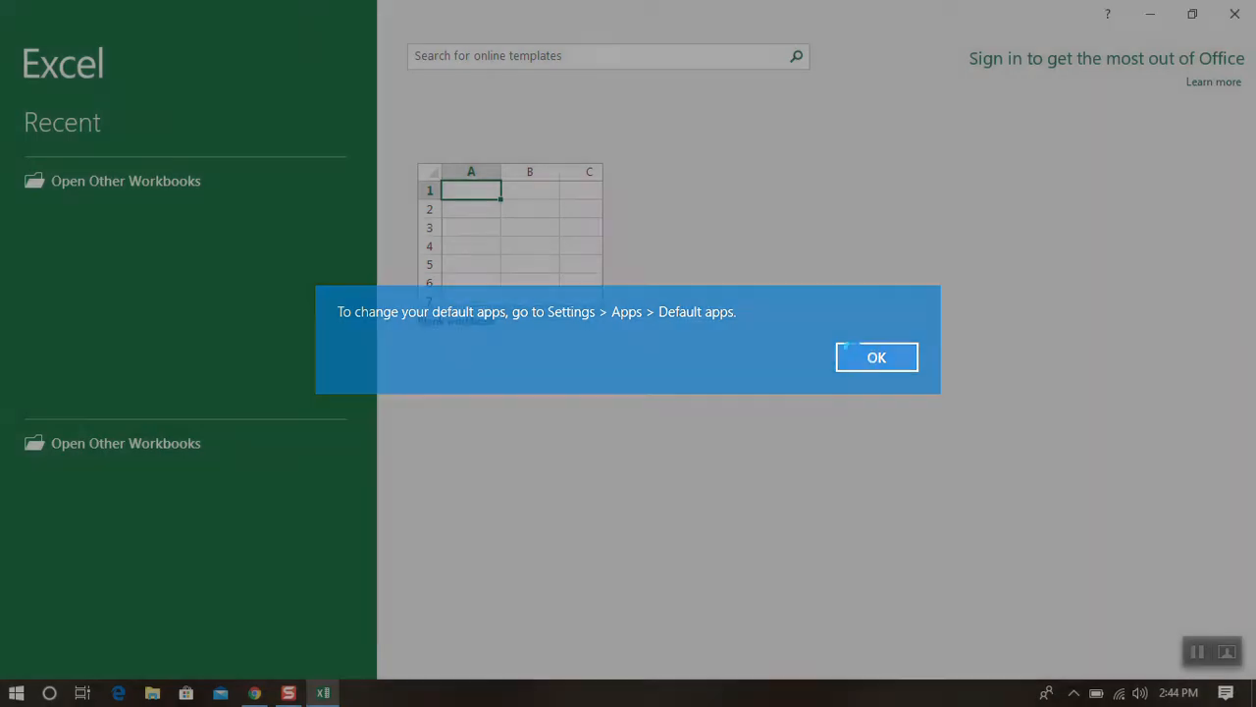
{"action": "left_click", "coordinate": [875, 358]}
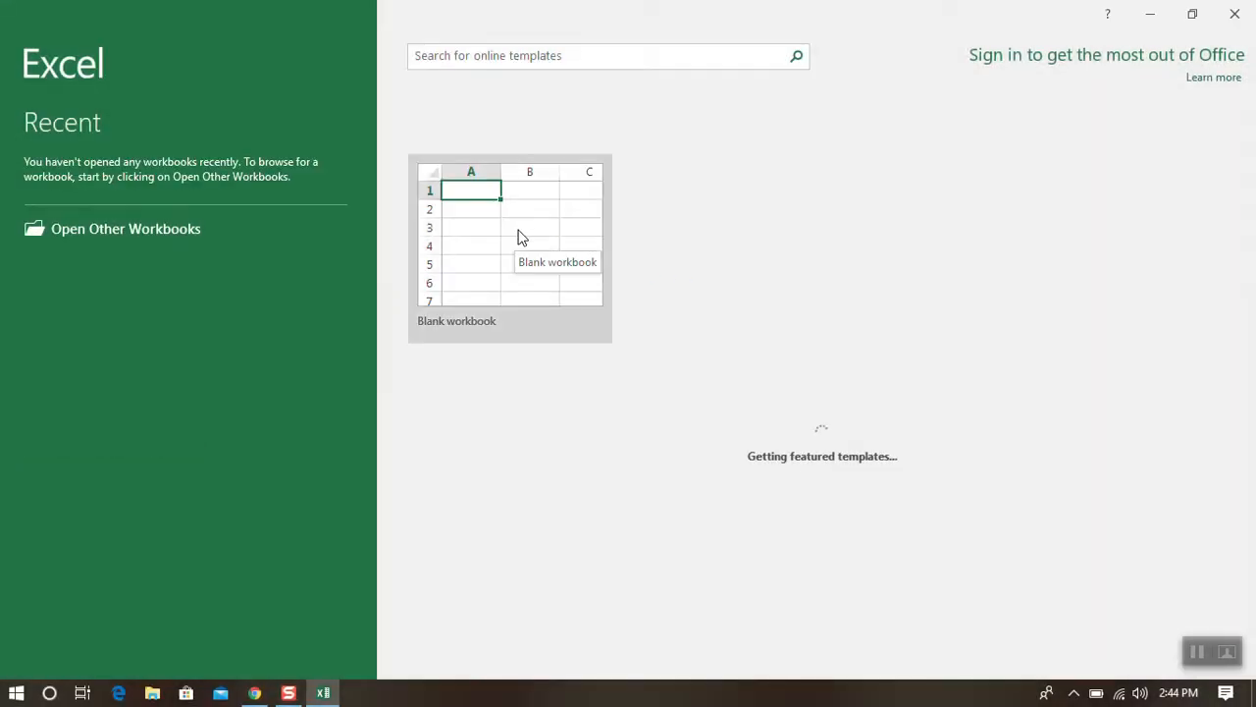
Step: Create a new blank workbook, Book1, from the start screen
{"action": "left_click", "coordinate": [510, 246]}
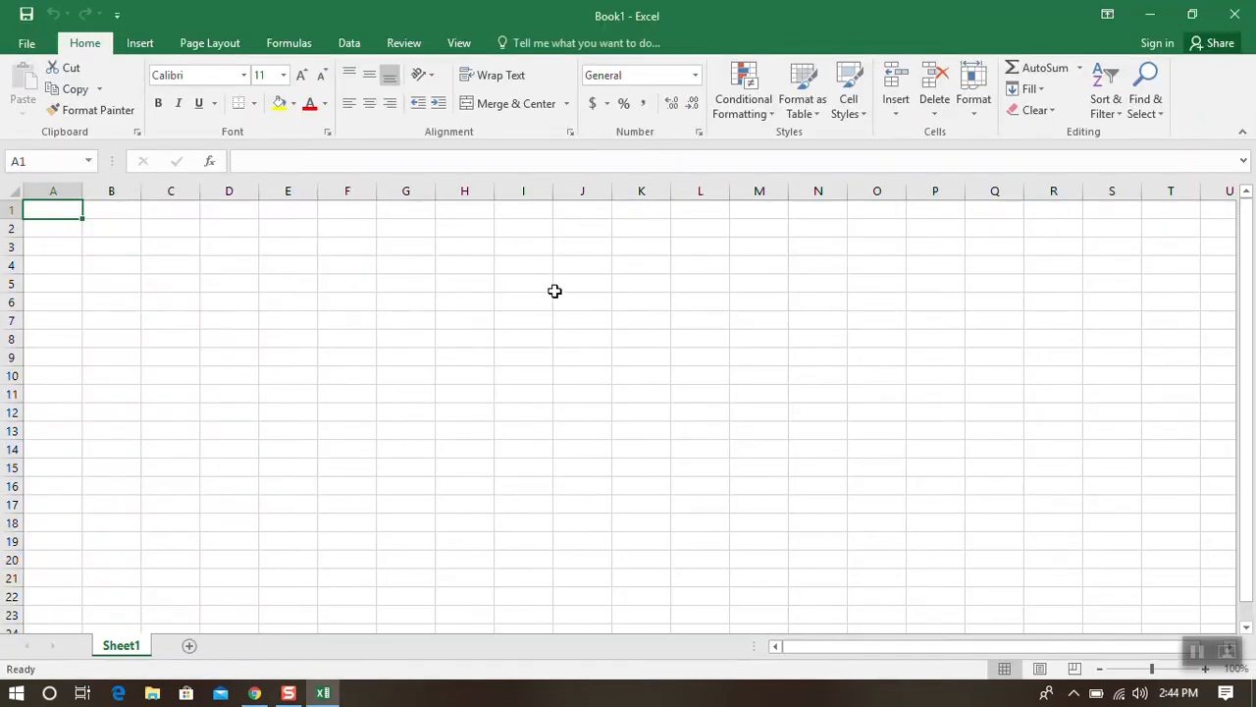
{"action": "mouse_move", "coordinate": [742, 89]}
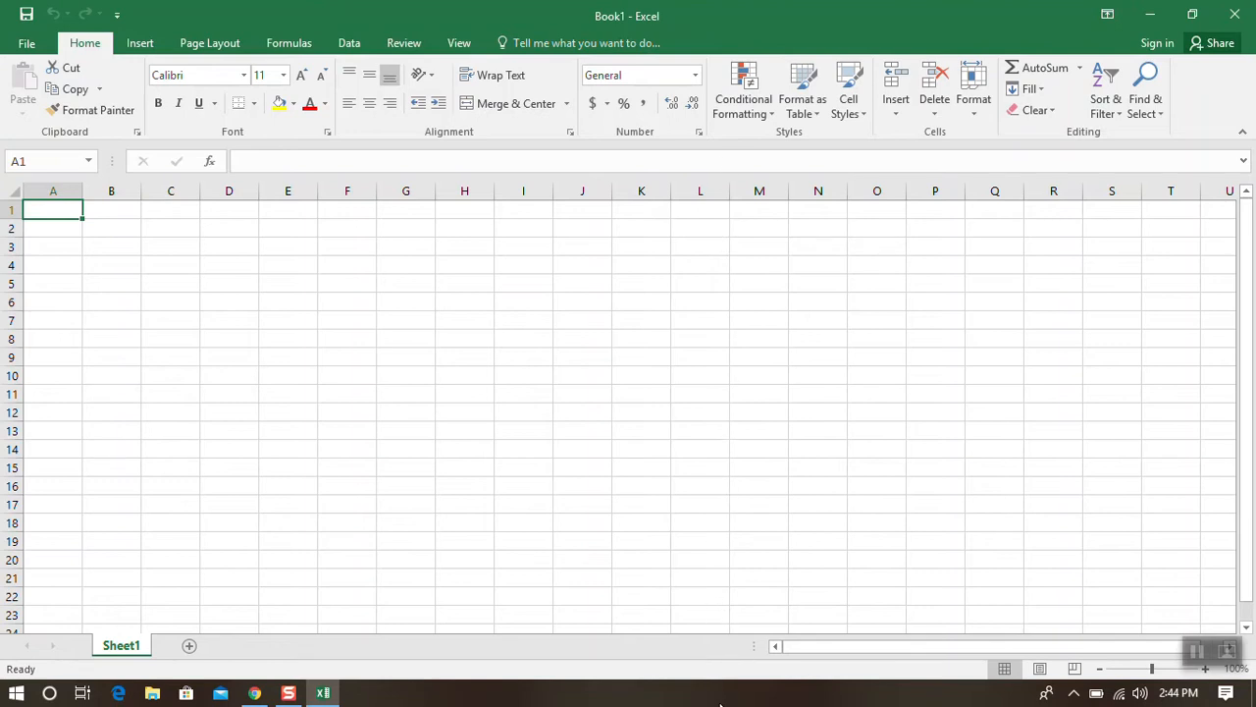
{"action": "mouse_move", "coordinate": [216, 153]}
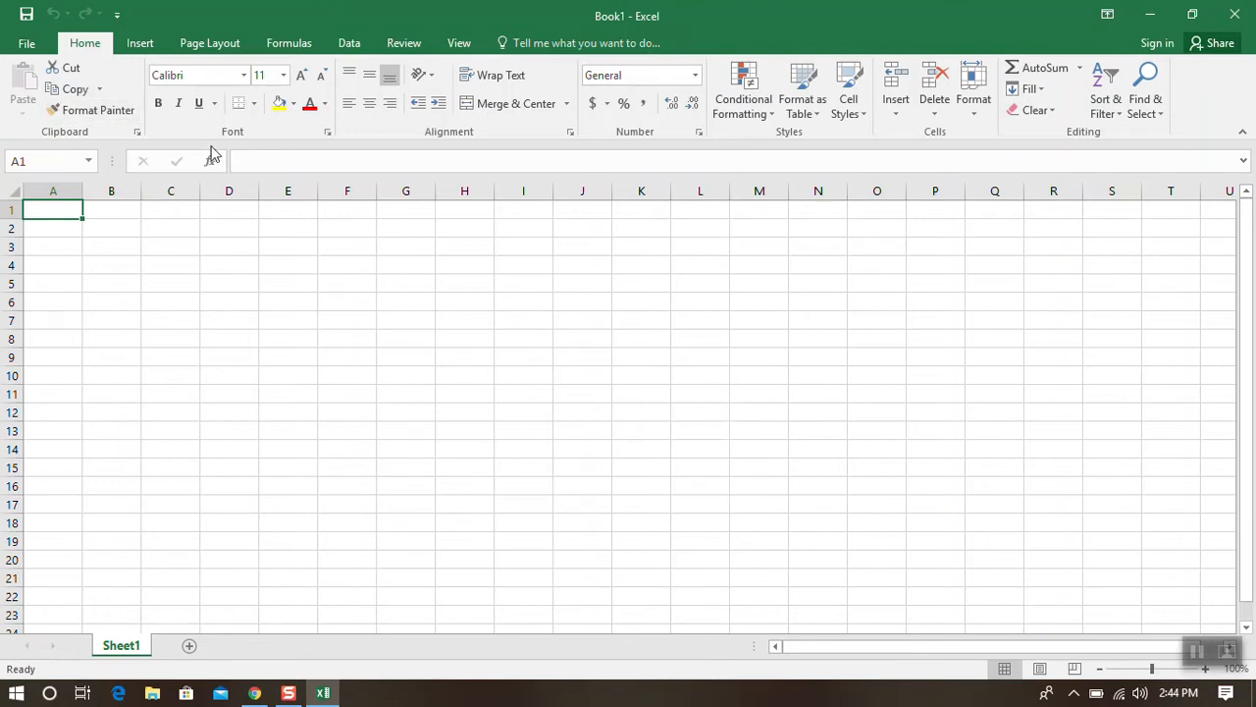
{"action": "mouse_move", "coordinate": [404, 43]}
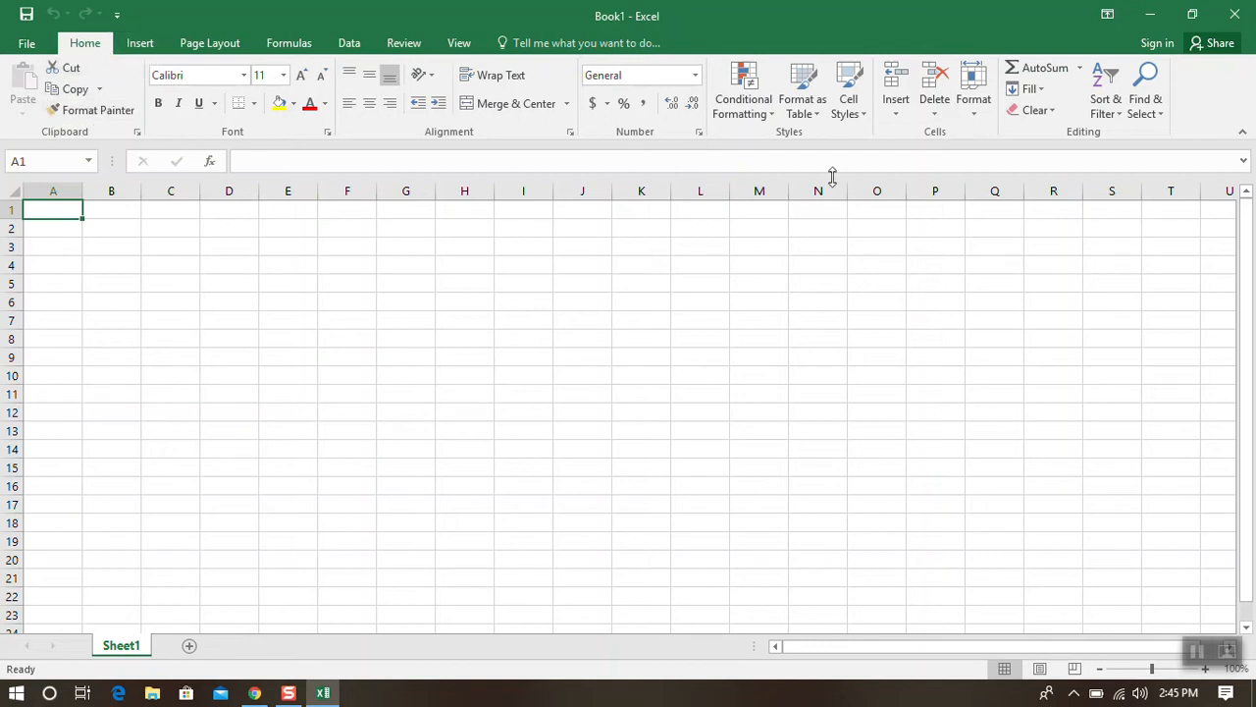
{"action": "mouse_move", "coordinate": [444, 79]}
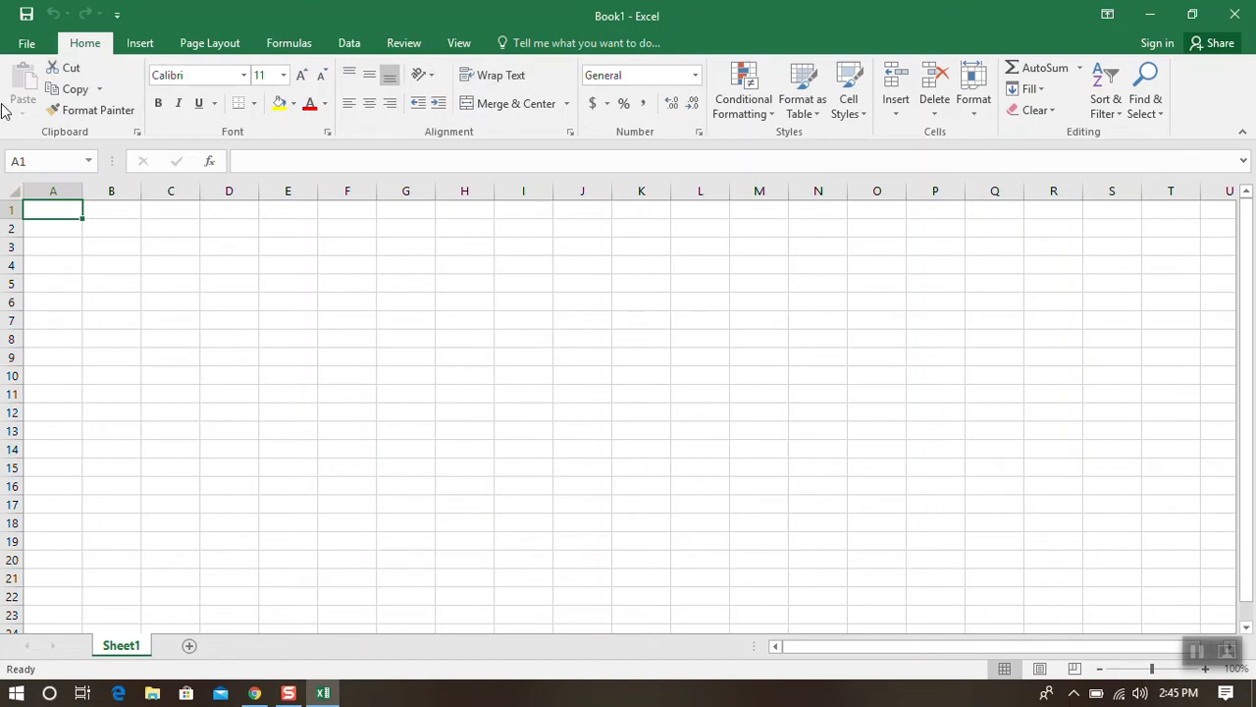
{"action": "mouse_move", "coordinate": [1200, 82]}
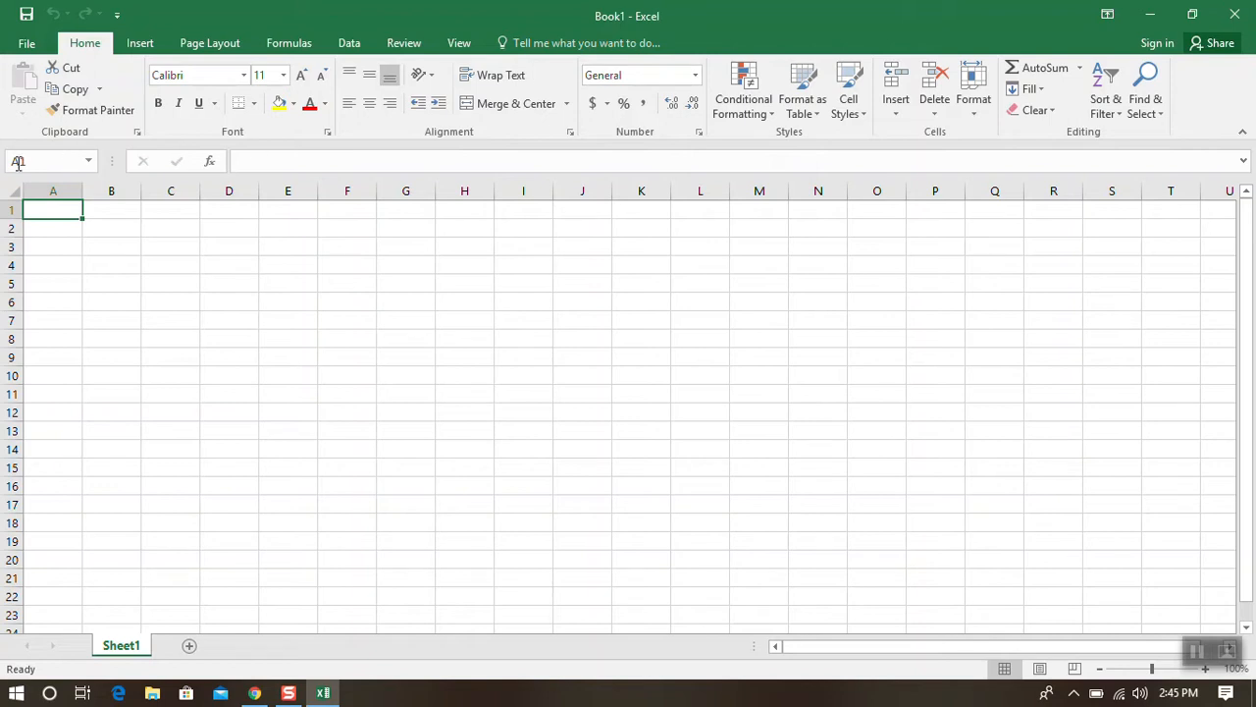
{"action": "mouse_move", "coordinate": [49, 161]}
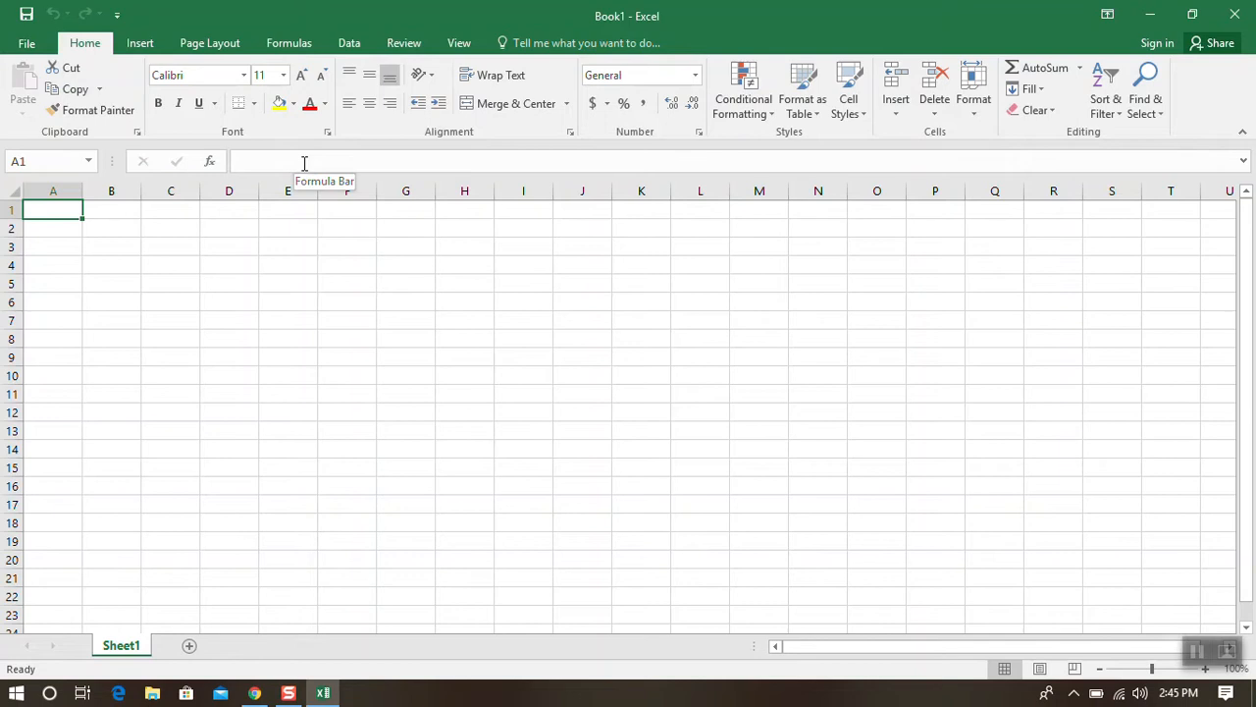
Step: Visit cells D1, E2, D2, C2 and A2 on the empty worksheet
{"action": "left_click", "coordinate": [109, 209]}
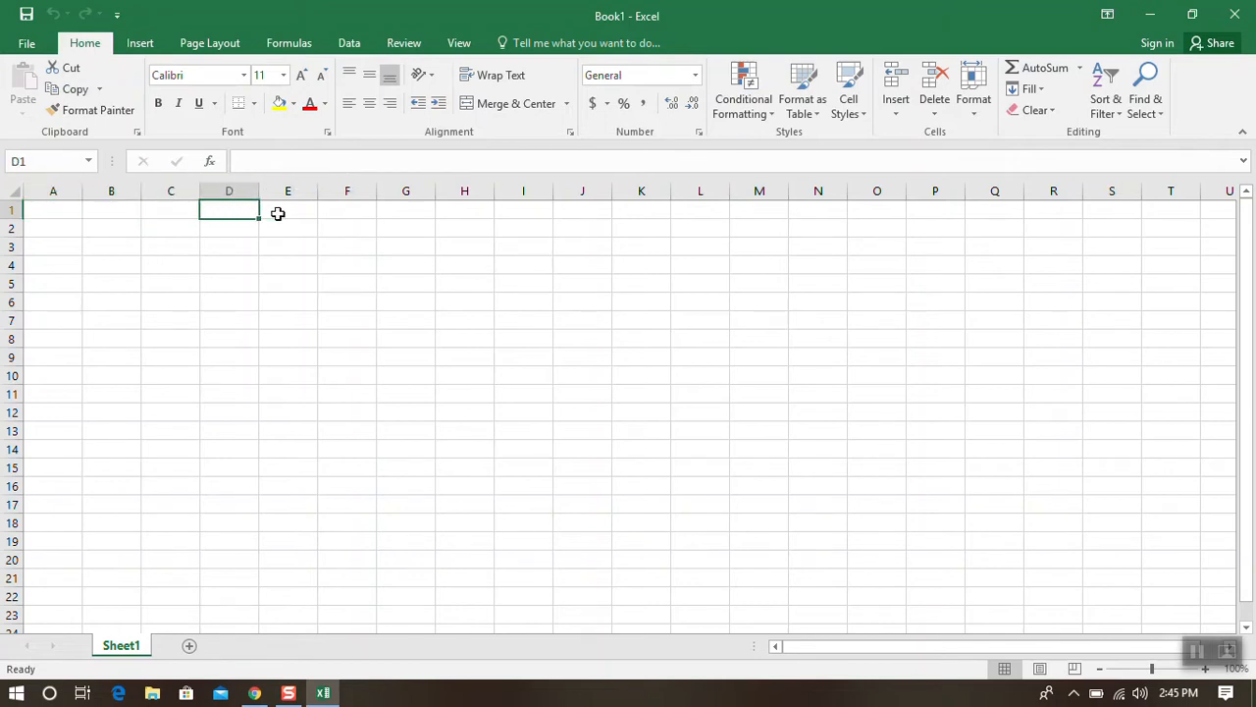
{"action": "left_click", "coordinate": [286, 227]}
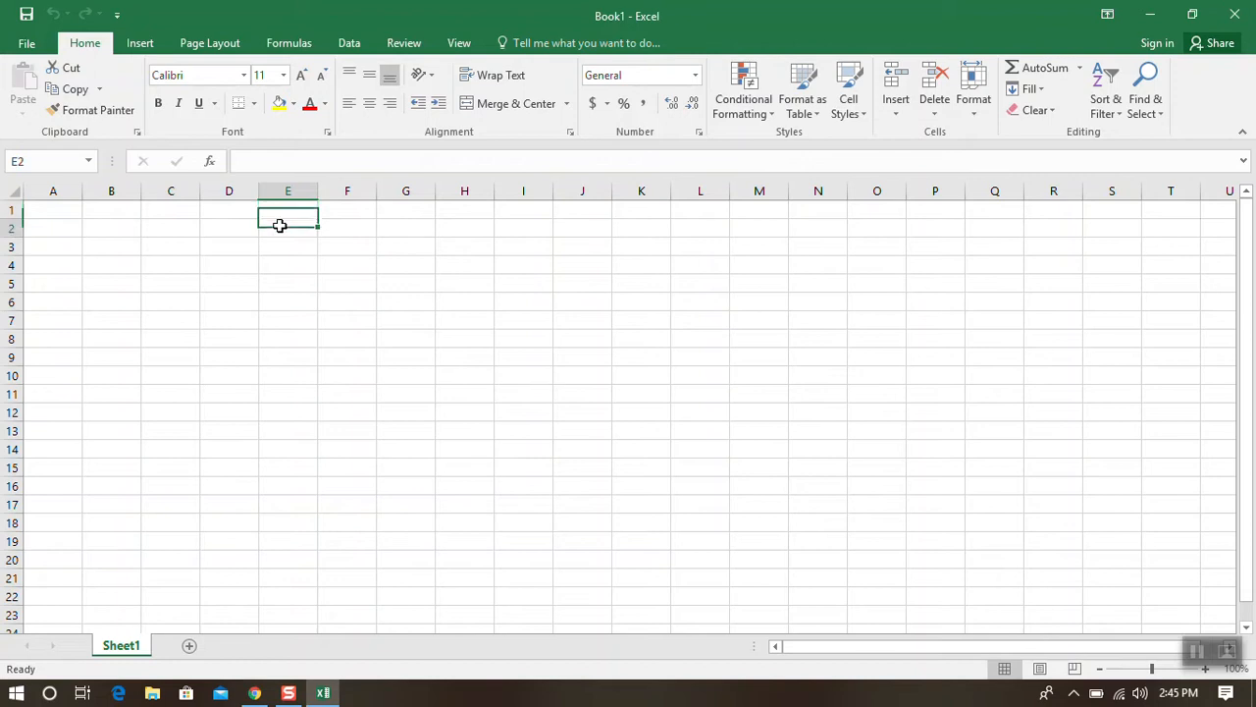
{"action": "left_click", "coordinate": [228, 228]}
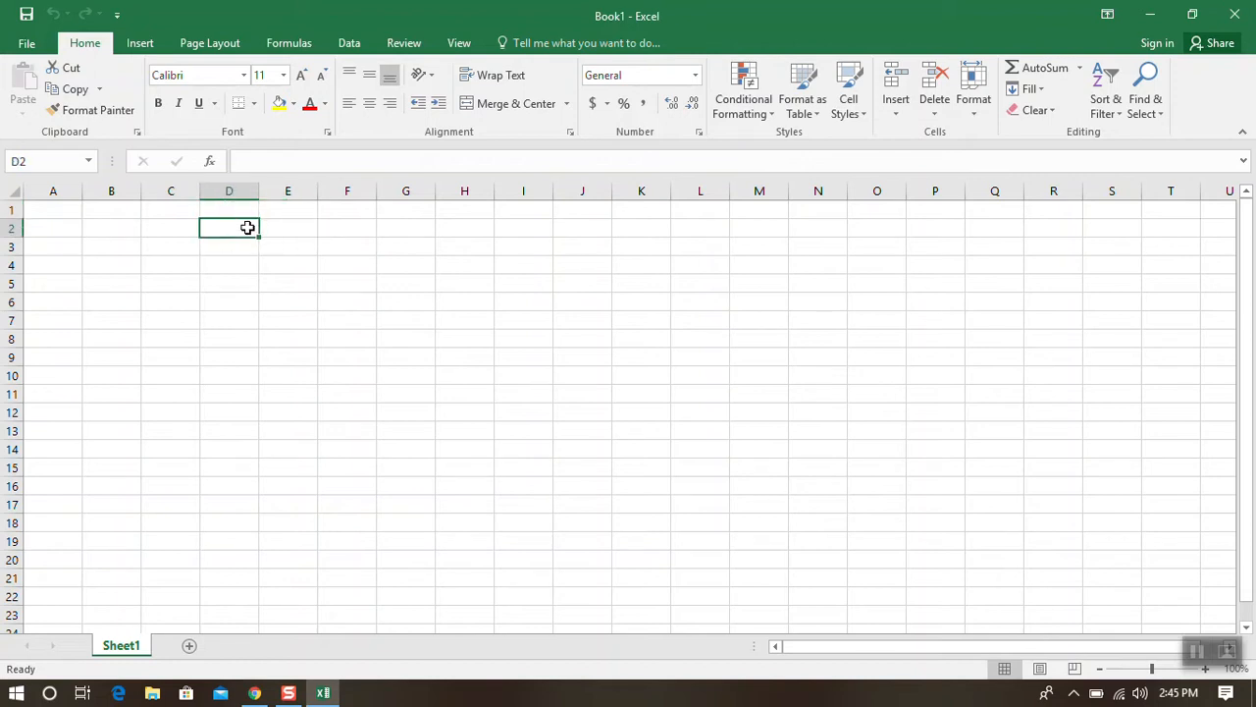
{"action": "left_click", "coordinate": [169, 228]}
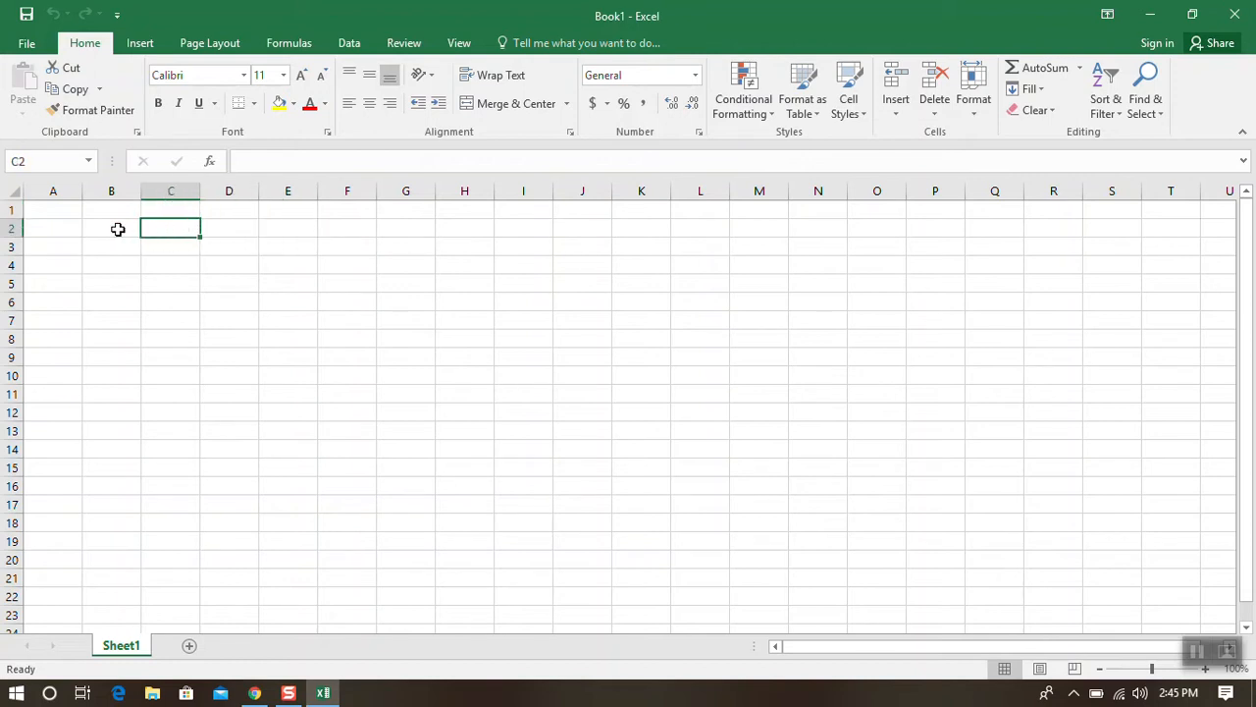
{"action": "left_click", "coordinate": [53, 228]}
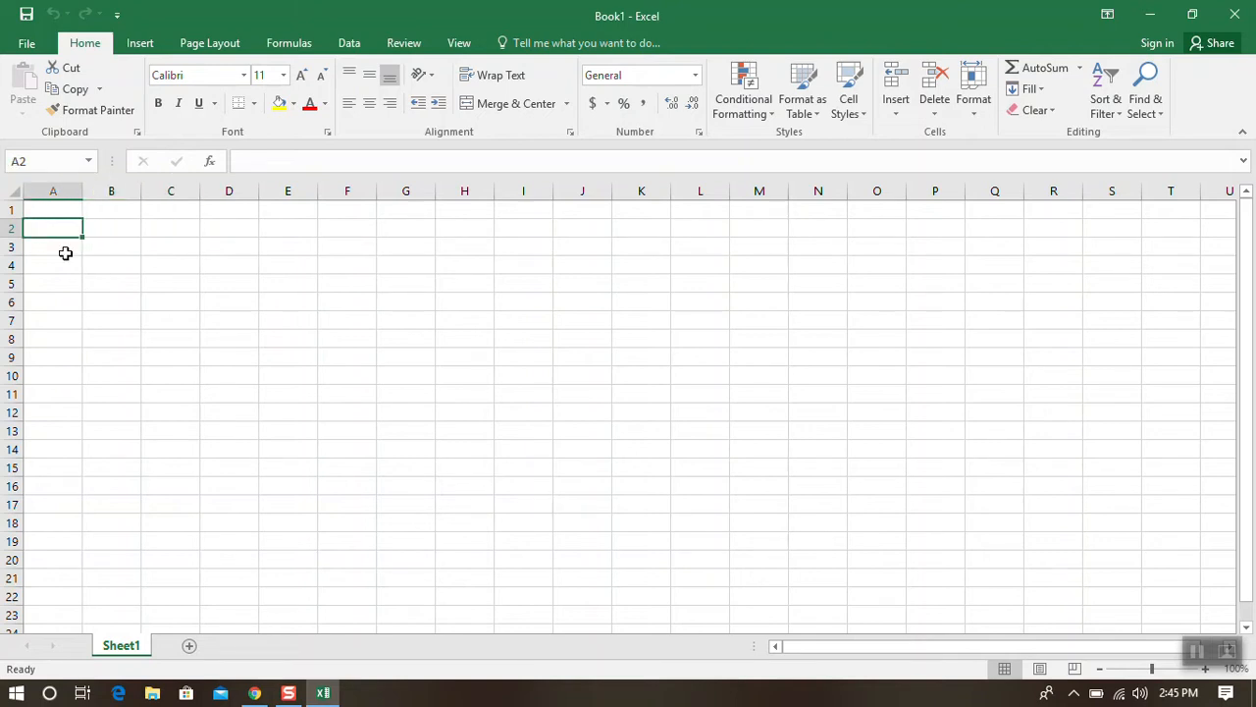
{"action": "mouse_move", "coordinate": [134, 202]}
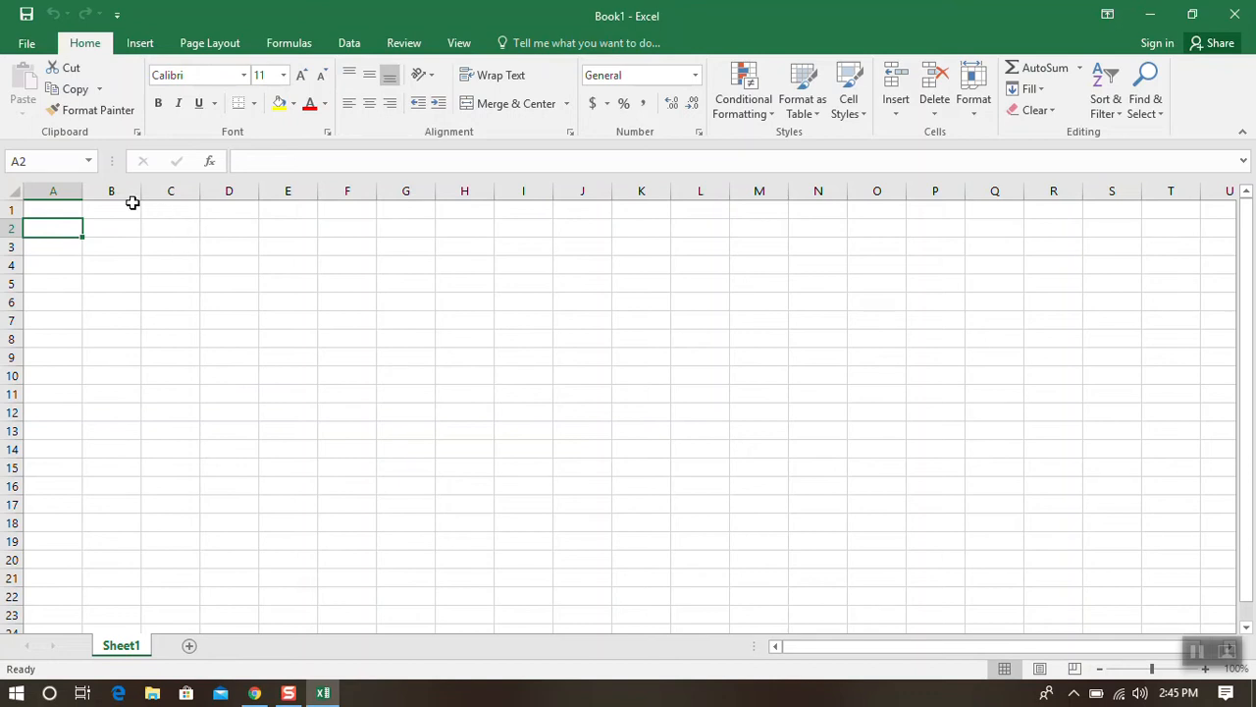
Step: Jump to cell Z12 via the Name Box, then return to A1
{"action": "left_click", "coordinate": [49, 161]}
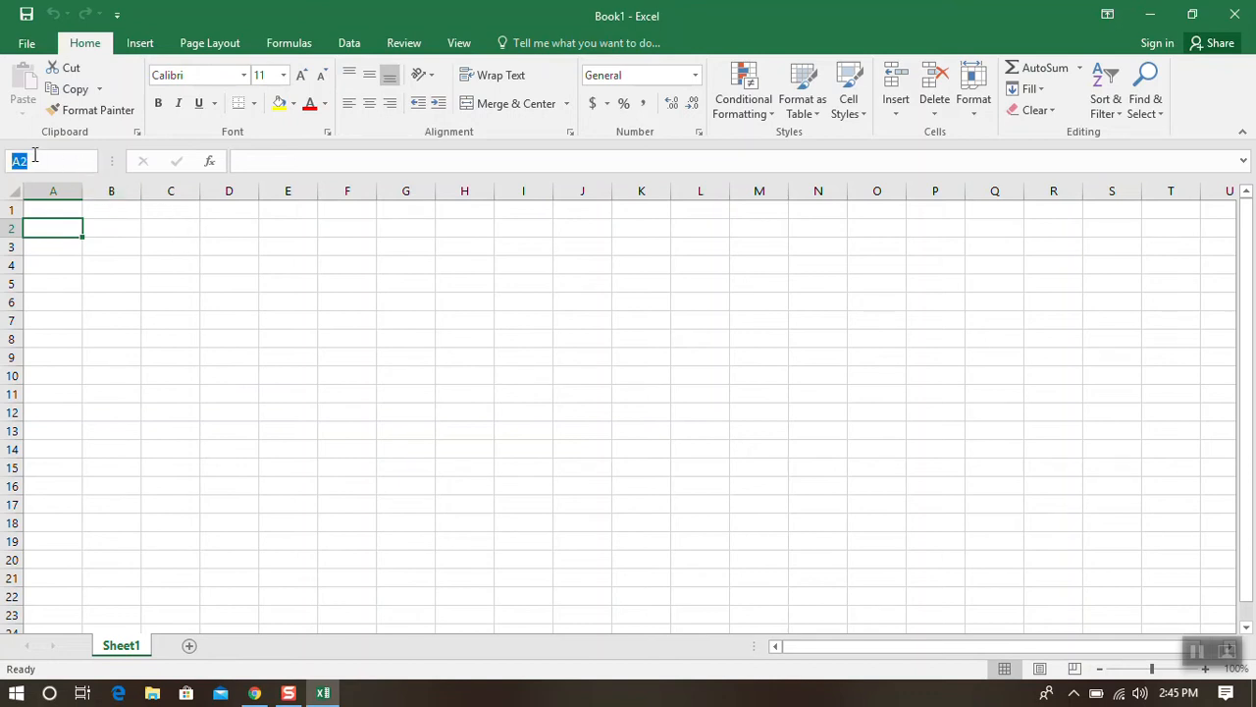
{"action": "mouse_move", "coordinate": [738, 369]}
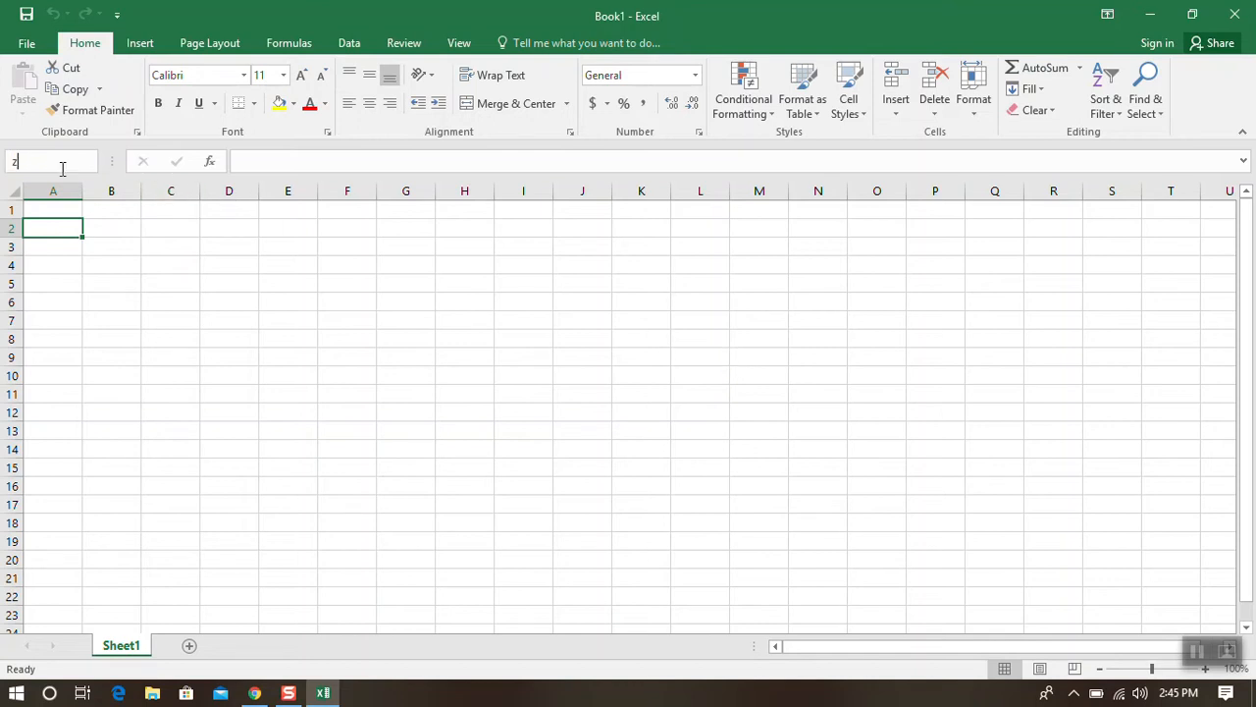
{"action": "type", "text": "z12"}
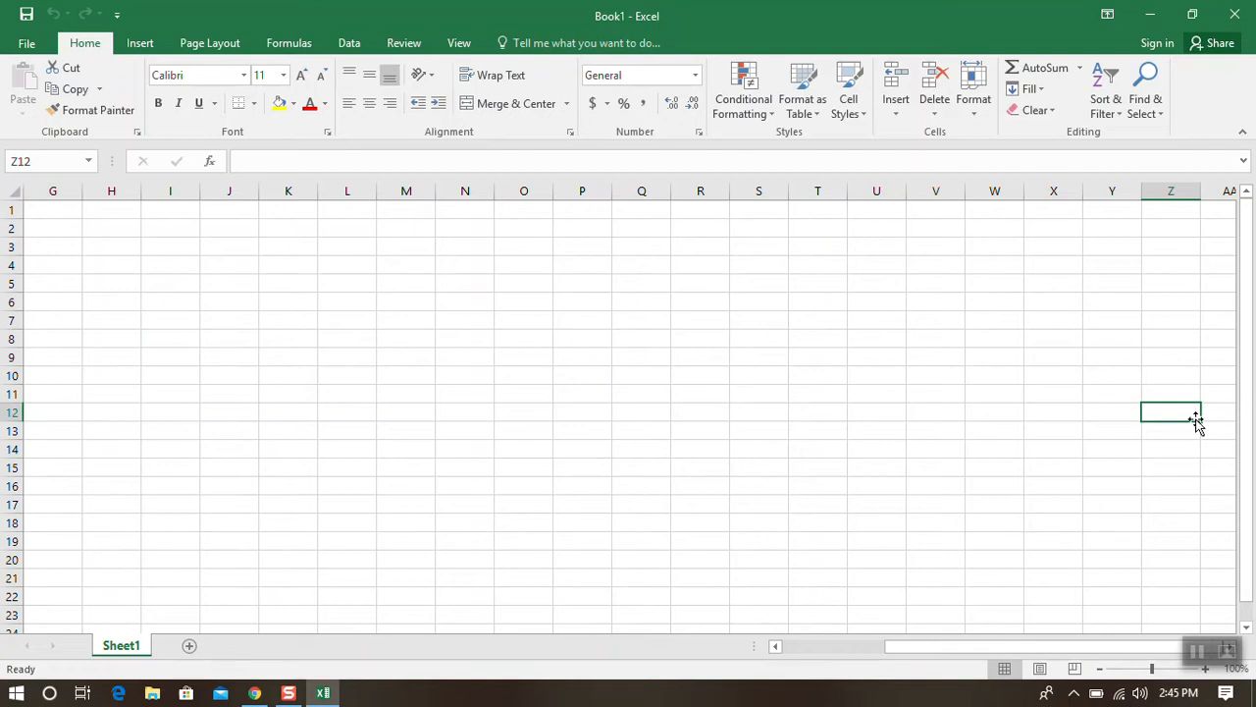
{"action": "mouse_move", "coordinate": [1186, 411]}
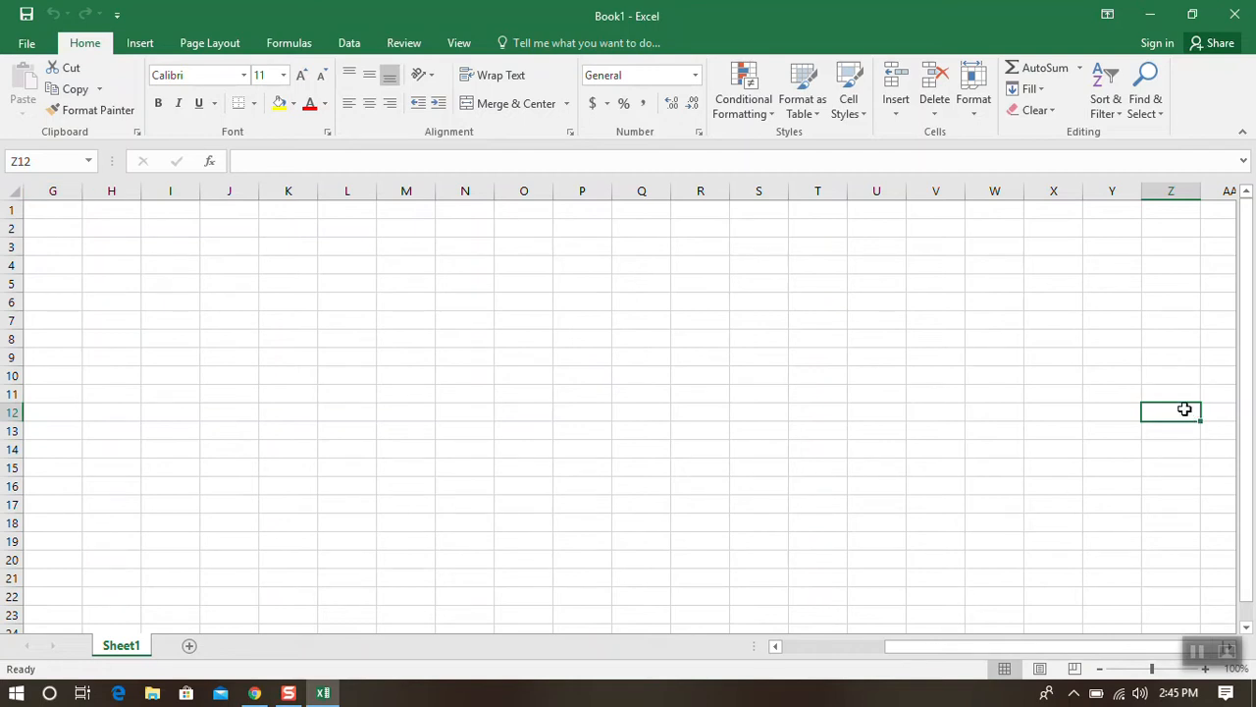
{"action": "mouse_move", "coordinate": [290, 228]}
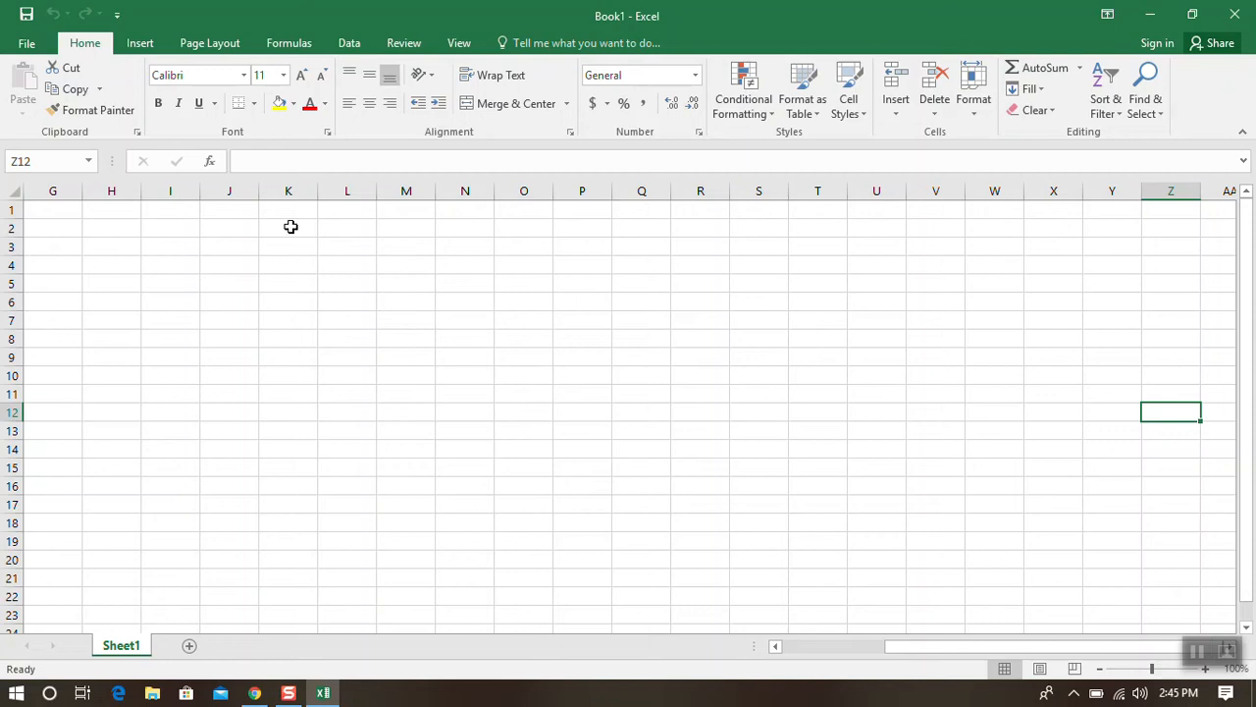
{"action": "left_click", "coordinate": [43, 161]}
{"action": "type", "text": "A1"}
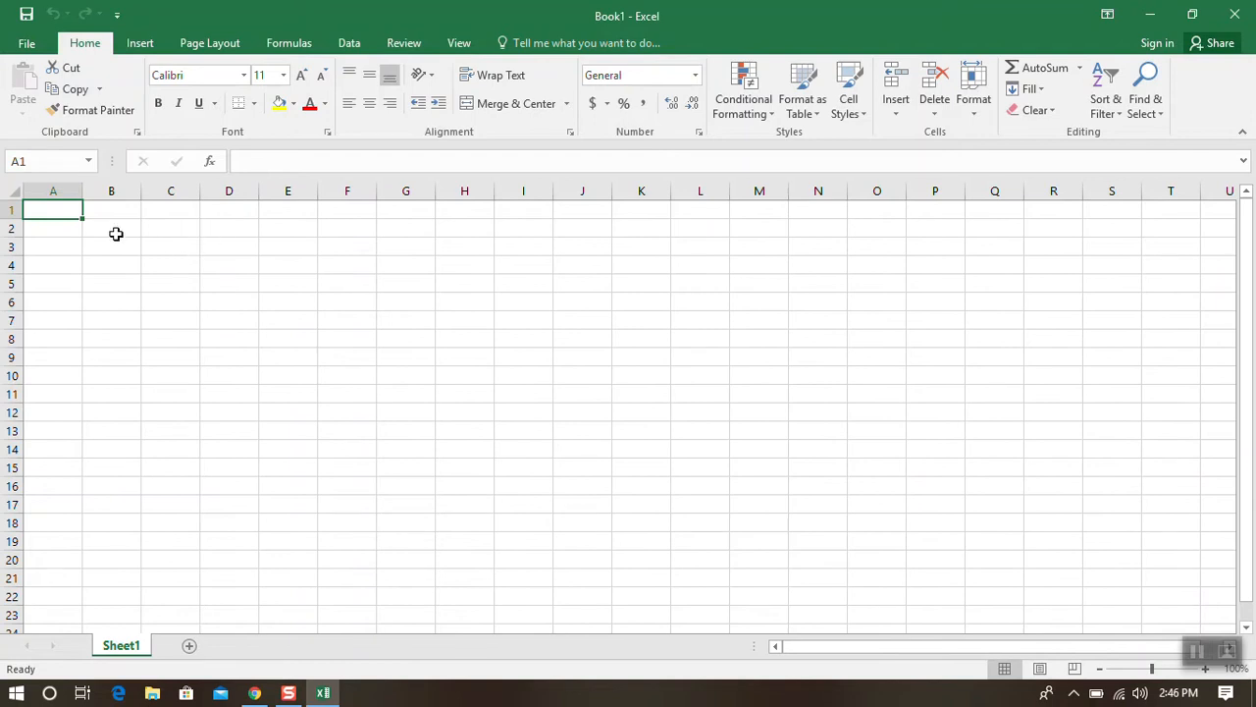
{"action": "mouse_move", "coordinate": [106, 406]}
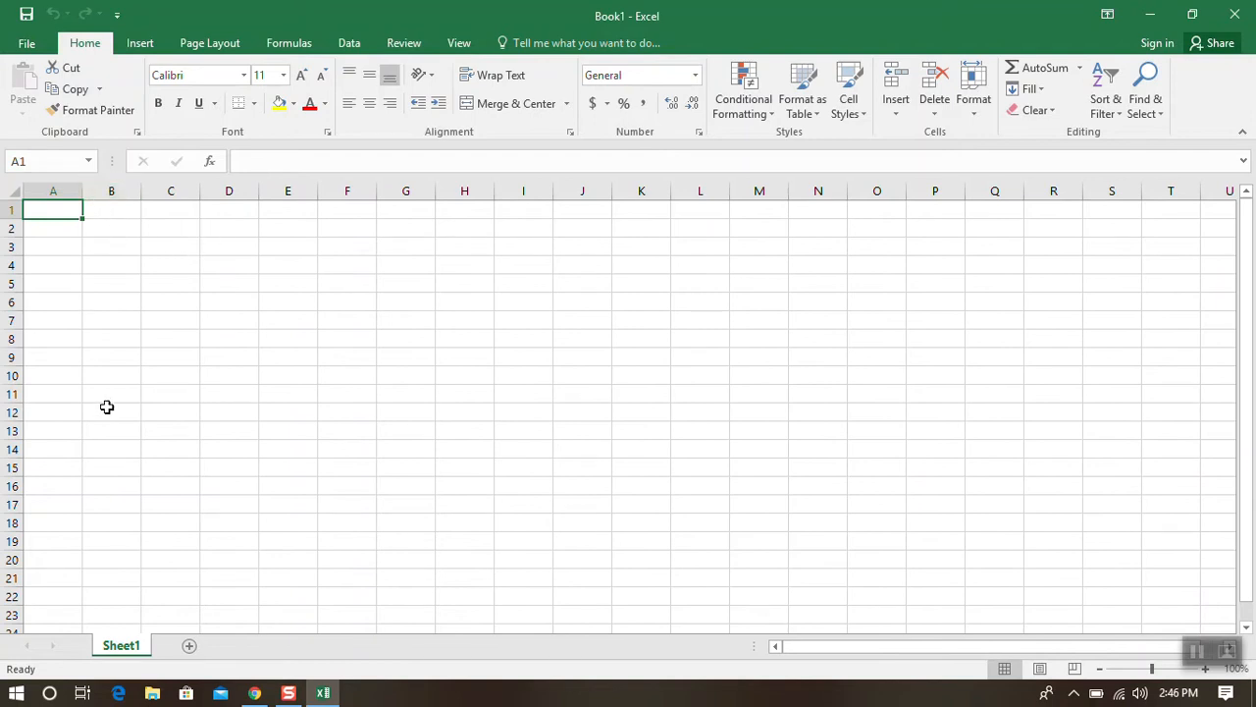
{"action": "mouse_move", "coordinate": [120, 389]}
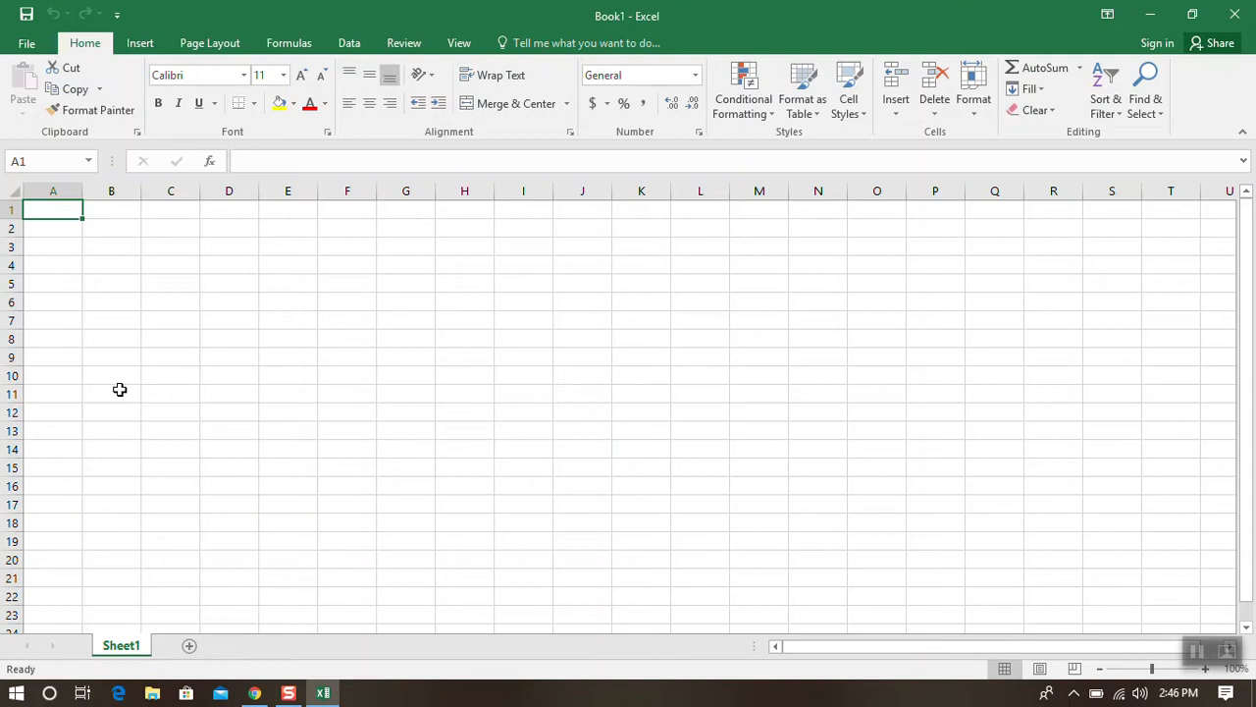
{"action": "mouse_move", "coordinate": [158, 373]}
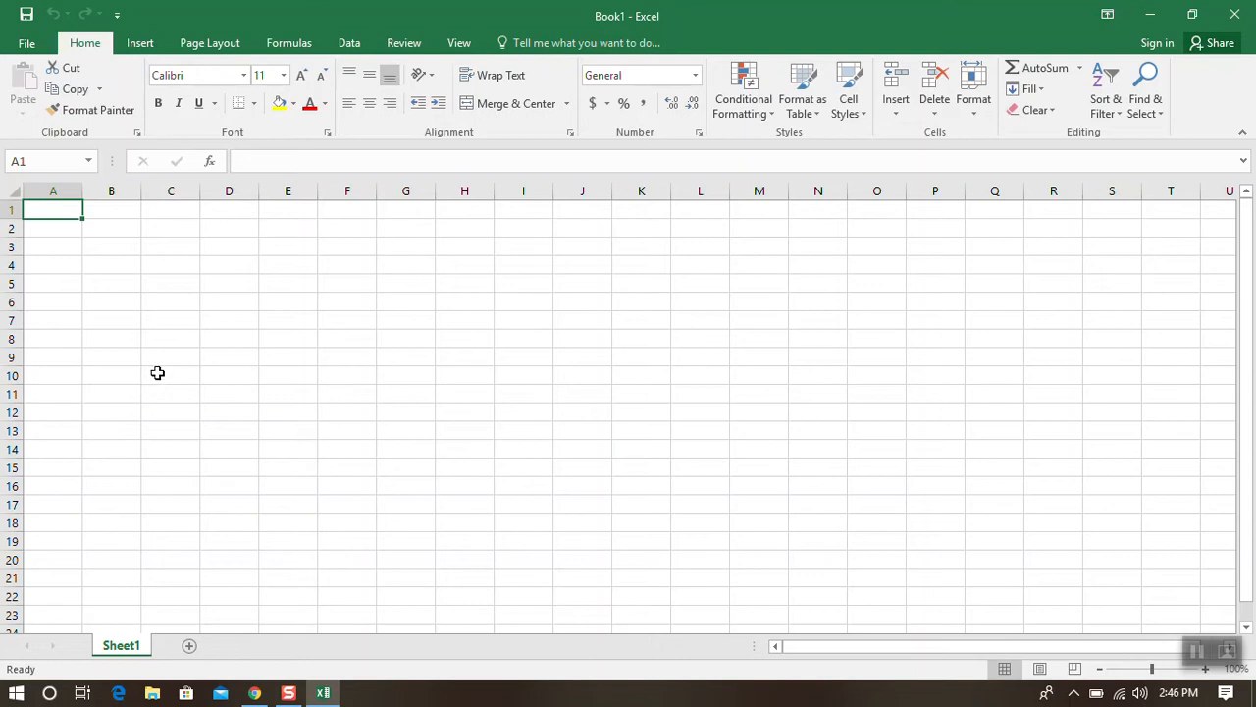
{"action": "mouse_move", "coordinate": [40, 259]}
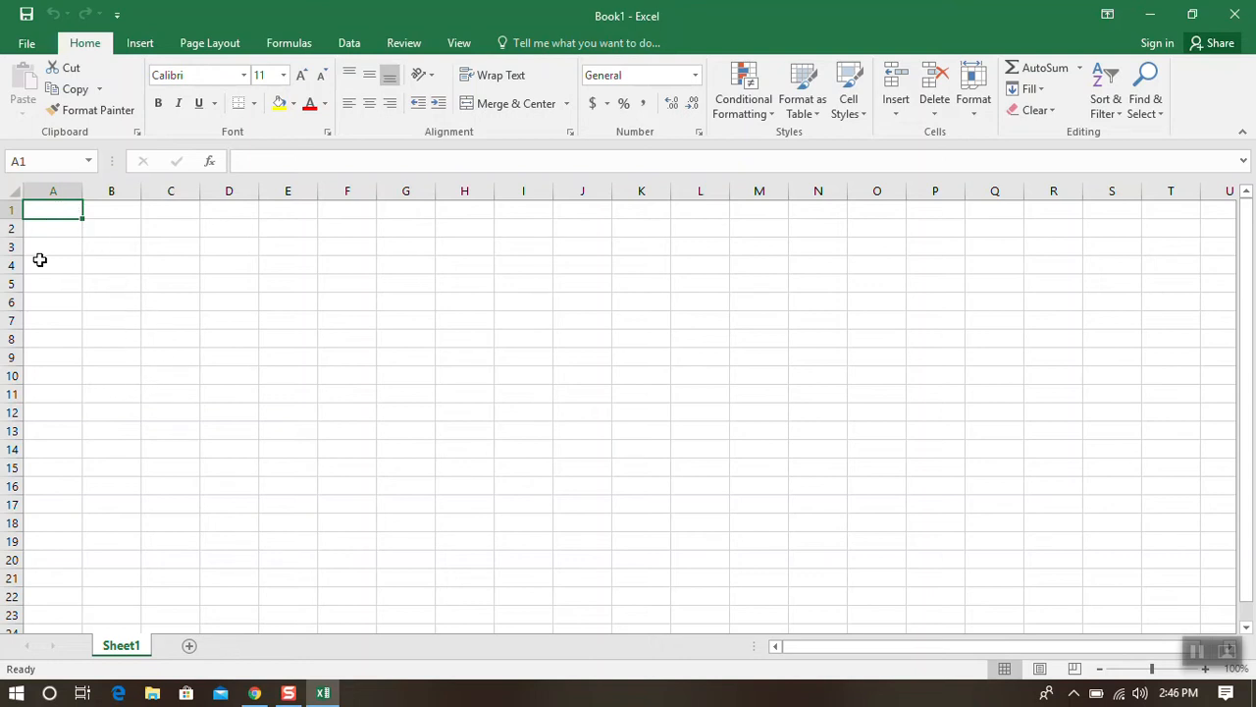
{"action": "mouse_move", "coordinate": [189, 385]}
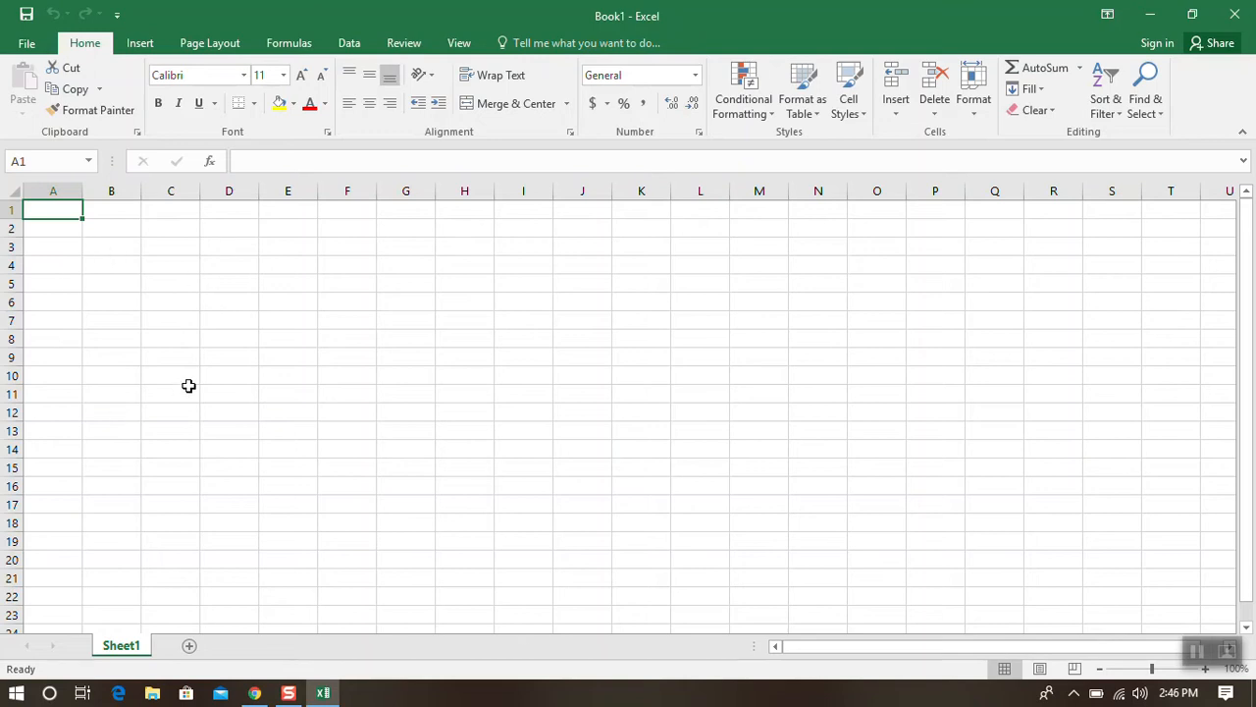
{"action": "mouse_move", "coordinate": [110, 229]}
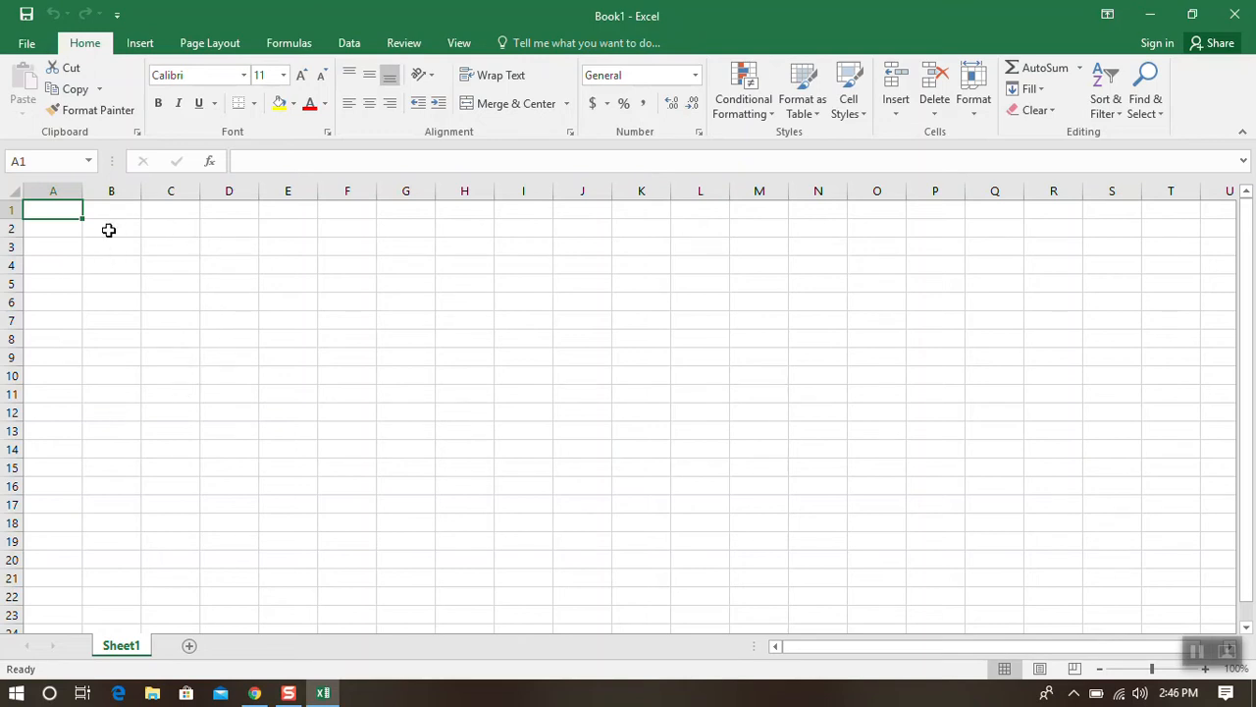
{"action": "mouse_move", "coordinate": [77, 226]}
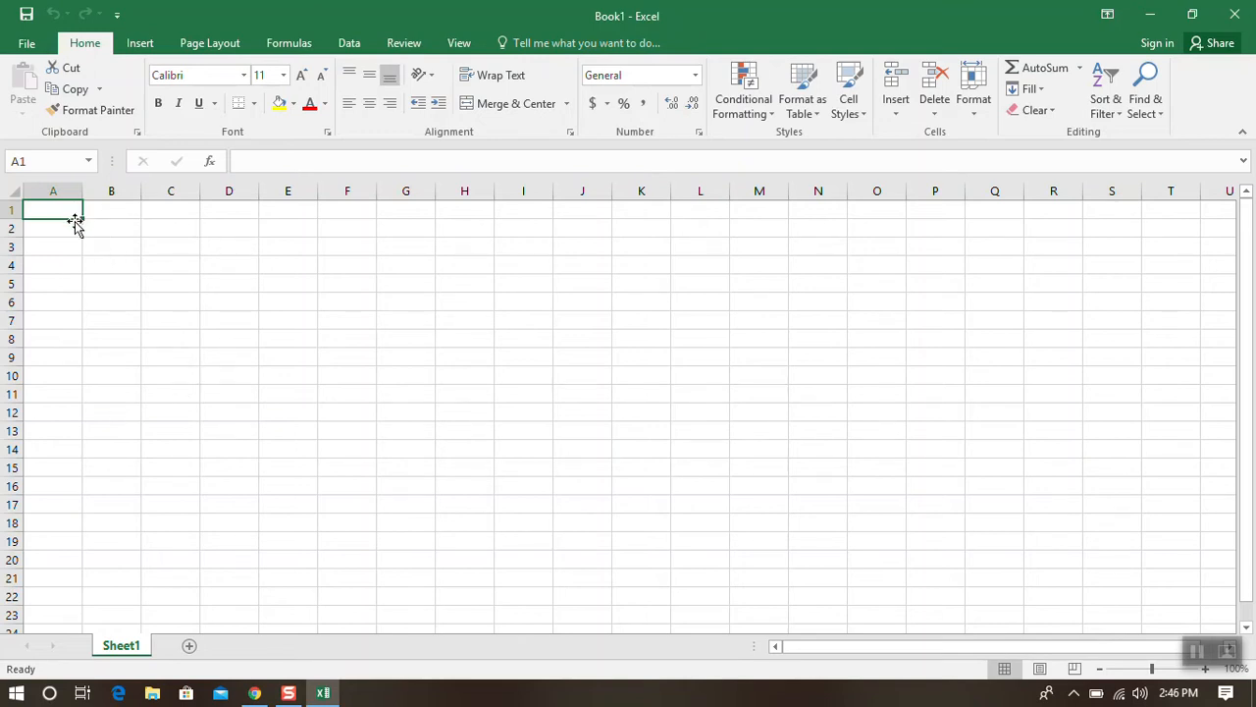
{"action": "mouse_move", "coordinate": [83, 255]}
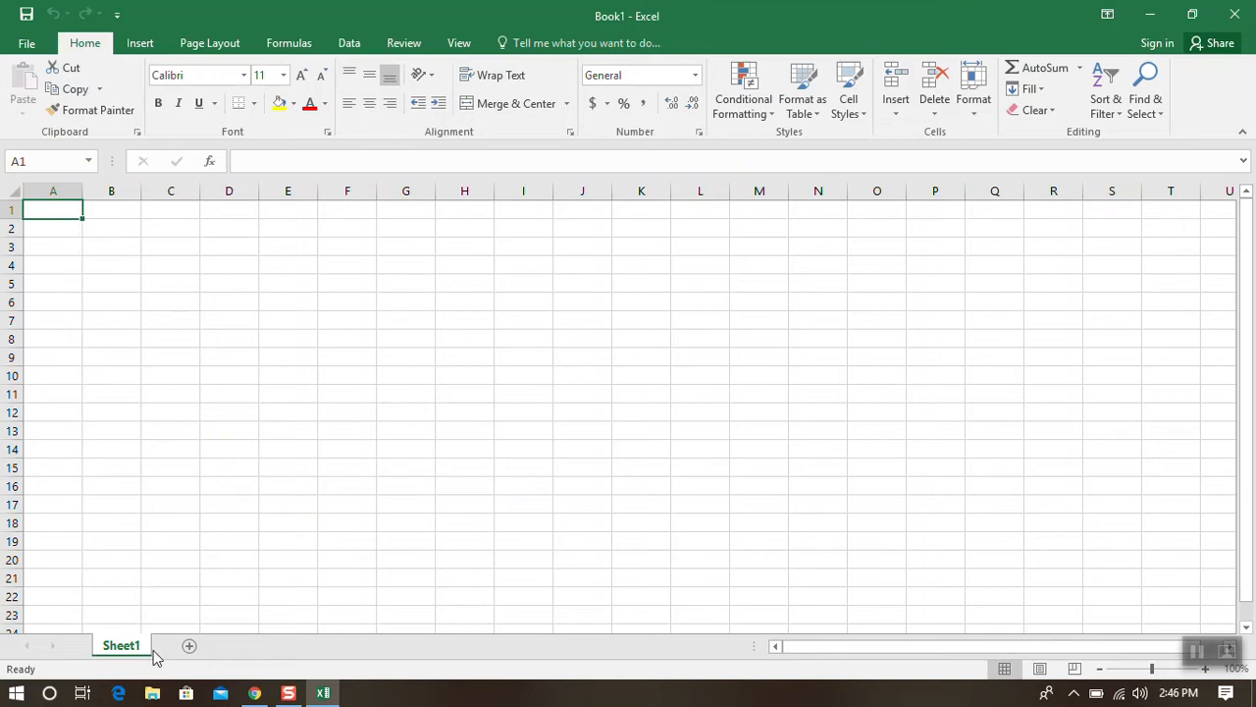
Step: Browse to Documents\Work in File Explorer and select CLASS LIST TERM ONE 2019
{"action": "left_click", "coordinate": [154, 693]}
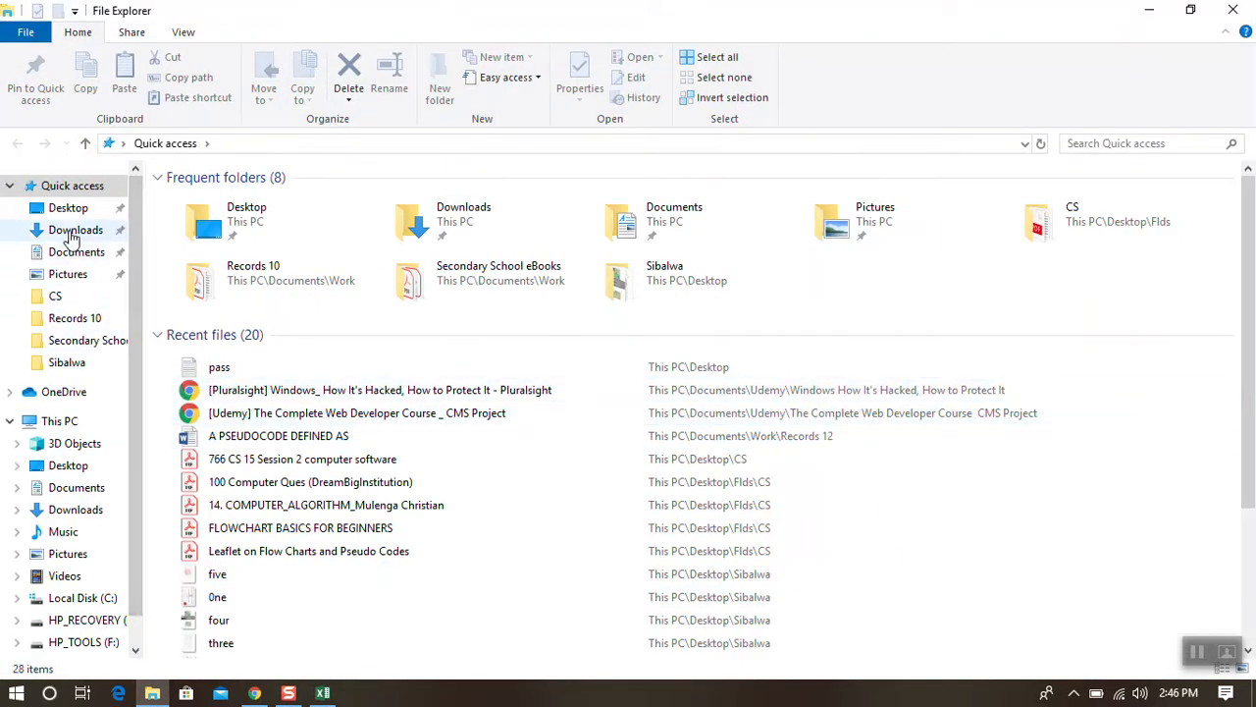
{"action": "left_click", "coordinate": [76, 252]}
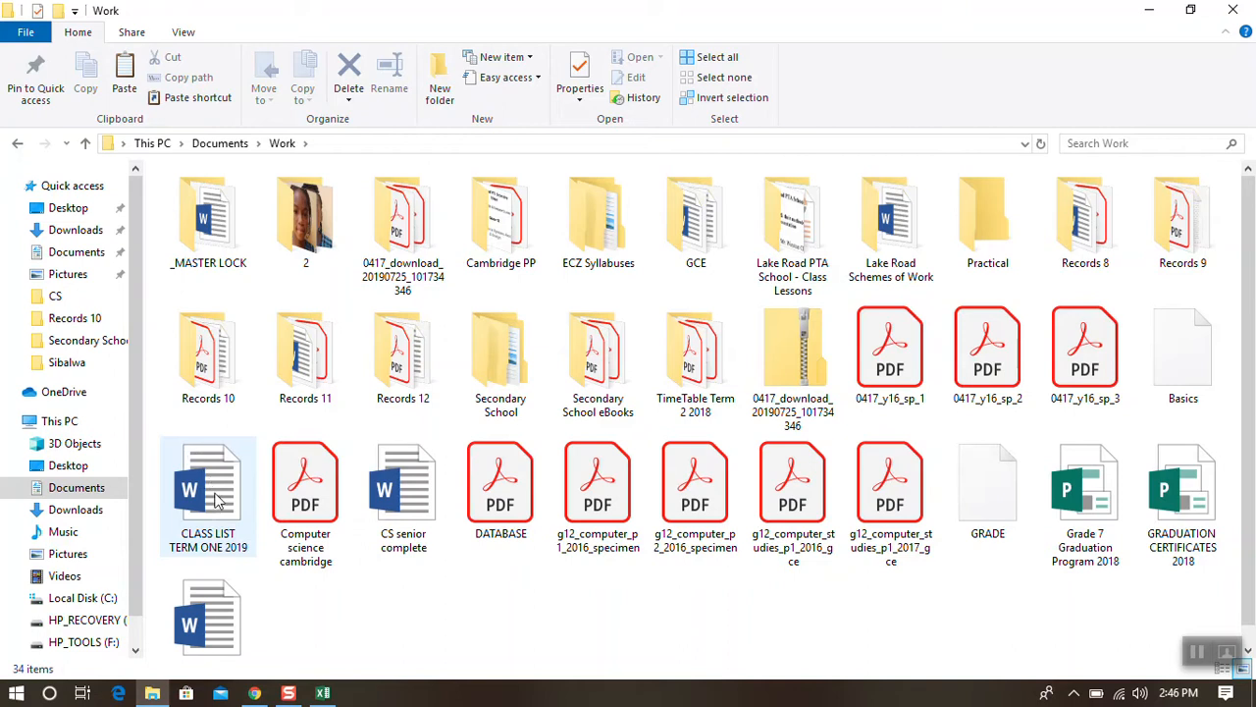
{"action": "left_click", "coordinate": [208, 491]}
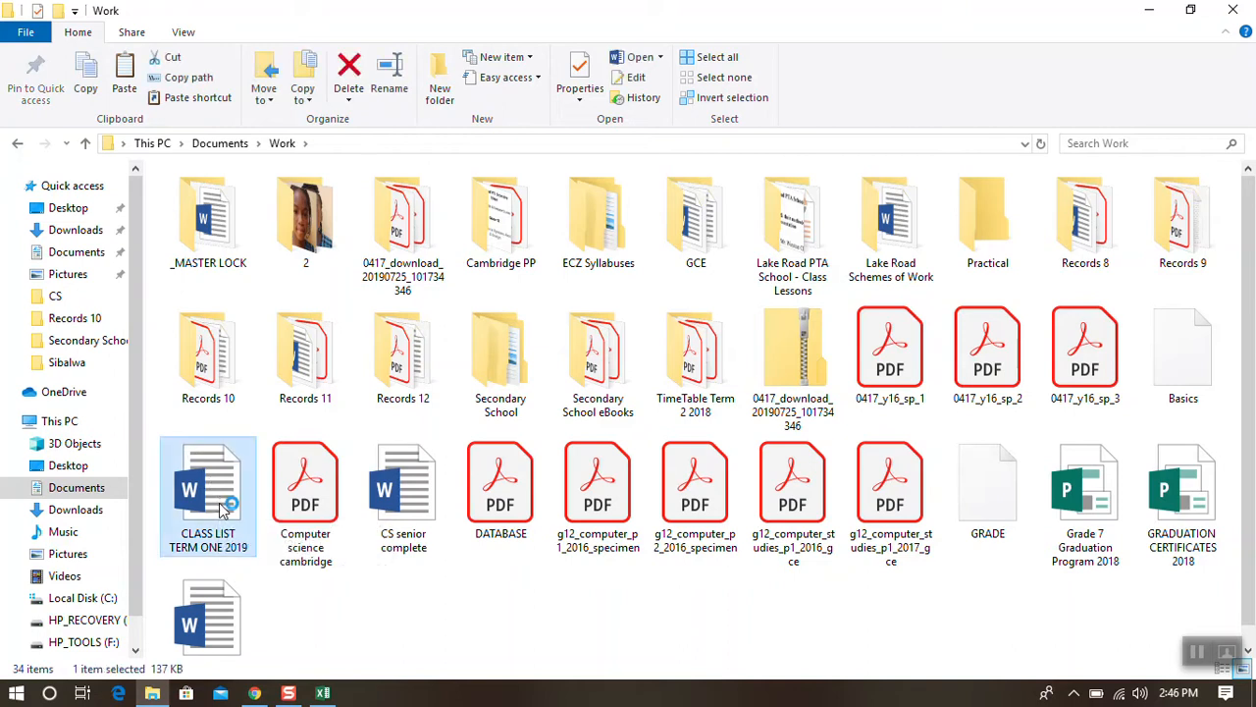
Step: Copy the Grade 8 student names from the Word class list and return to Excel
{"action": "double_click", "coordinate": [208, 495]}
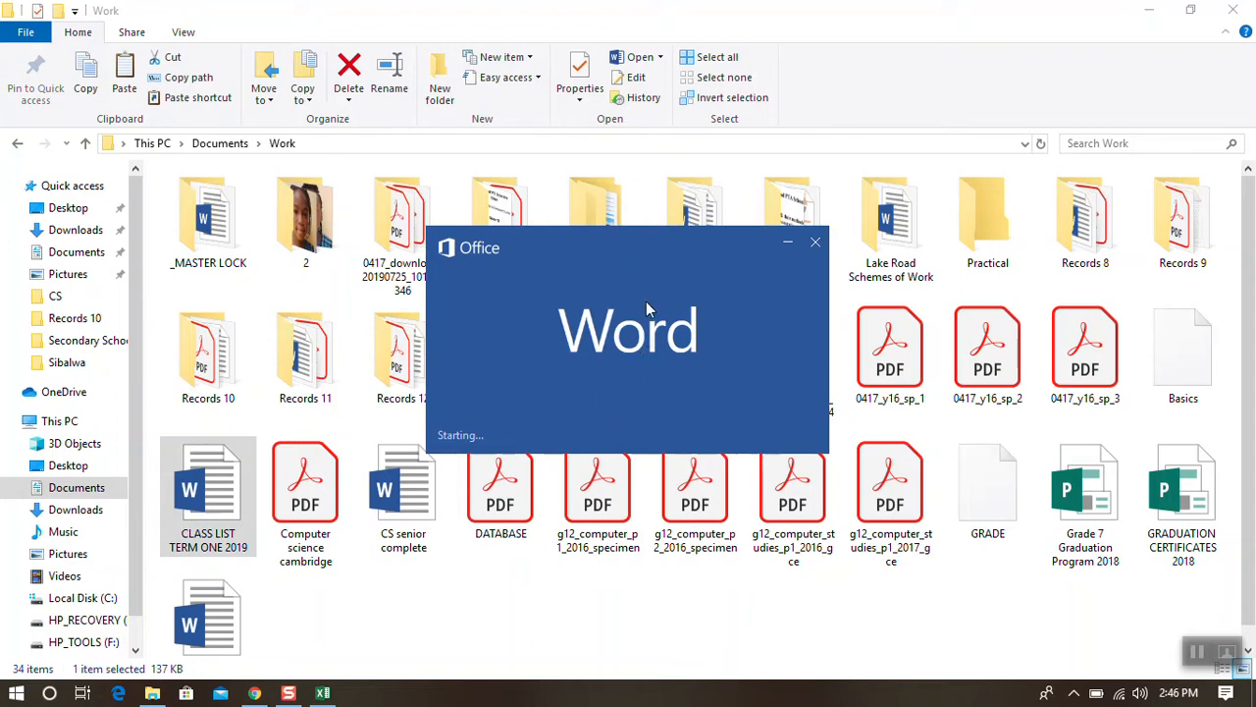
{"action": "mouse_move", "coordinate": [624, 355]}
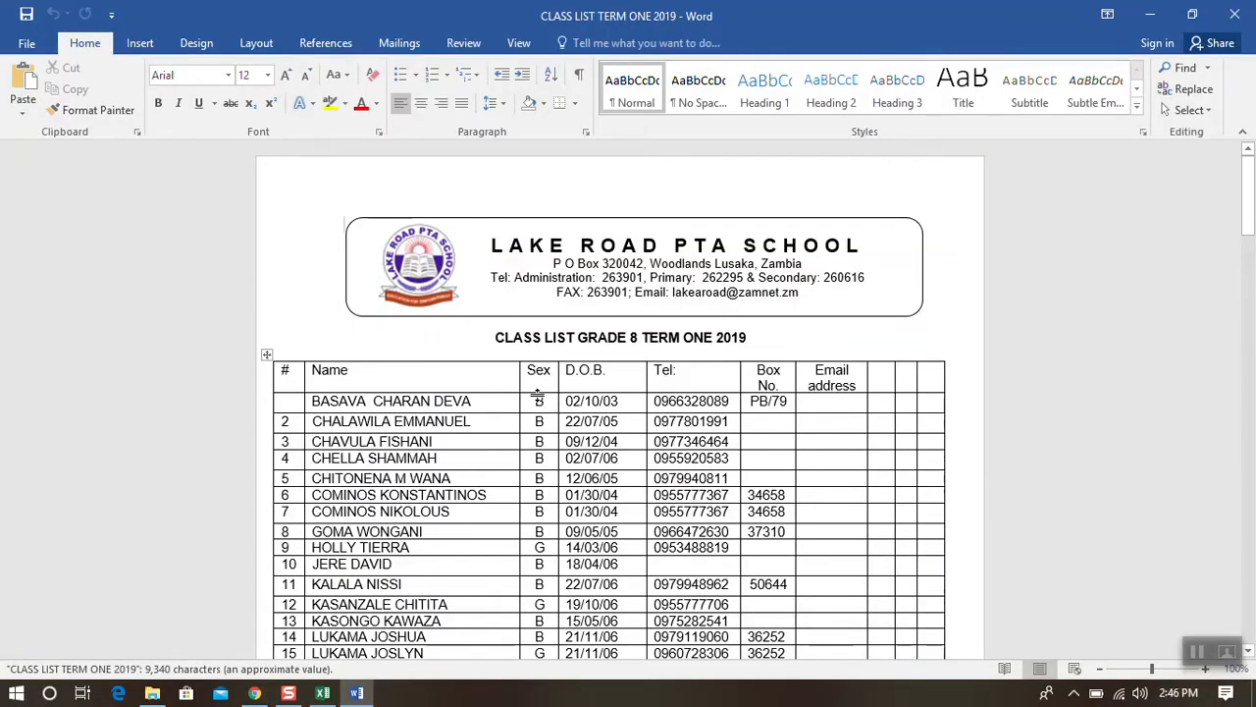
{"action": "scroll", "scroll_direction": "down", "scroll_amount": 3}
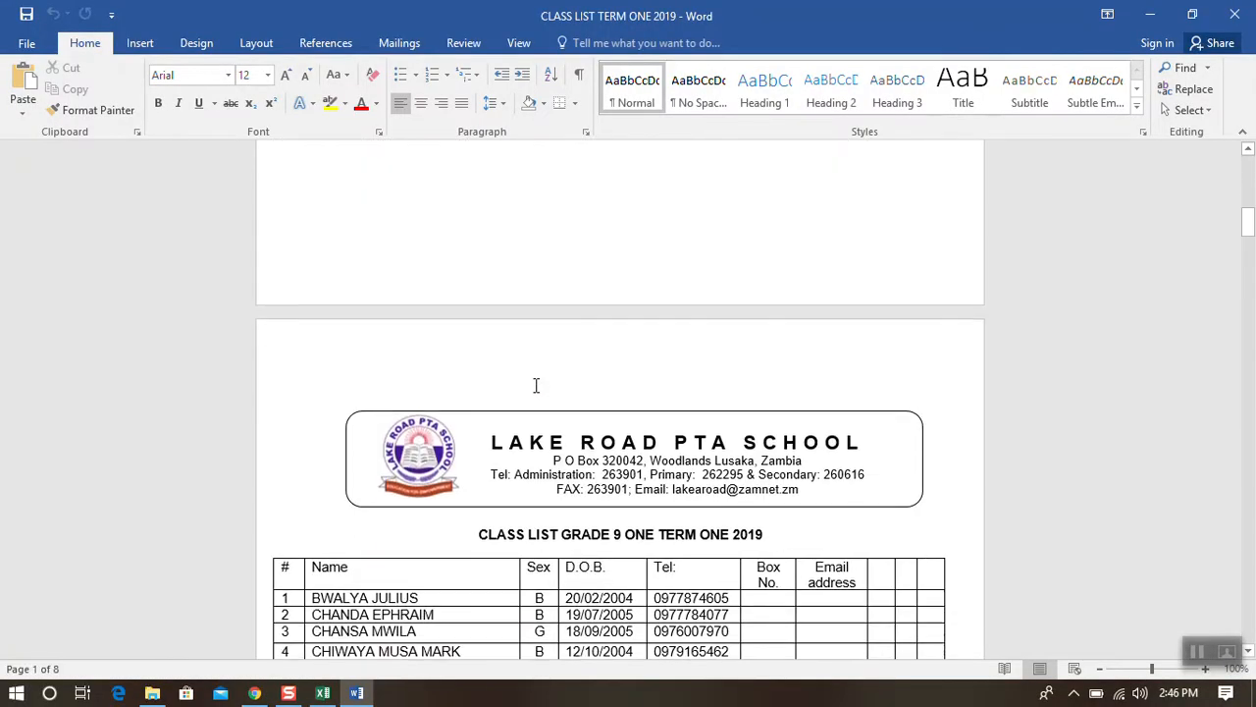
{"action": "scroll", "scroll_direction": "down", "scroll_amount": 3}
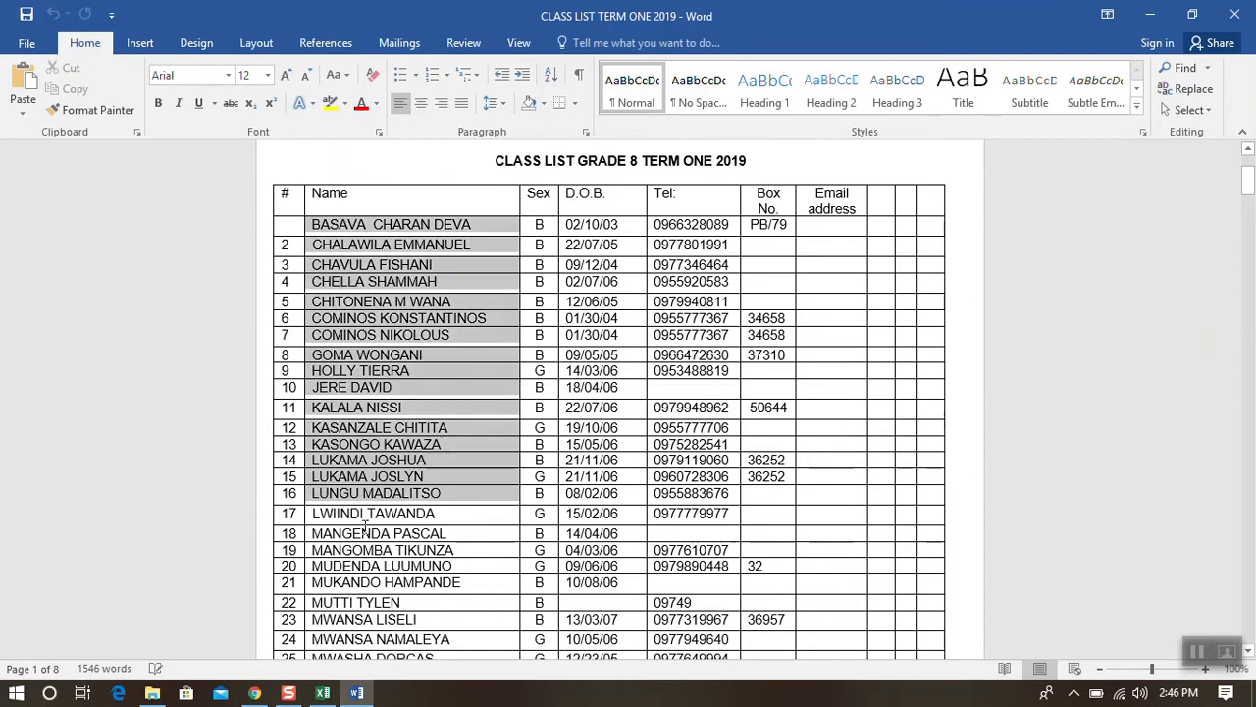
{"action": "scroll", "scroll_direction": "down", "scroll_amount": 3}
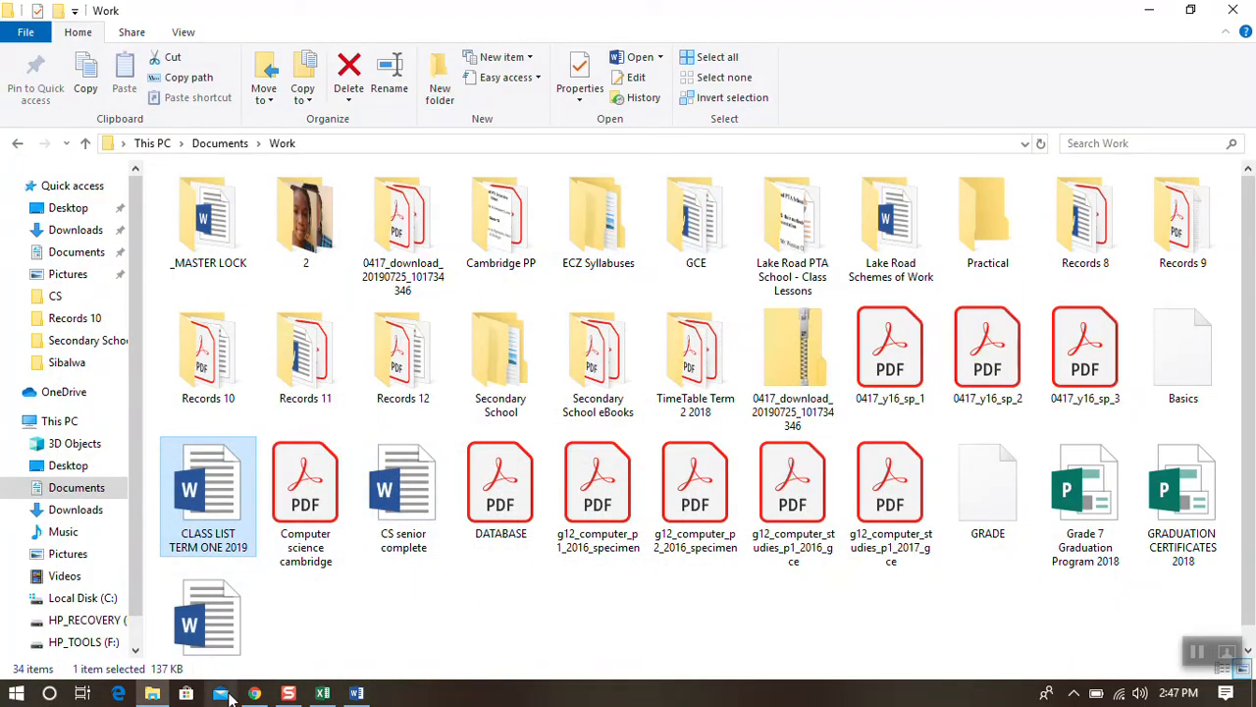
{"action": "left_click", "coordinate": [321, 693]}
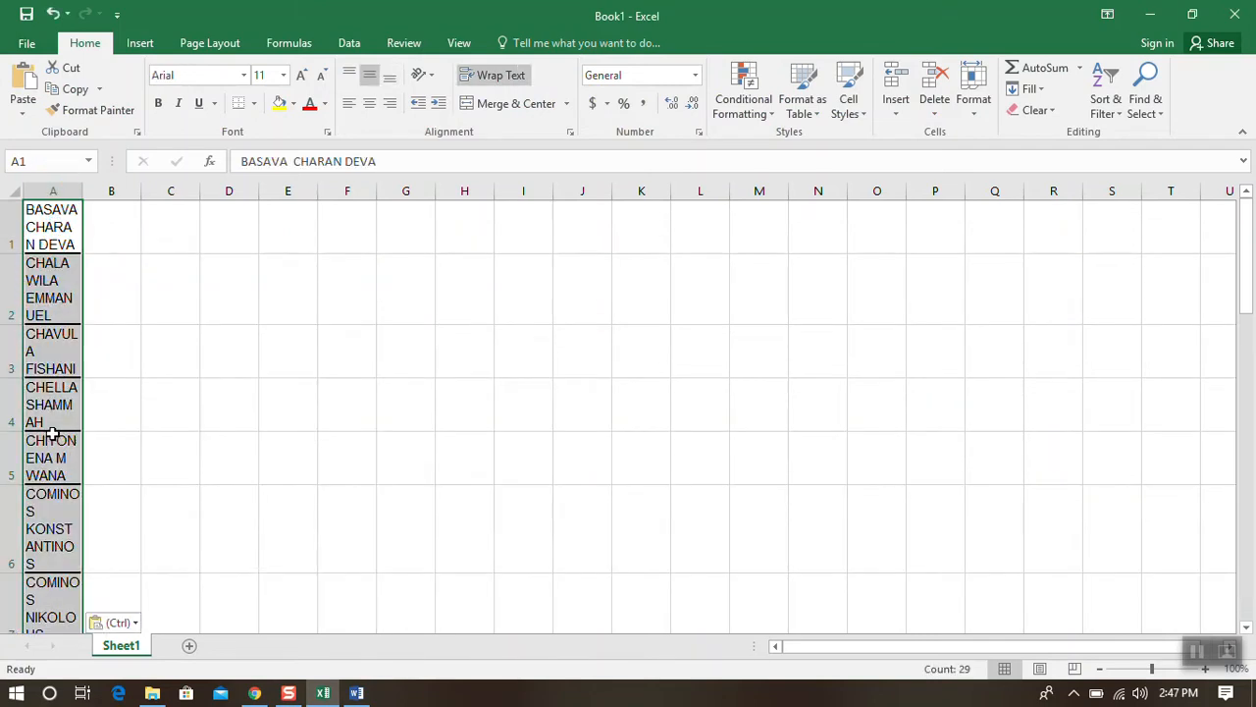
Step: Check the pasted names in column A, leaving A1's entry unchanged
{"action": "scroll", "scroll_direction": "down", "scroll_amount": 3}
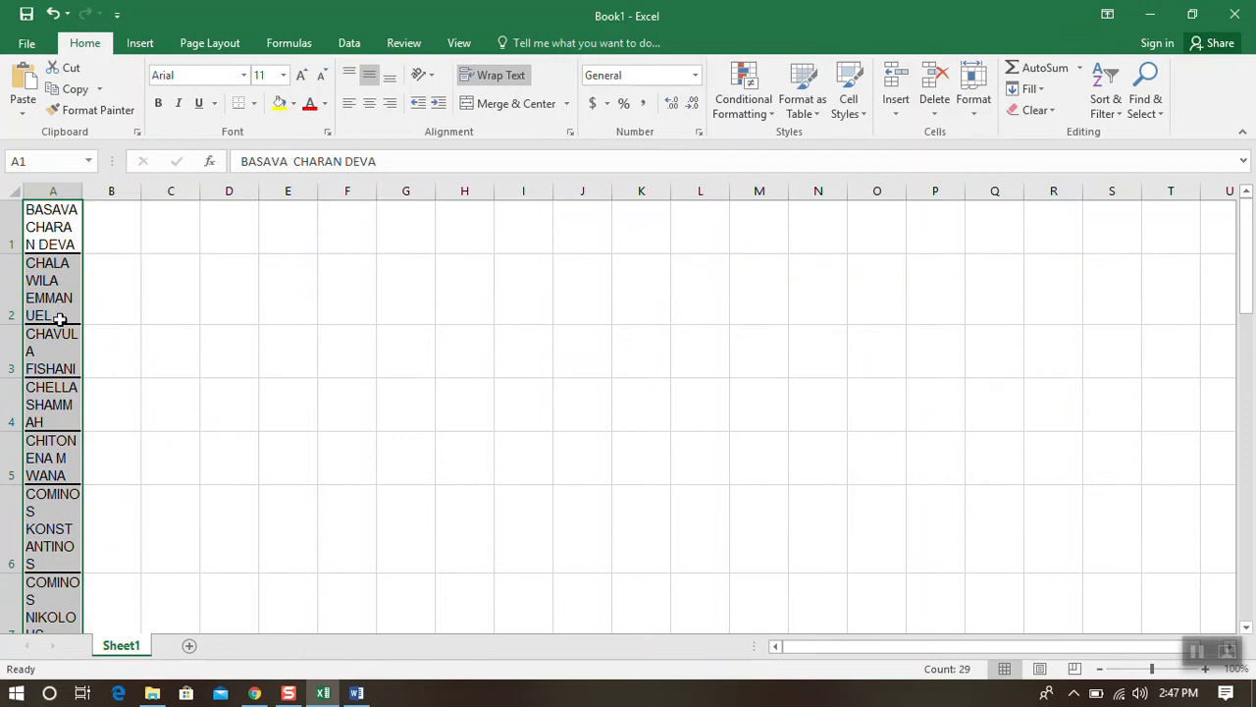
{"action": "mouse_move", "coordinate": [98, 322]}
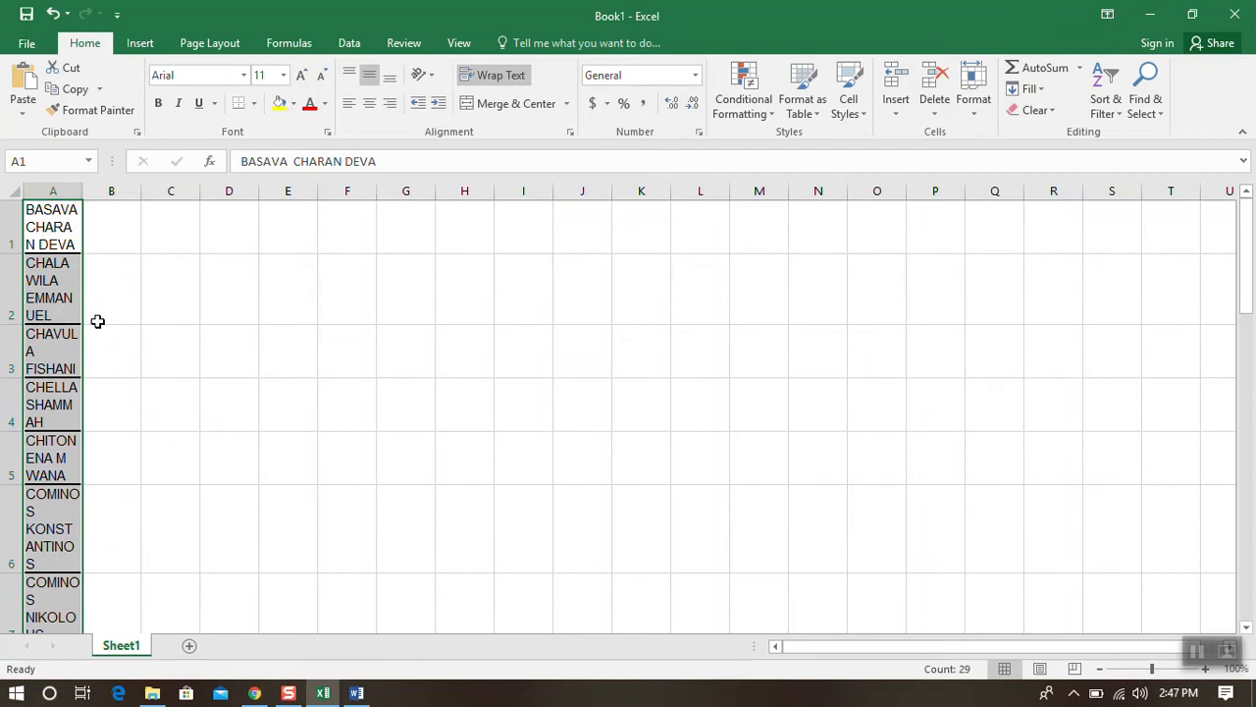
{"action": "left_click", "coordinate": [51, 228]}
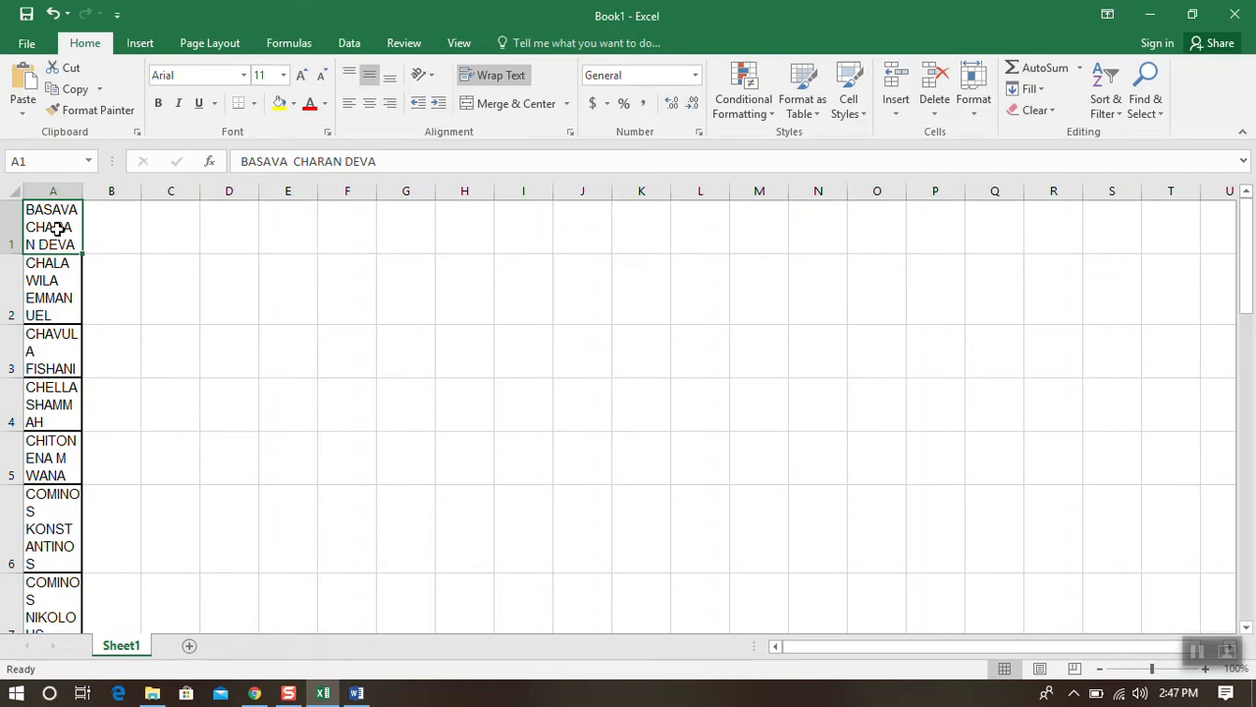
{"action": "mouse_move", "coordinate": [385, 161]}
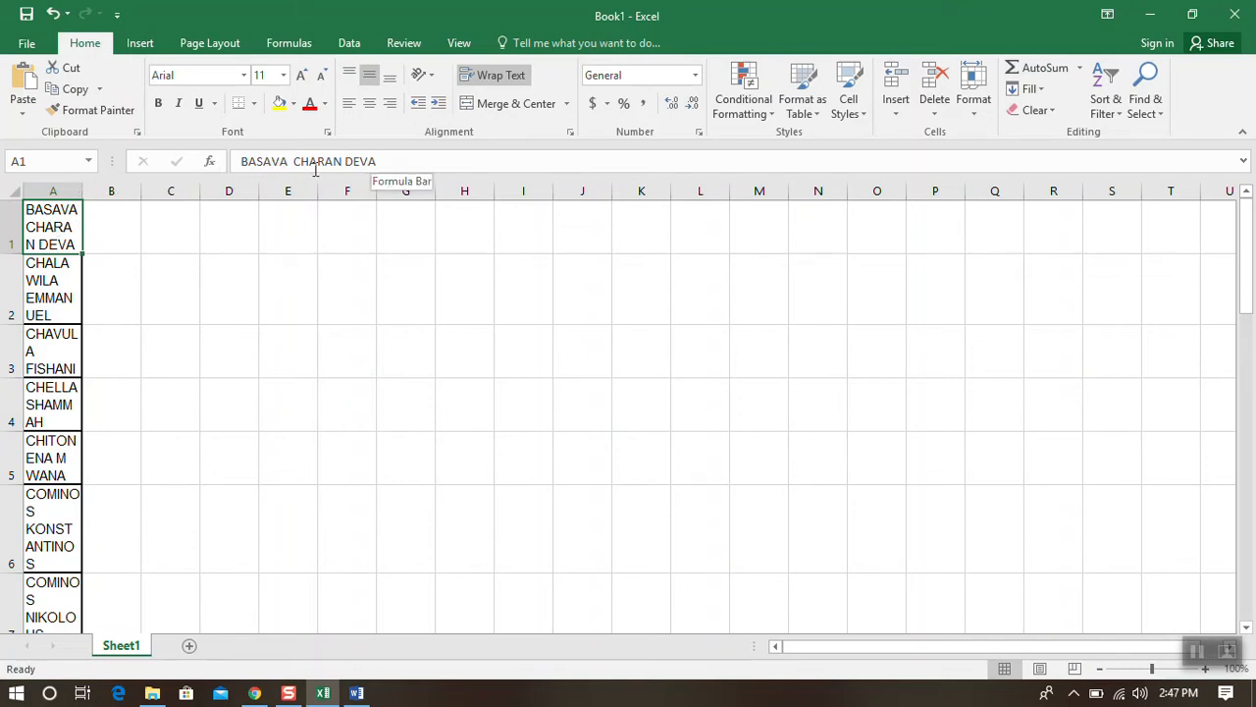
{"action": "mouse_move", "coordinate": [90, 218]}
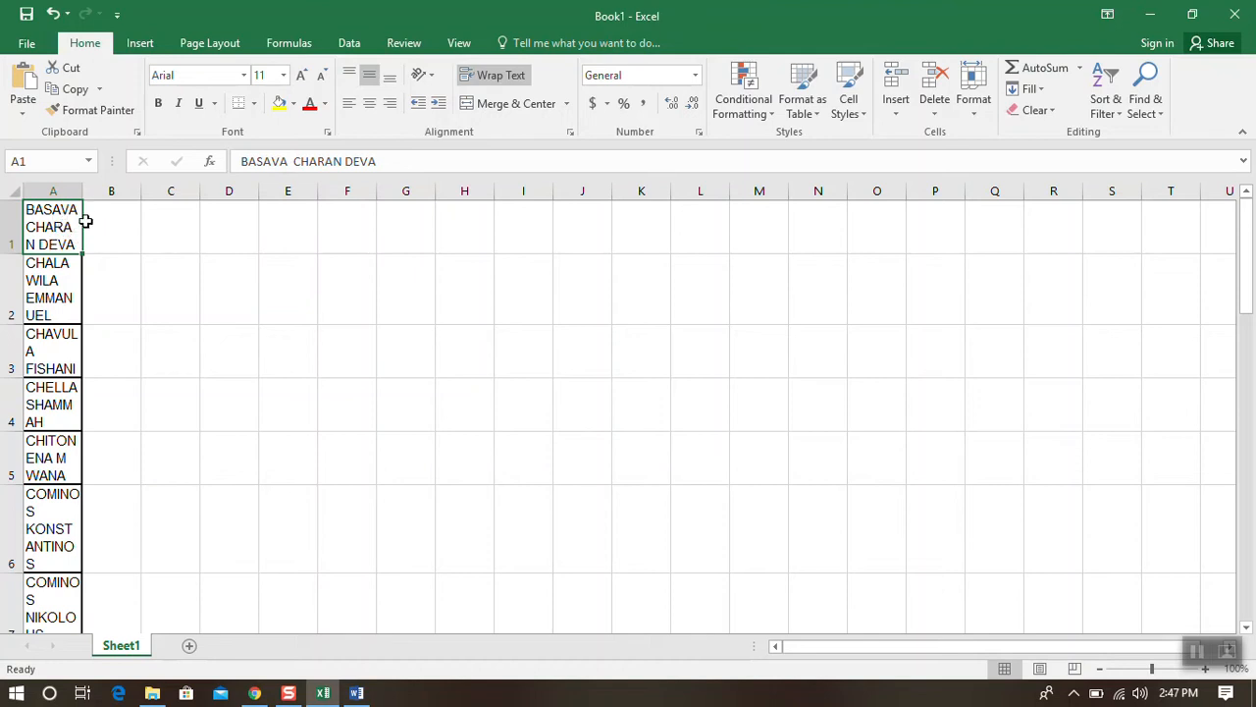
{"action": "mouse_move", "coordinate": [71, 228]}
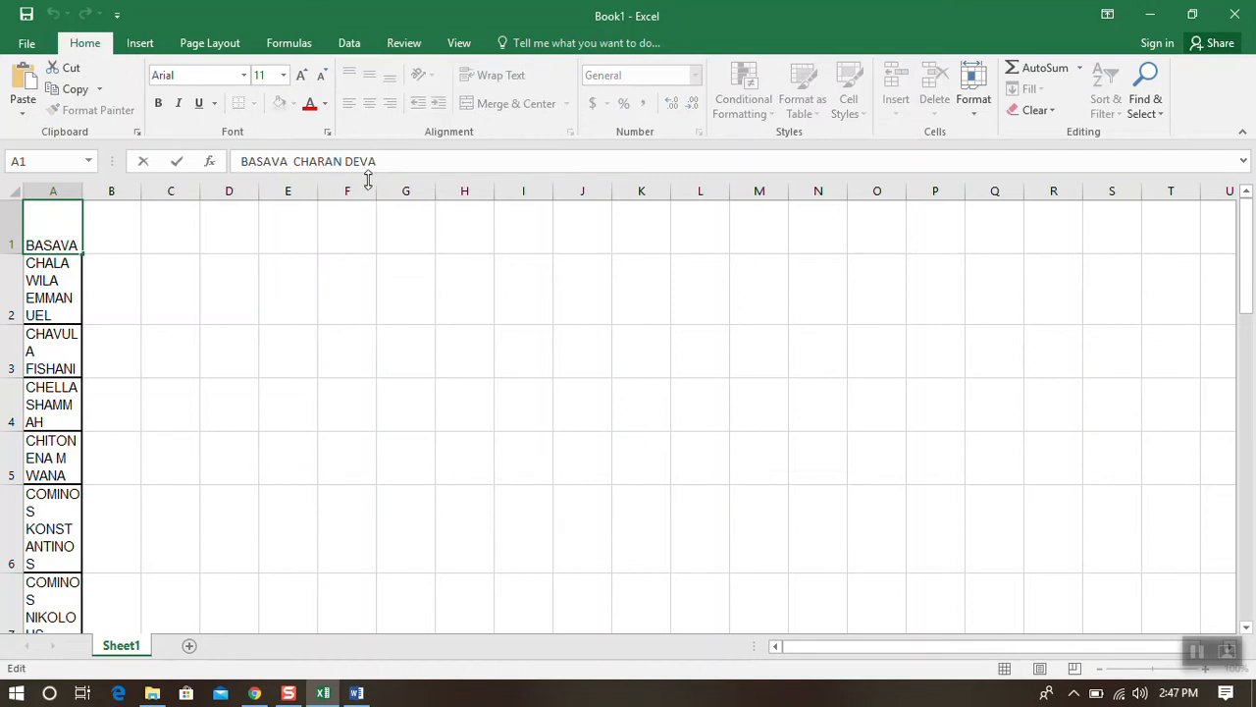
{"action": "mouse_move", "coordinate": [311, 271]}
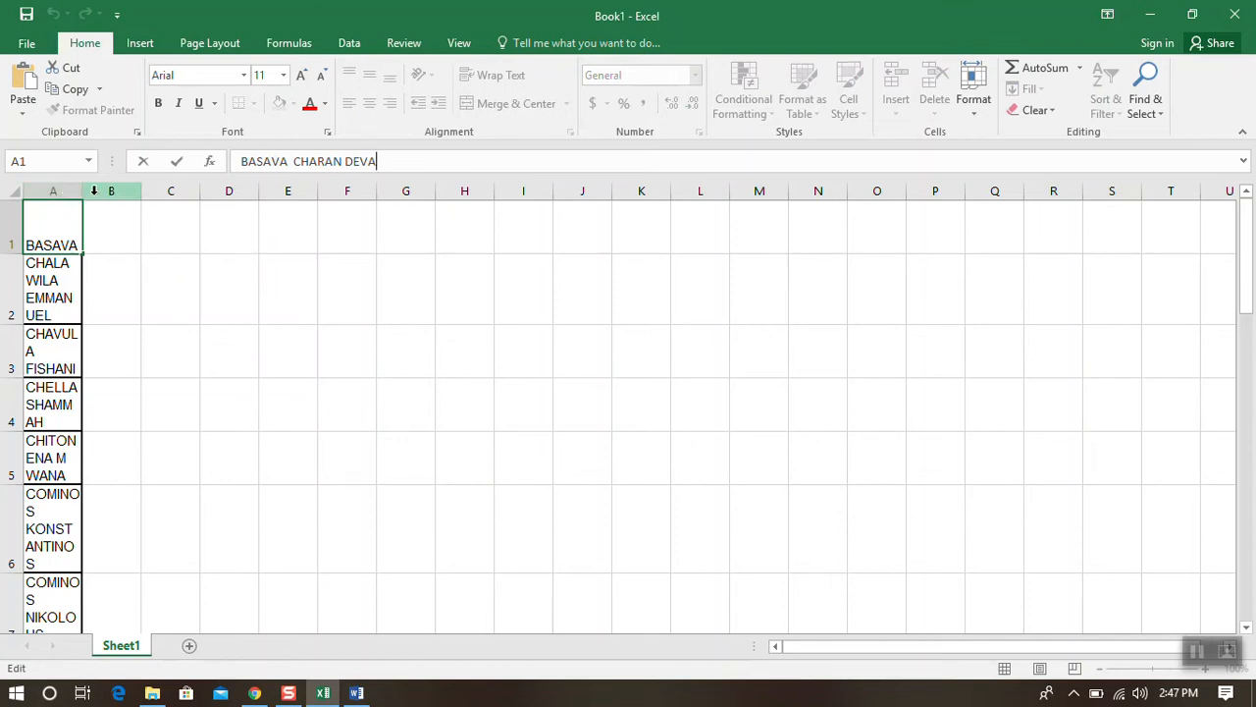
{"action": "key", "text": "enter"}
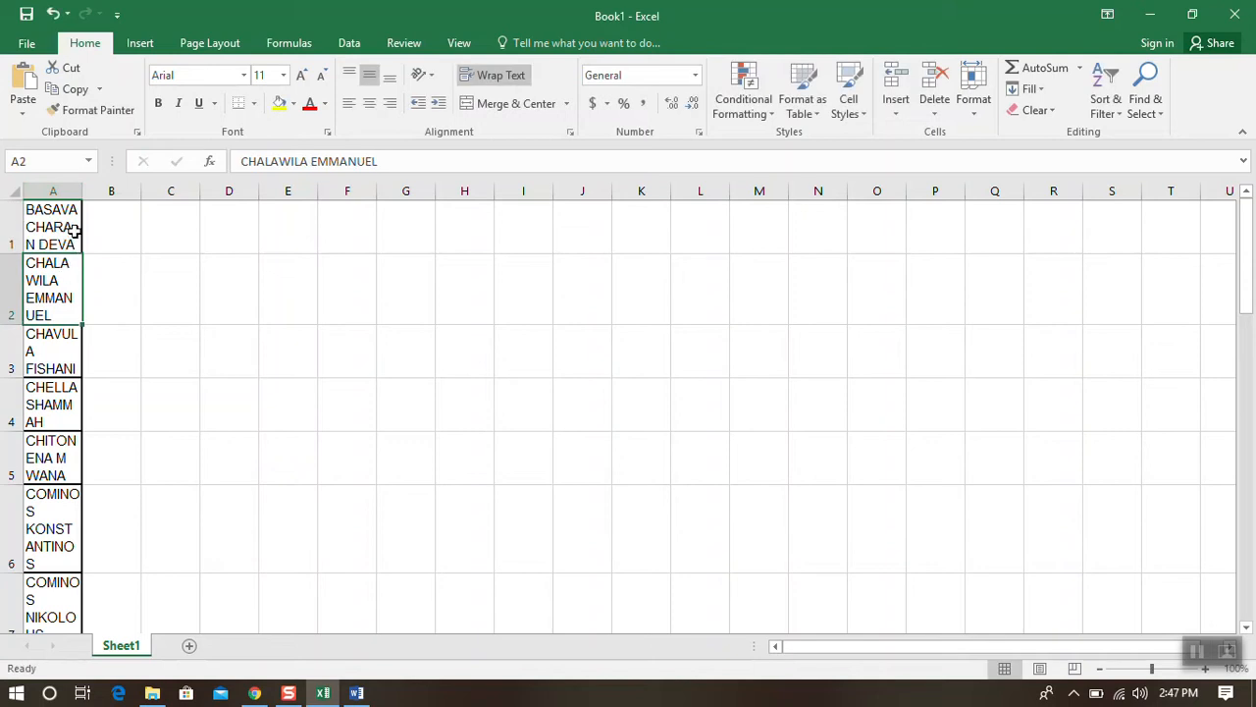
{"action": "left_click", "coordinate": [53, 226]}
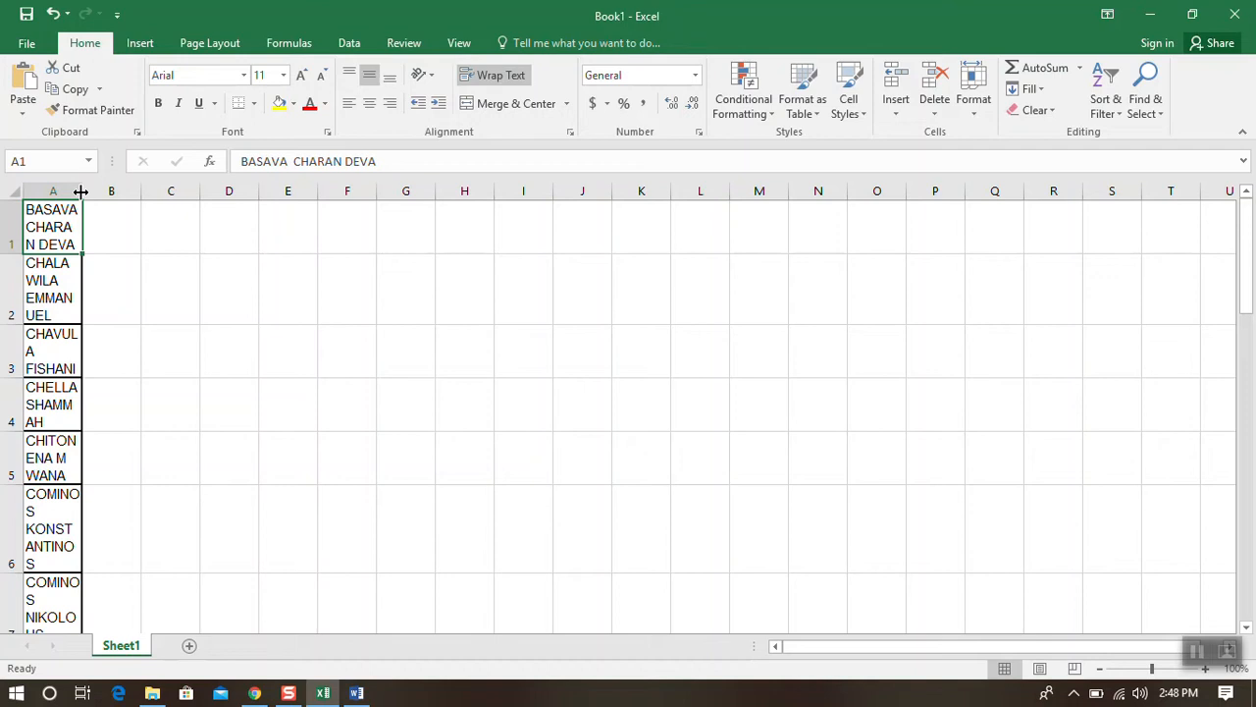
Step: Widen column A so each name fits on one line and shorten row 1
{"action": "left_click_drag", "start_coordinate": [84, 190], "coordinate": [86, 191]}
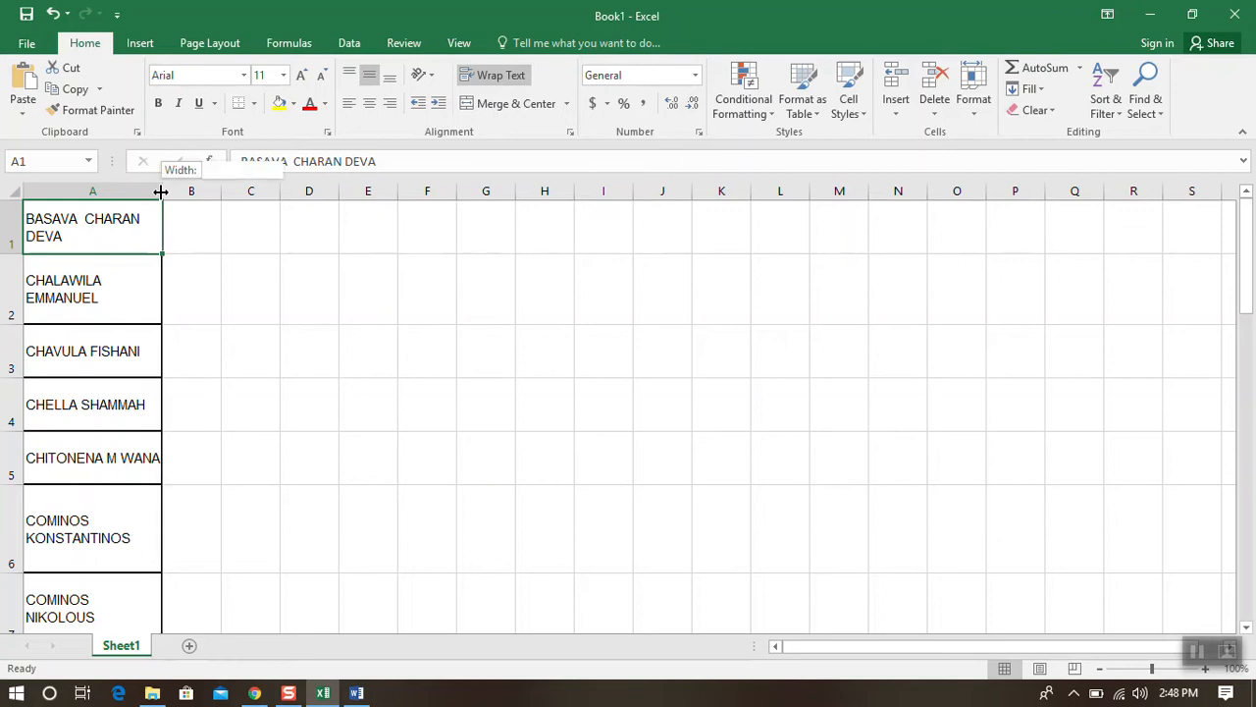
{"action": "left_click_drag", "start_coordinate": [161, 191], "coordinate": [204, 191]}
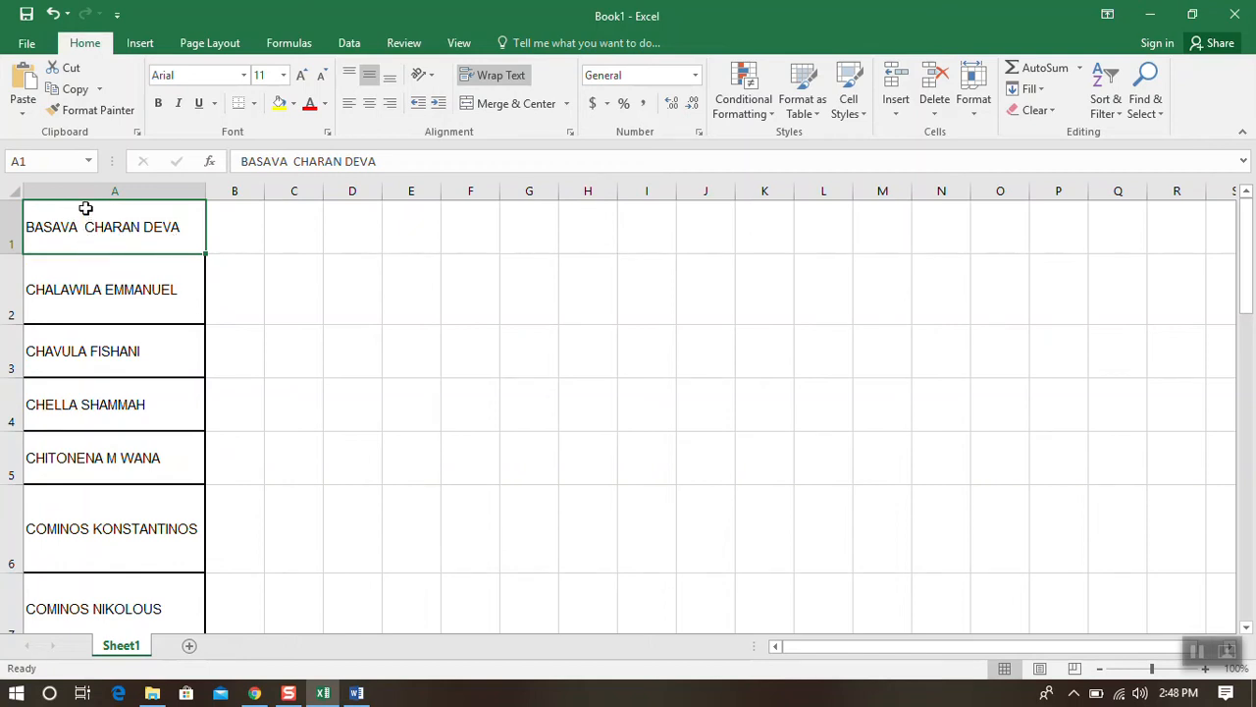
{"action": "mouse_move", "coordinate": [14, 253]}
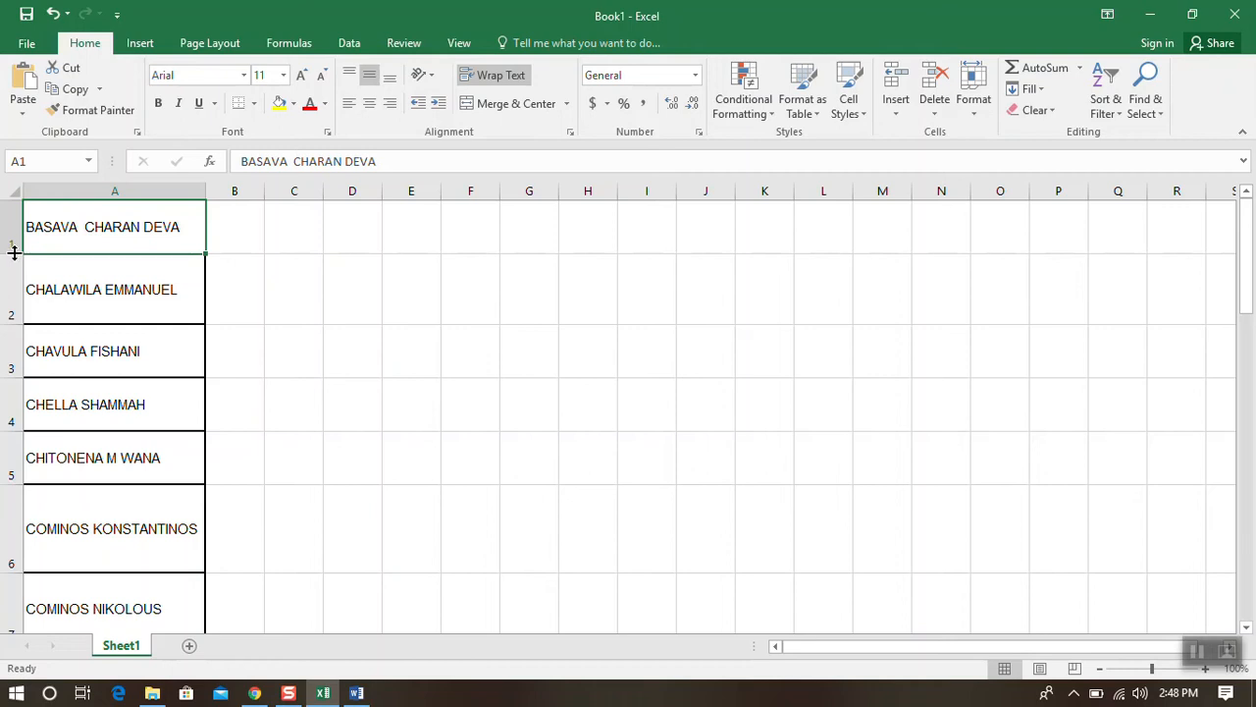
{"action": "left_click_drag", "start_coordinate": [14, 253], "coordinate": [14, 253]}
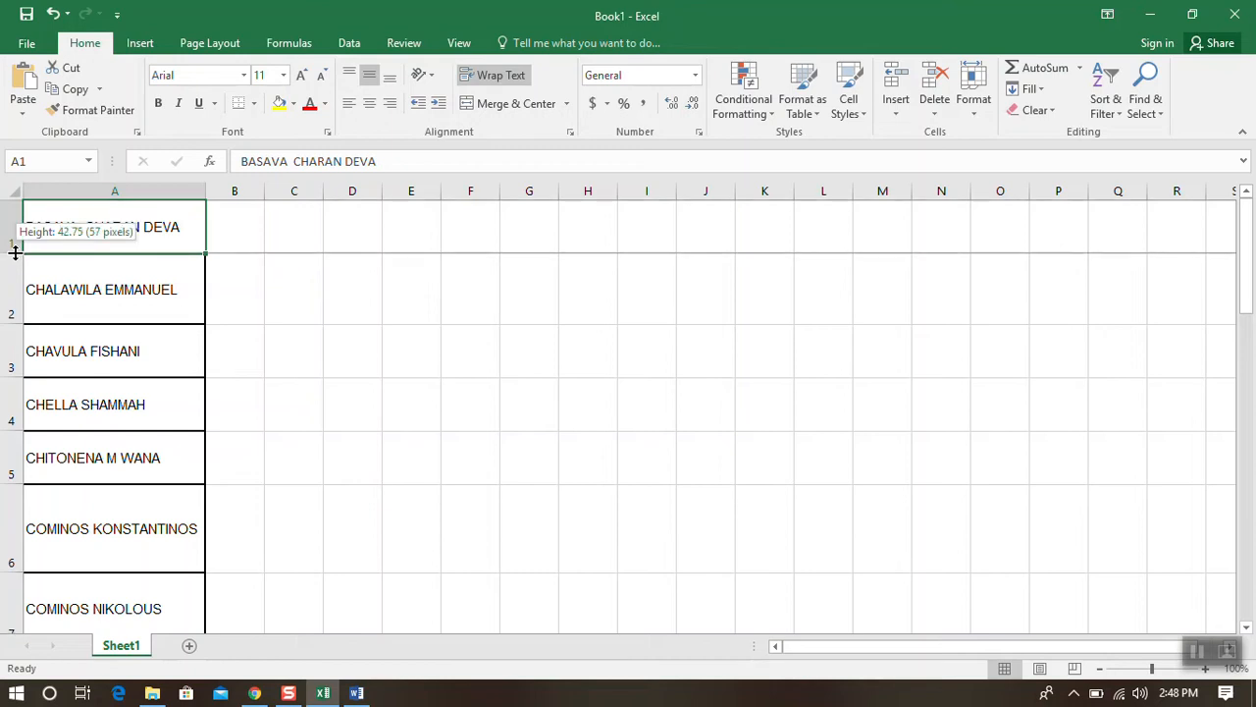
{"action": "left_click_drag", "start_coordinate": [16, 251], "coordinate": [16, 241]}
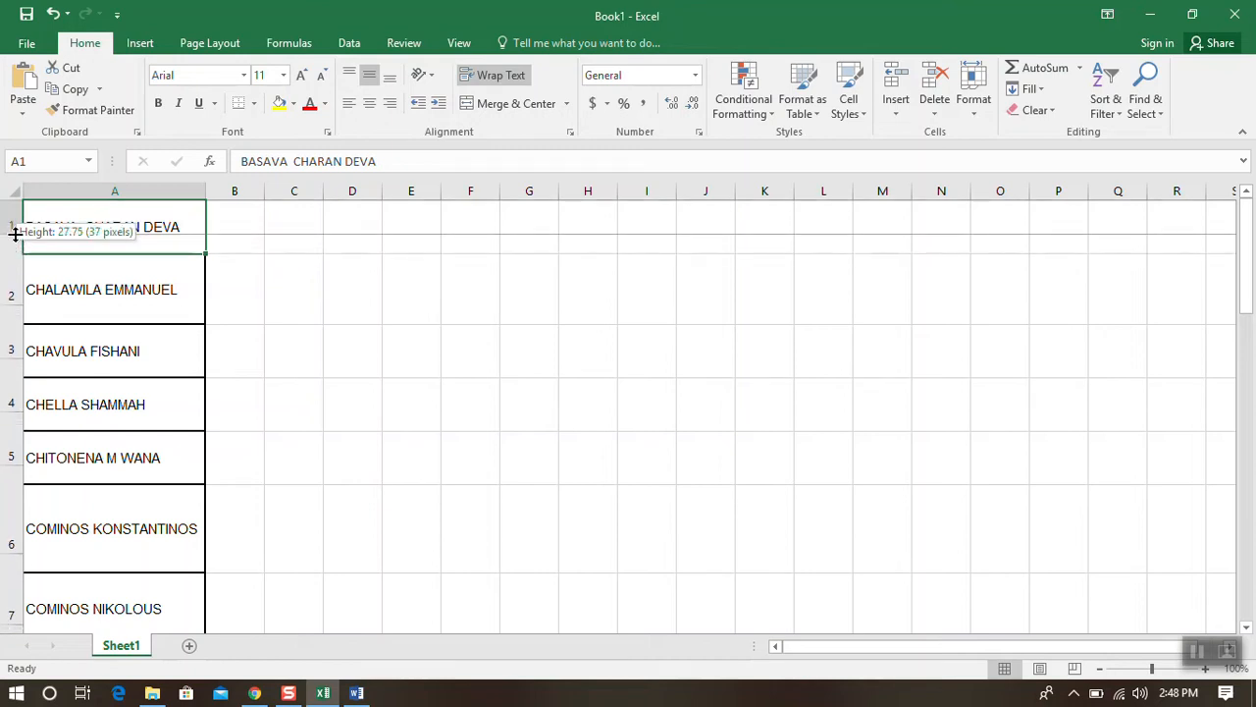
{"action": "left_click_drag", "start_coordinate": [10, 253], "coordinate": [10, 236]}
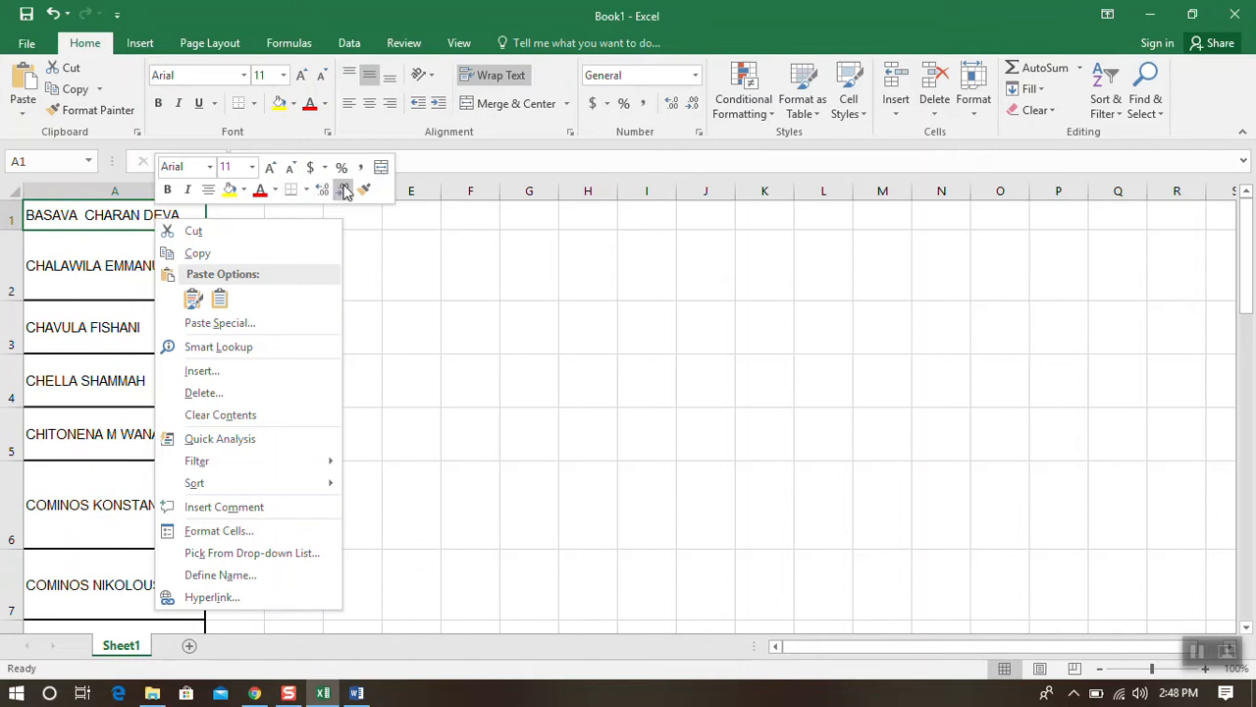
{"action": "mouse_move", "coordinate": [365, 189]}
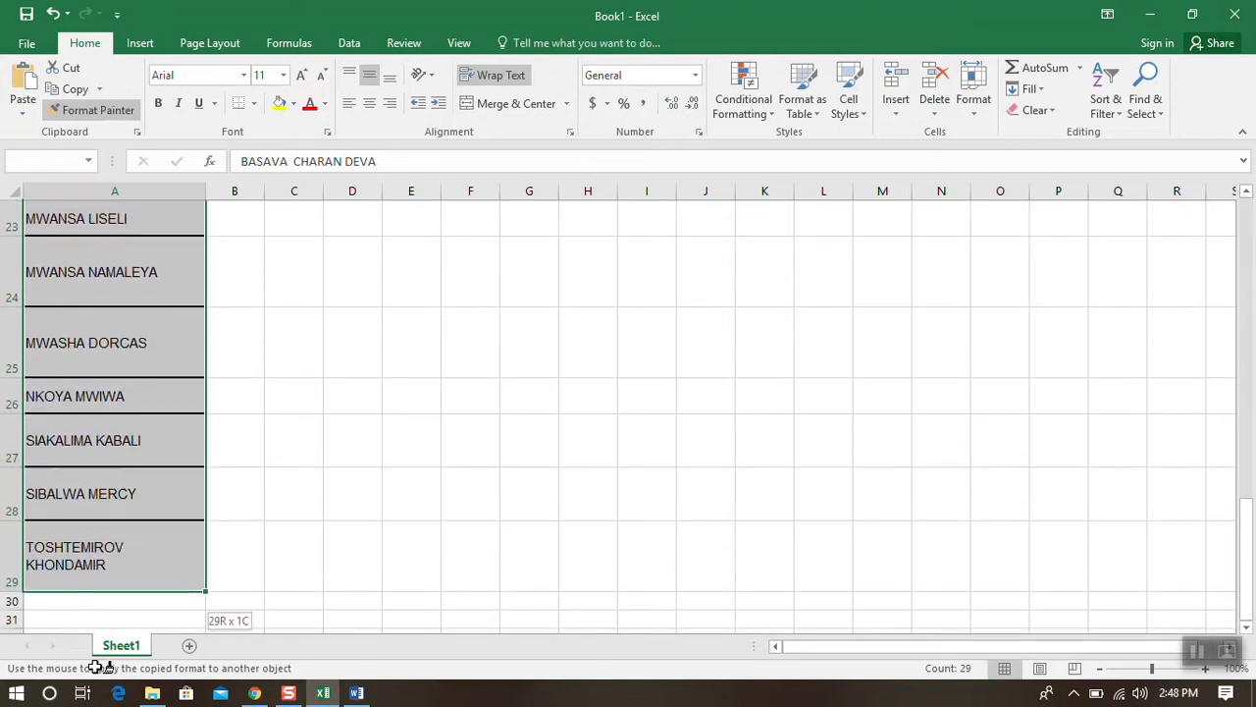
{"action": "scroll", "scroll_direction": "down", "scroll_amount": 3}
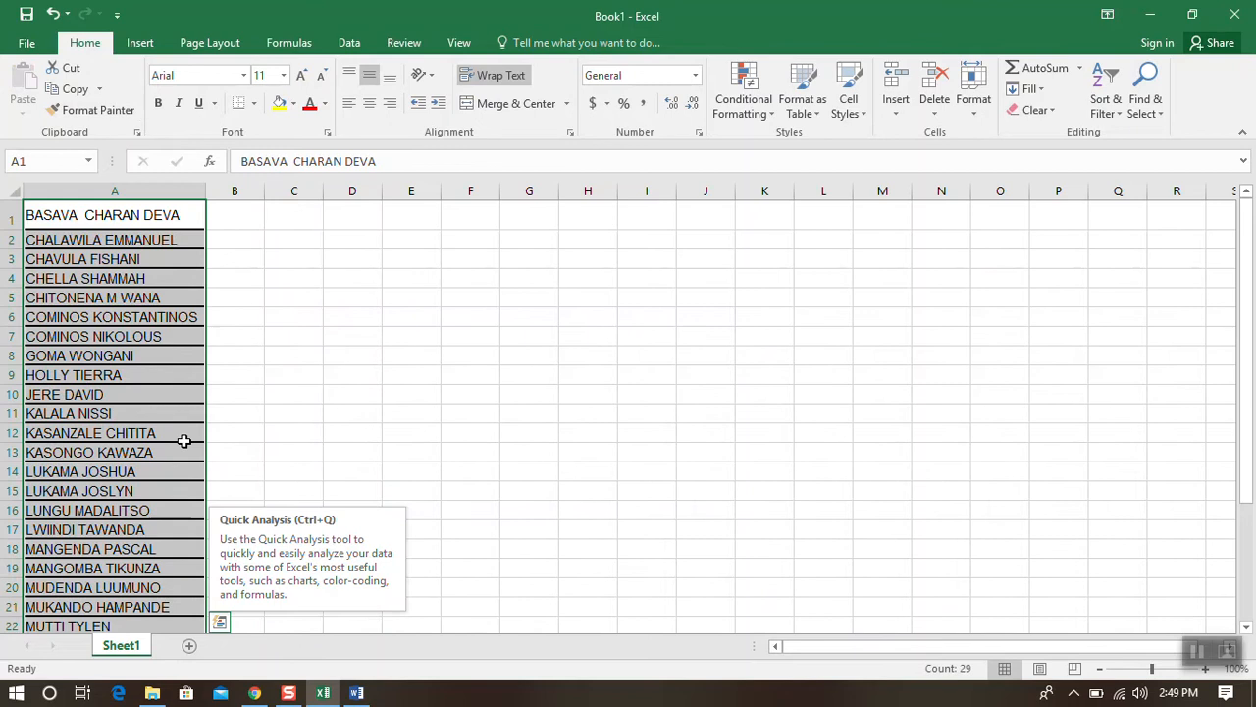
{"action": "mouse_move", "coordinate": [114, 214]}
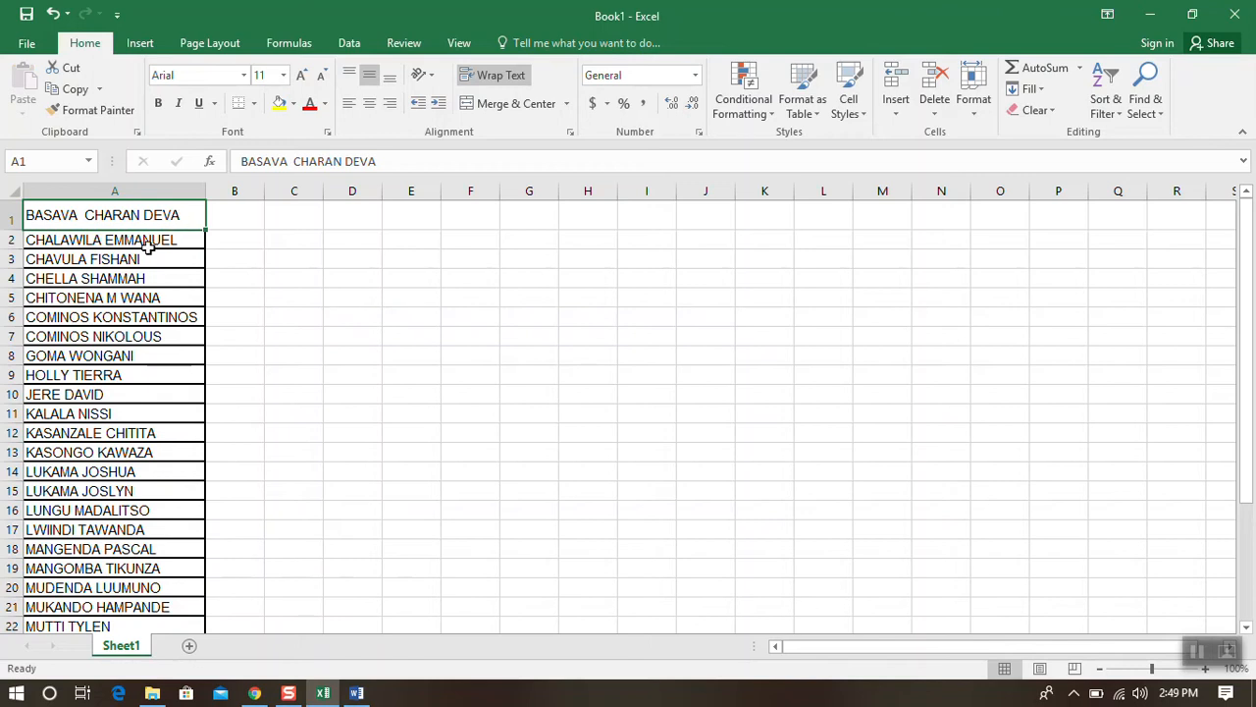
{"action": "mouse_move", "coordinate": [106, 514]}
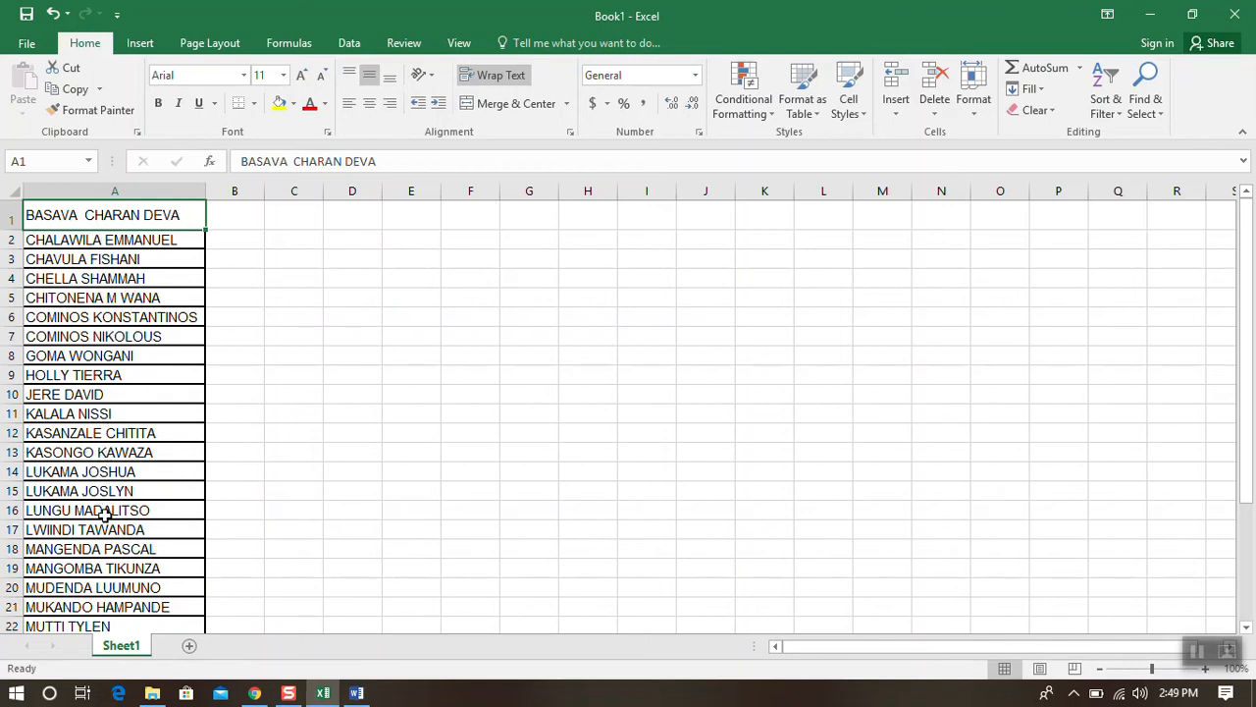
{"action": "mouse_move", "coordinate": [114, 240]}
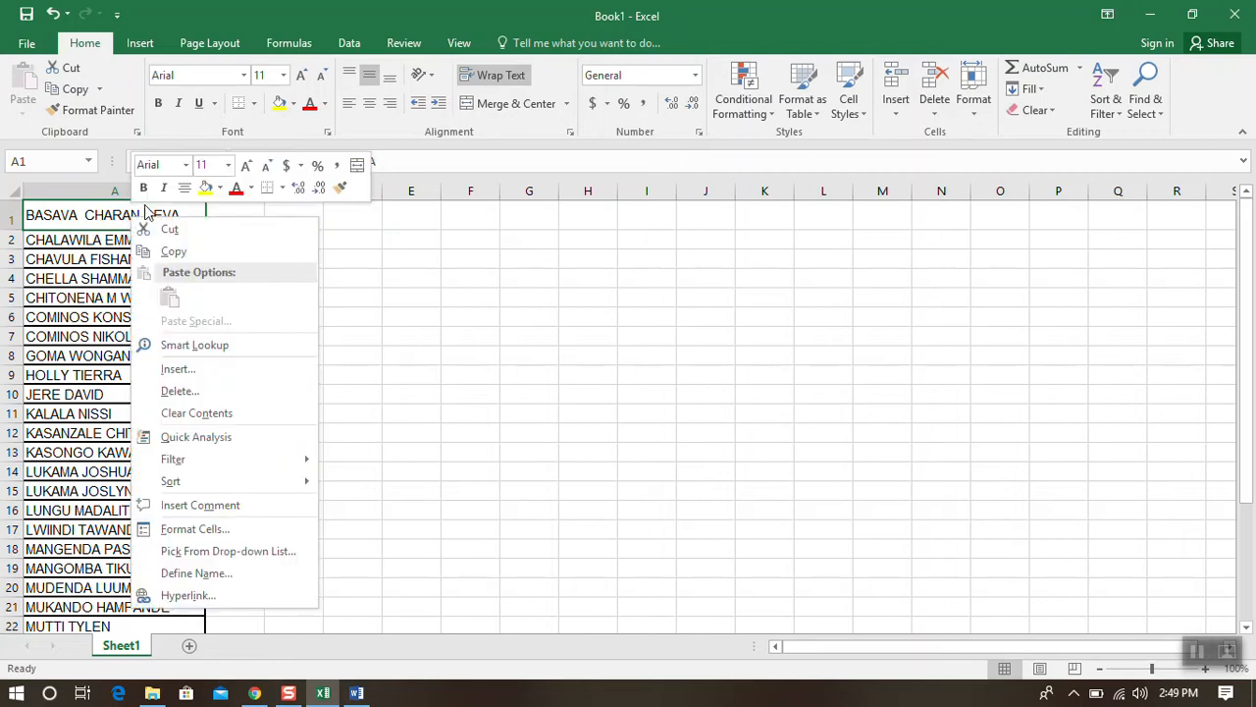
{"action": "mouse_move", "coordinate": [339, 188]}
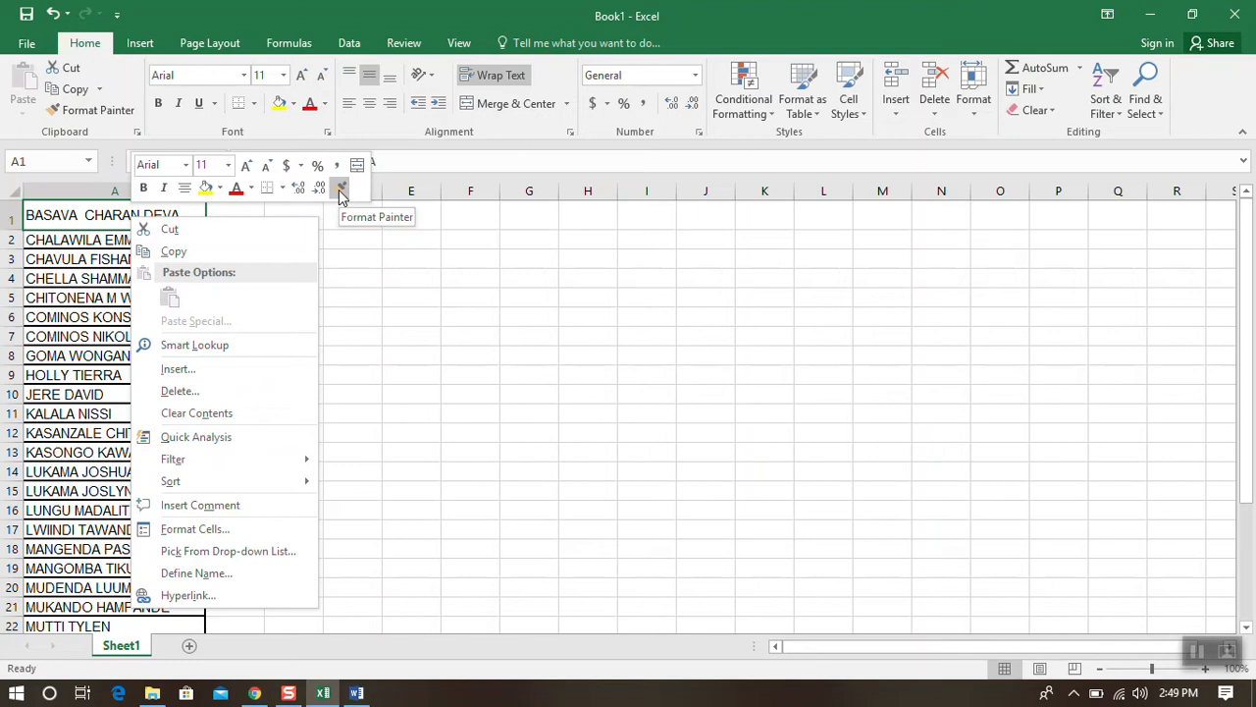
{"action": "mouse_move", "coordinate": [78, 216]}
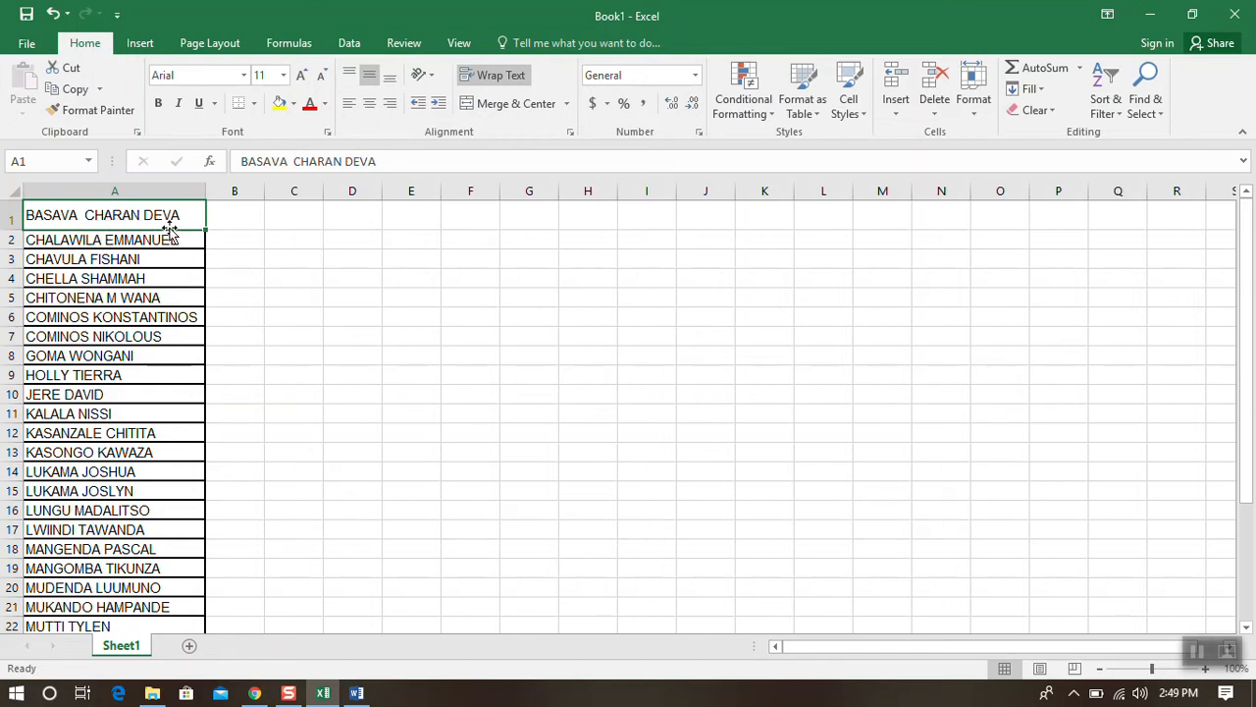
{"action": "mouse_move", "coordinate": [173, 226]}
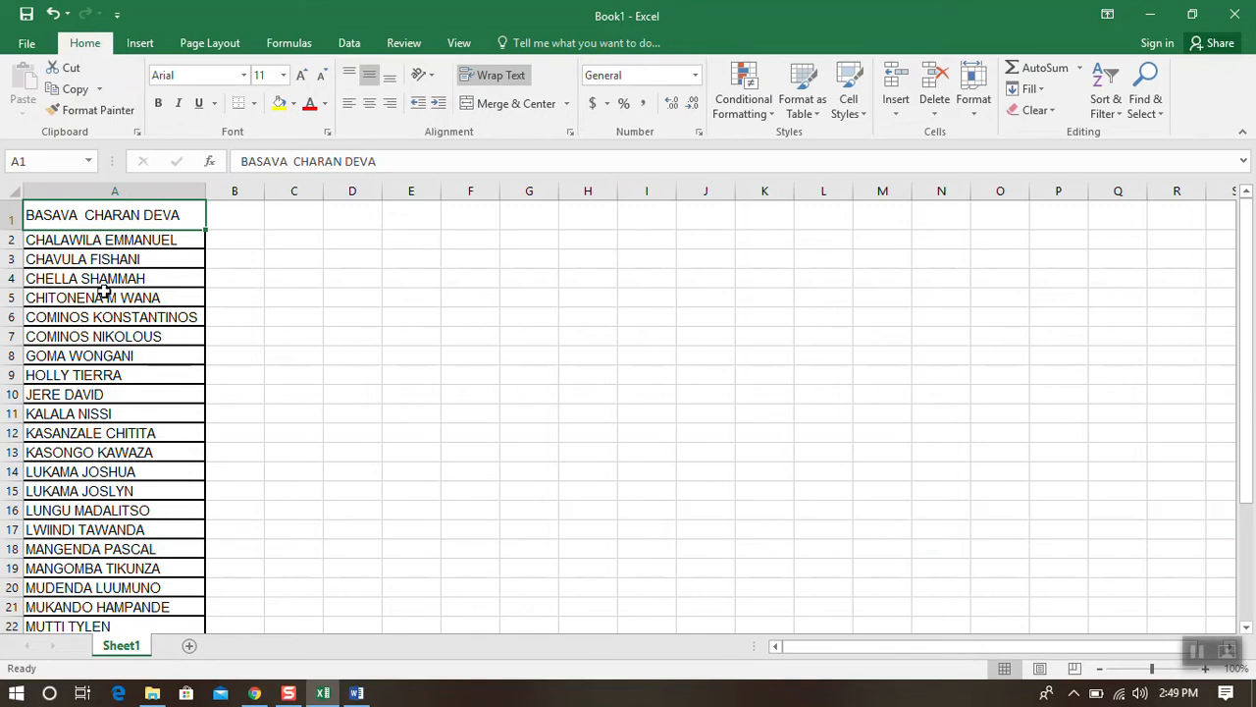
{"action": "mouse_move", "coordinate": [189, 353]}
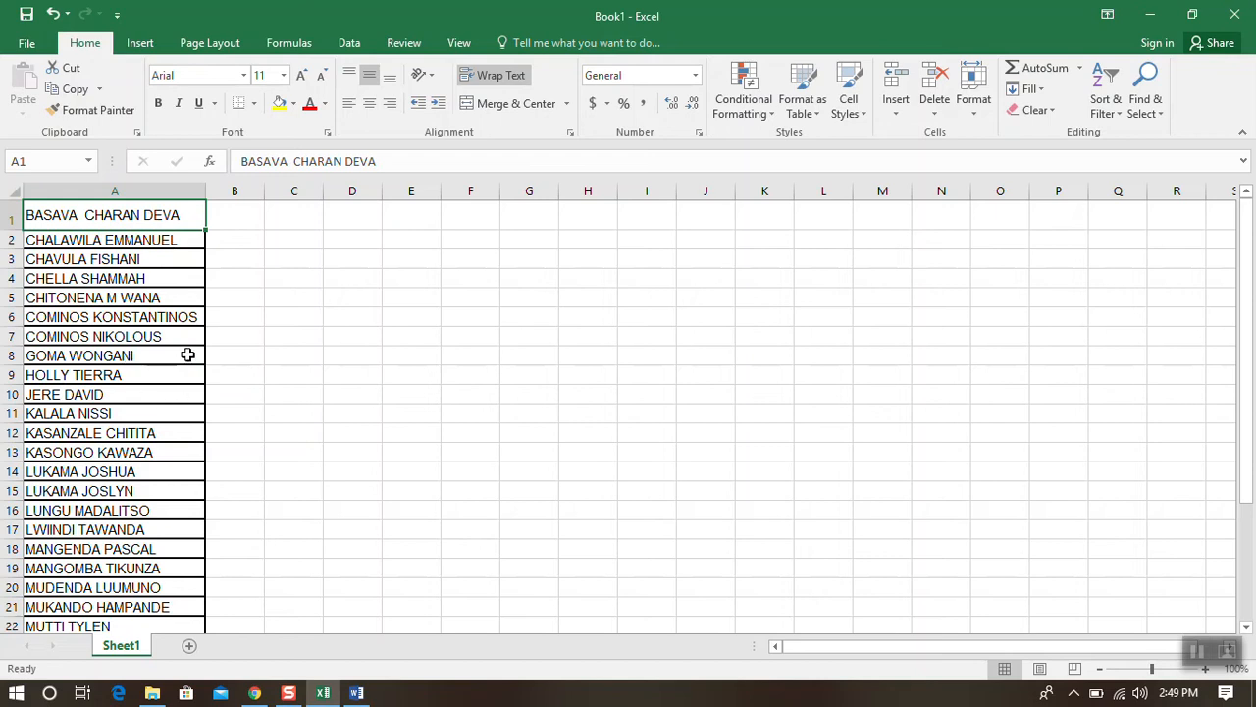
{"action": "mouse_move", "coordinate": [181, 338]}
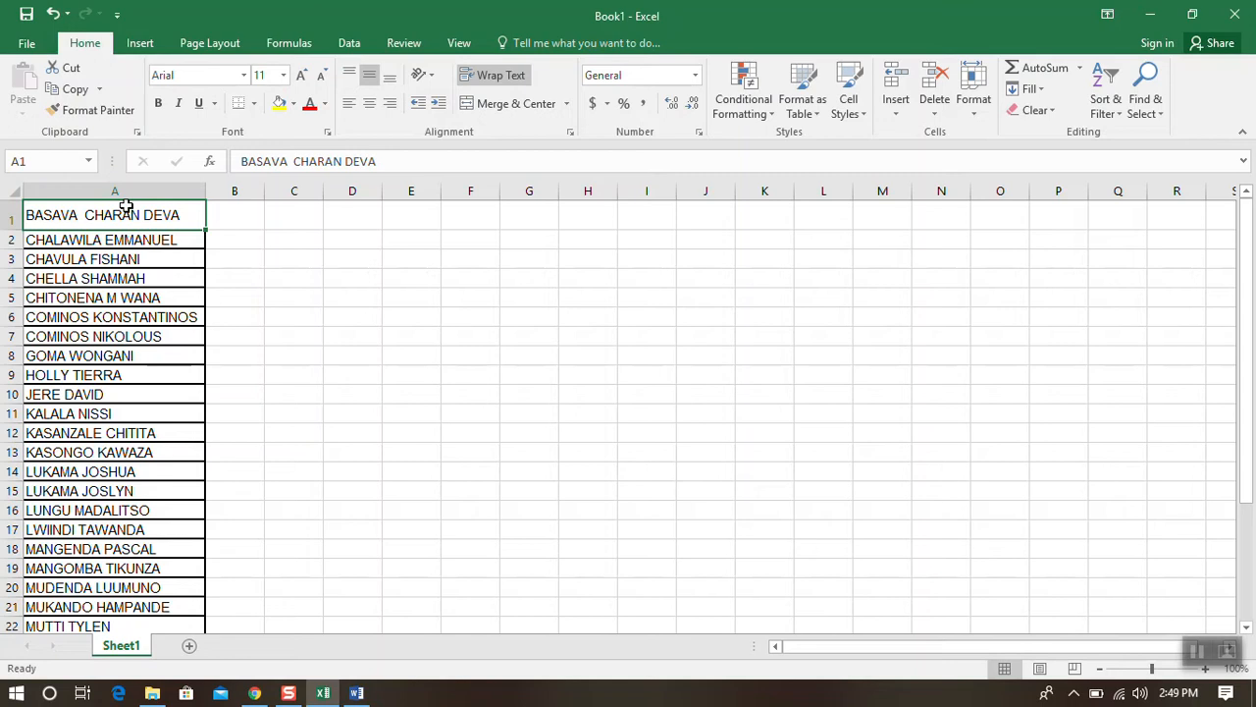
Step: Remove the inner cell borders from the student name list A1:A29
{"action": "left_click", "coordinate": [86, 279]}
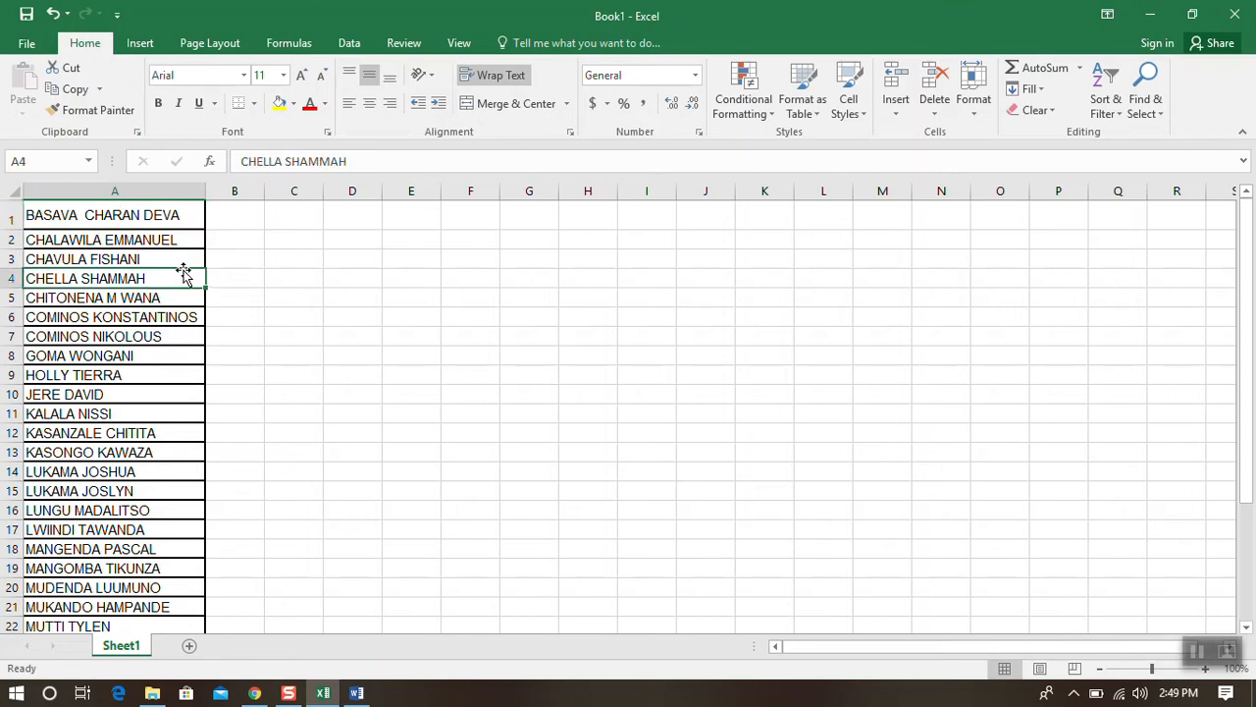
{"action": "mouse_move", "coordinate": [153, 336]}
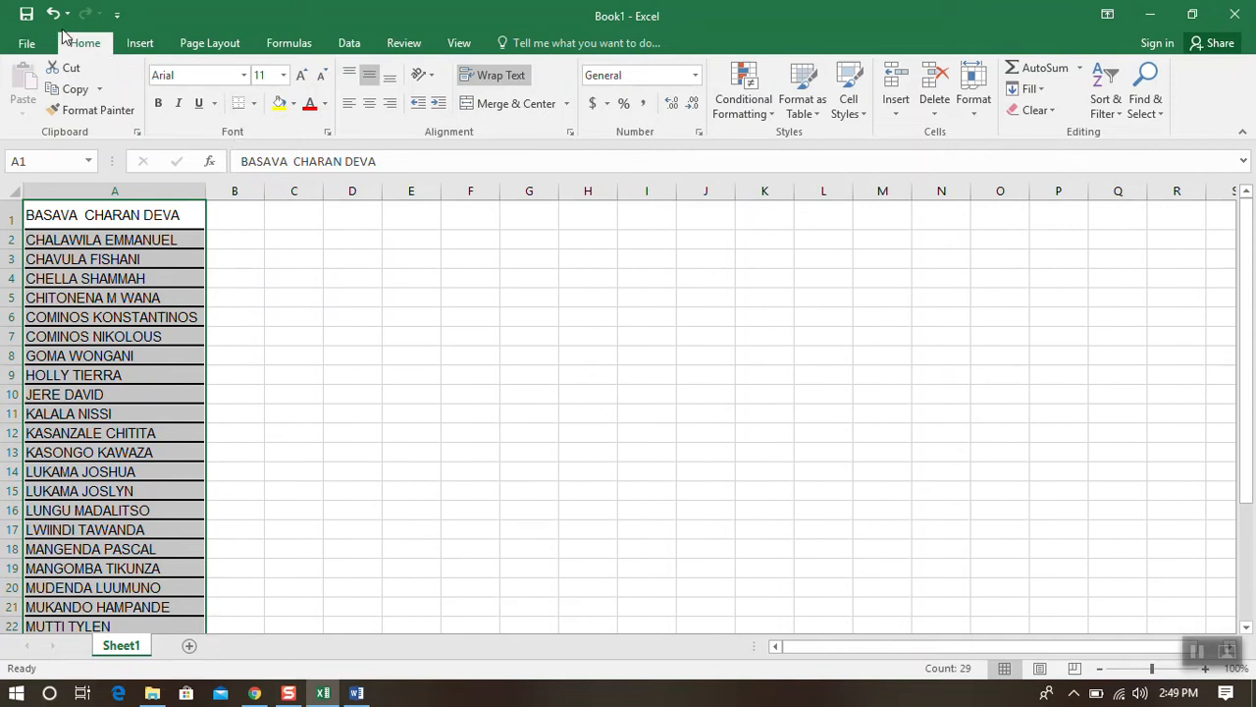
{"action": "mouse_move", "coordinate": [240, 102]}
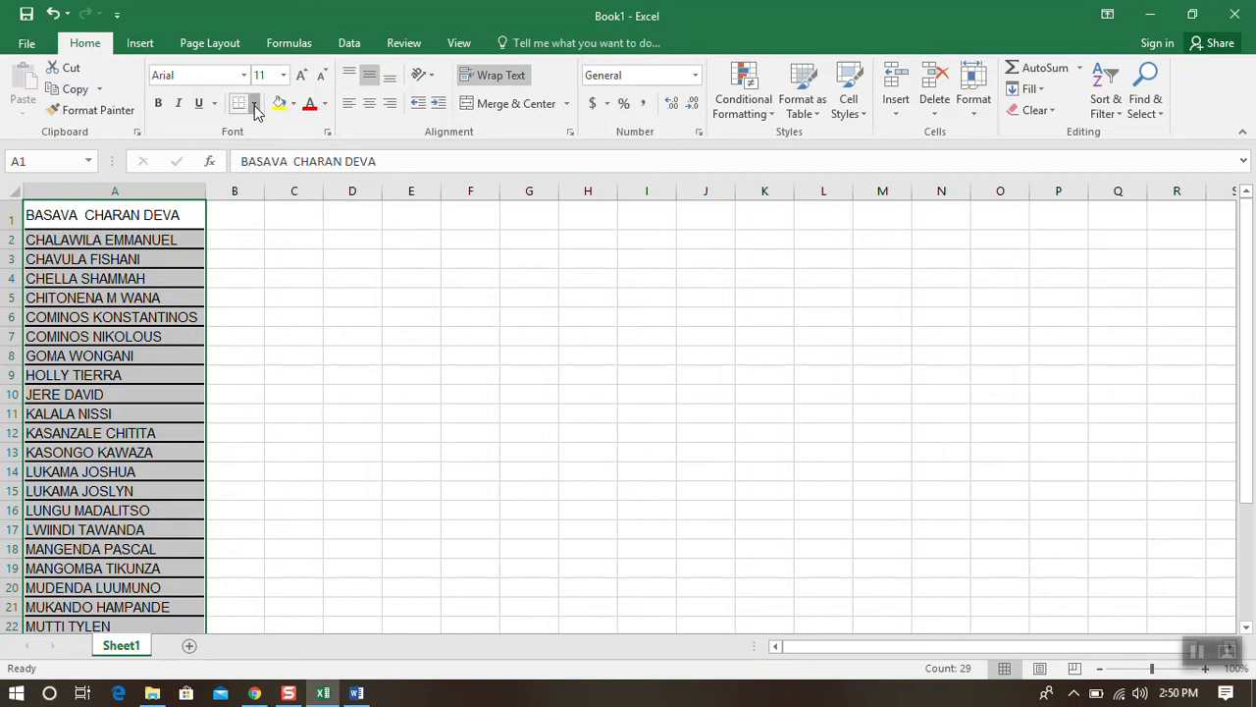
{"action": "left_click", "coordinate": [254, 104]}
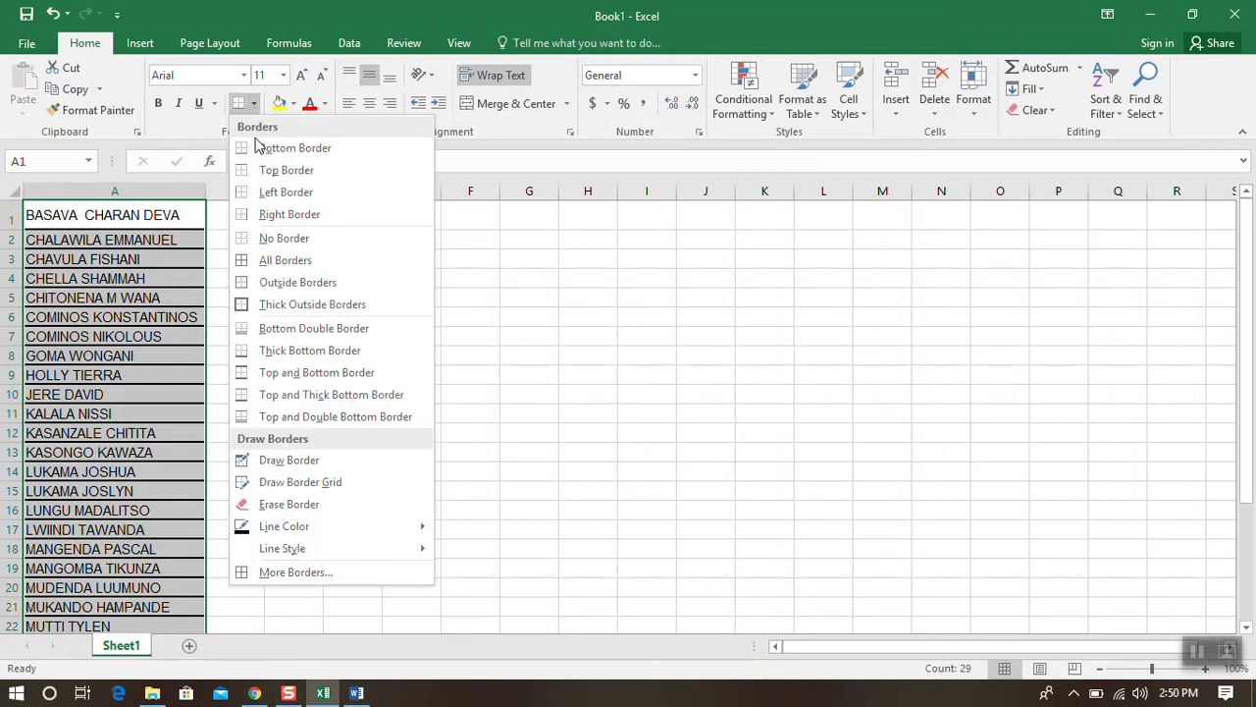
{"action": "mouse_move", "coordinate": [283, 238]}
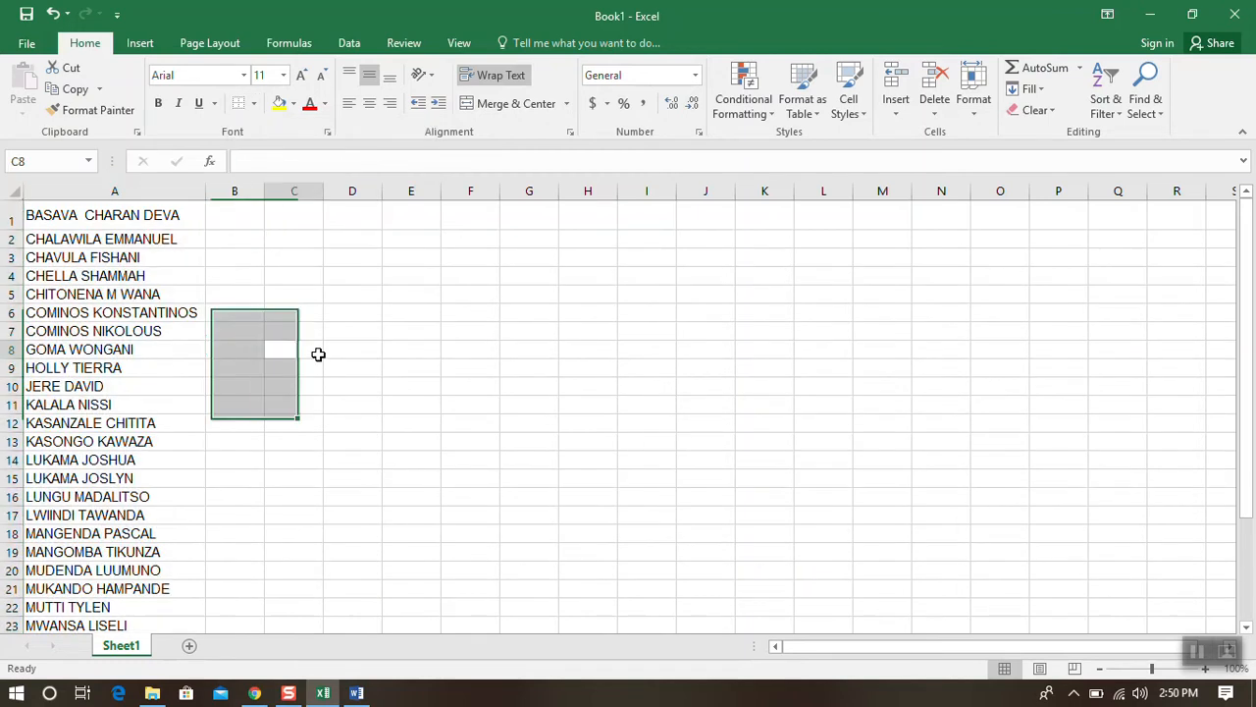
{"action": "left_click", "coordinate": [295, 349]}
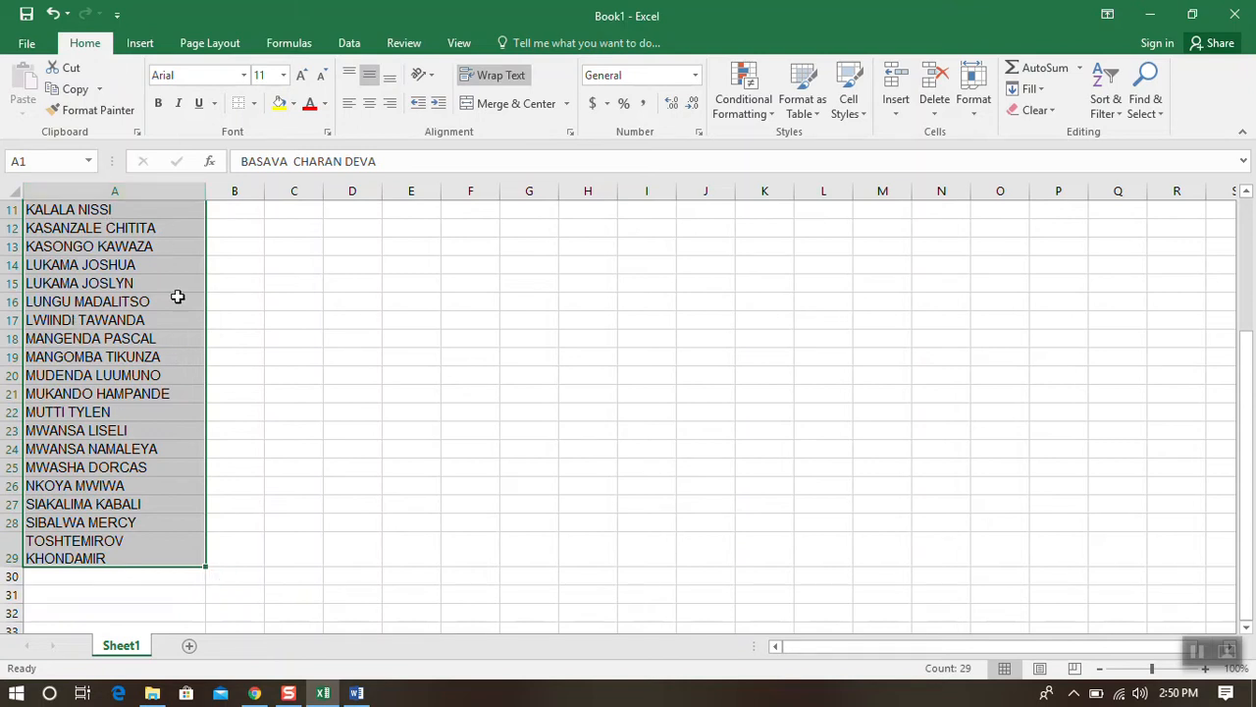
{"action": "mouse_move", "coordinate": [129, 265]}
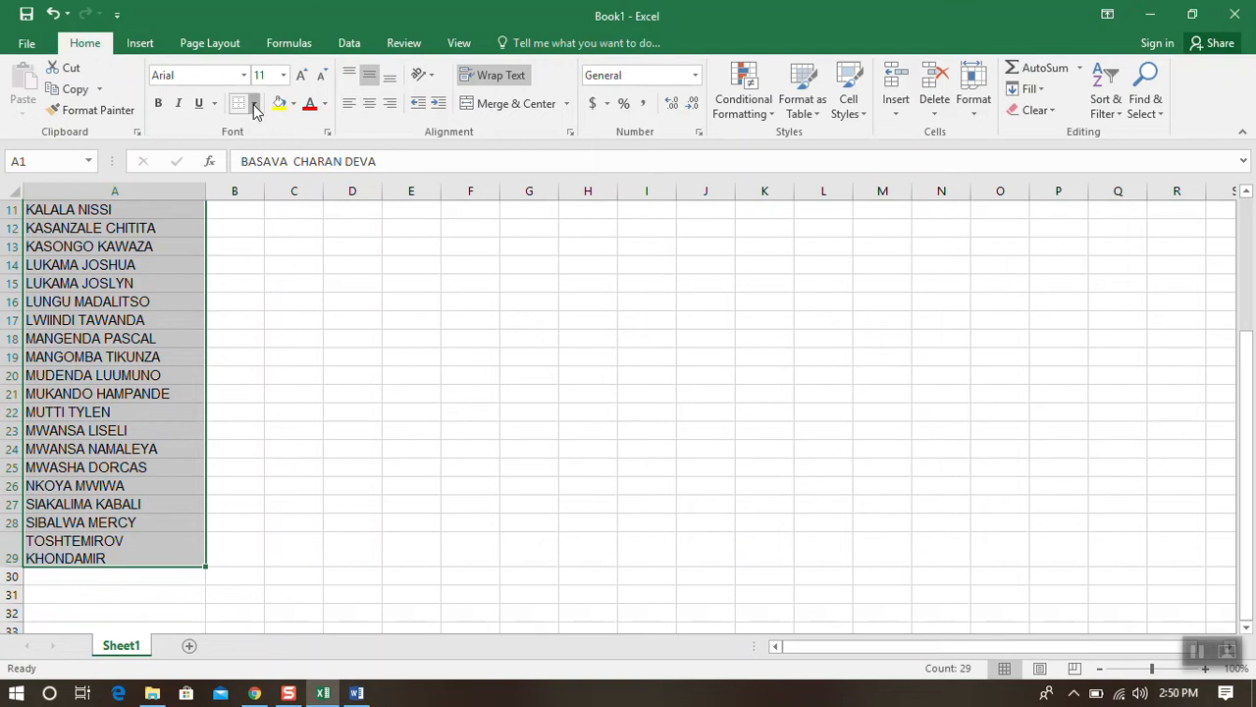
{"action": "left_click", "coordinate": [253, 104]}
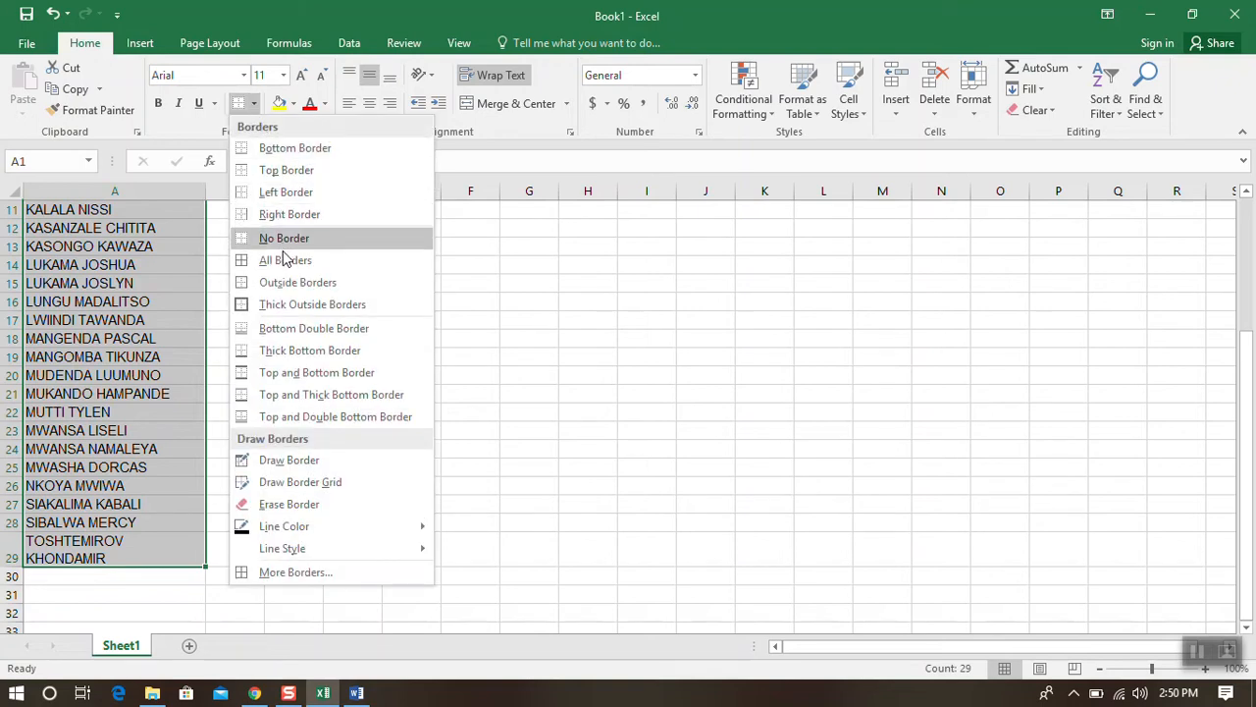
{"action": "mouse_move", "coordinate": [283, 305]}
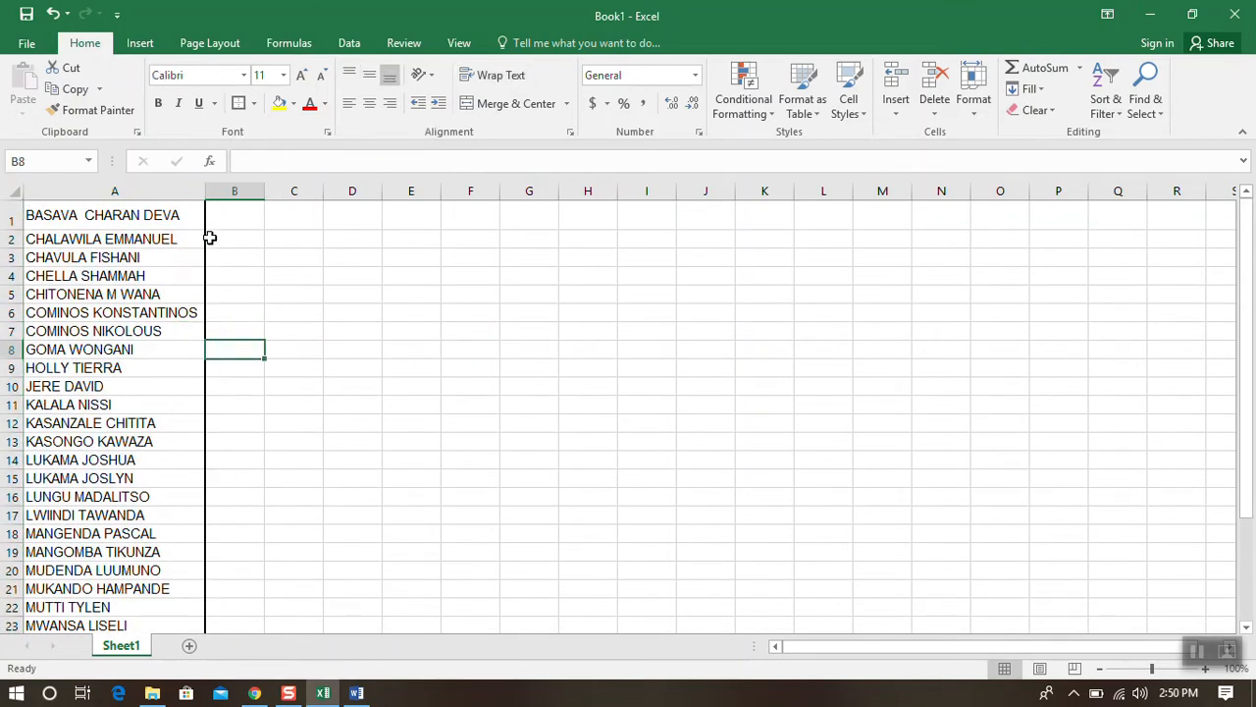
Step: Apply All Borders to the student name cells A1:A29
{"action": "scroll", "scroll_direction": "down", "scroll_amount": 3}
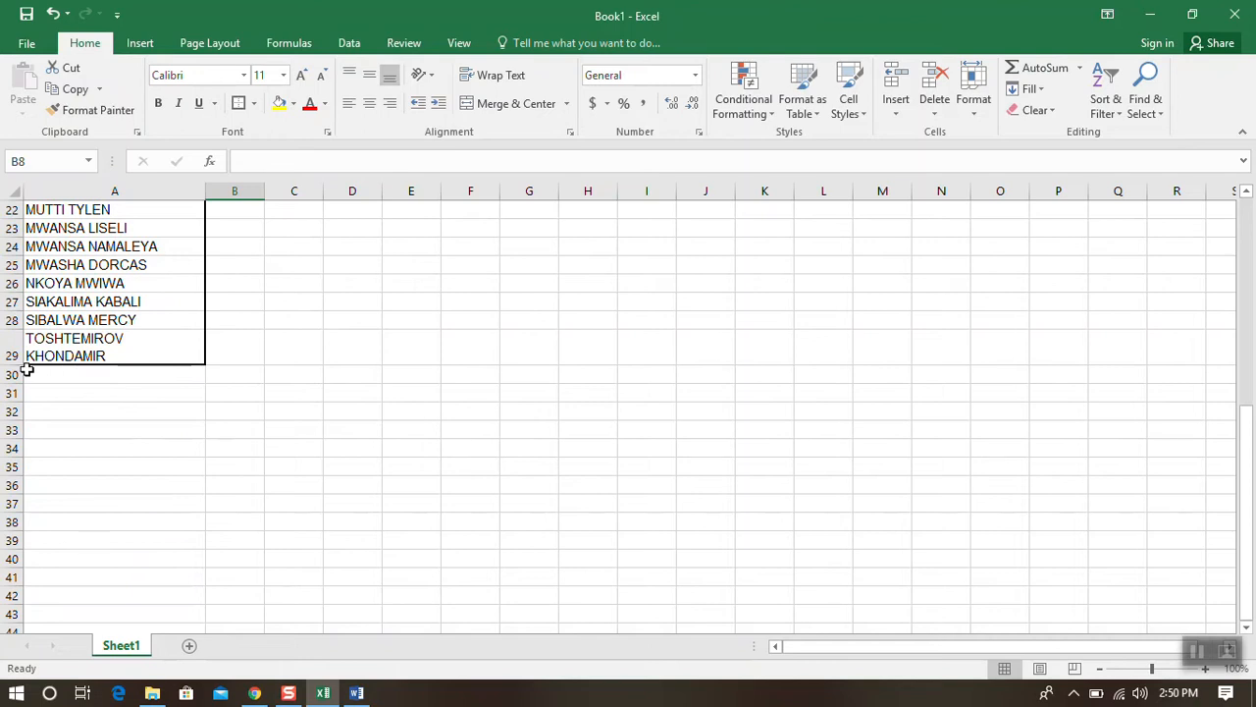
{"action": "scroll", "scroll_direction": "up", "scroll_amount": 3}
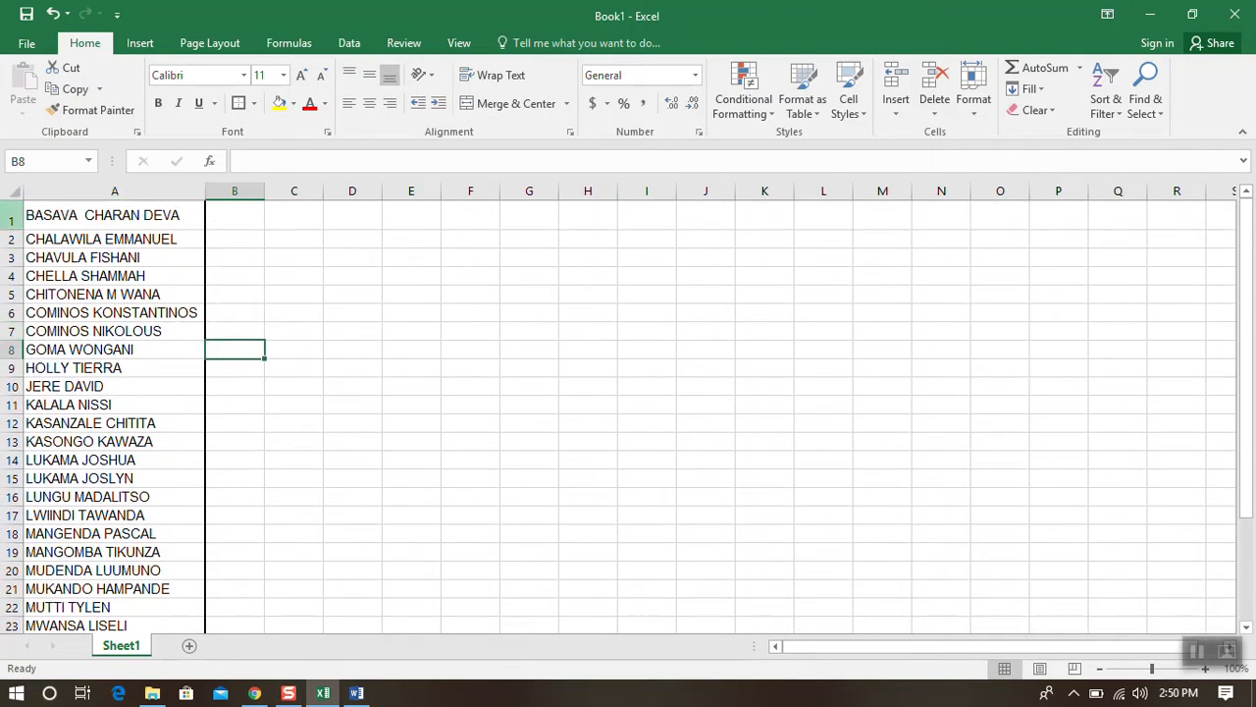
{"action": "mouse_move", "coordinate": [184, 495]}
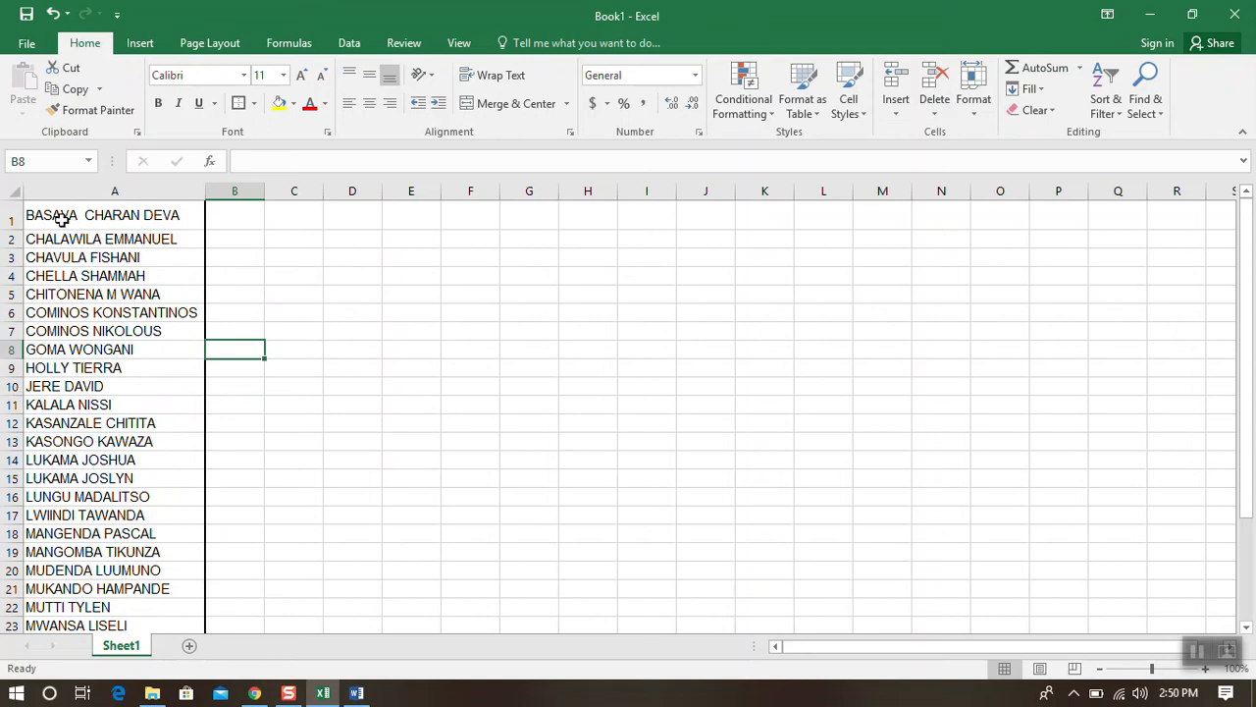
{"action": "mouse_move", "coordinate": [126, 208]}
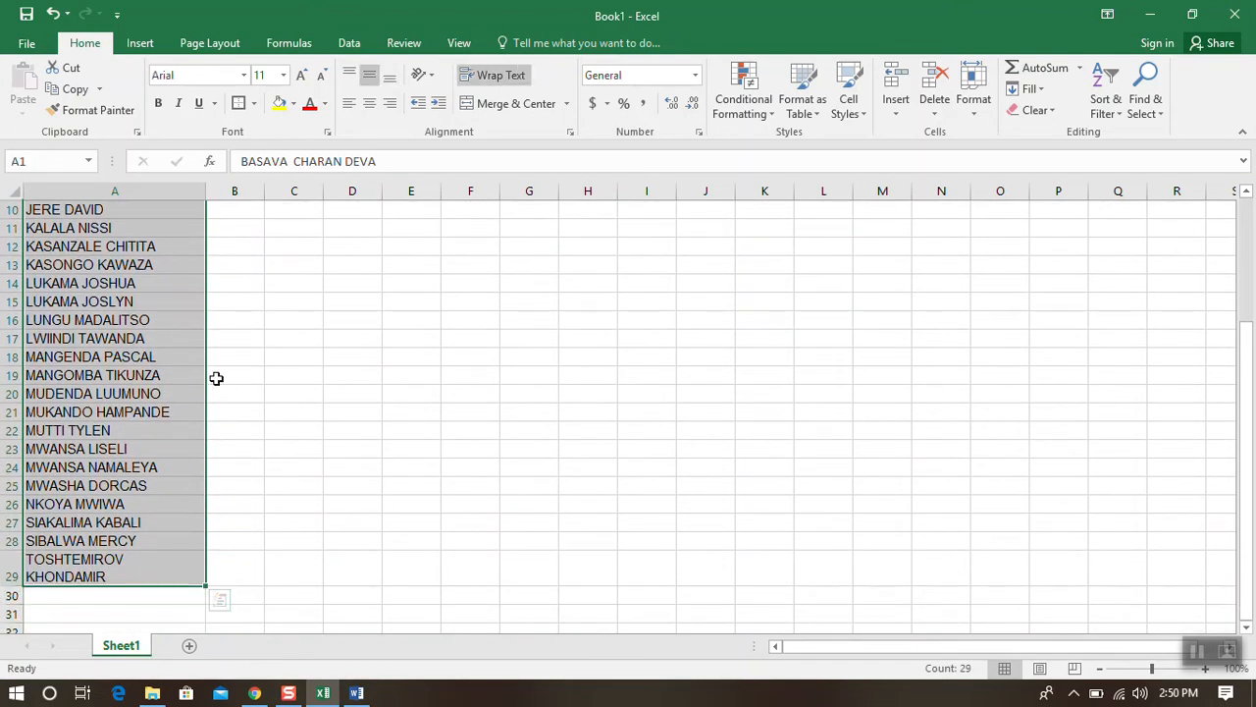
{"action": "left_click", "coordinate": [253, 102]}
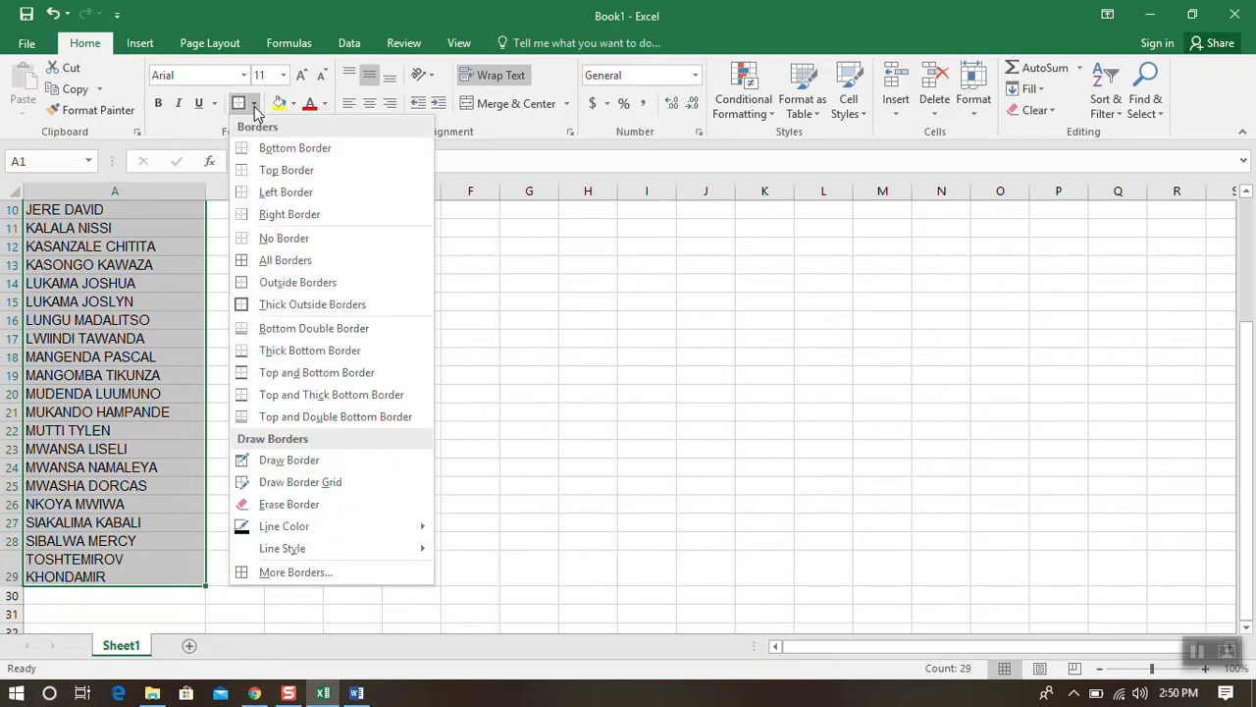
{"action": "mouse_move", "coordinate": [283, 238]}
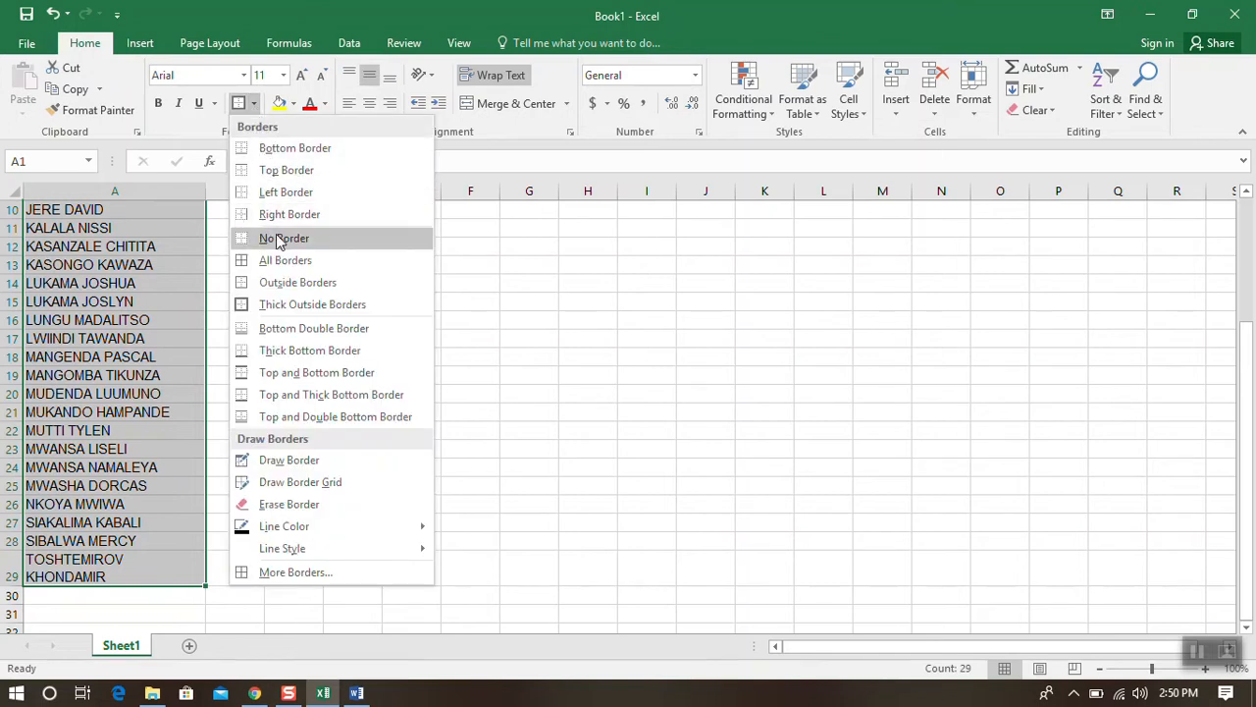
{"action": "mouse_move", "coordinate": [287, 259]}
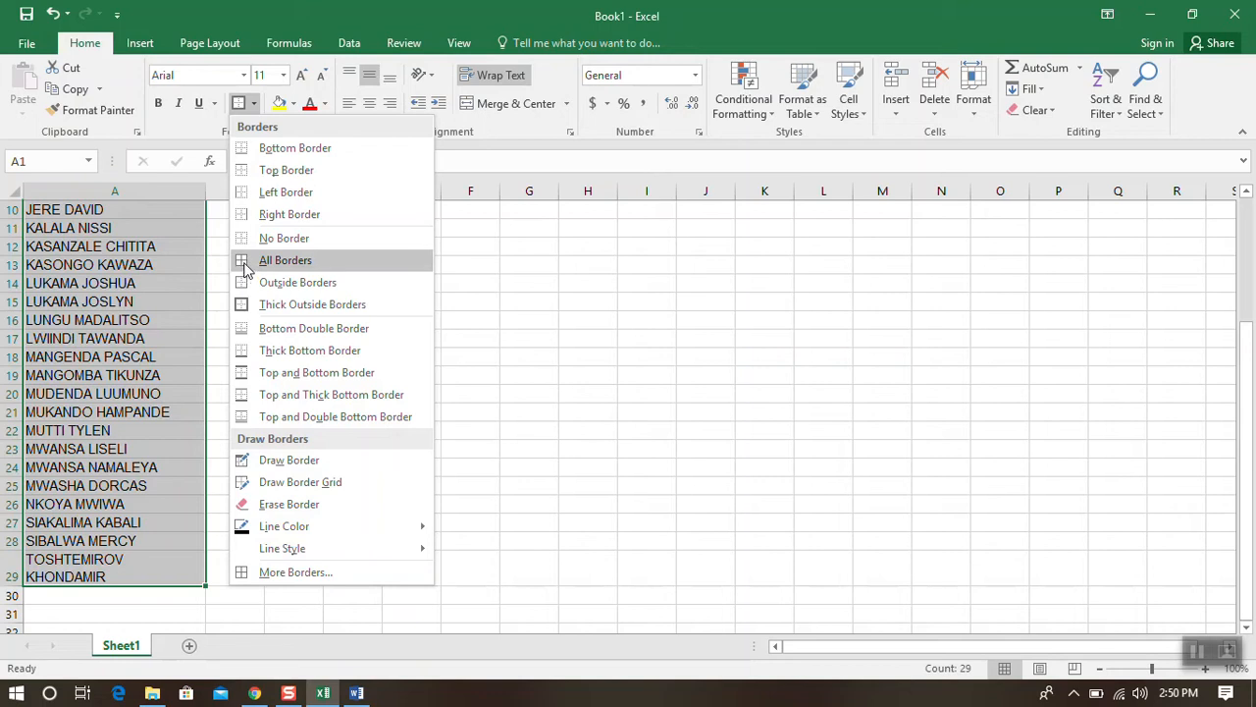
{"action": "mouse_move", "coordinate": [271, 267]}
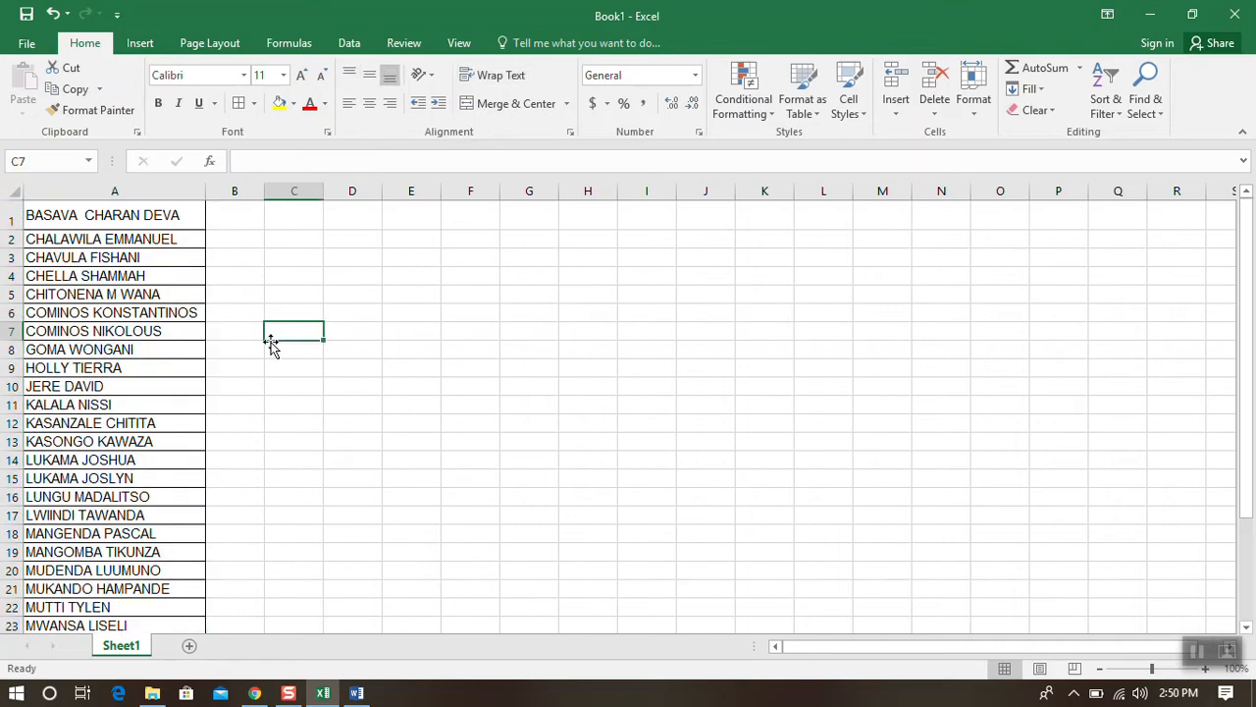
{"action": "mouse_move", "coordinate": [131, 397]}
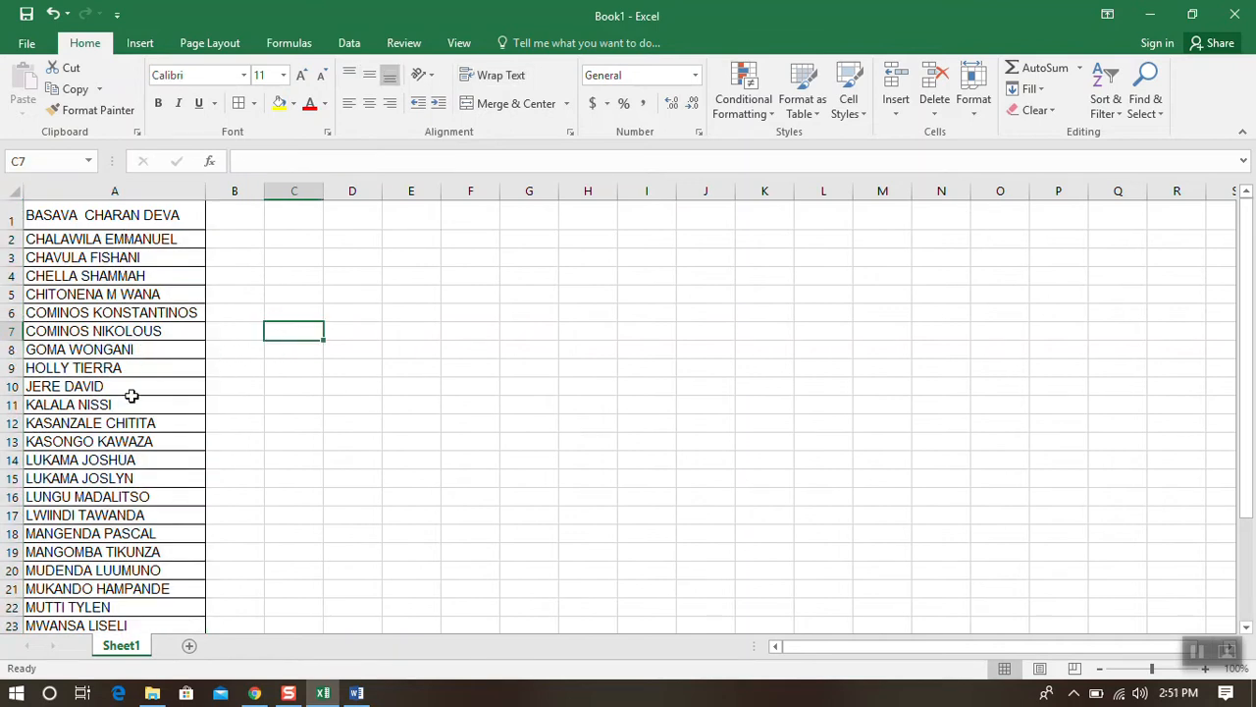
{"action": "mouse_move", "coordinate": [165, 442]}
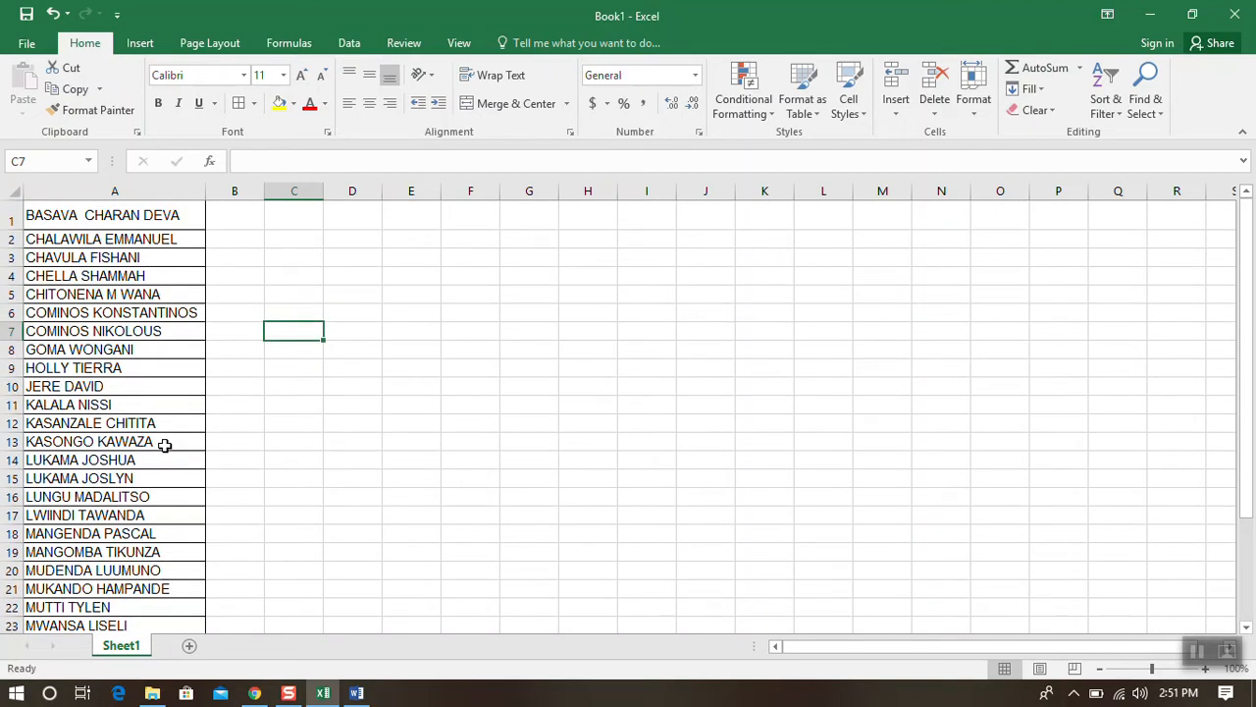
{"action": "mouse_move", "coordinate": [175, 375]}
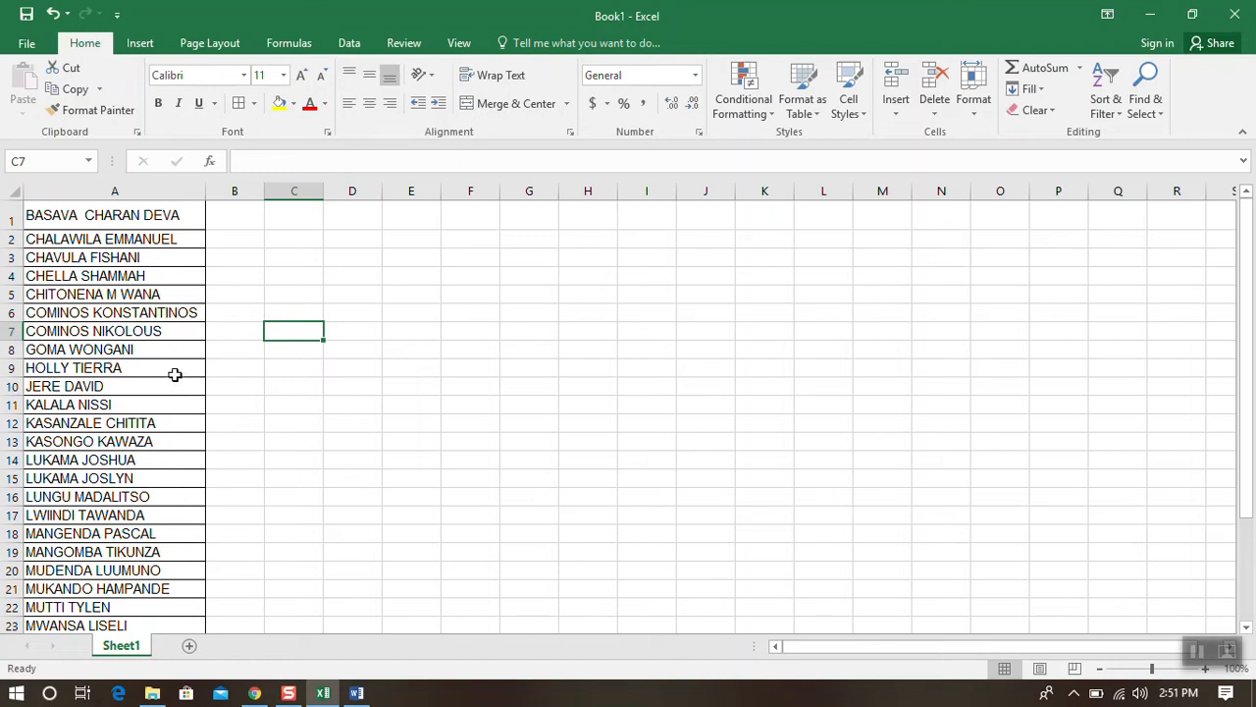
{"action": "mouse_move", "coordinate": [175, 357]}
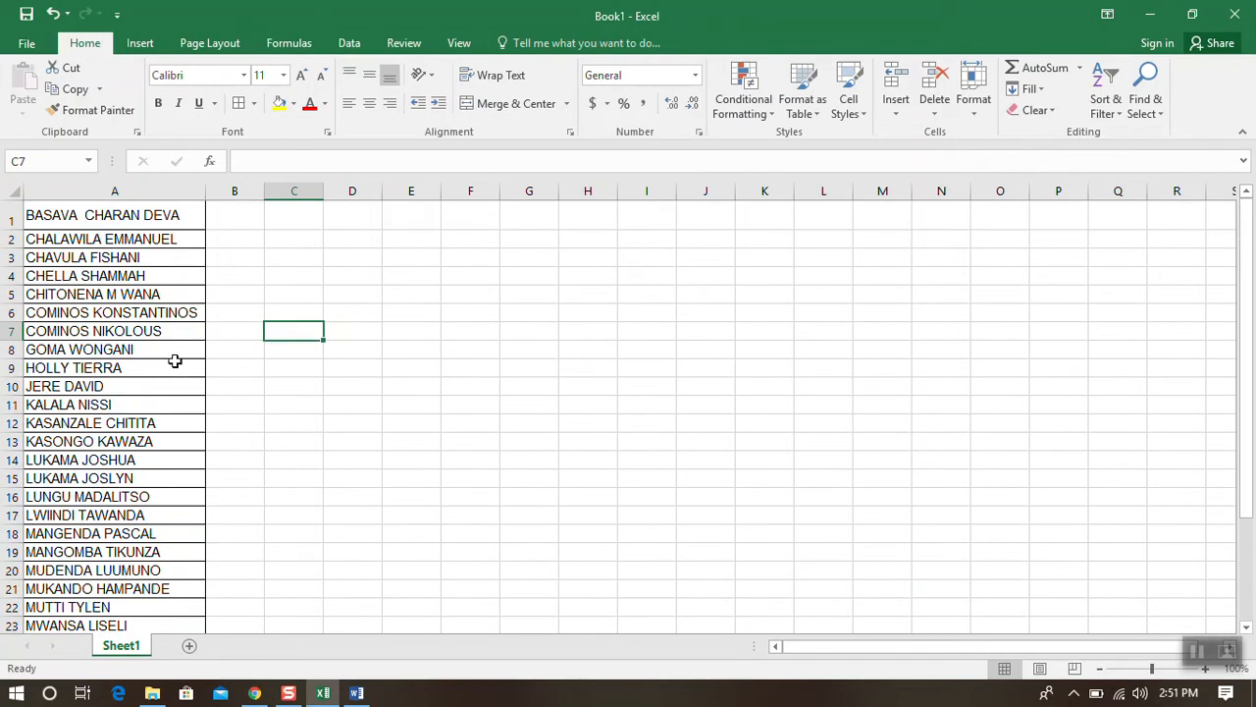
{"action": "scroll", "scroll_direction": "down", "scroll_amount": 3}
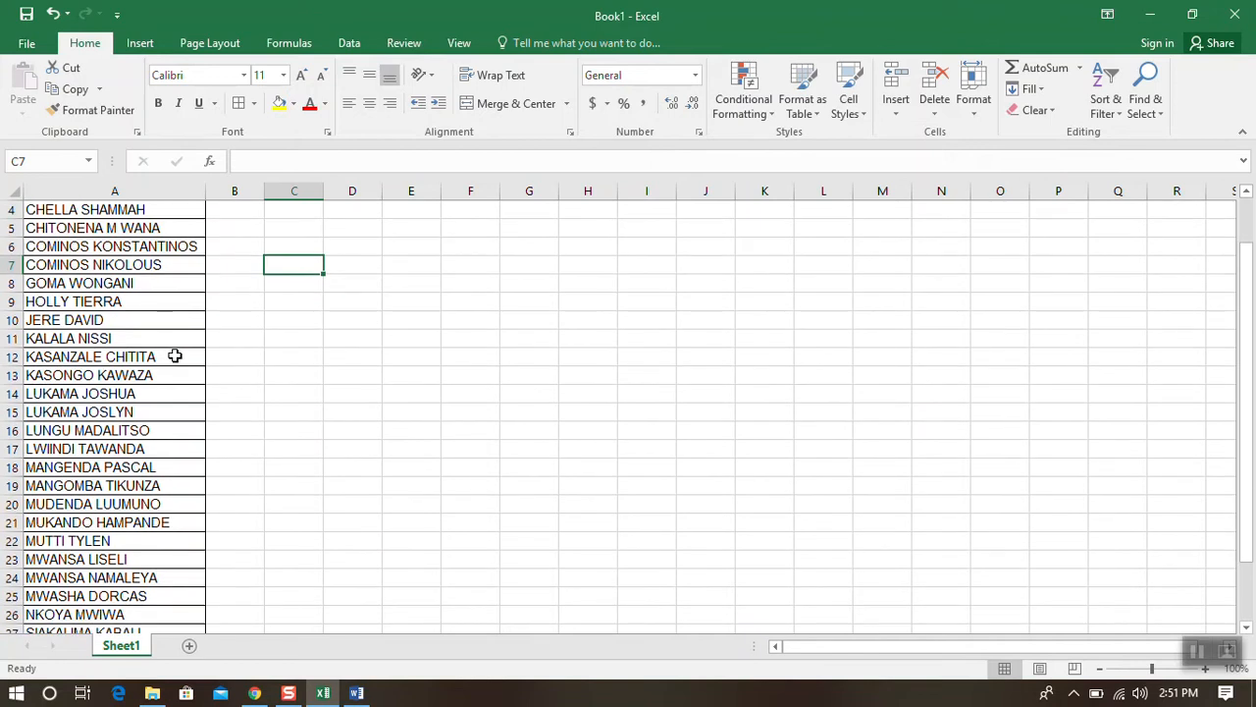
{"action": "mouse_move", "coordinate": [98, 589]}
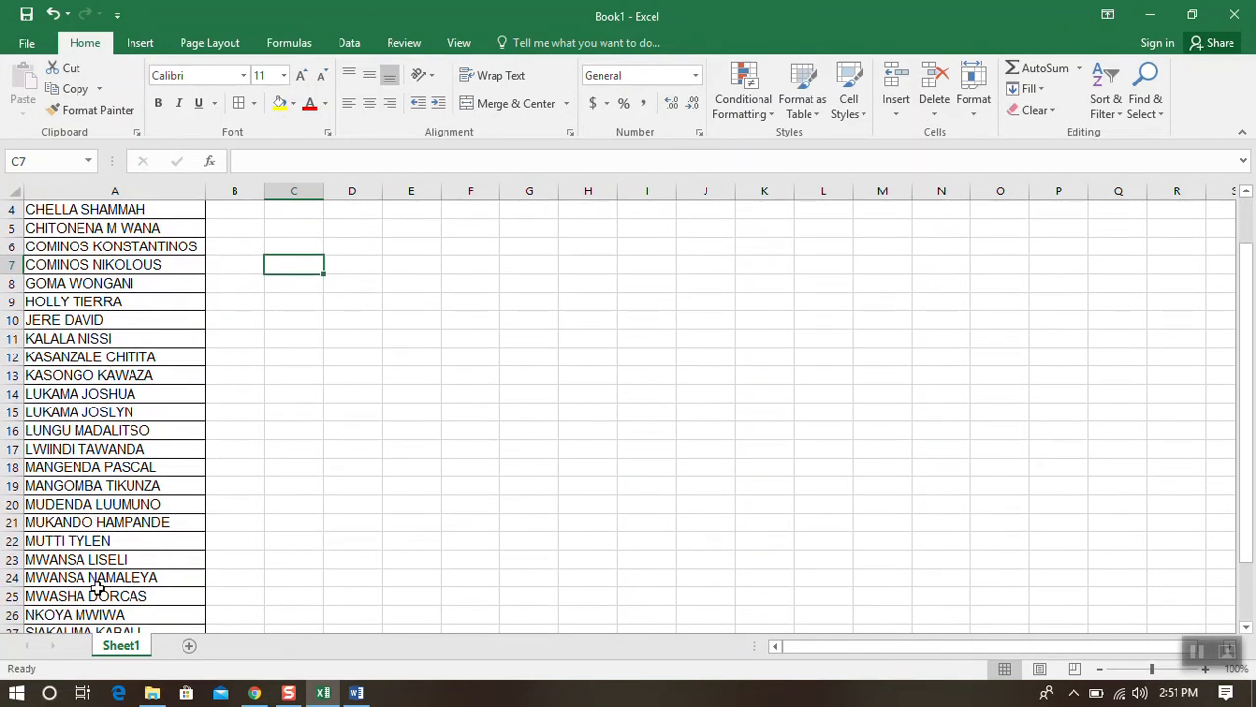
{"action": "mouse_move", "coordinate": [126, 487]}
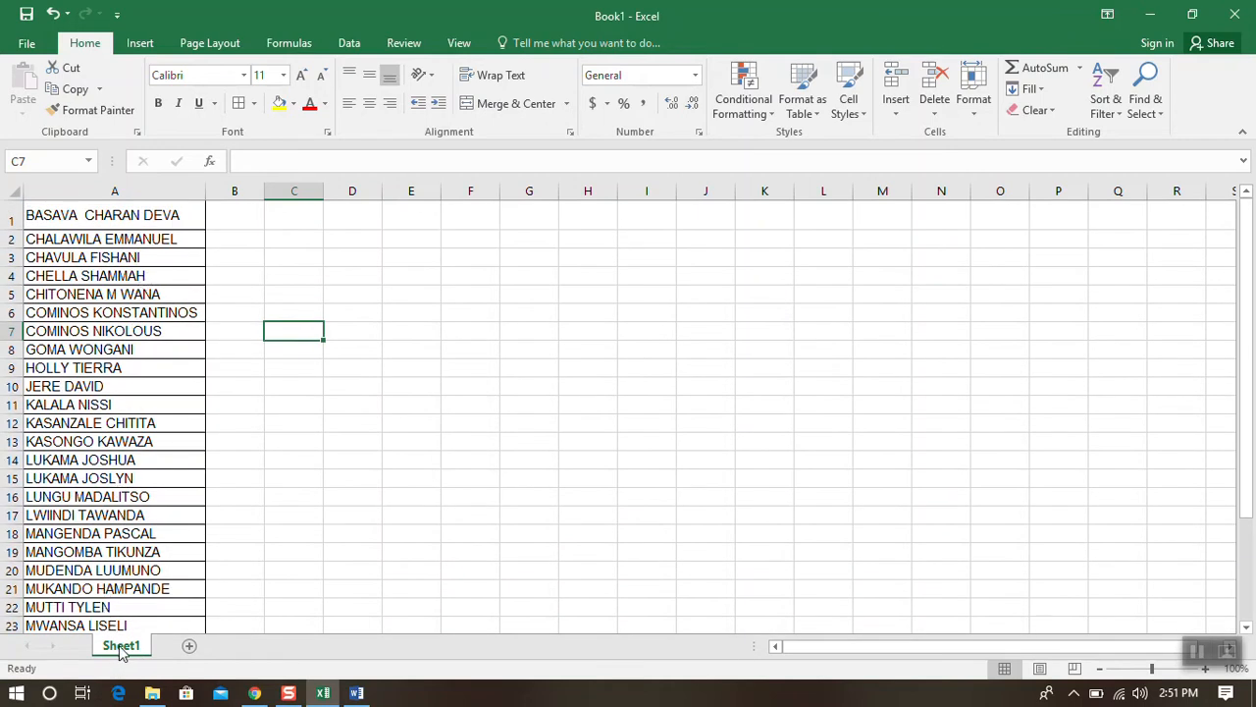
Step: Rename the Sheet1 worksheet tab to Grade 9
{"action": "right_click", "coordinate": [122, 644]}
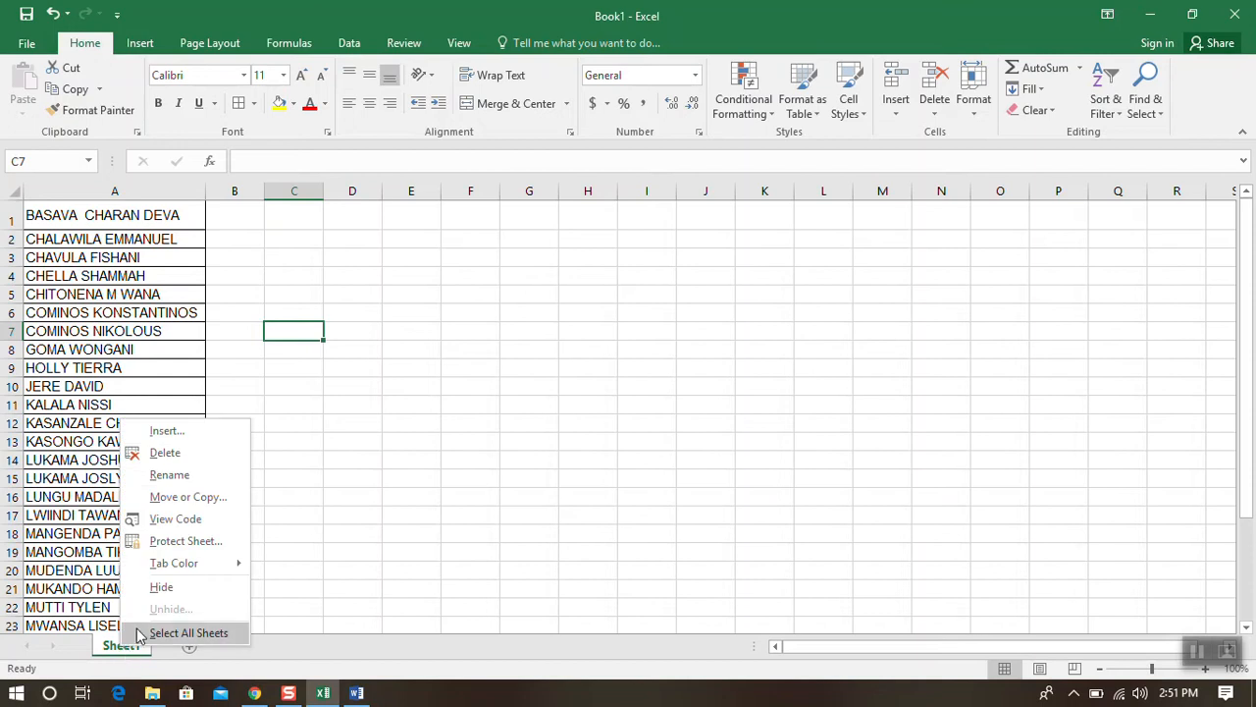
{"action": "left_click", "coordinate": [183, 477]}
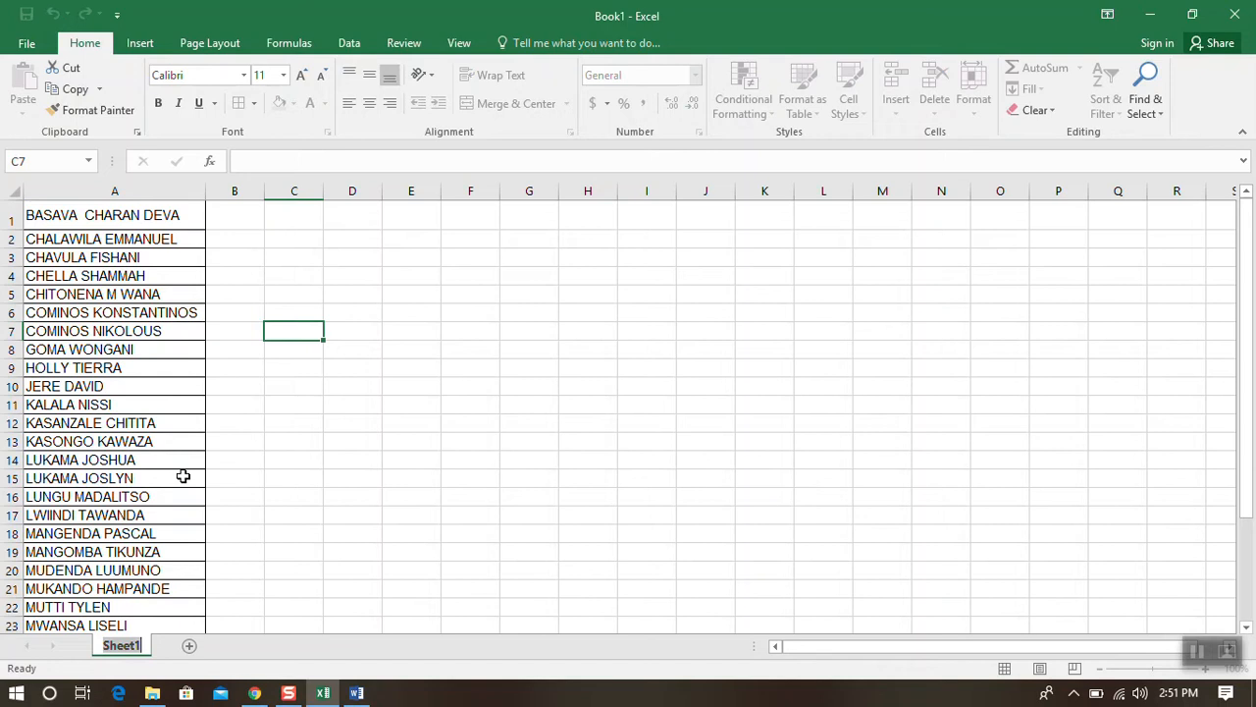
{"action": "double_click", "coordinate": [122, 644]}
{"action": "type", "text": "Grade 9"}
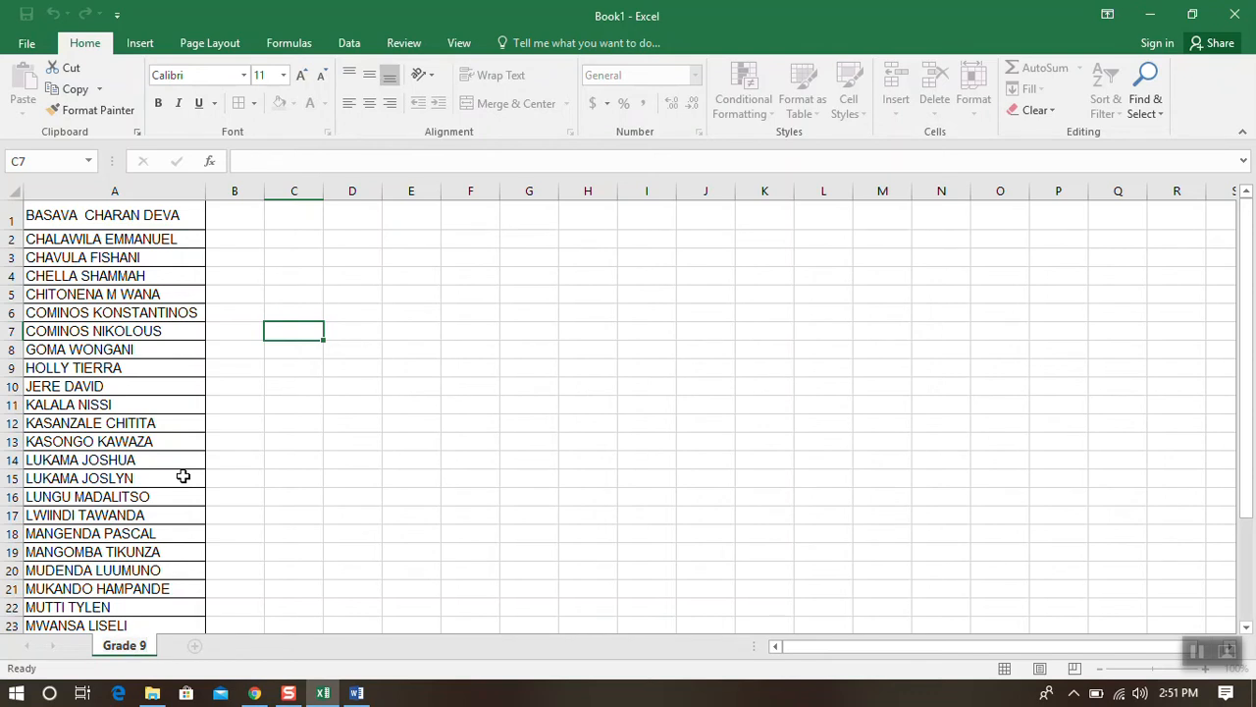
{"action": "mouse_move", "coordinate": [252, 601]}
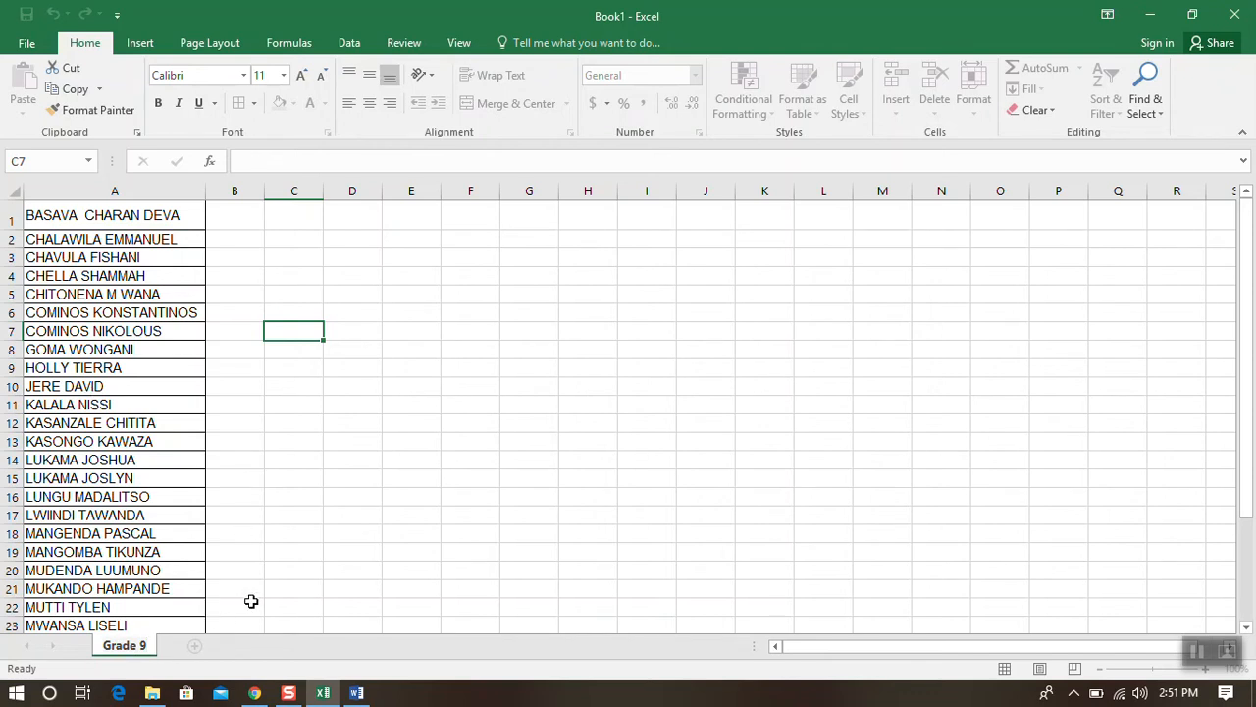
{"action": "left_click", "coordinate": [234, 607]}
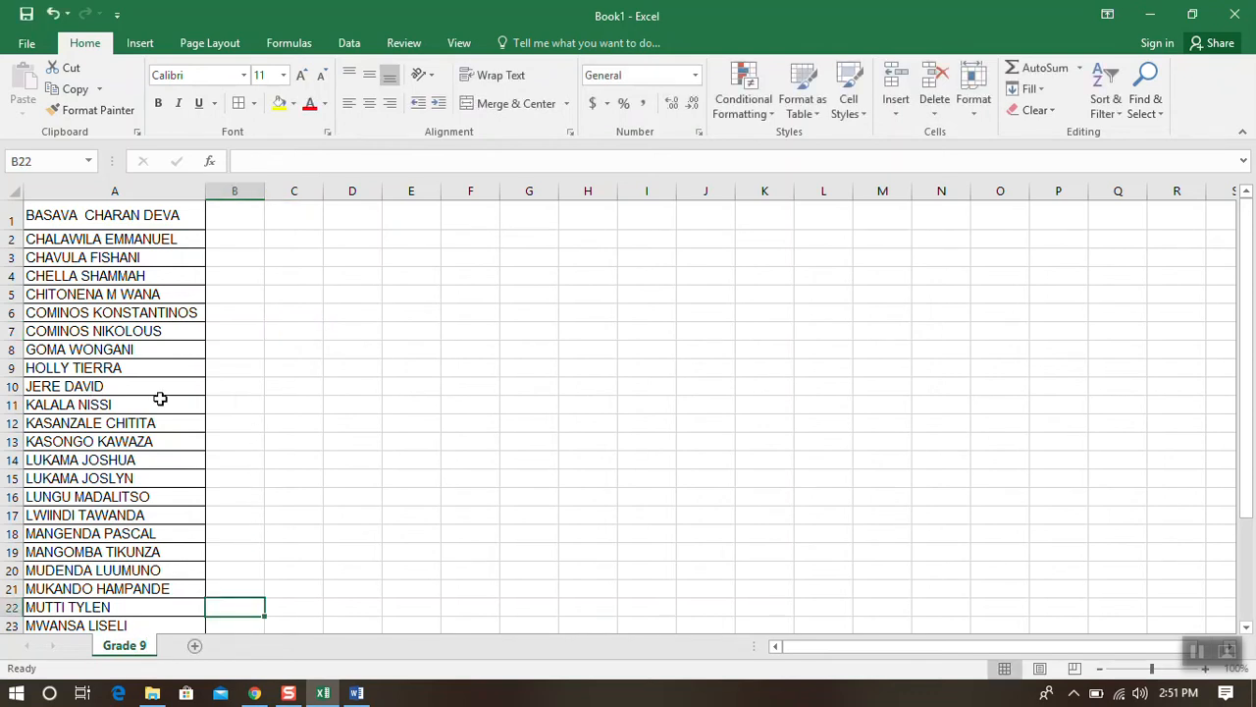
{"action": "mouse_move", "coordinate": [67, 506]}
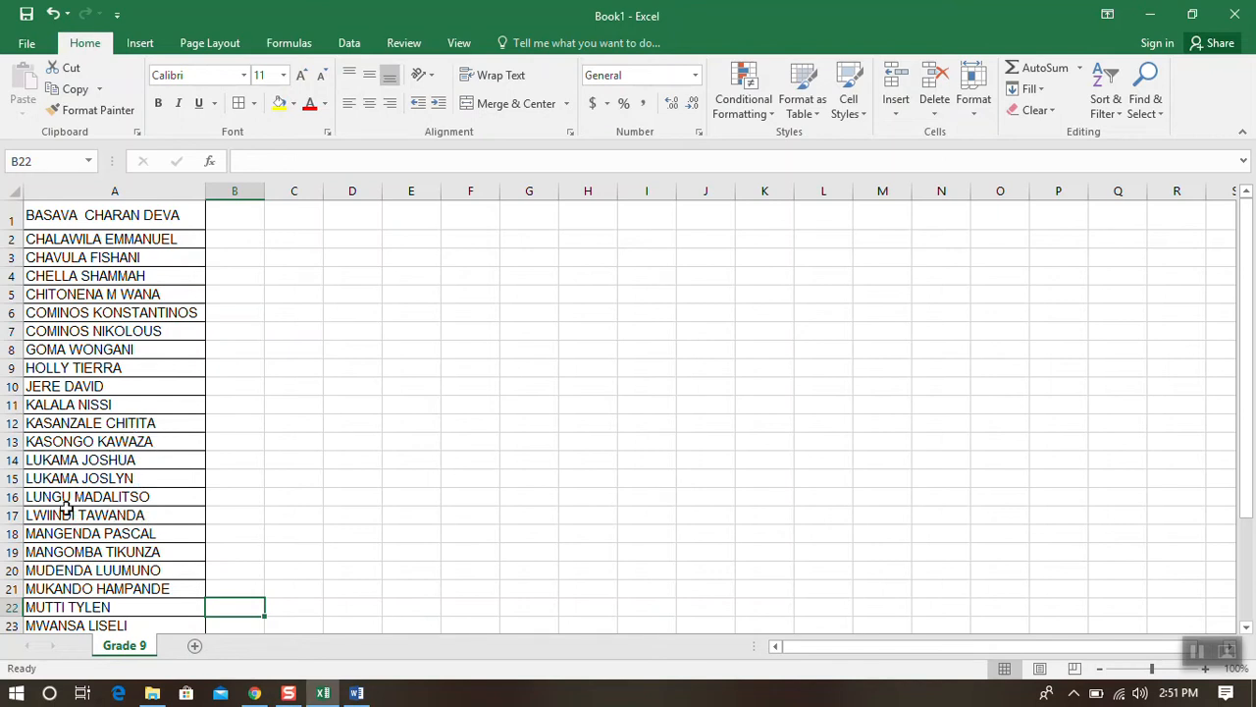
{"action": "mouse_move", "coordinate": [577, 435]}
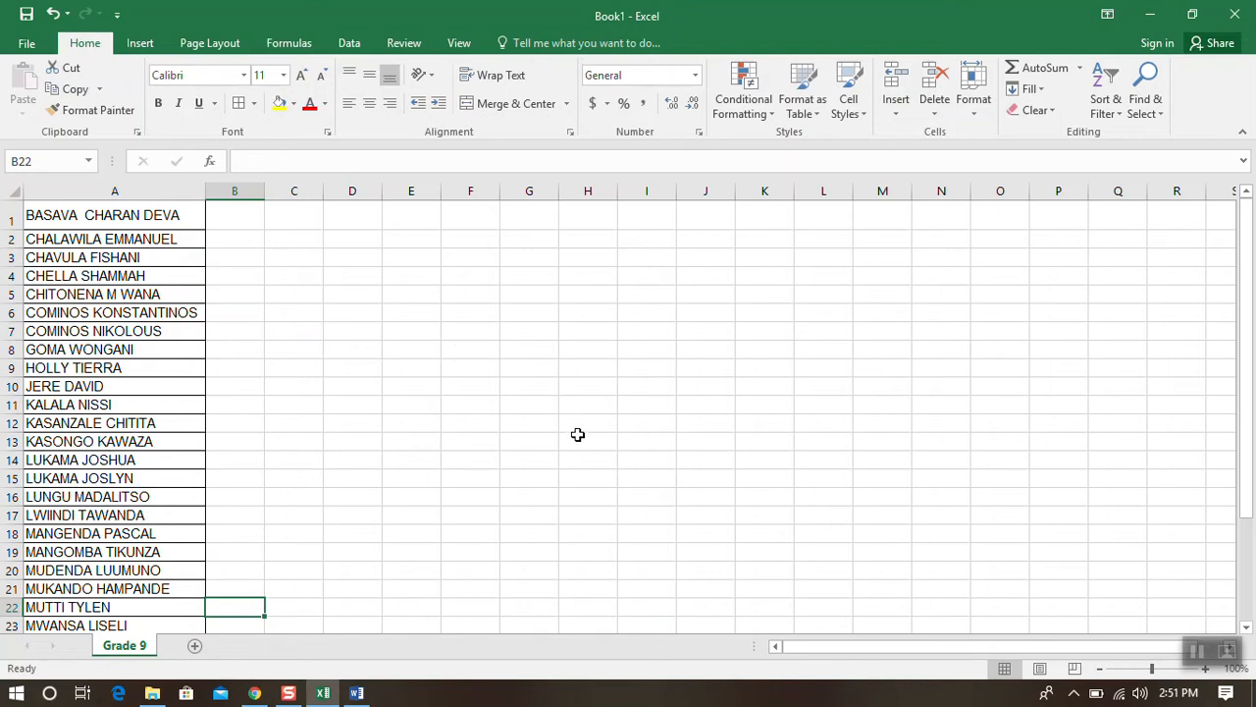
{"action": "mouse_move", "coordinate": [215, 652]}
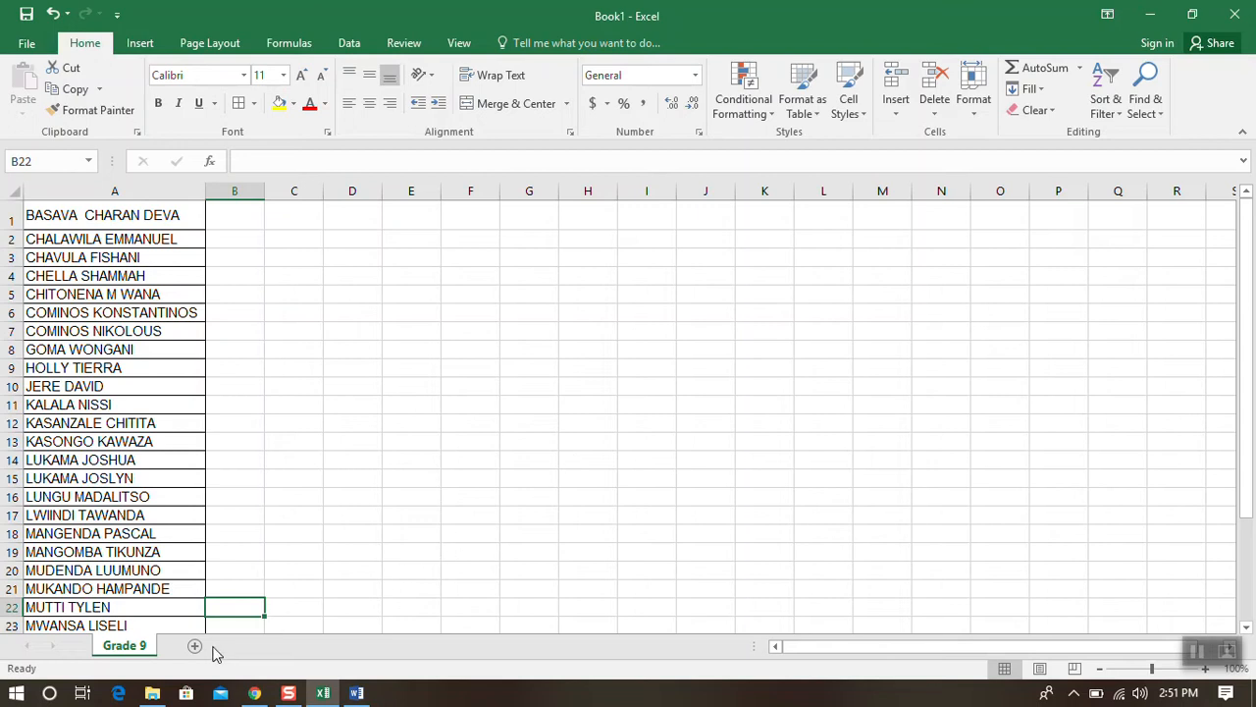
{"action": "mouse_move", "coordinate": [196, 646]}
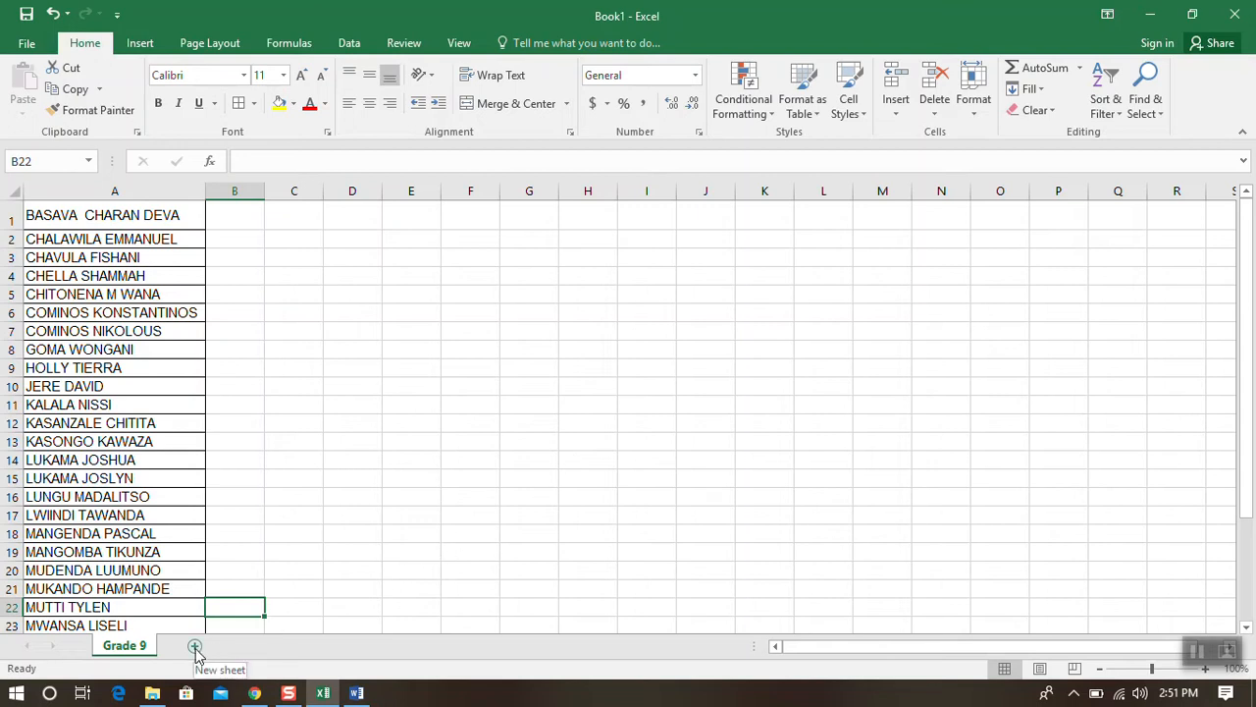
Step: Add a new blank worksheet Sheet2 beside Grade 9 and show it
{"action": "left_click", "coordinate": [194, 644]}
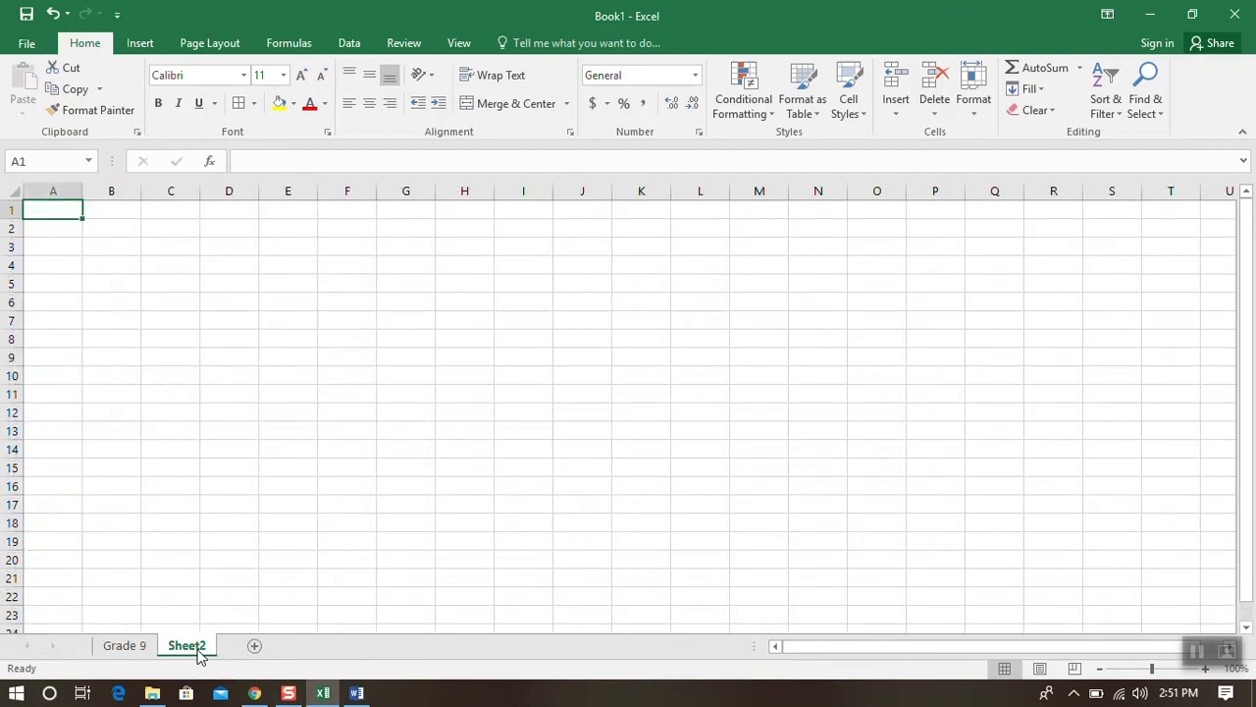
{"action": "left_click", "coordinate": [123, 644]}
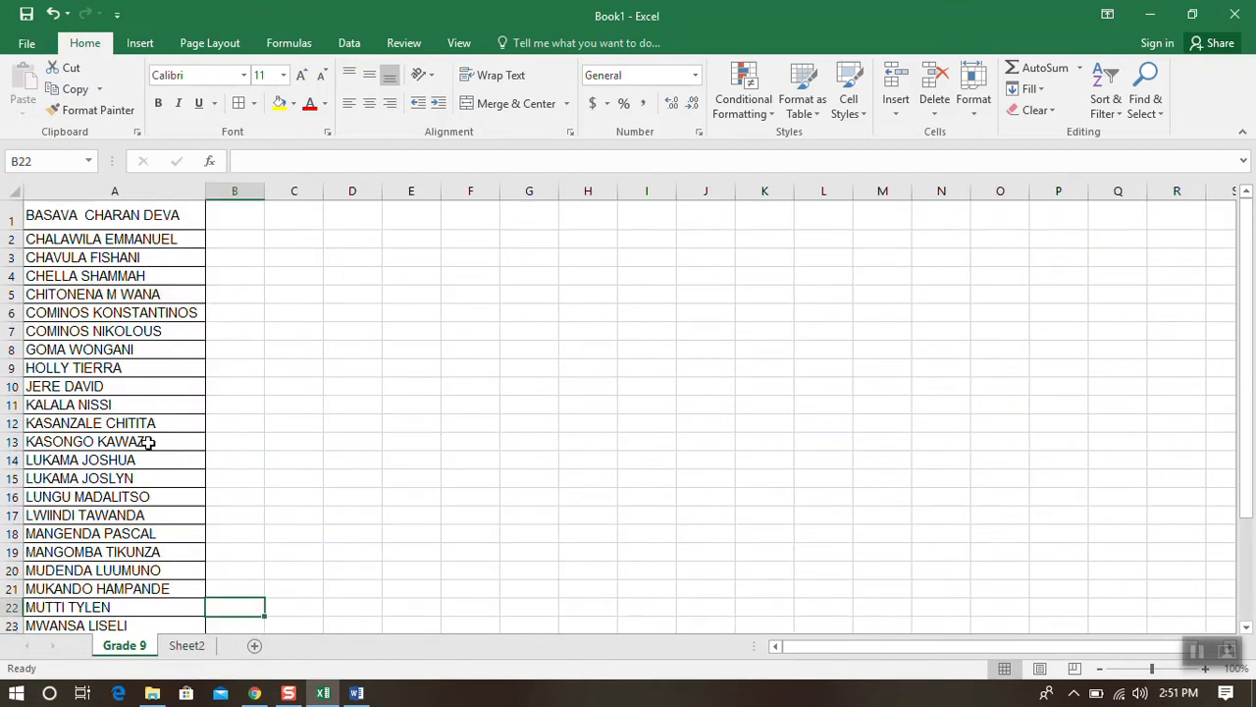
{"action": "left_click", "coordinate": [186, 644]}
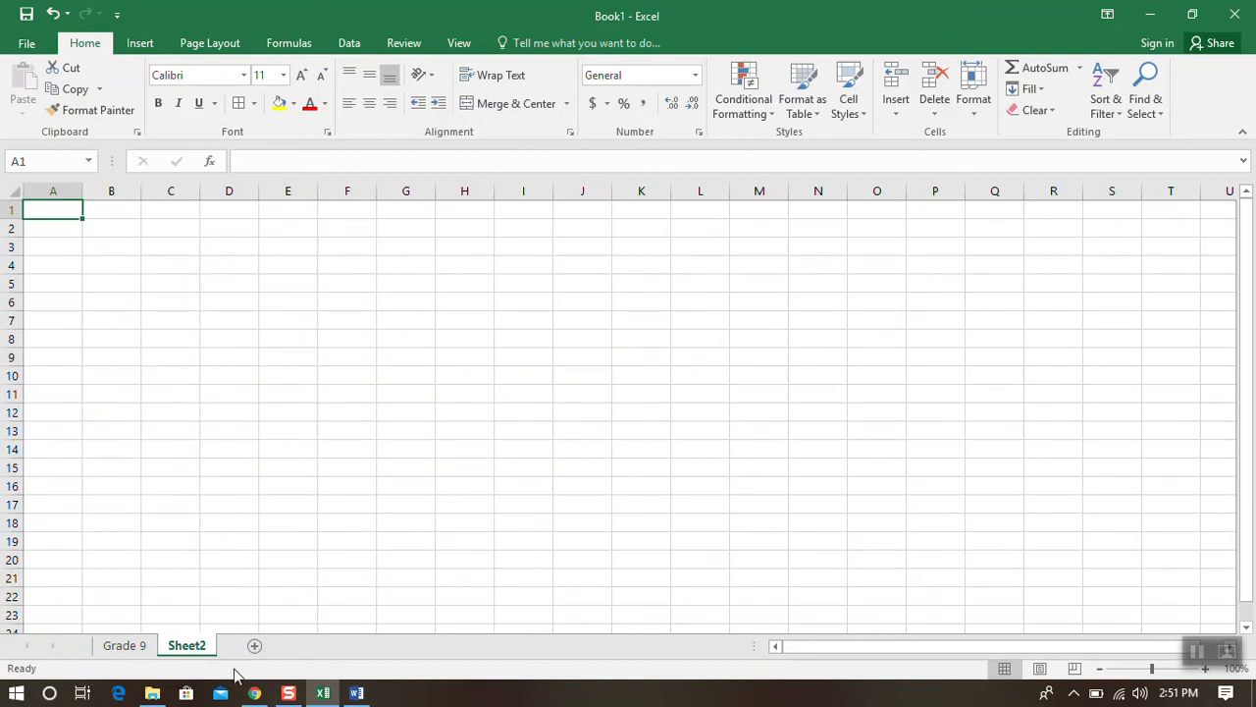
Step: Bring up the Word class list and select the Grade 9 pupil names from its table
{"action": "left_click", "coordinate": [357, 693]}
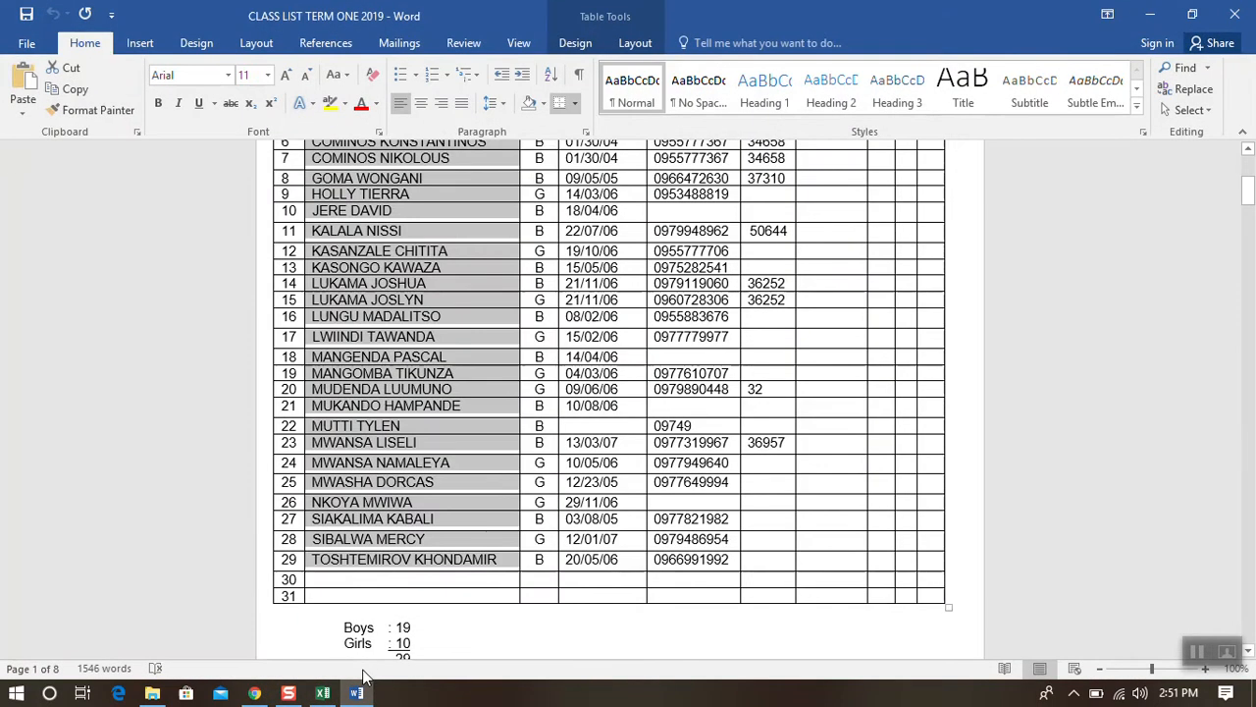
{"action": "scroll", "scroll_direction": "down", "scroll_amount": 3}
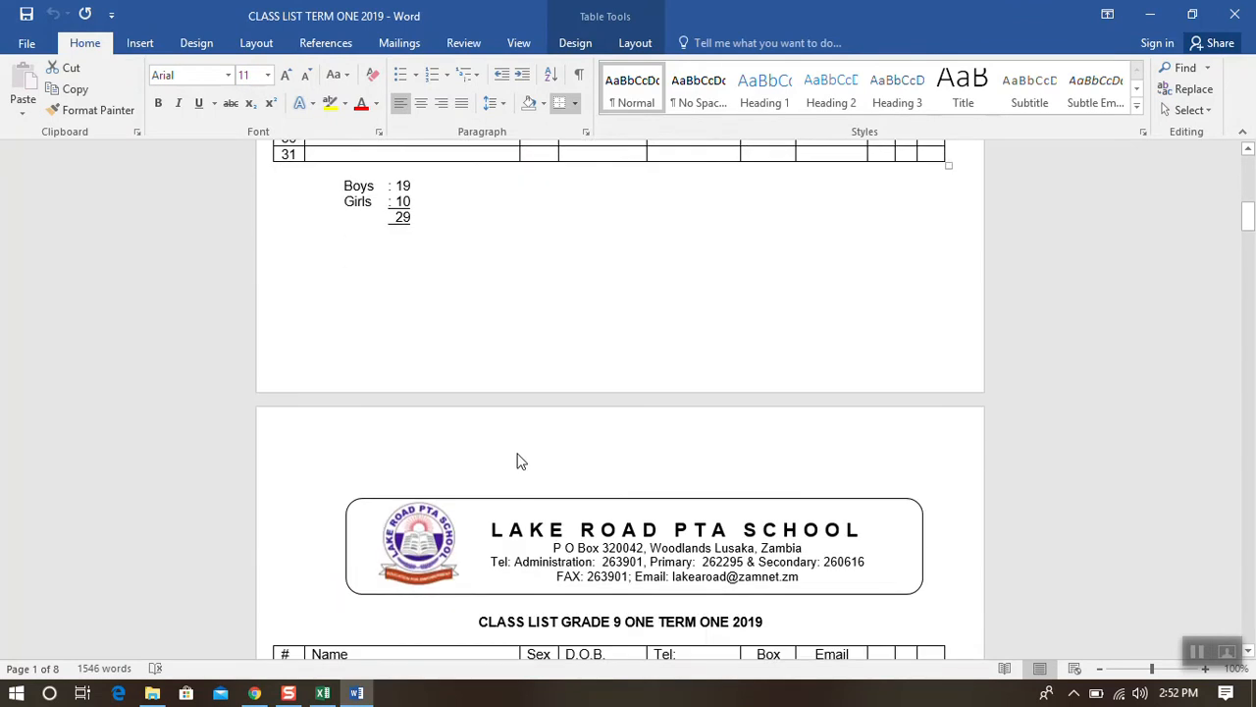
{"action": "scroll", "scroll_direction": "down", "scroll_amount": 3}
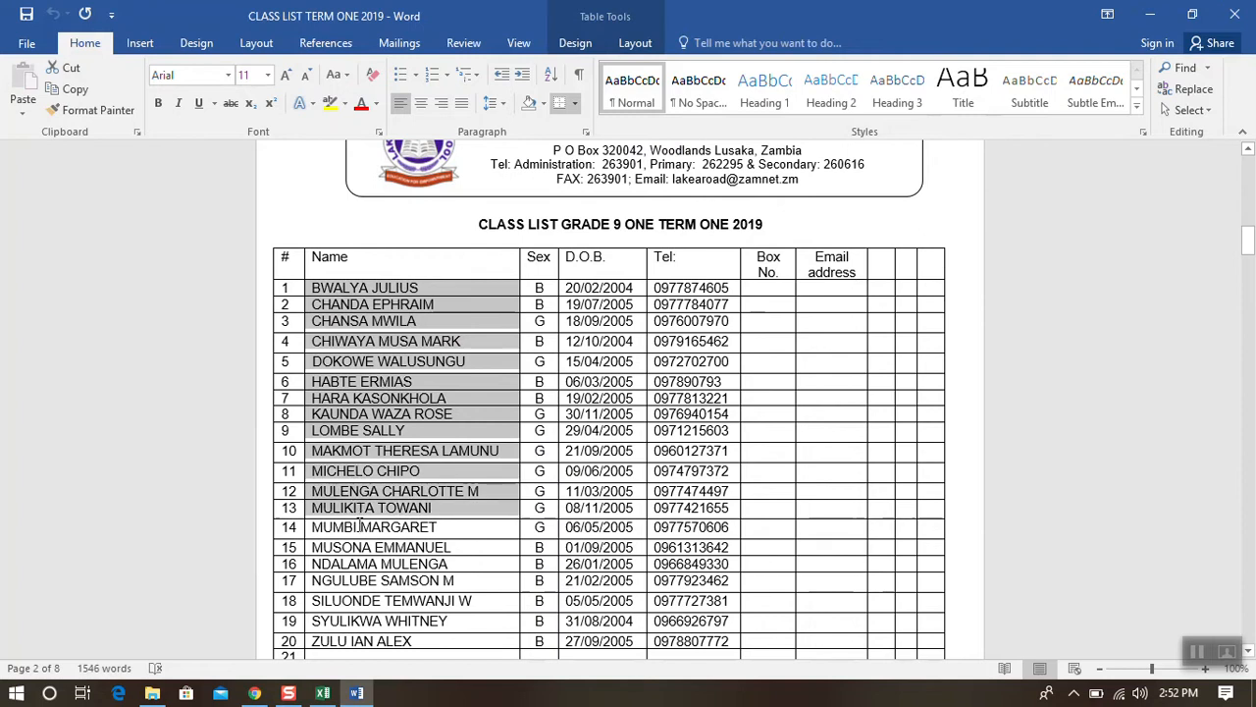
{"action": "scroll", "scroll_direction": "down", "scroll_amount": 3}
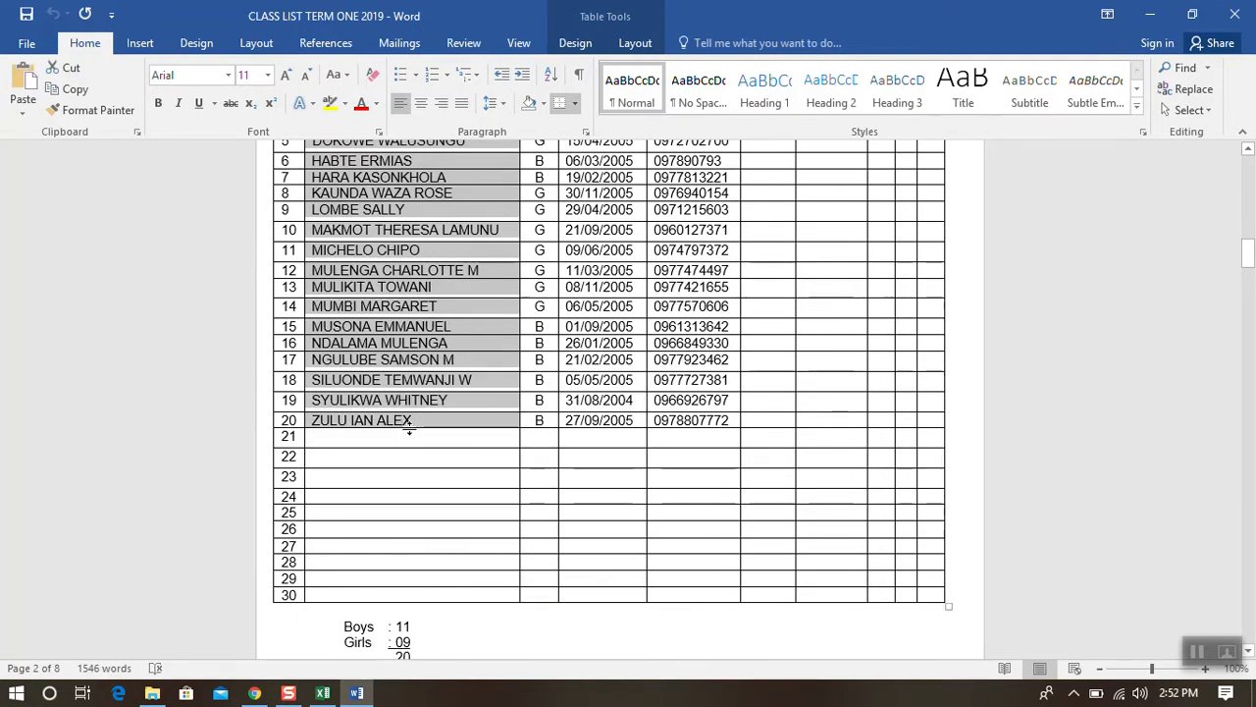
{"action": "left_click", "coordinate": [322, 693]}
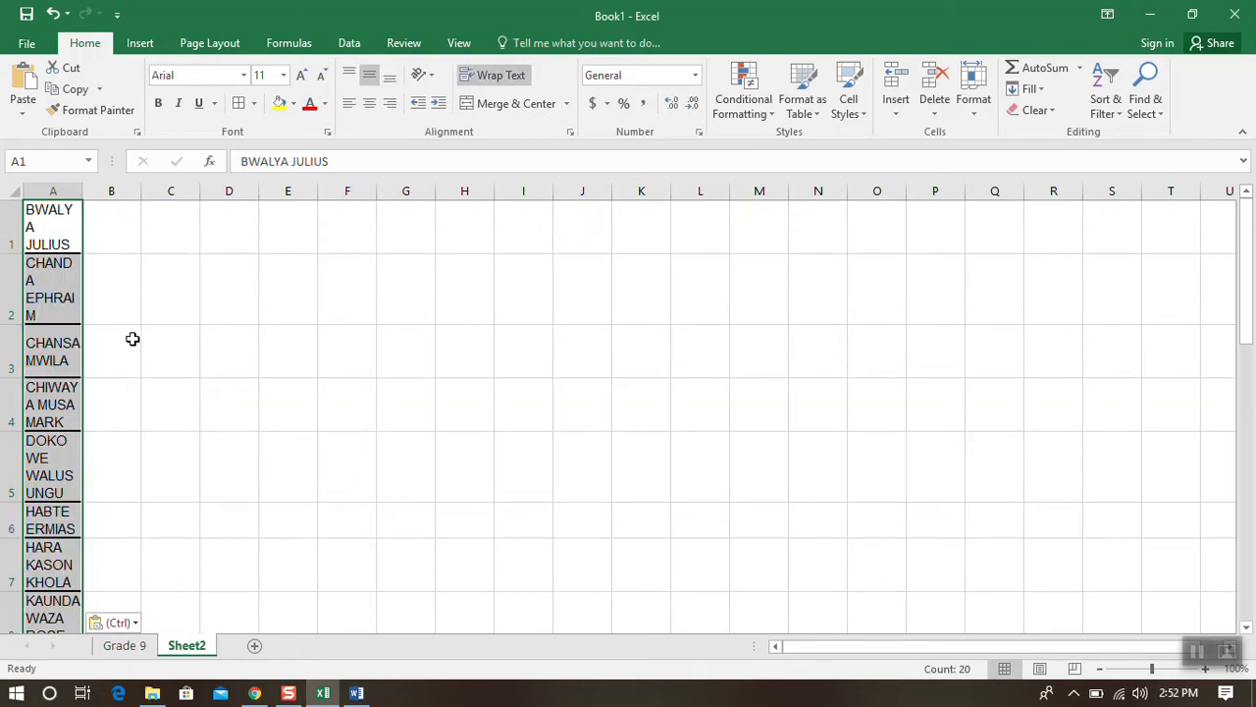
{"action": "mouse_move", "coordinate": [79, 243]}
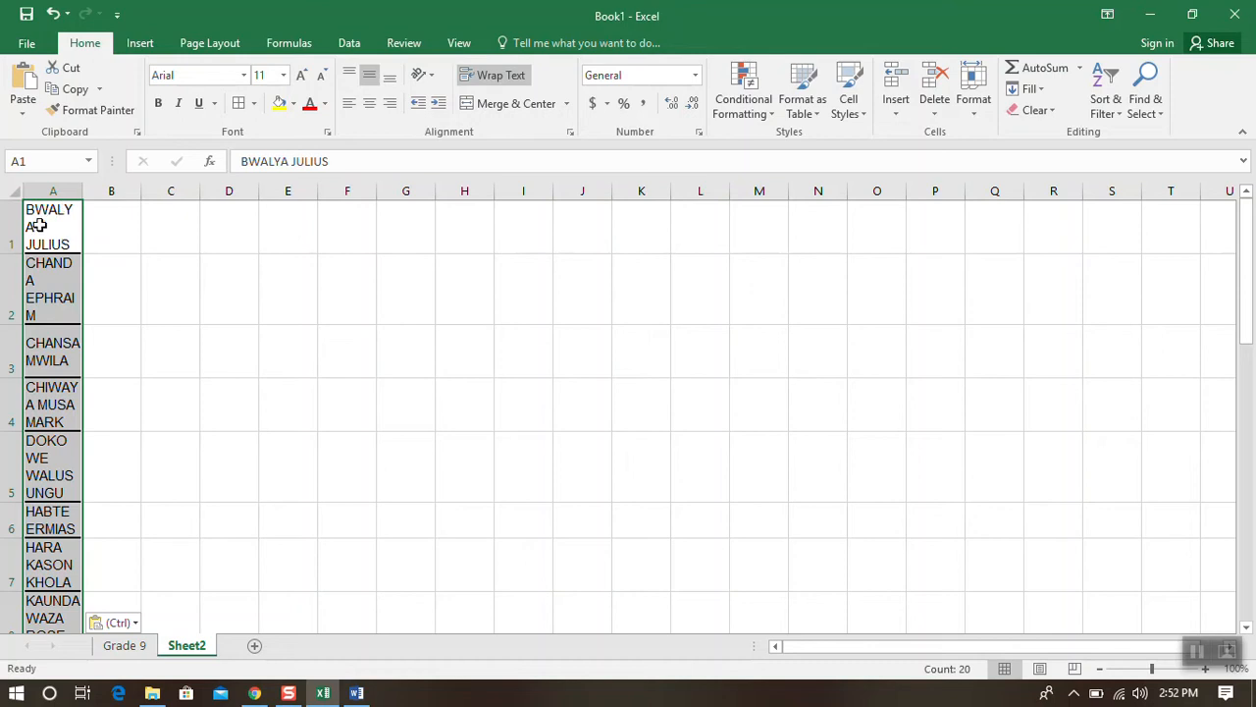
{"action": "mouse_move", "coordinate": [60, 228]}
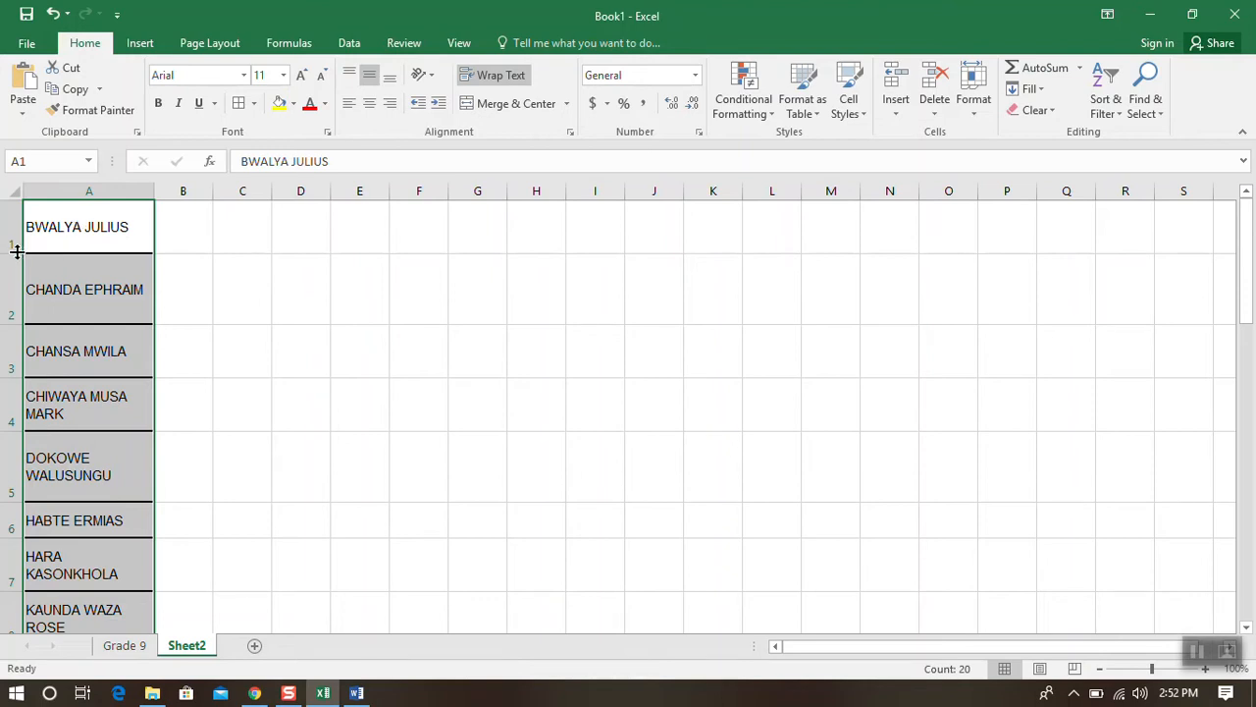
{"action": "left_click_drag", "start_coordinate": [16, 253], "coordinate": [15, 233]}
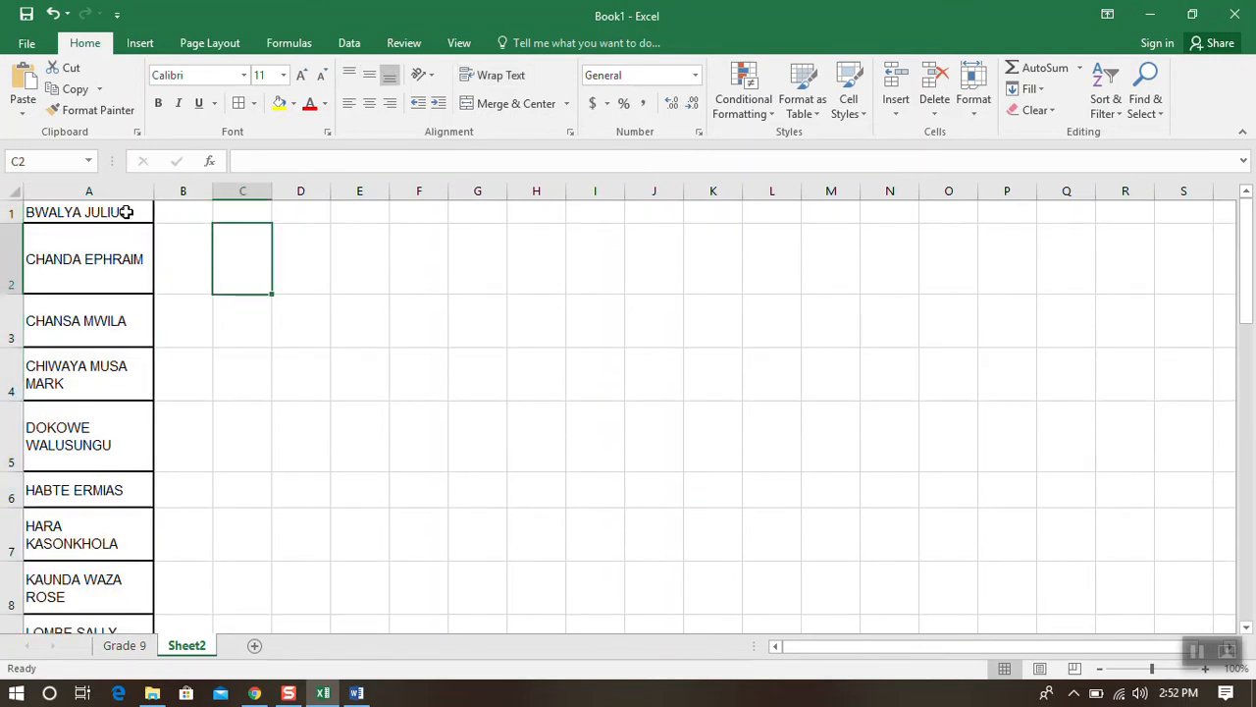
{"action": "left_click", "coordinate": [89, 212]}
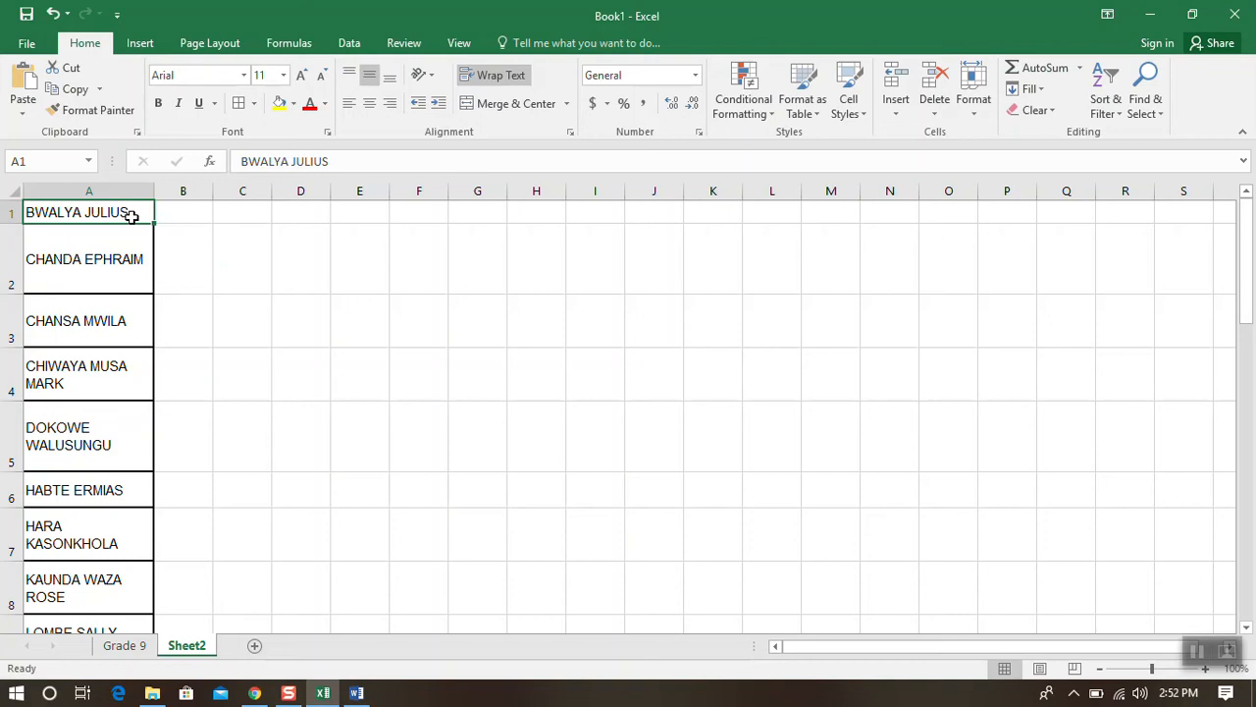
{"action": "right_click", "coordinate": [88, 212]}
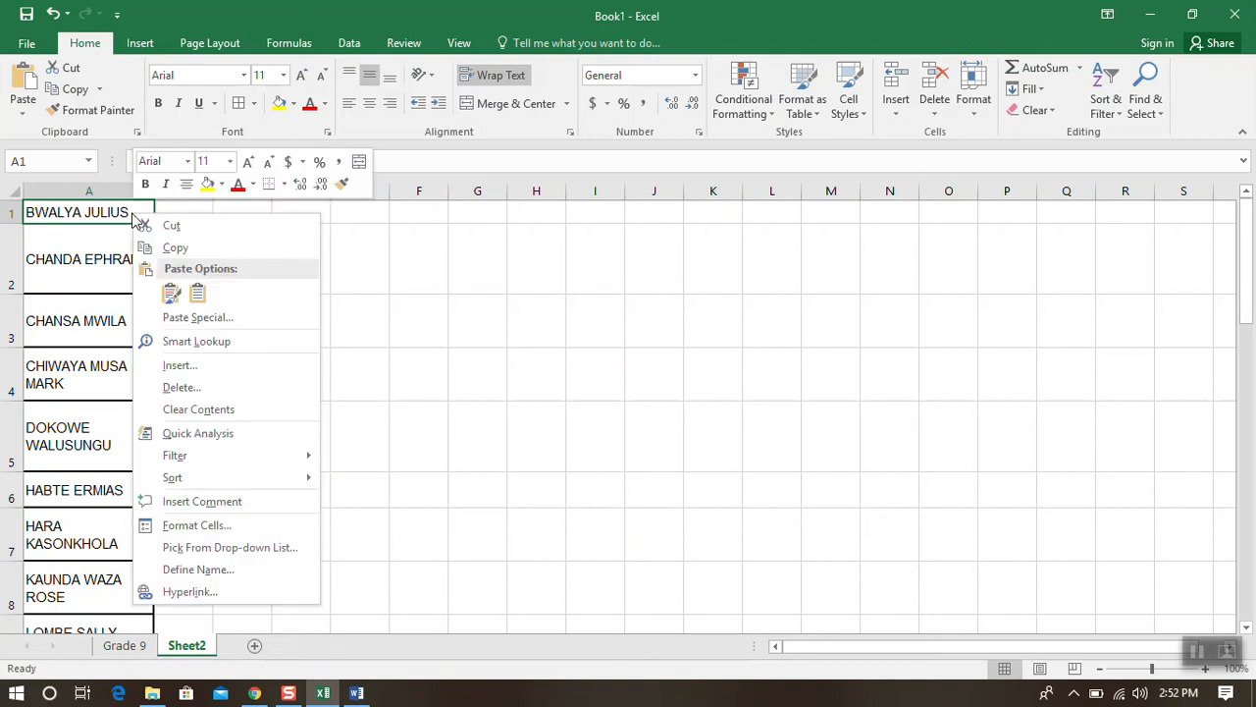
{"action": "mouse_move", "coordinate": [342, 189]}
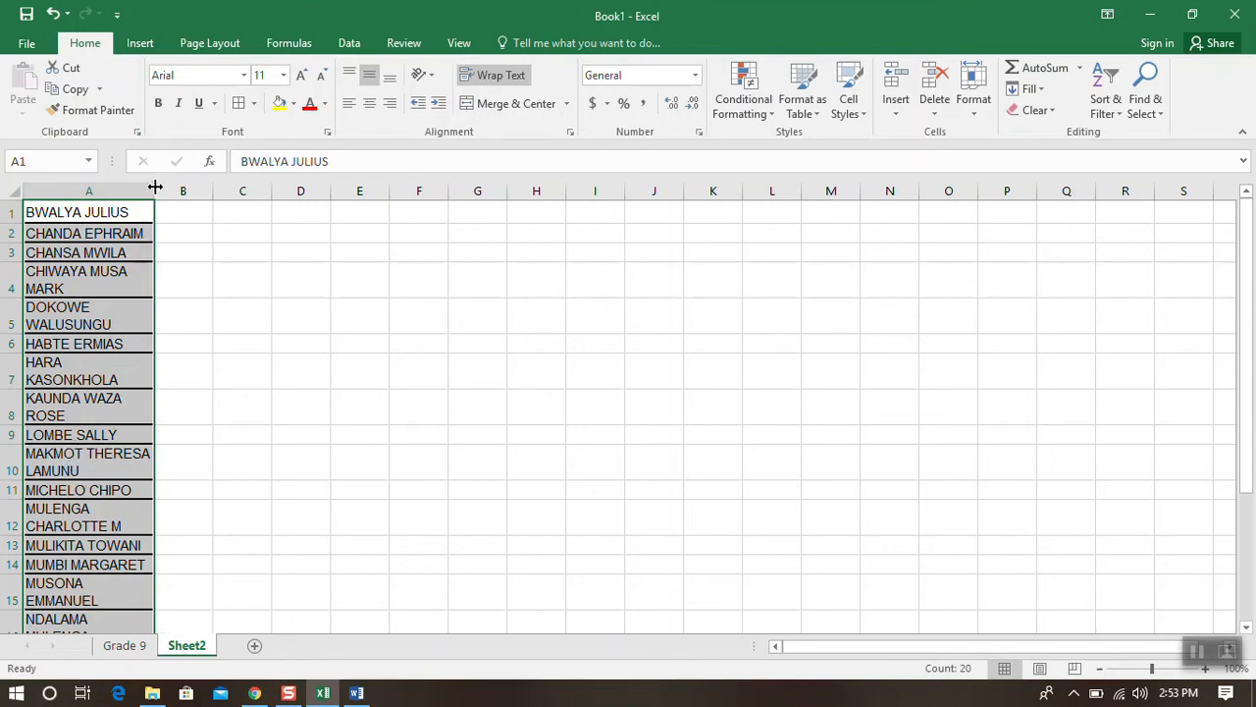
Step: Widen column A to about 31–32 characters so each pupil name fits on one line
{"action": "left_click_drag", "start_coordinate": [153, 190], "coordinate": [239, 191]}
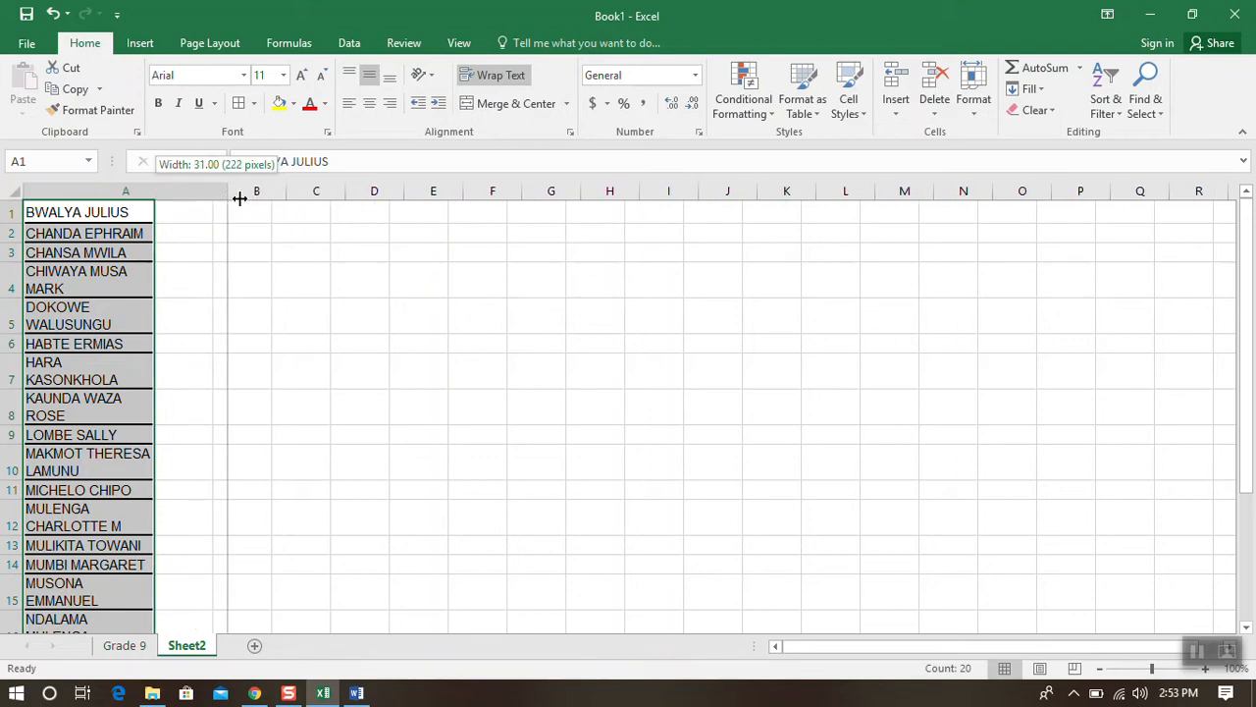
{"action": "left_click_drag", "start_coordinate": [225, 190], "coordinate": [252, 191]}
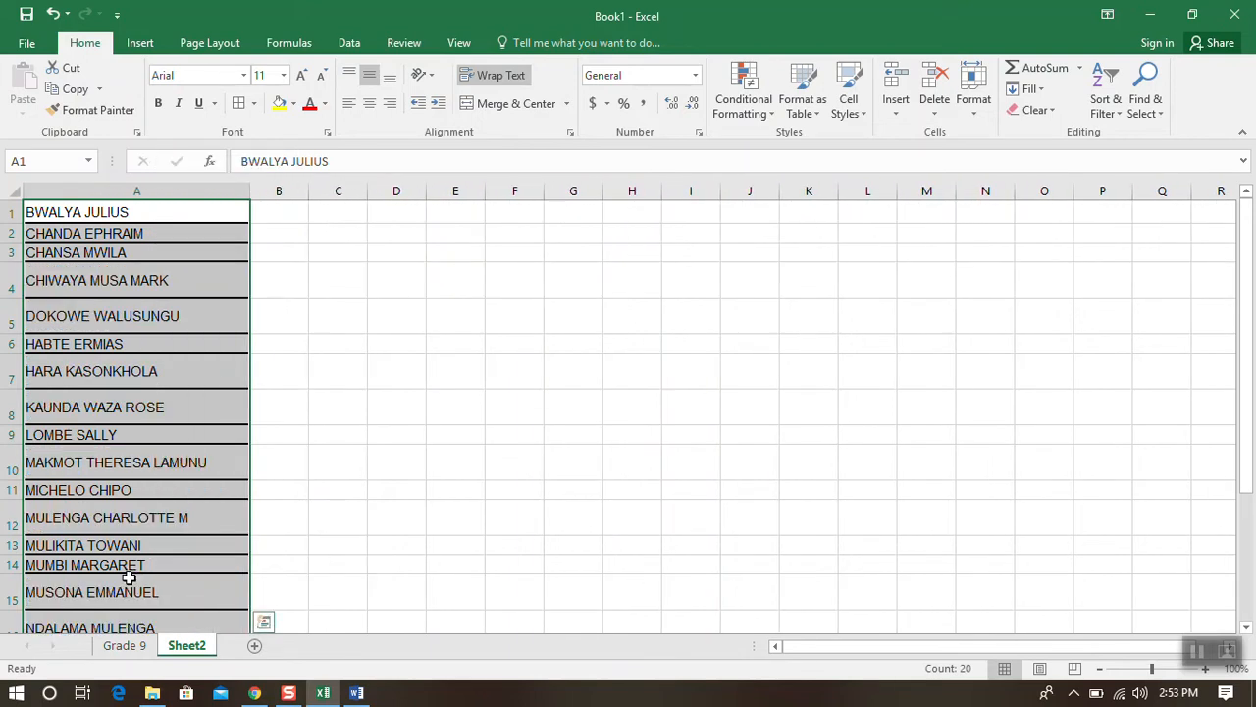
{"action": "mouse_move", "coordinate": [173, 542]}
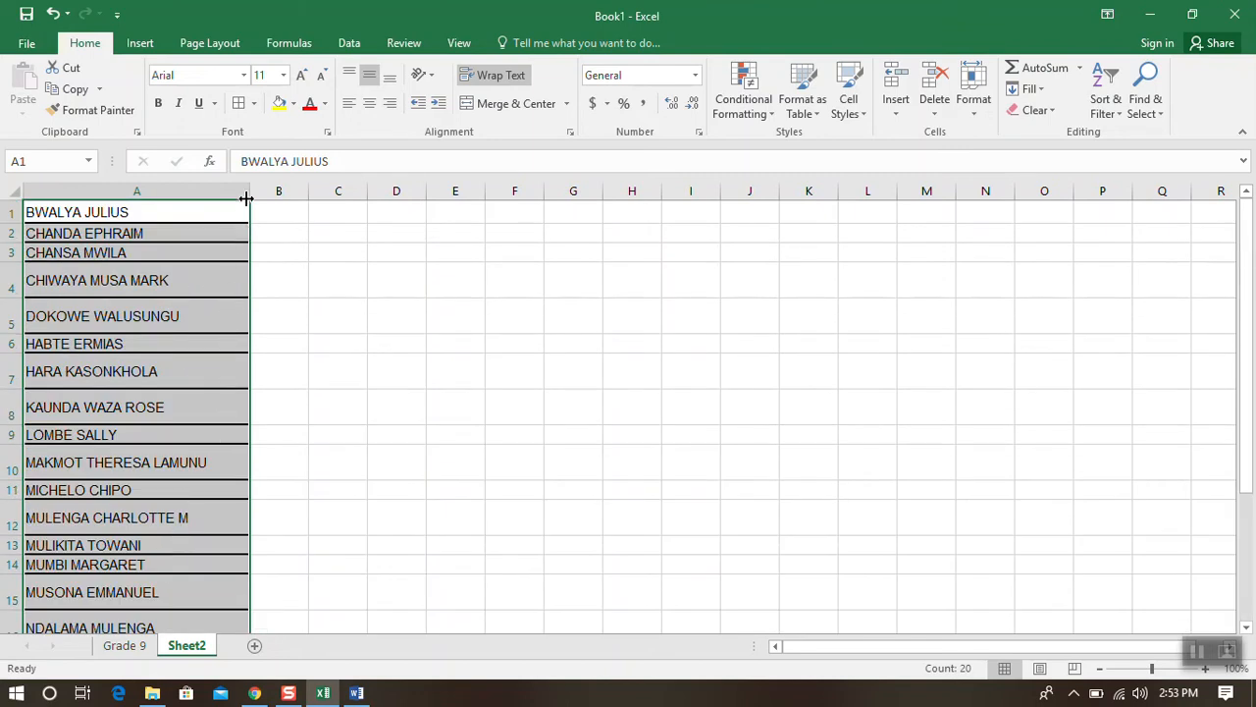
{"action": "left_click_drag", "start_coordinate": [247, 192], "coordinate": [231, 193]}
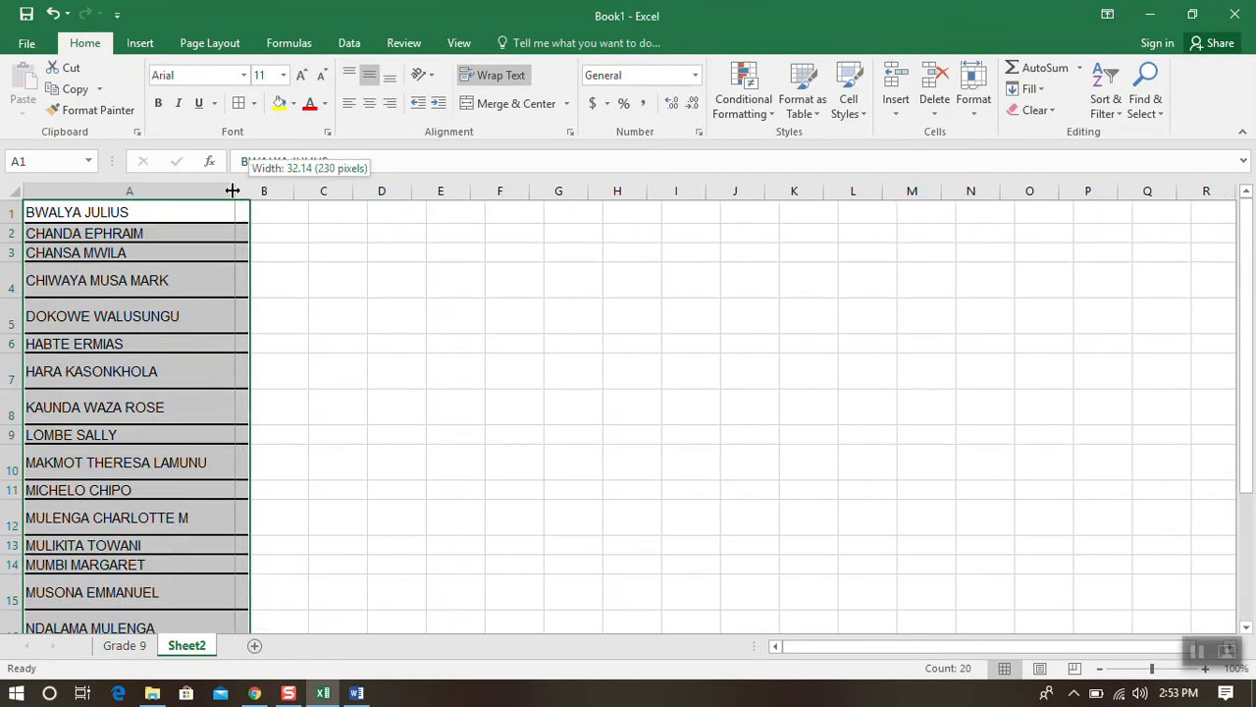
{"action": "scroll", "scroll_direction": "down", "scroll_amount": 3}
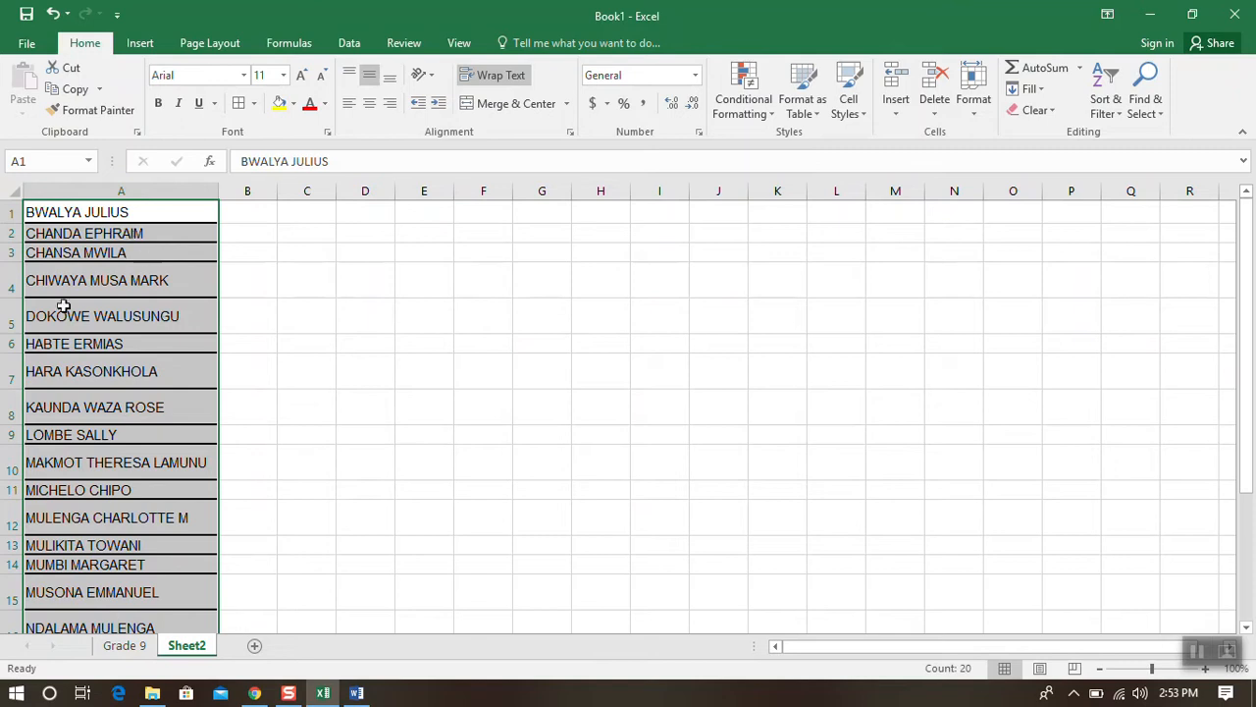
{"action": "mouse_move", "coordinate": [298, 287]}
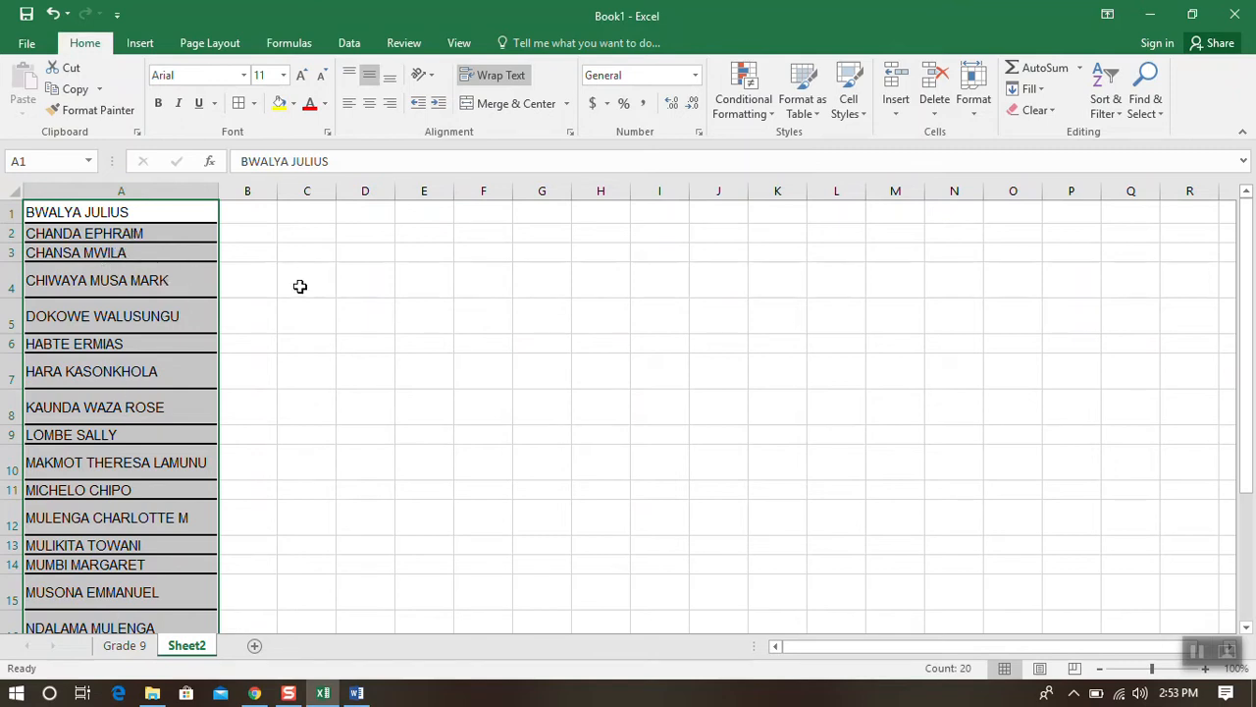
Step: Apply All Borders to the selected name cells in column A
{"action": "left_click", "coordinate": [255, 108]}
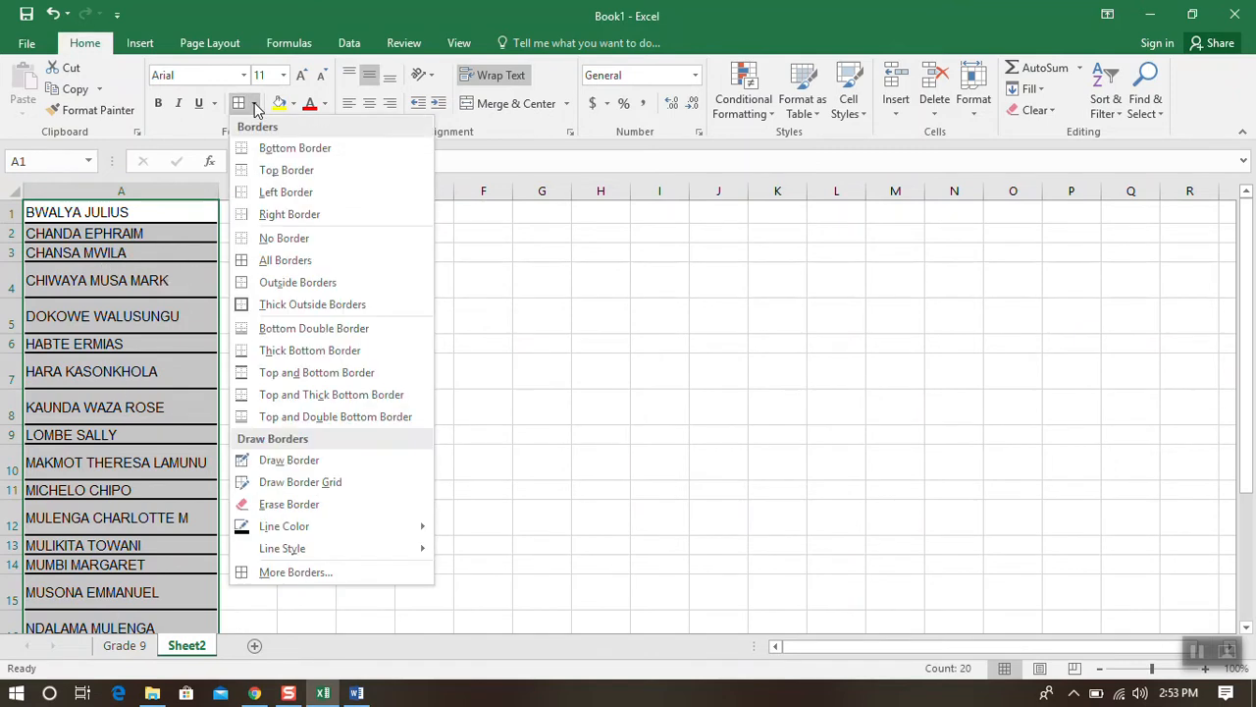
{"action": "mouse_move", "coordinate": [288, 214]}
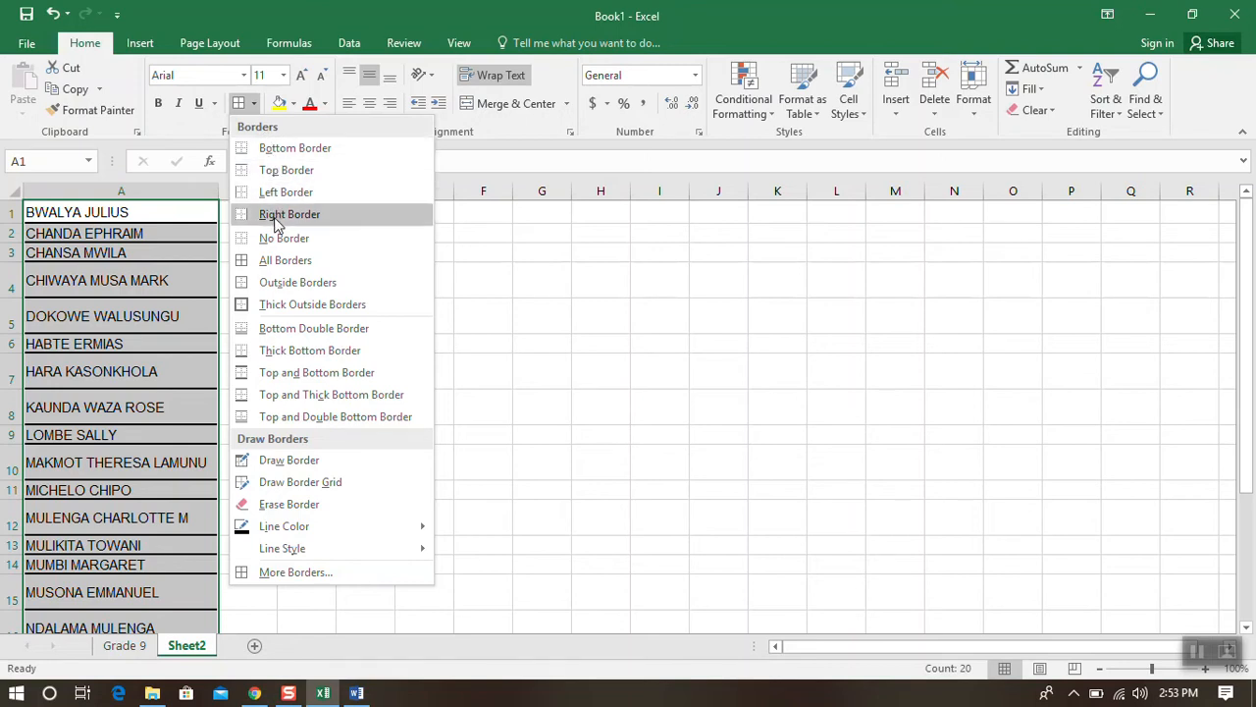
{"action": "mouse_move", "coordinate": [312, 302]}
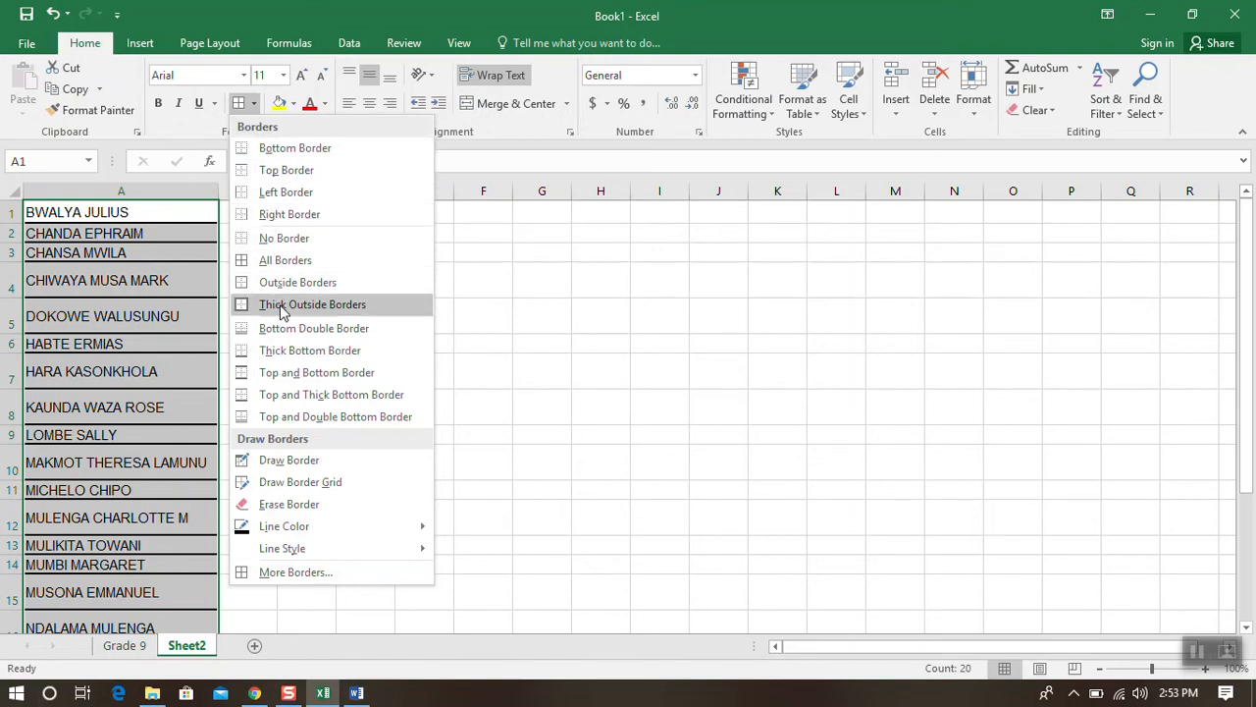
{"action": "mouse_move", "coordinate": [285, 259]}
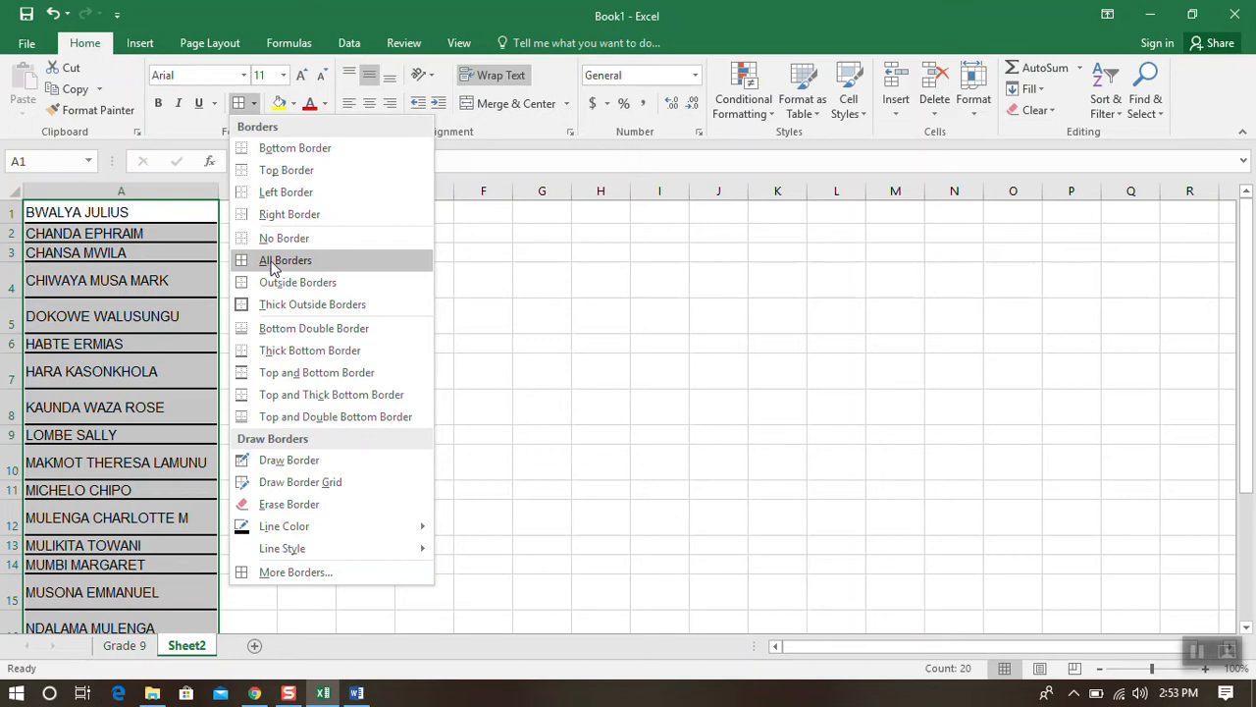
{"action": "left_click", "coordinate": [285, 259]}
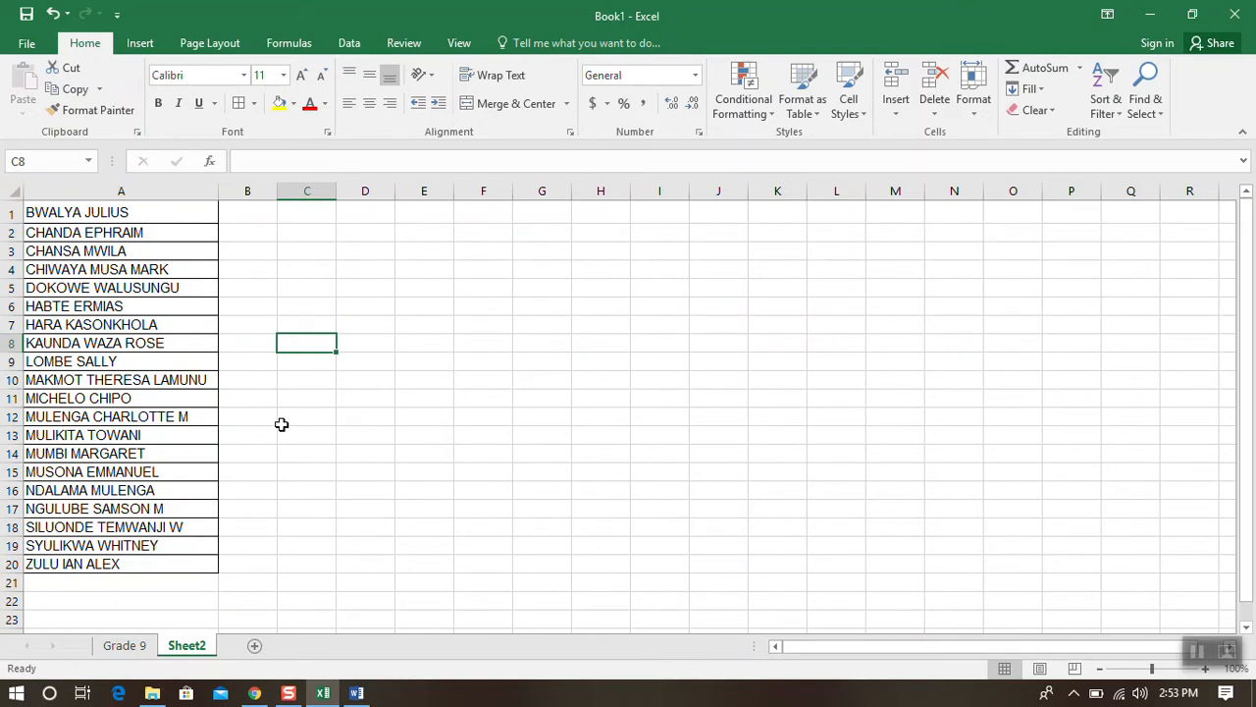
{"action": "mouse_move", "coordinate": [142, 424]}
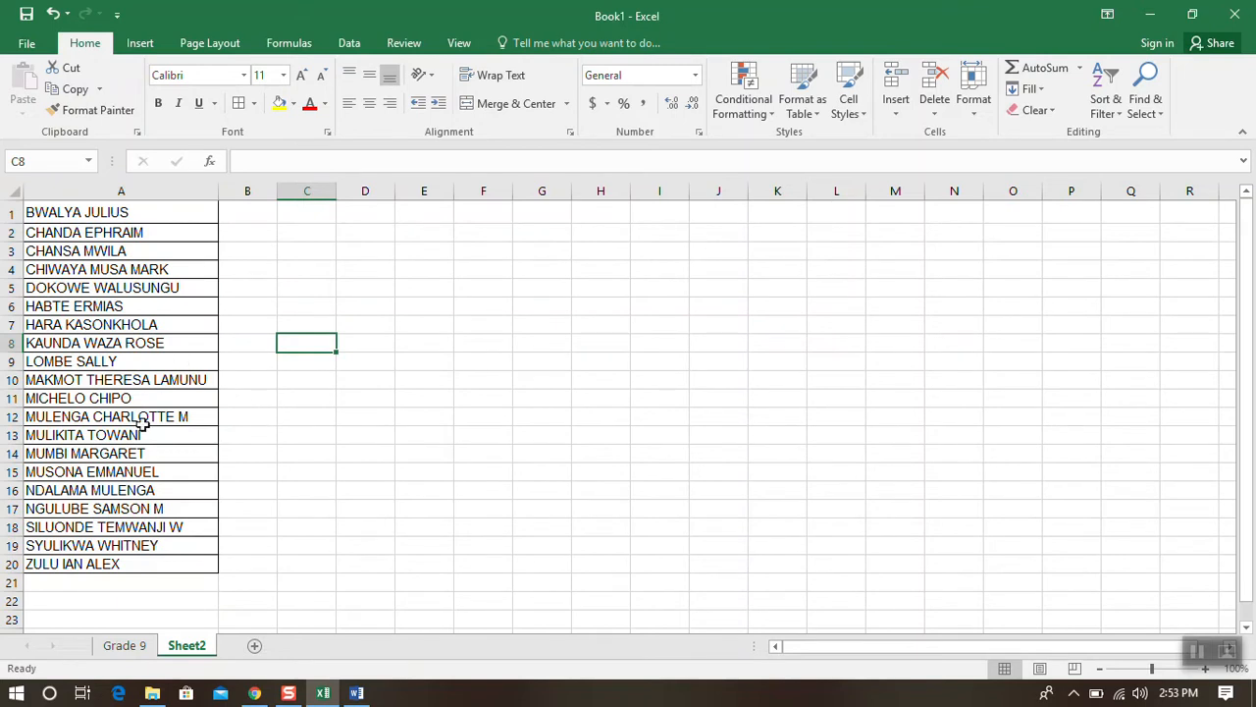
{"action": "mouse_move", "coordinate": [157, 416]}
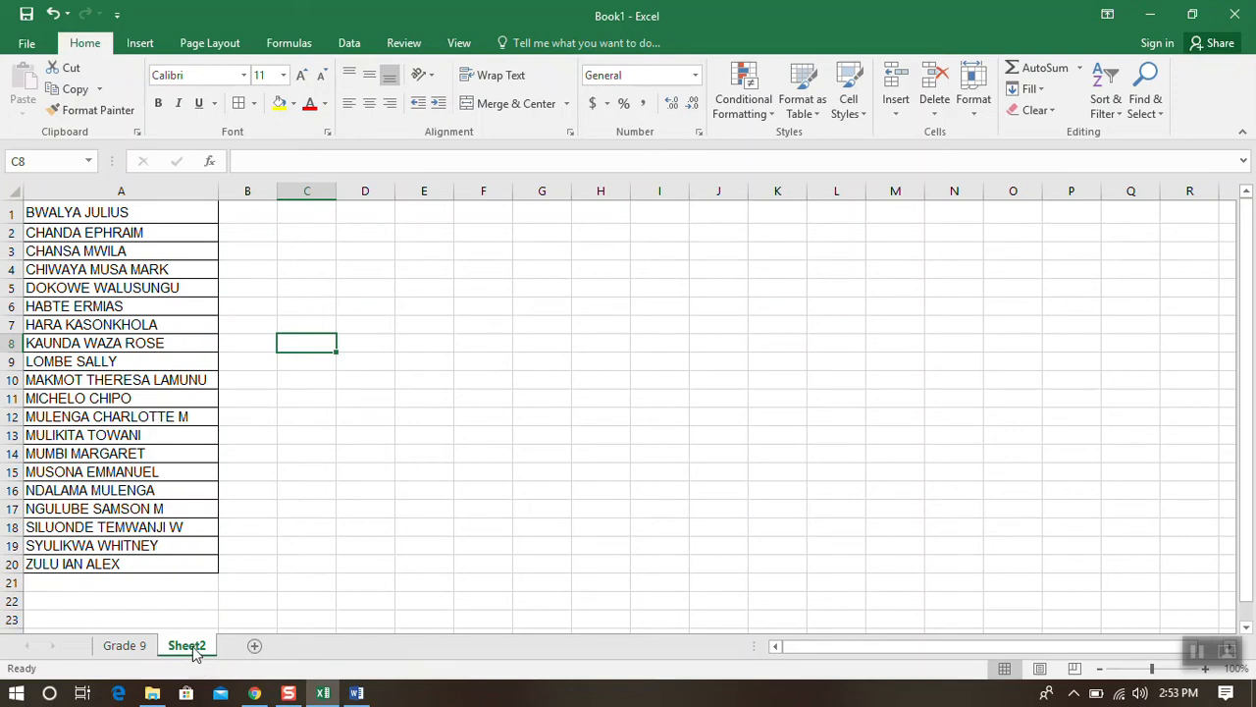
Step: Rename Sheet2 to Grade 10 and check both the Grade 9 and Grade 10 sheets
{"action": "right_click", "coordinate": [186, 644]}
{"action": "type", "text": "Ge"}
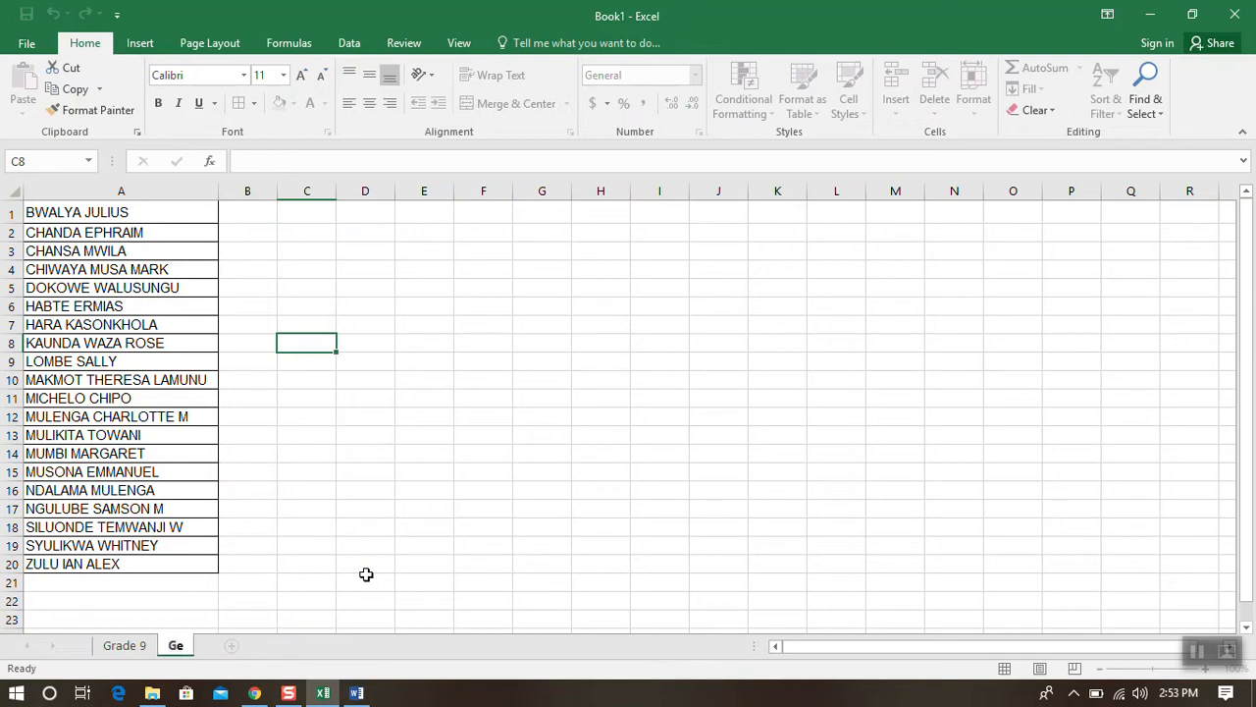
{"action": "type", "text": "ade 10"}
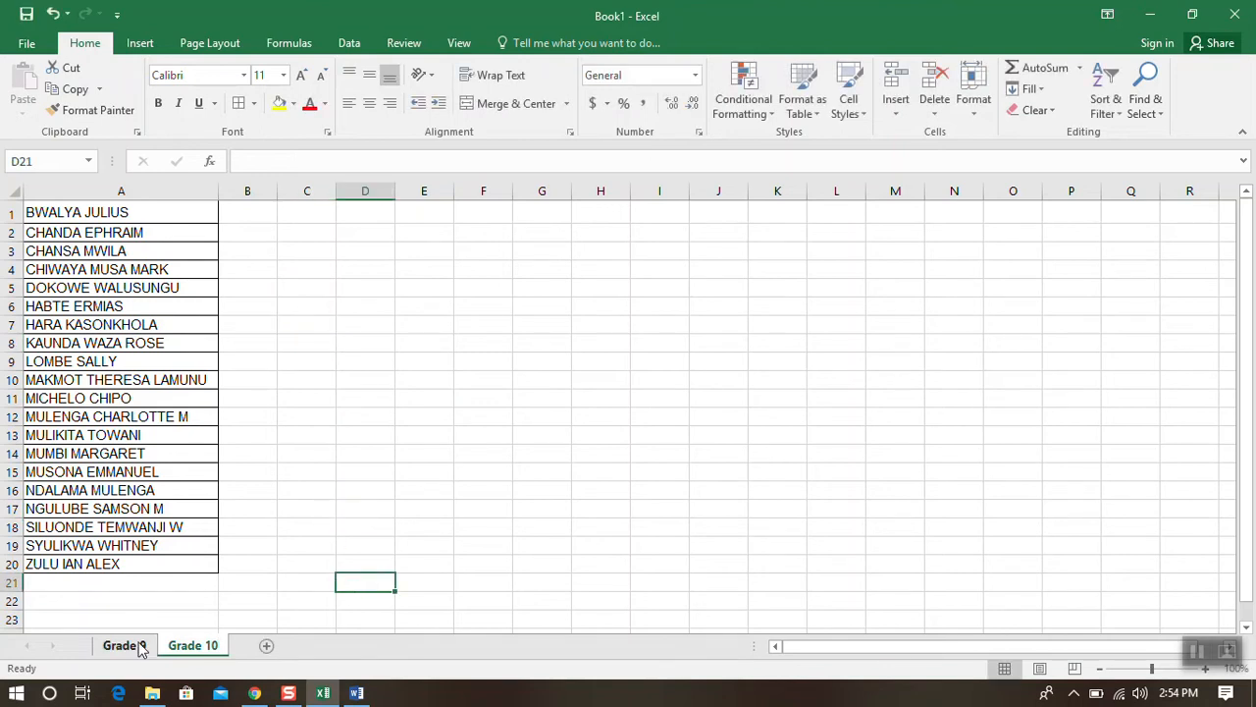
{"action": "left_click", "coordinate": [122, 644]}
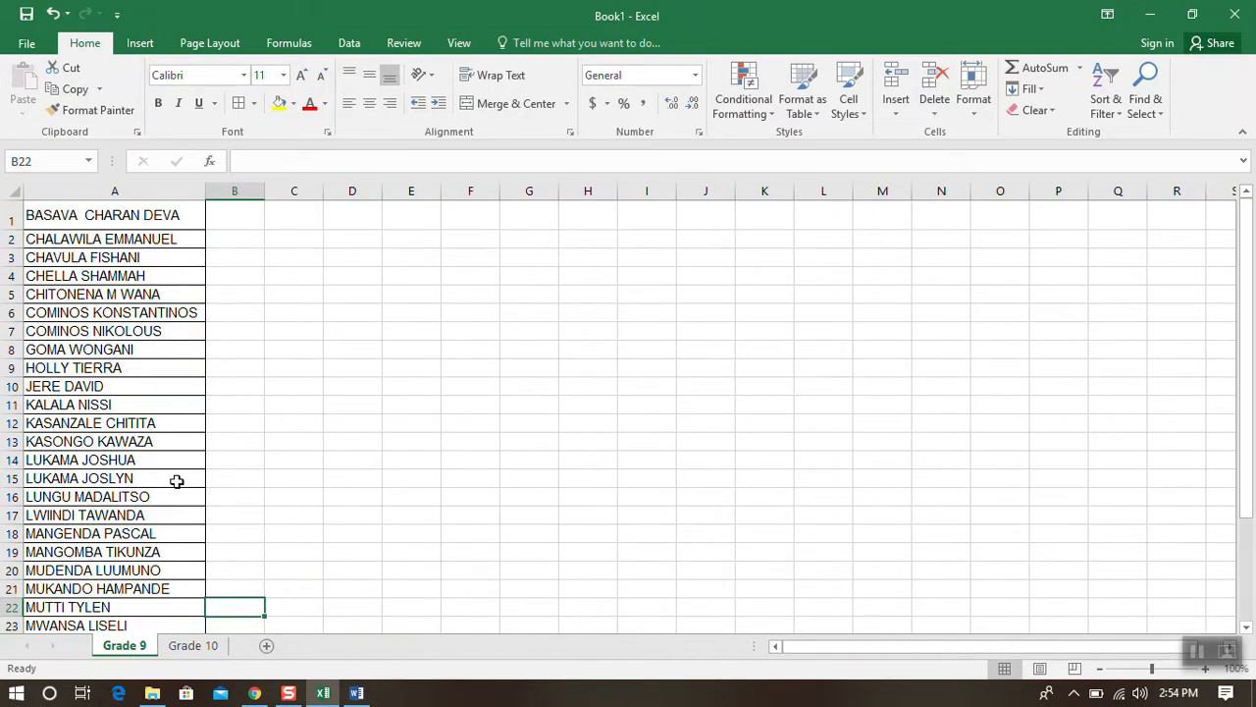
{"action": "left_click", "coordinate": [193, 644]}
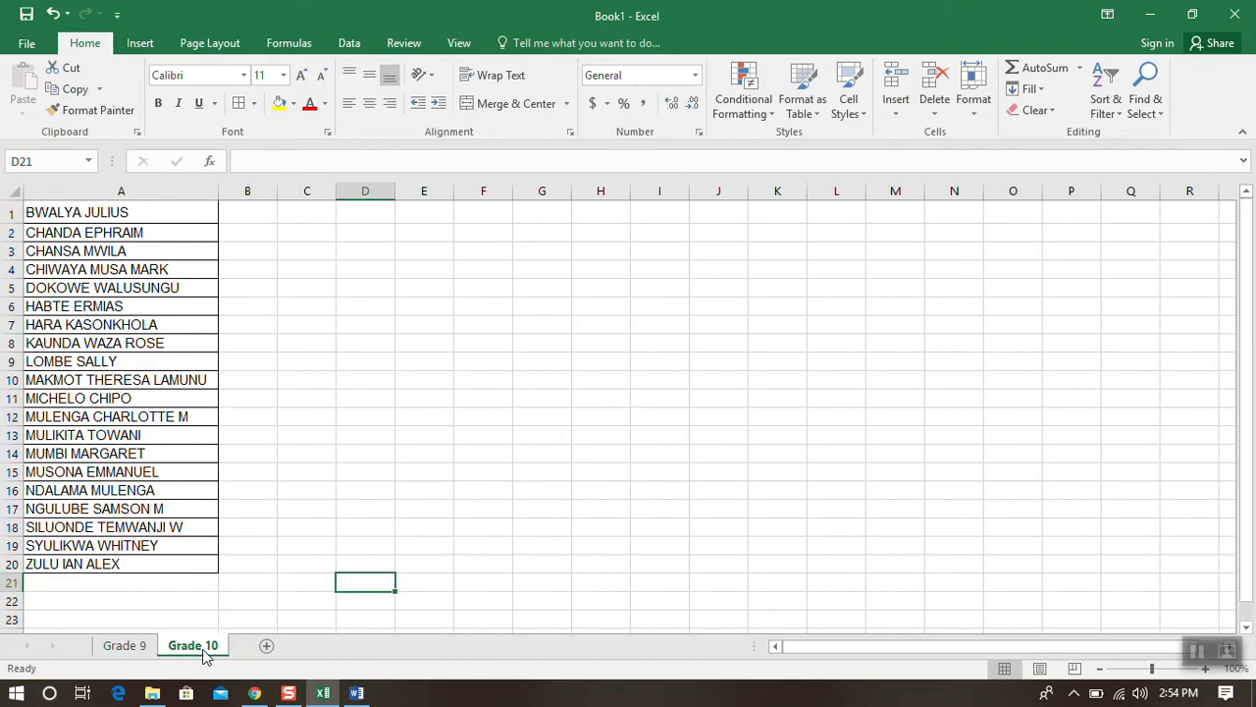
{"action": "mouse_move", "coordinate": [206, 602]}
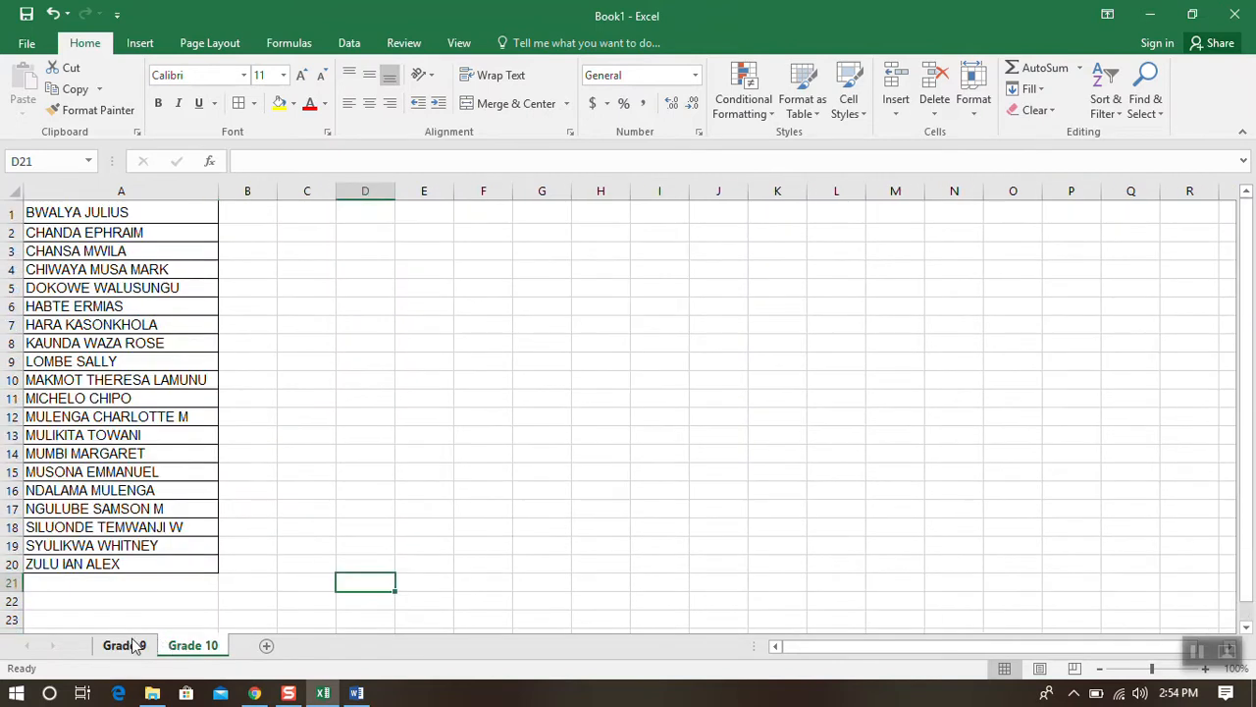
Step: Colour the Grade 9 sheet tab purple and the Grade 10 tab red via Tab Color
{"action": "right_click", "coordinate": [126, 644]}
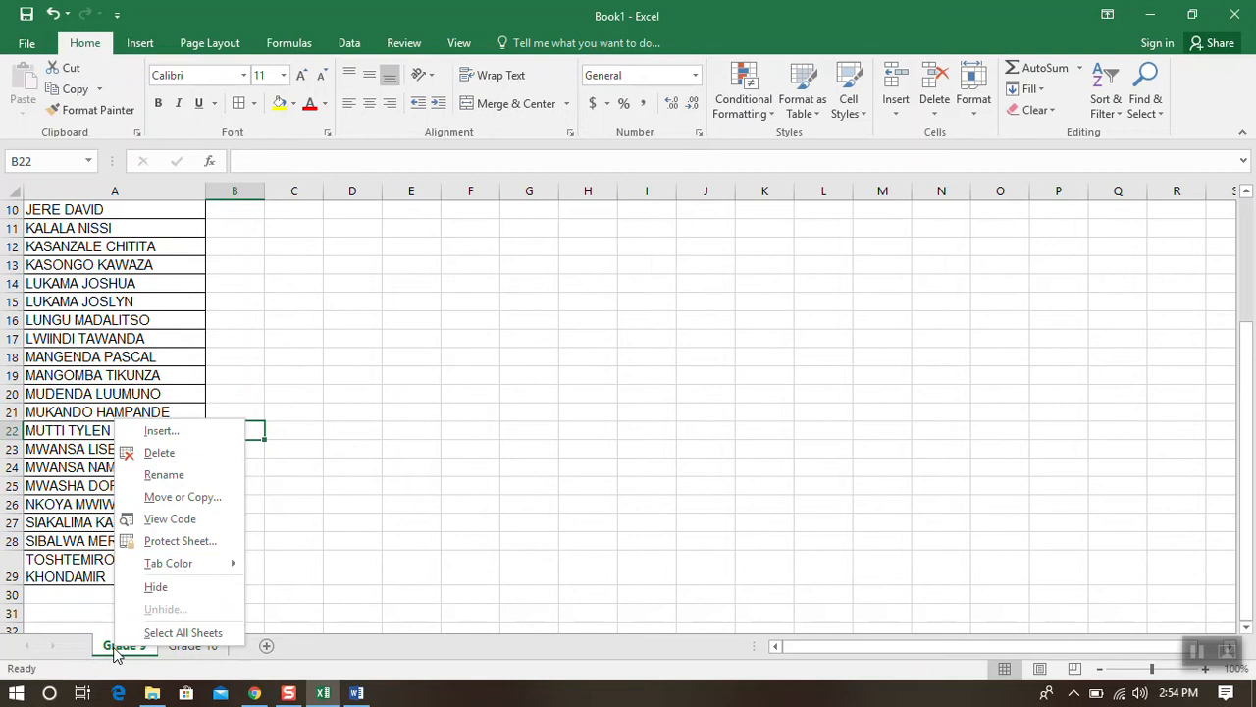
{"action": "mouse_move", "coordinate": [169, 562]}
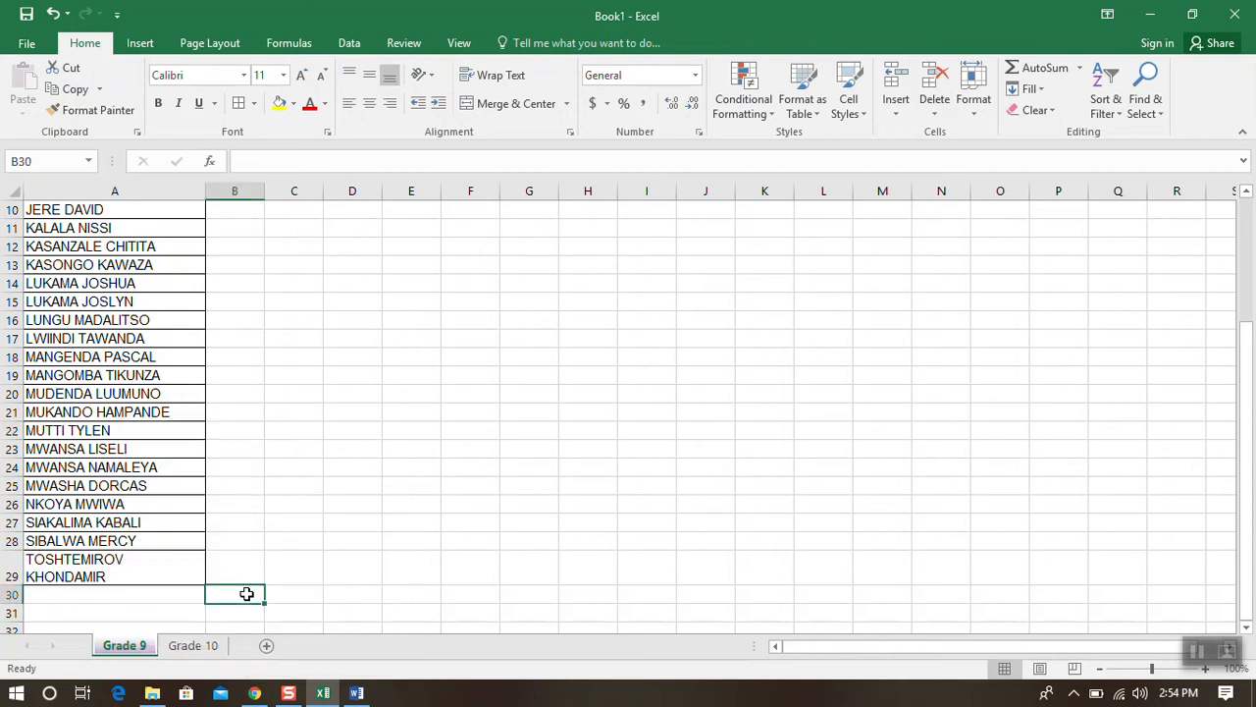
{"action": "left_click", "coordinate": [192, 644]}
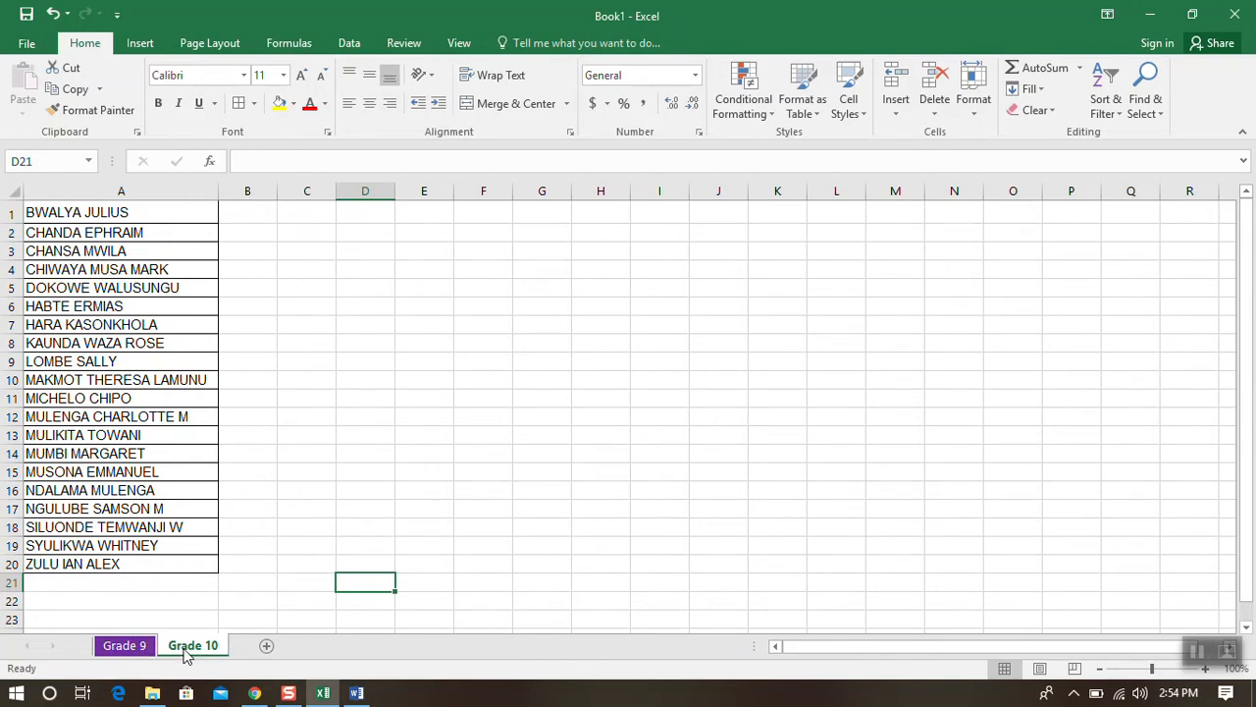
{"action": "right_click", "coordinate": [192, 644]}
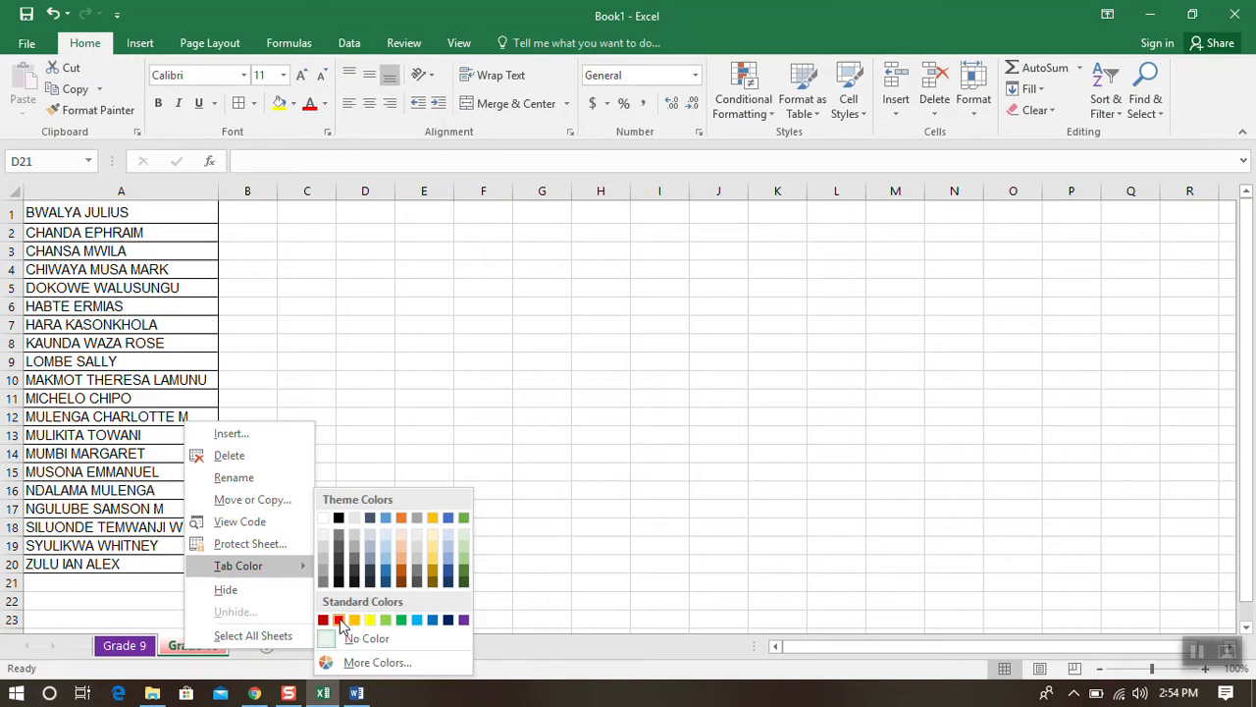
{"action": "left_click", "coordinate": [192, 644]}
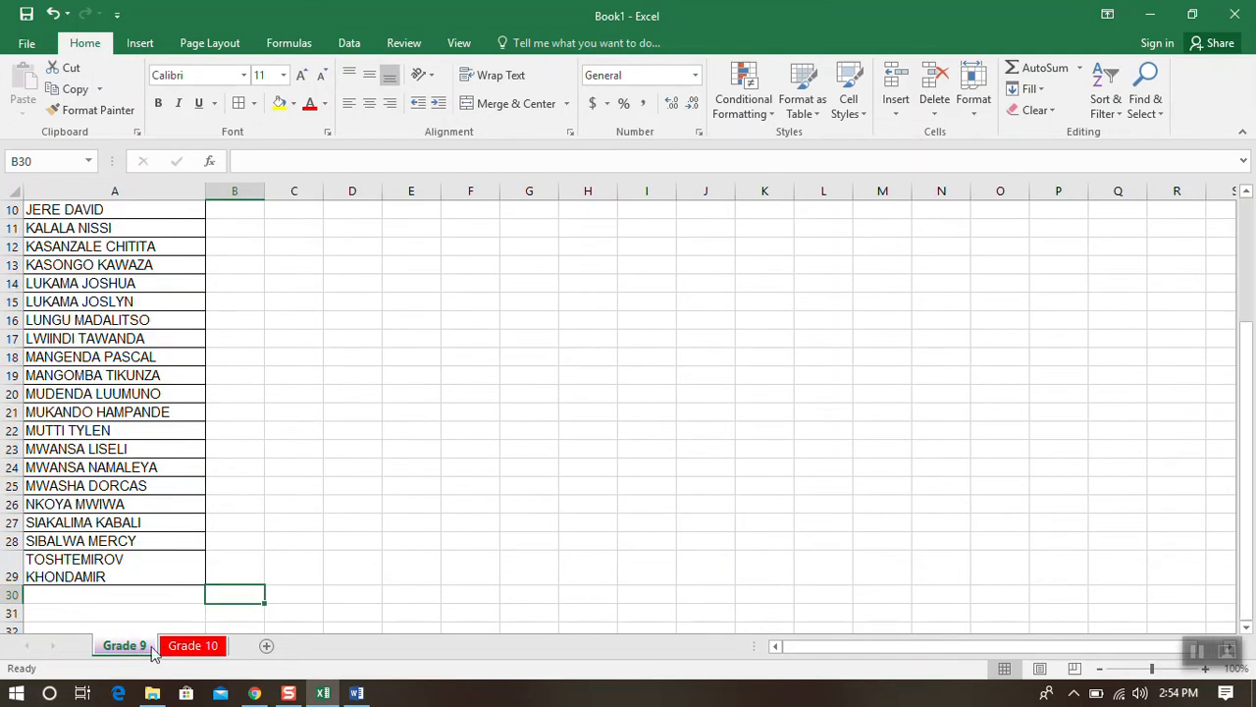
{"action": "left_click", "coordinate": [124, 644]}
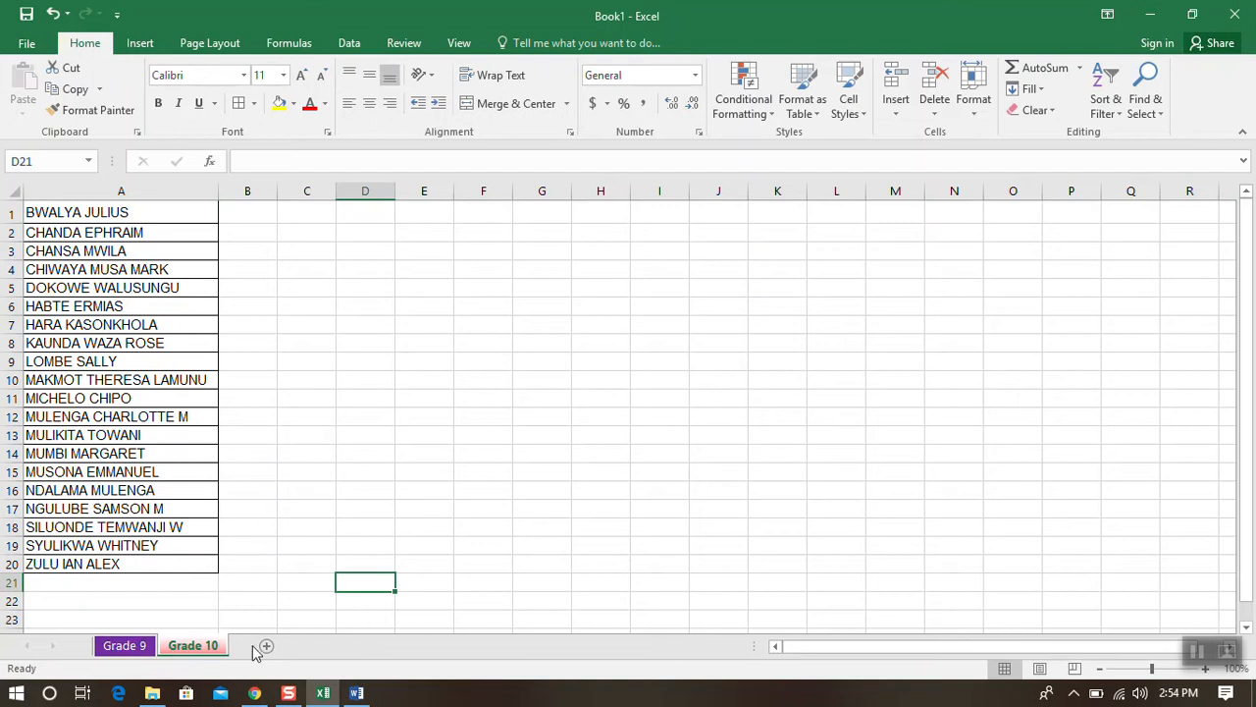
Step: Add three new blank sheets, Sheet3, Sheet4 and Sheet5
{"action": "left_click", "coordinate": [267, 644]}
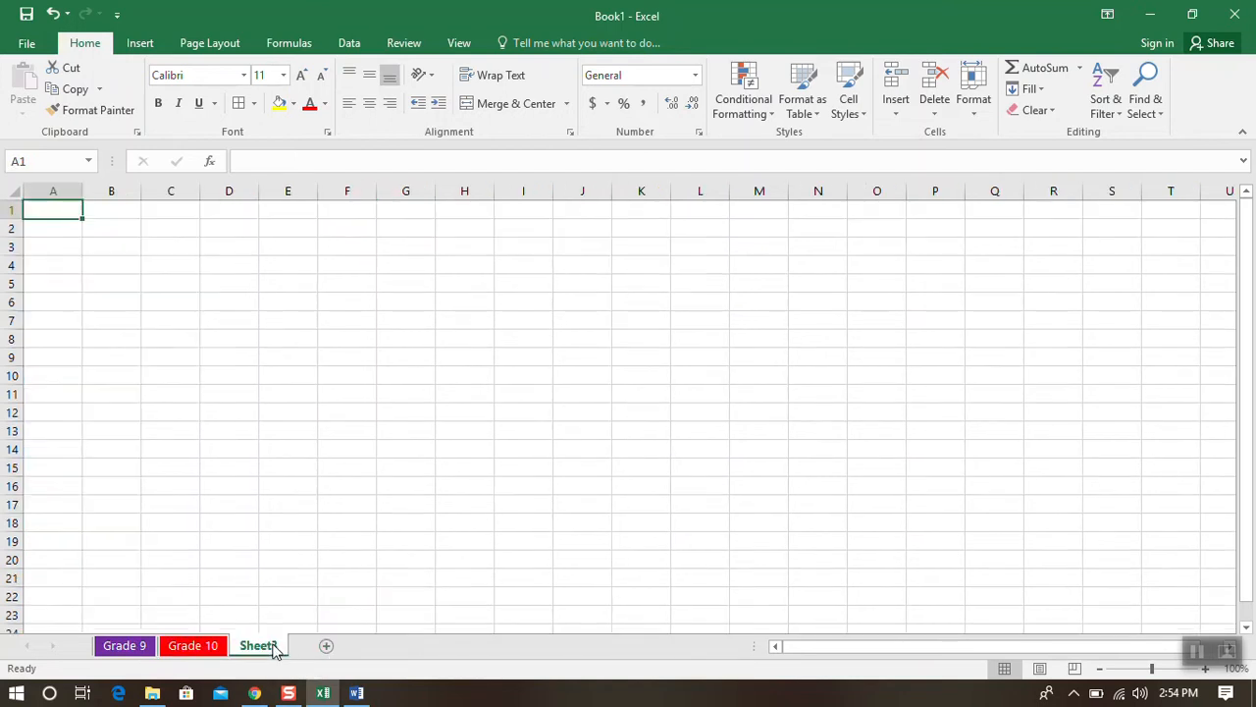
{"action": "left_click", "coordinate": [326, 644]}
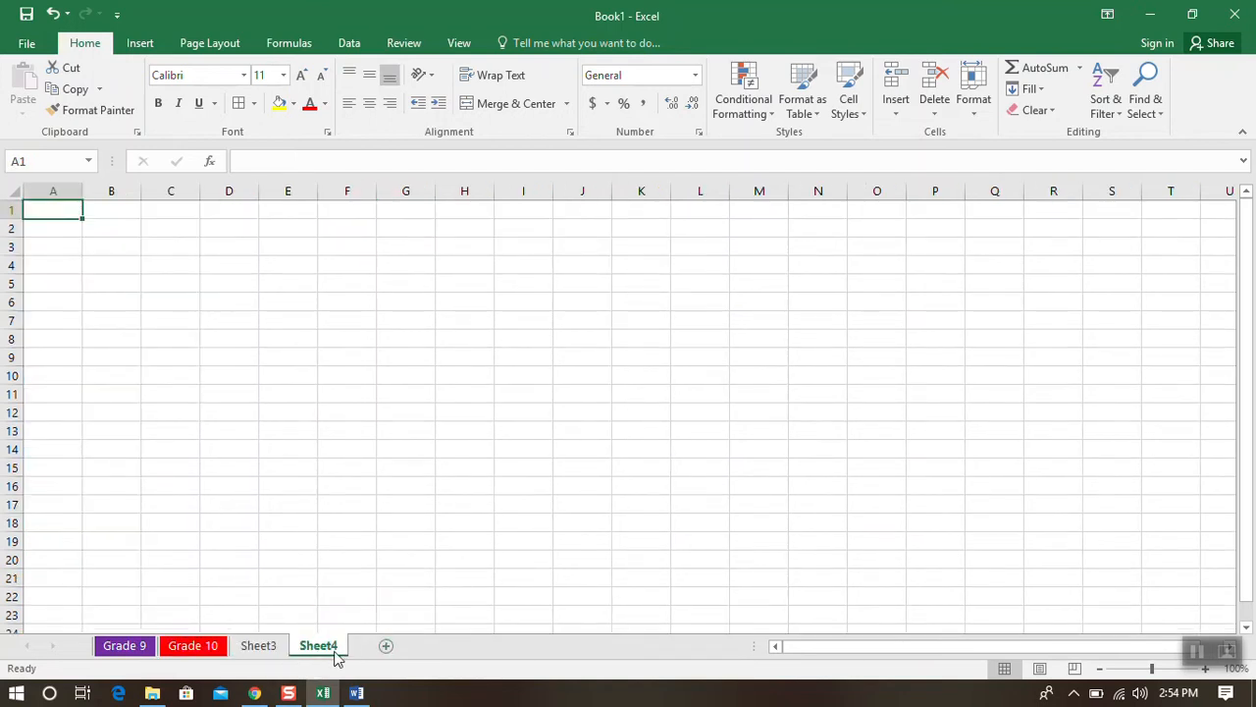
{"action": "left_click", "coordinate": [385, 644]}
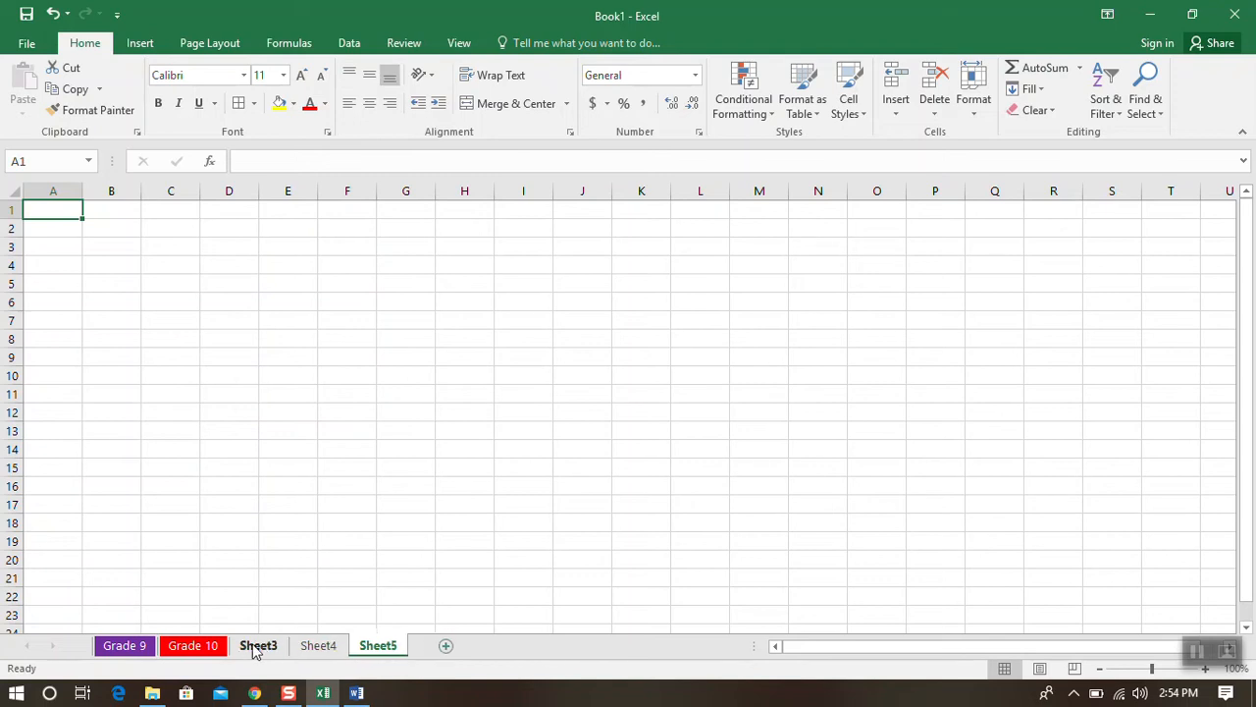
Step: Rename Sheet3 to Grade 11 and Sheet4 to Grade 12
{"action": "right_click", "coordinate": [259, 644]}
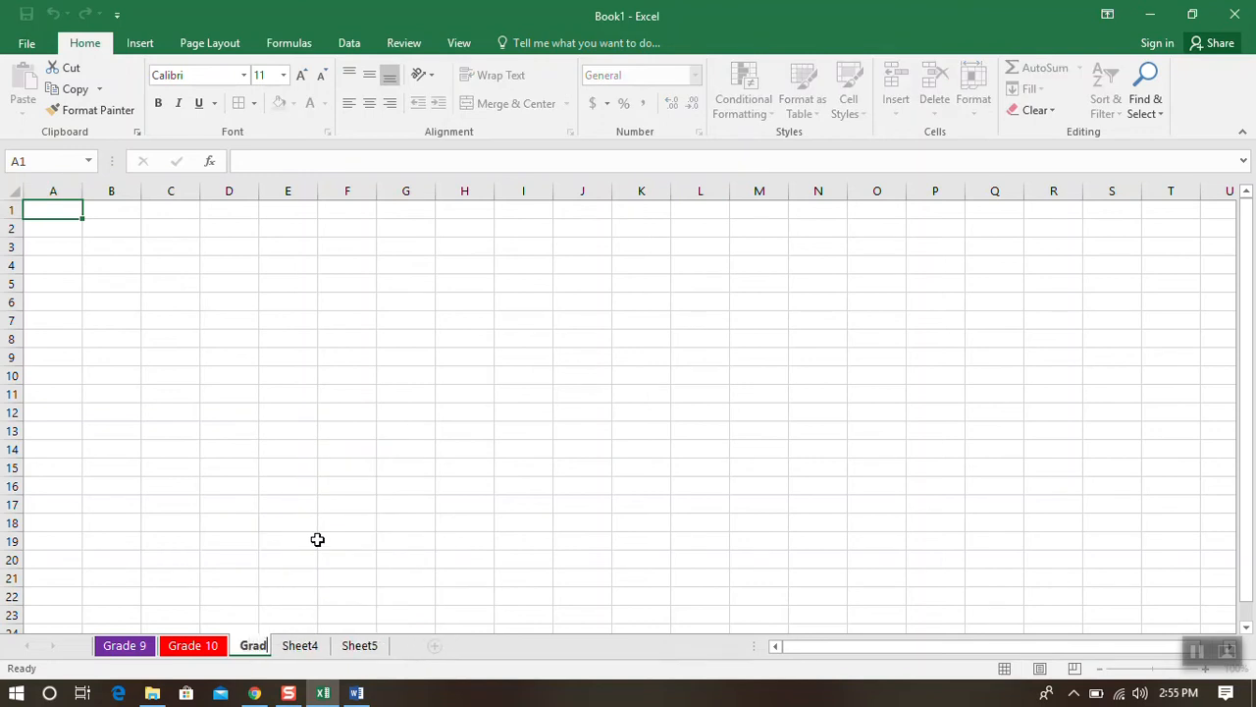
{"action": "type", "text": "Grade 11"}
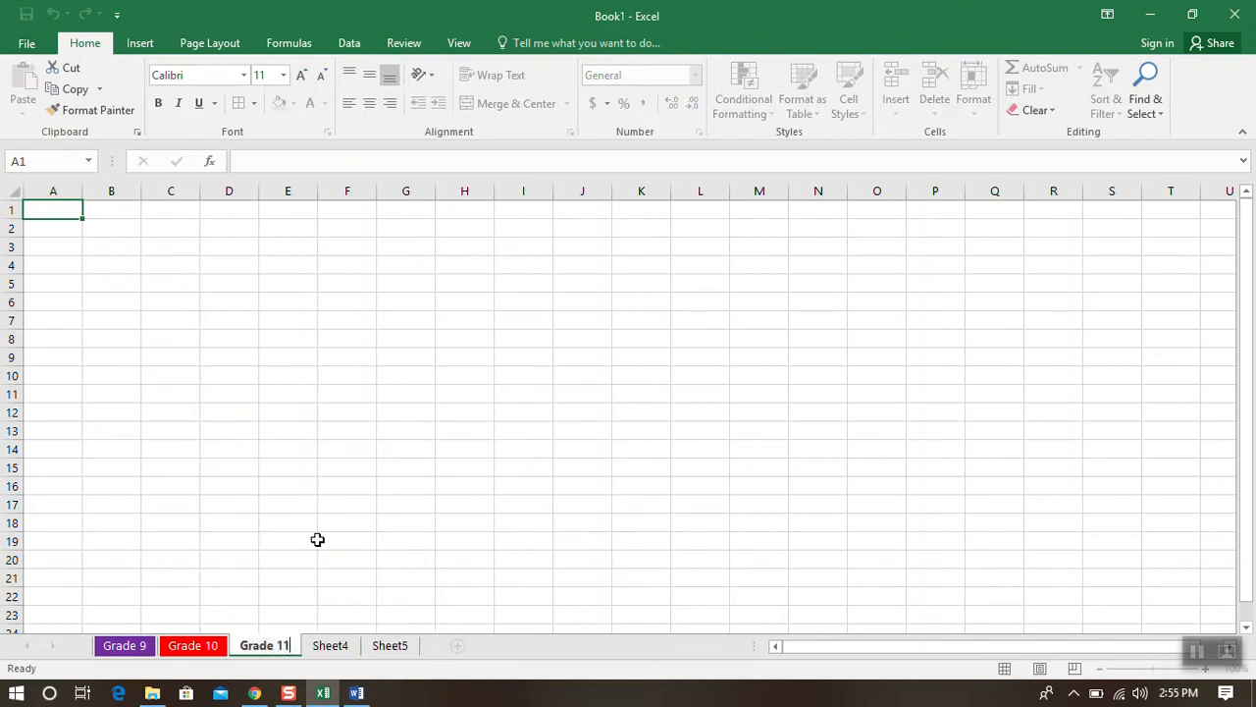
{"action": "mouse_move", "coordinate": [332, 651]}
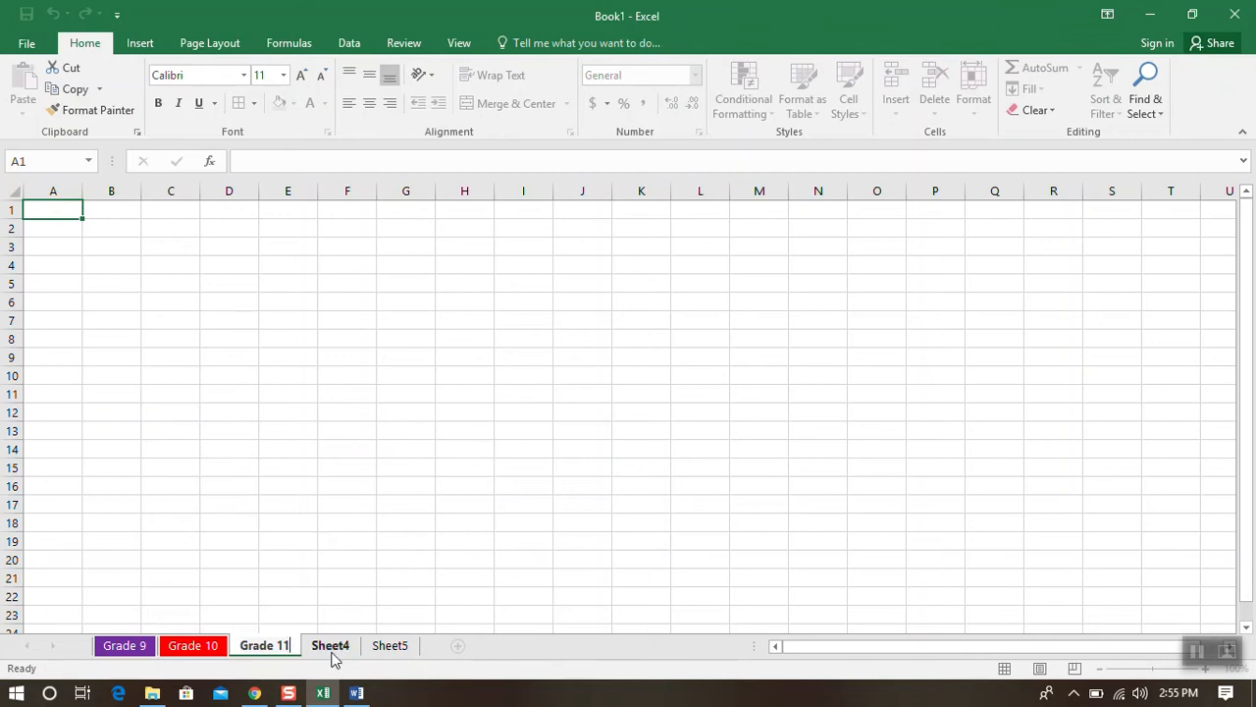
{"action": "right_click", "coordinate": [330, 644]}
{"action": "type", "text": "Grade 12"}
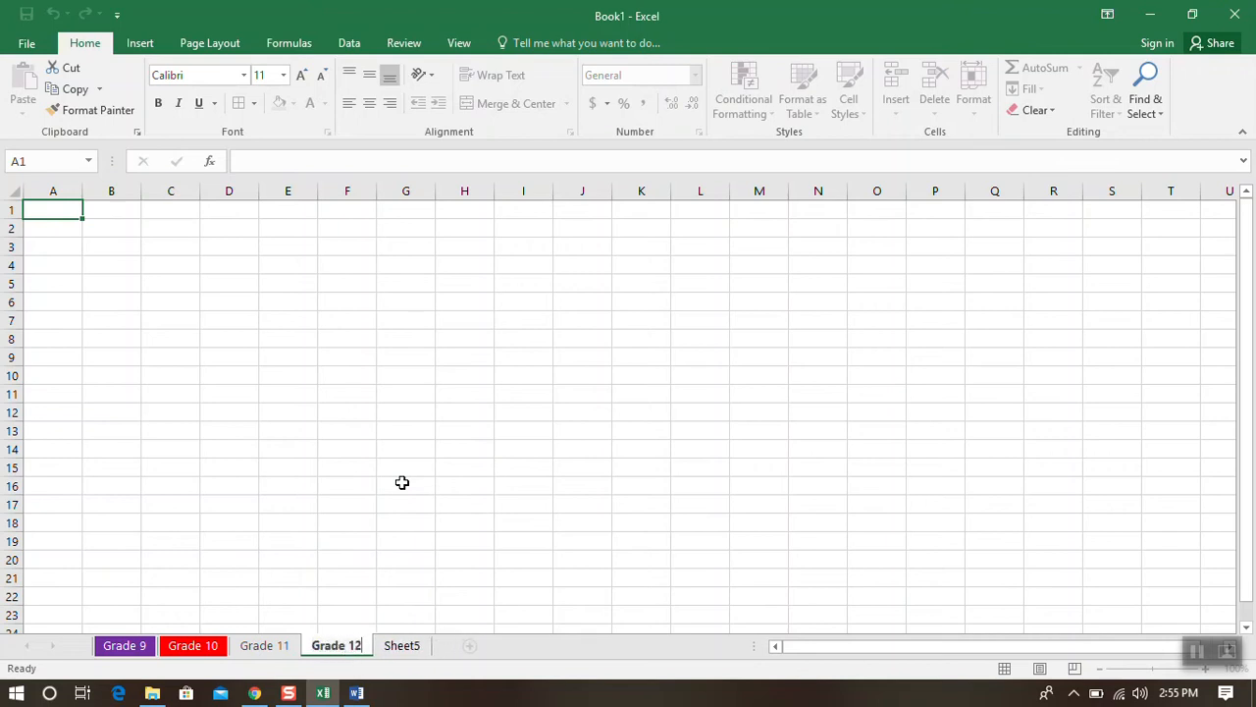
{"action": "left_click", "coordinate": [405, 485]}
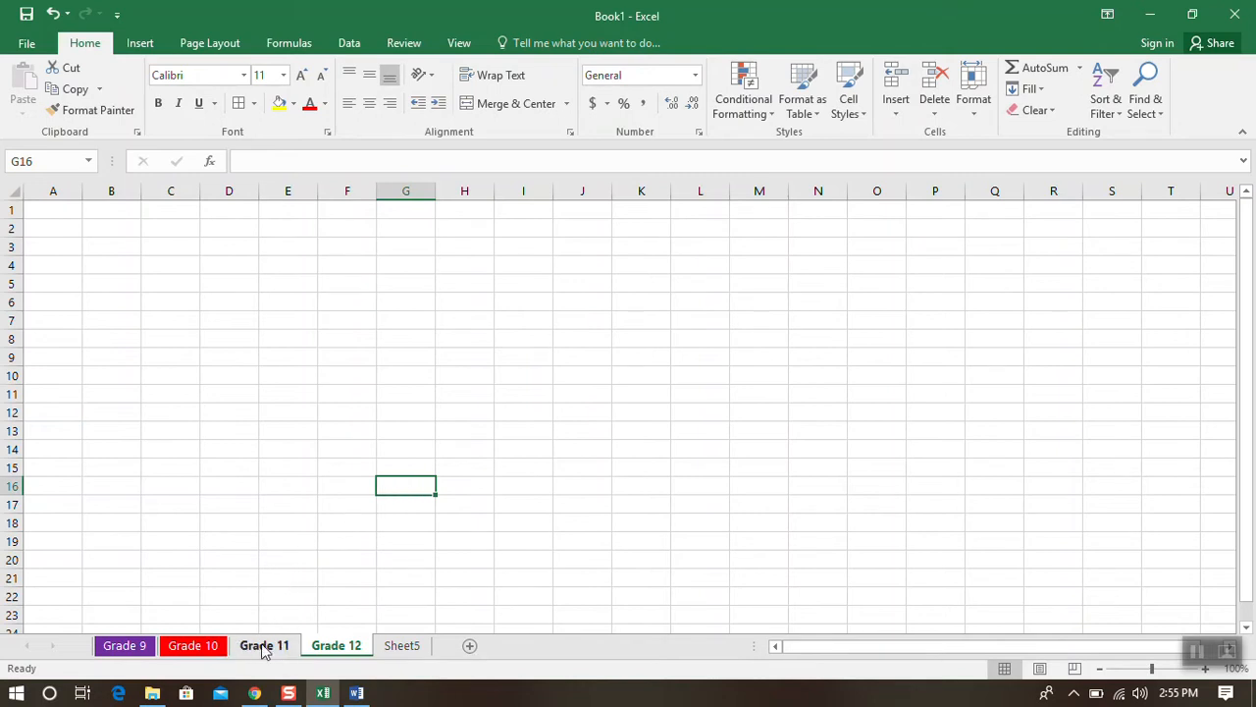
Step: Colour the Grade 11 sheet tab green and the Grade 12 tab dark blue
{"action": "right_click", "coordinate": [263, 644]}
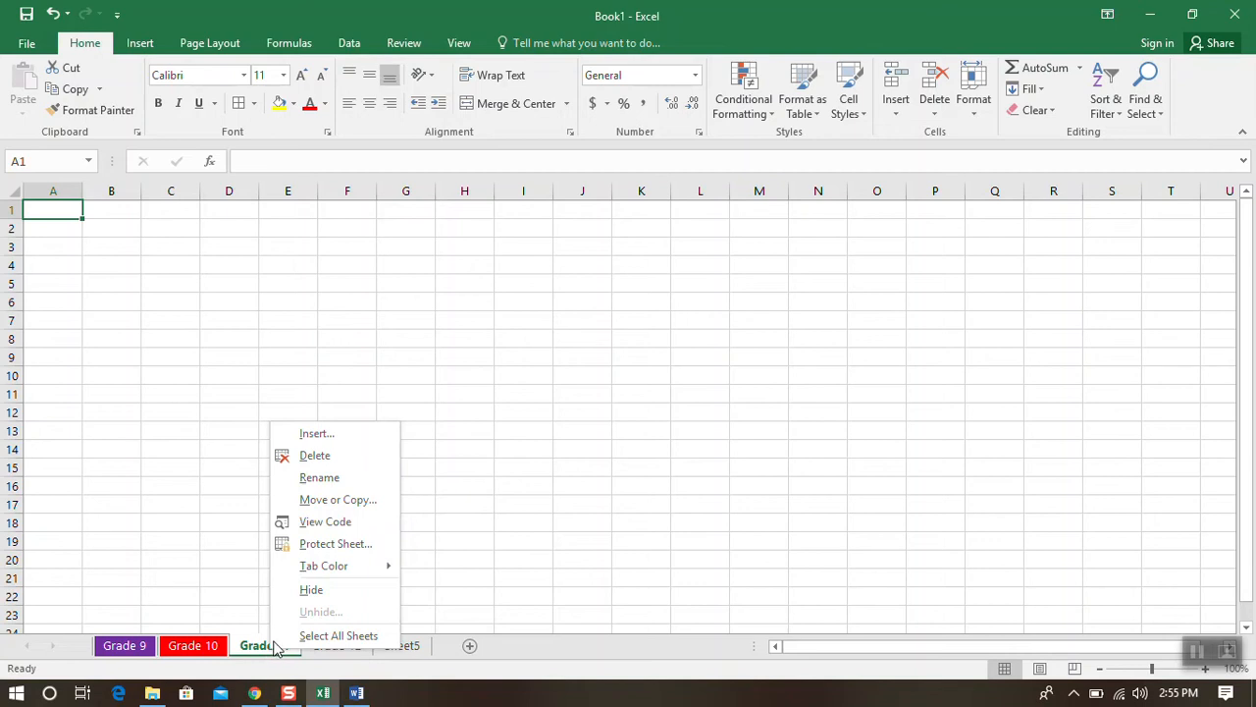
{"action": "left_click", "coordinate": [324, 565]}
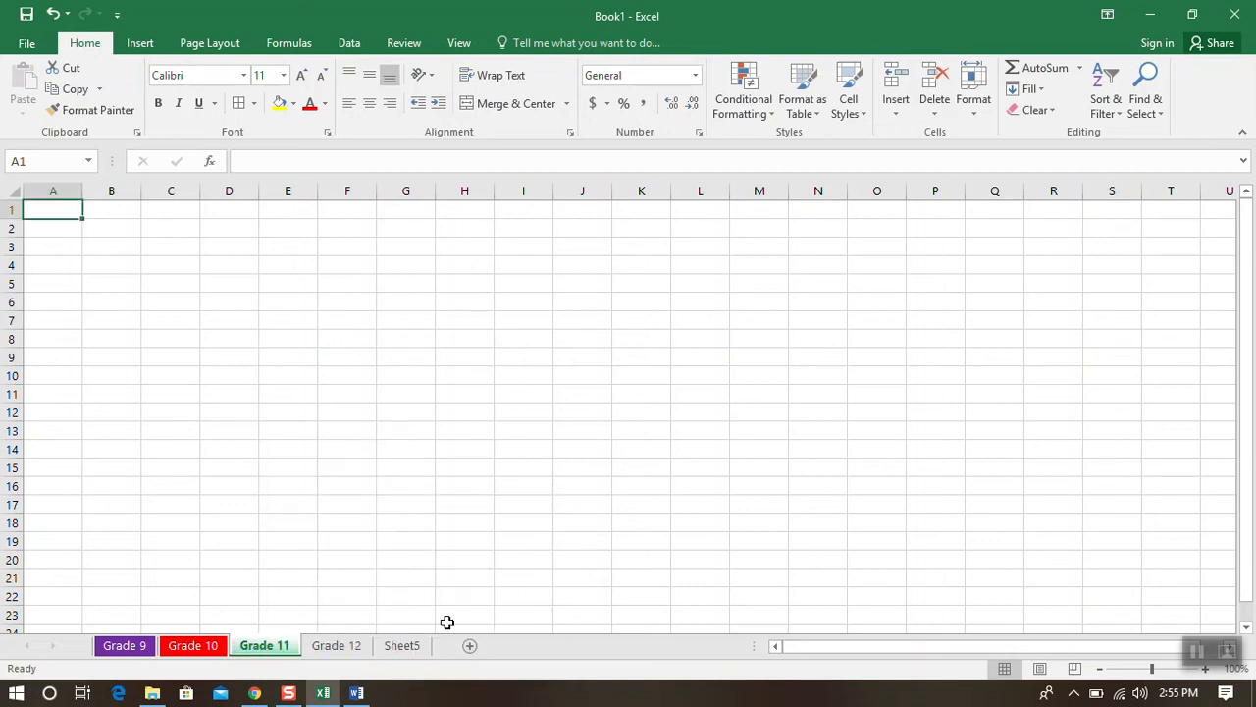
{"action": "right_click", "coordinate": [336, 644]}
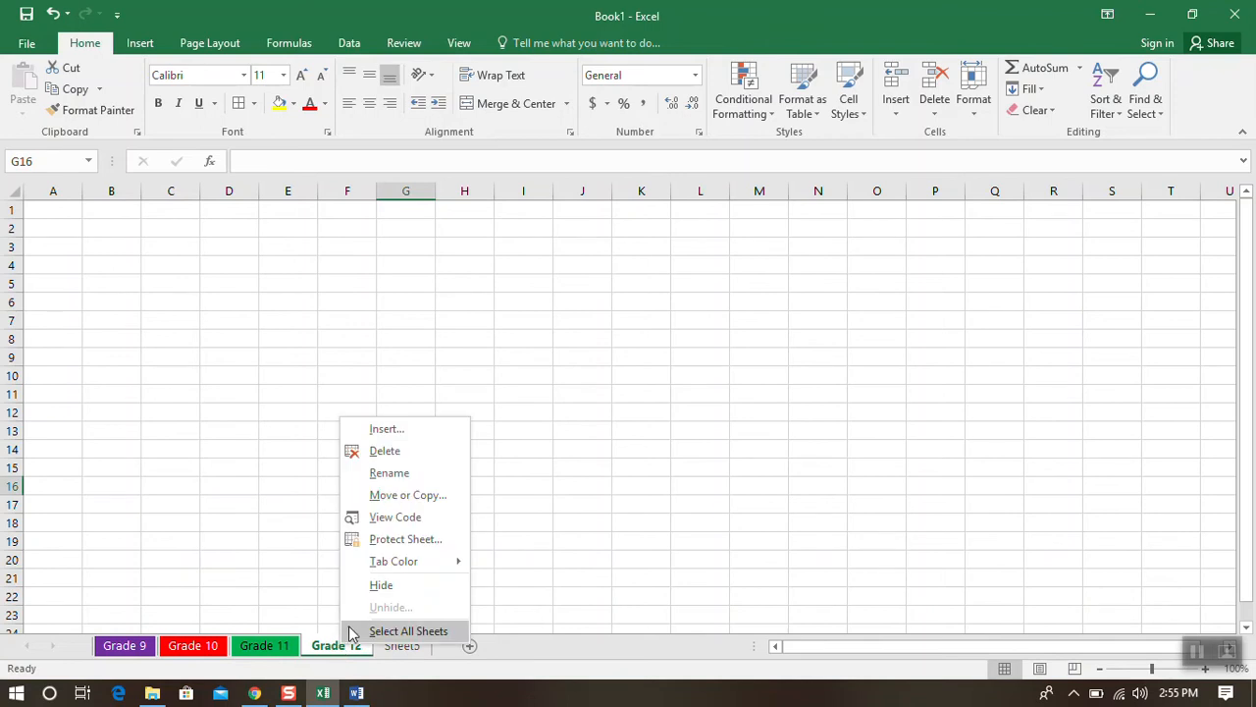
{"action": "left_click", "coordinate": [393, 561]}
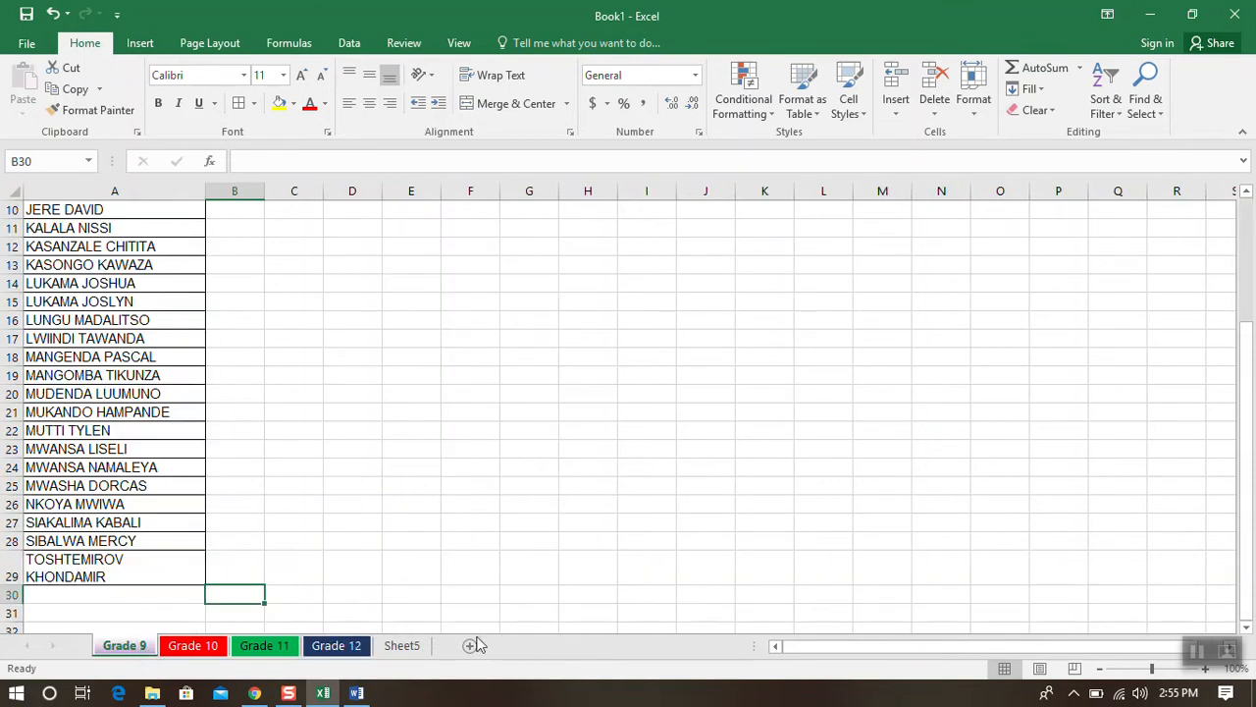
Step: Review the grade sheets in turn and land on the blank Sheet5
{"action": "scroll", "scroll_direction": "up", "scroll_amount": 3}
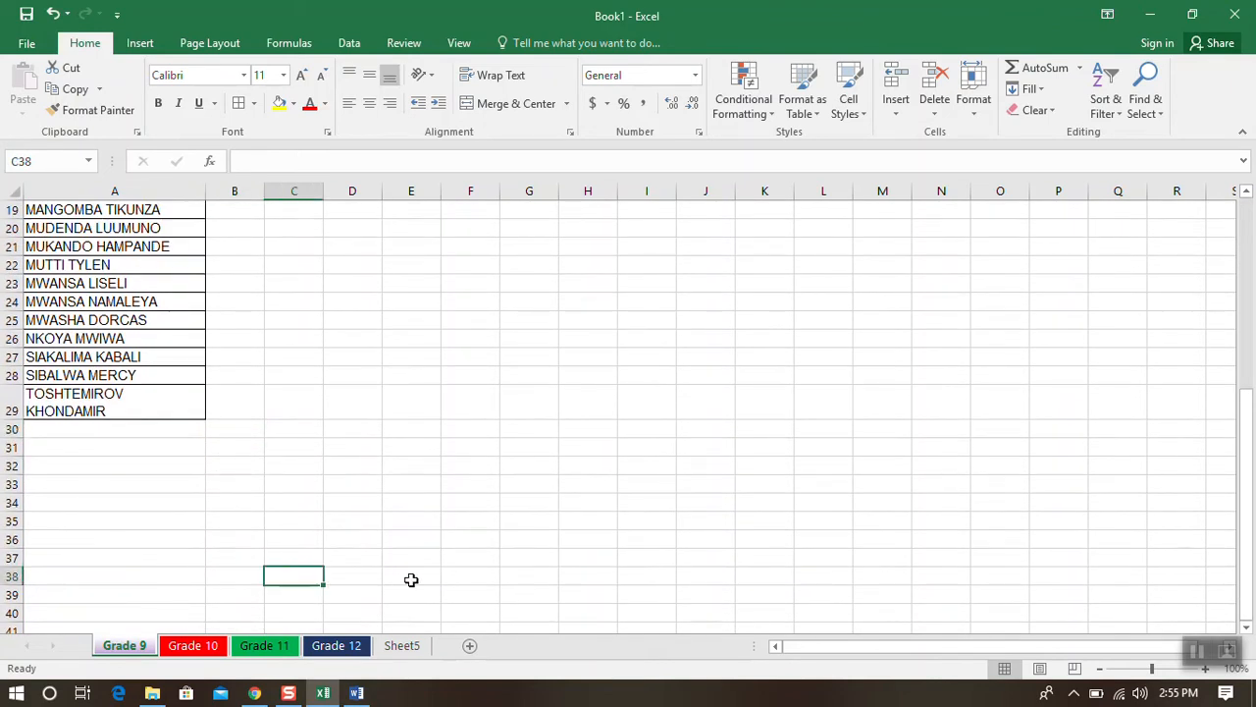
{"action": "scroll", "scroll_direction": "up", "scroll_amount": 3}
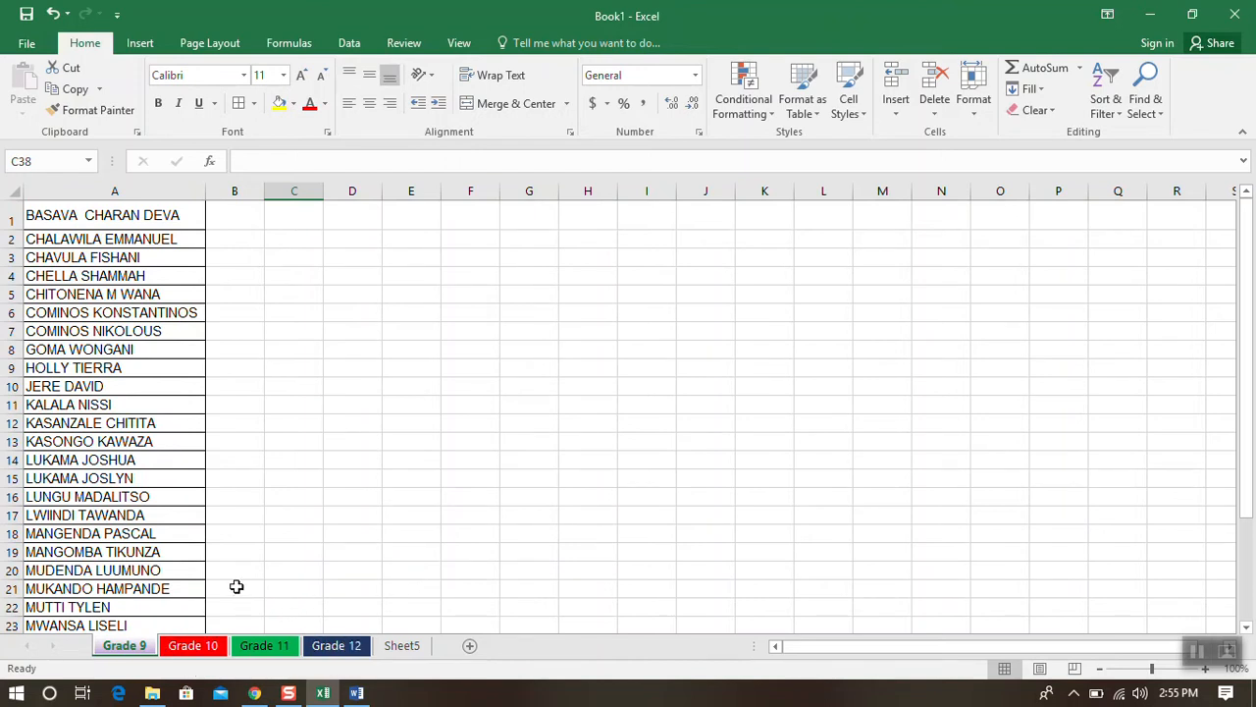
{"action": "left_click", "coordinate": [336, 644]}
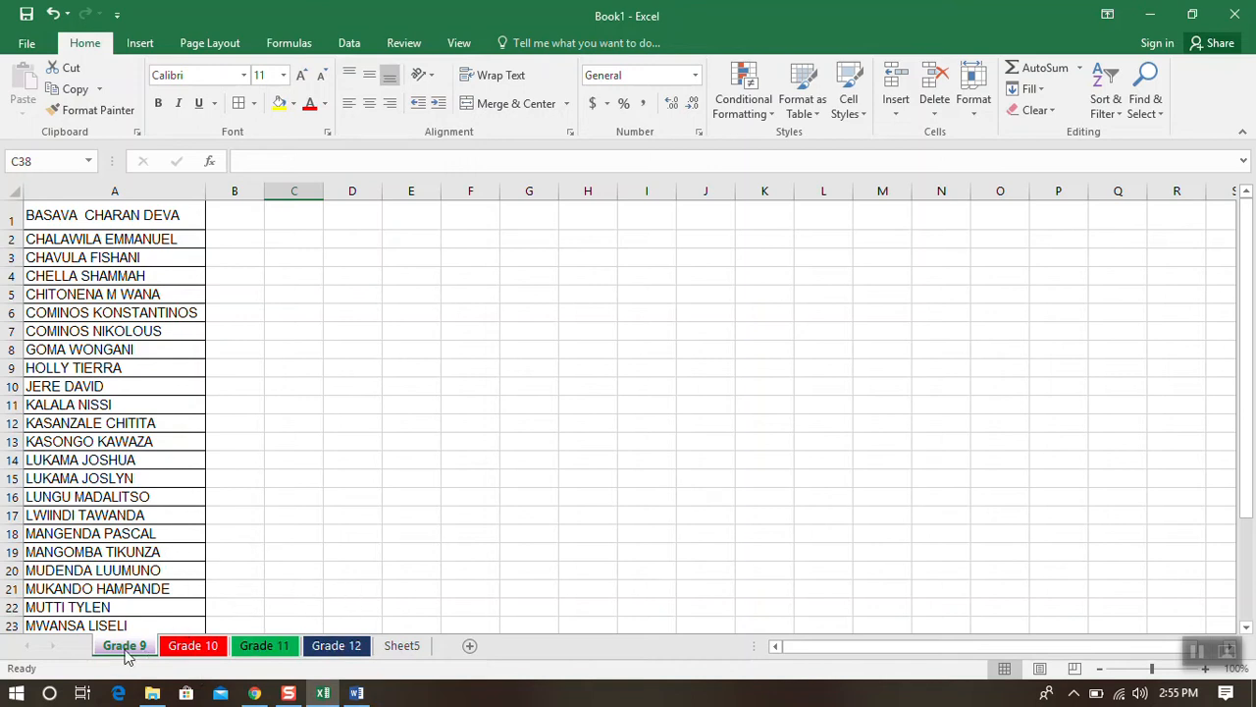
{"action": "left_click", "coordinate": [263, 644]}
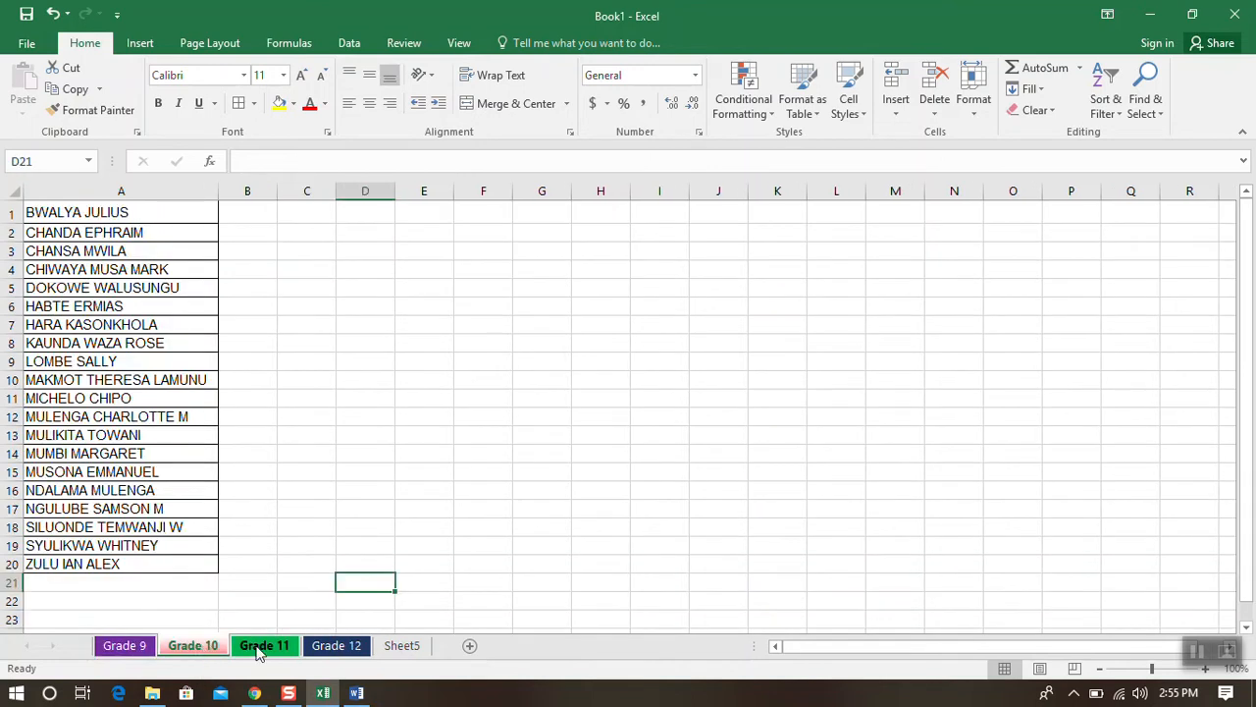
{"action": "left_click", "coordinate": [336, 644]}
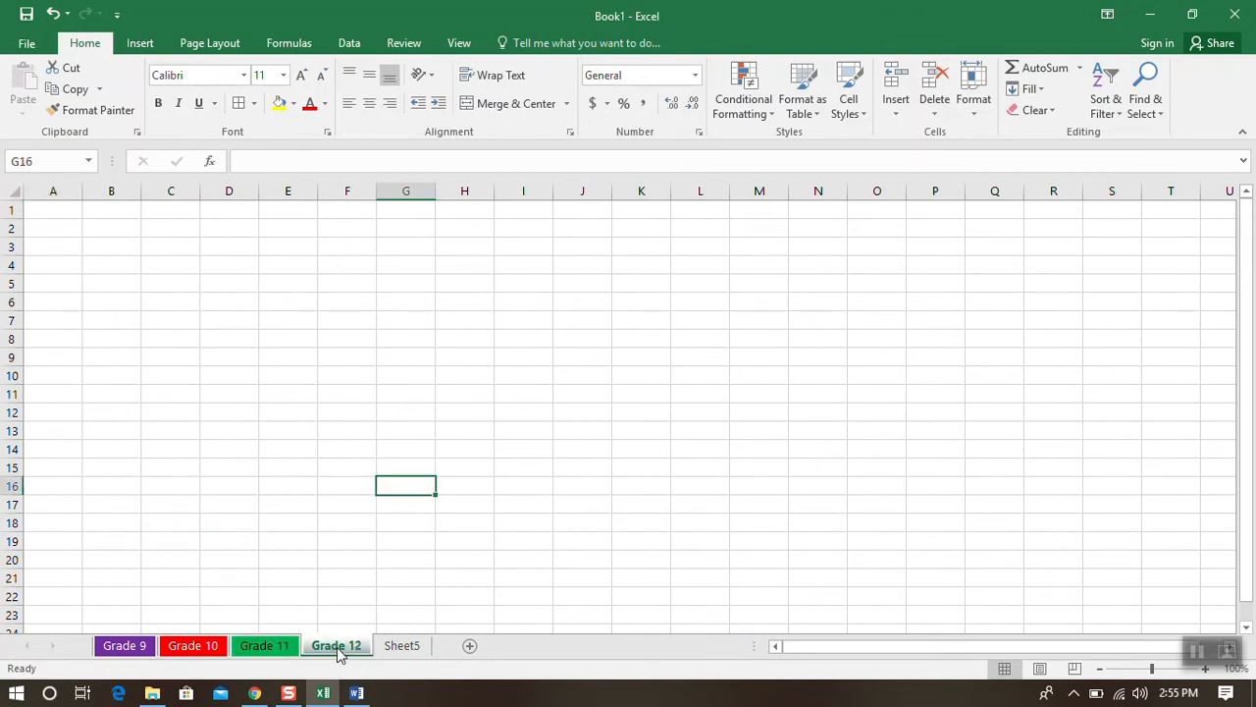
{"action": "left_click", "coordinate": [400, 644]}
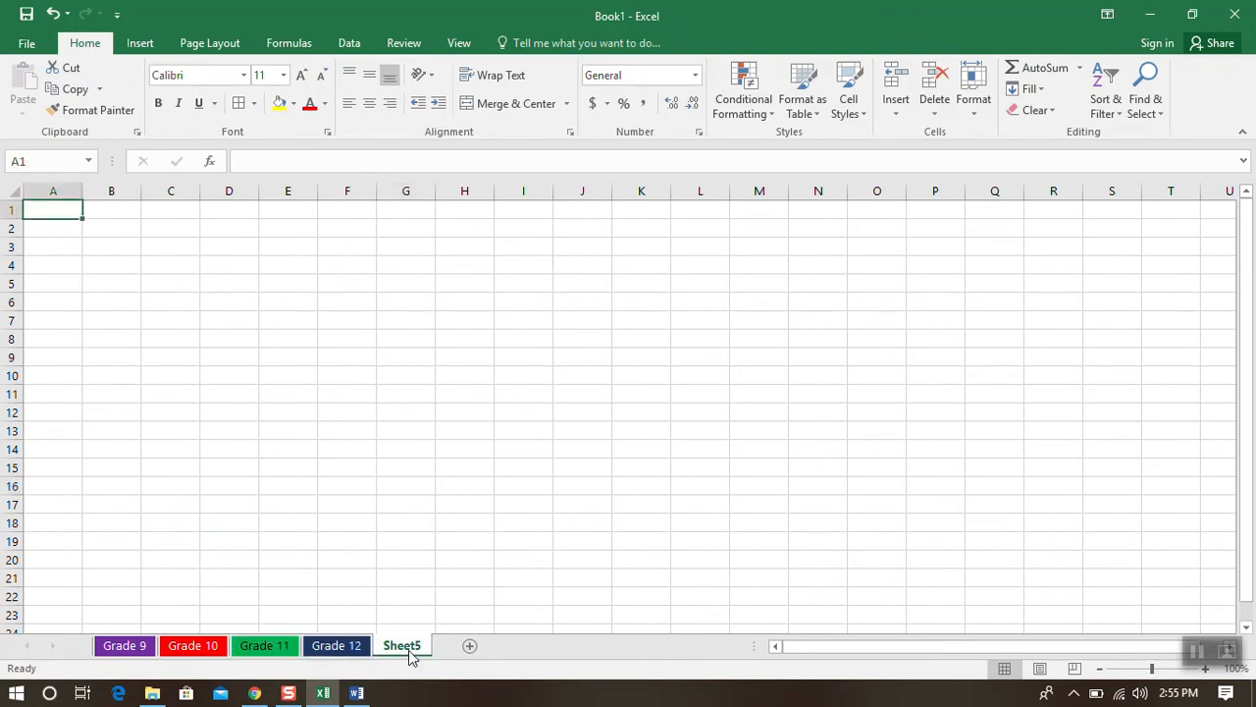
Step: Rename Sheet5 to Grade 8 and colour its tab yellow
{"action": "right_click", "coordinate": [401, 644]}
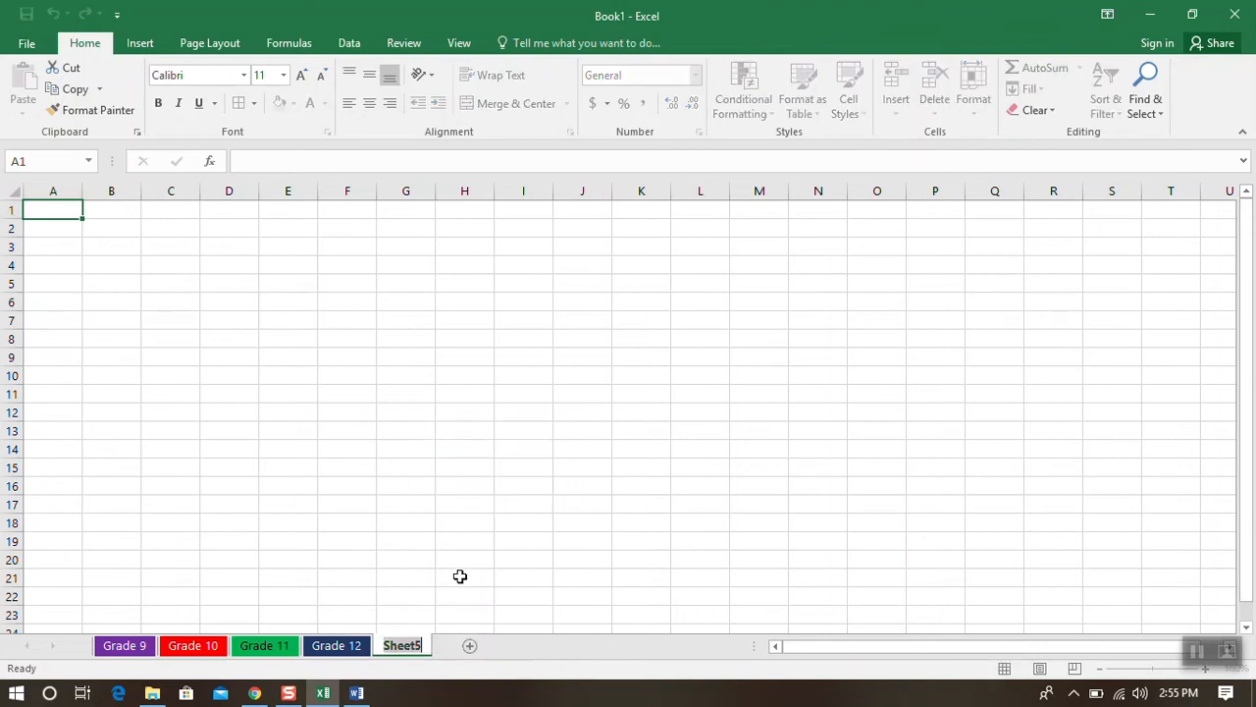
{"action": "type", "text": "Grade 8"}
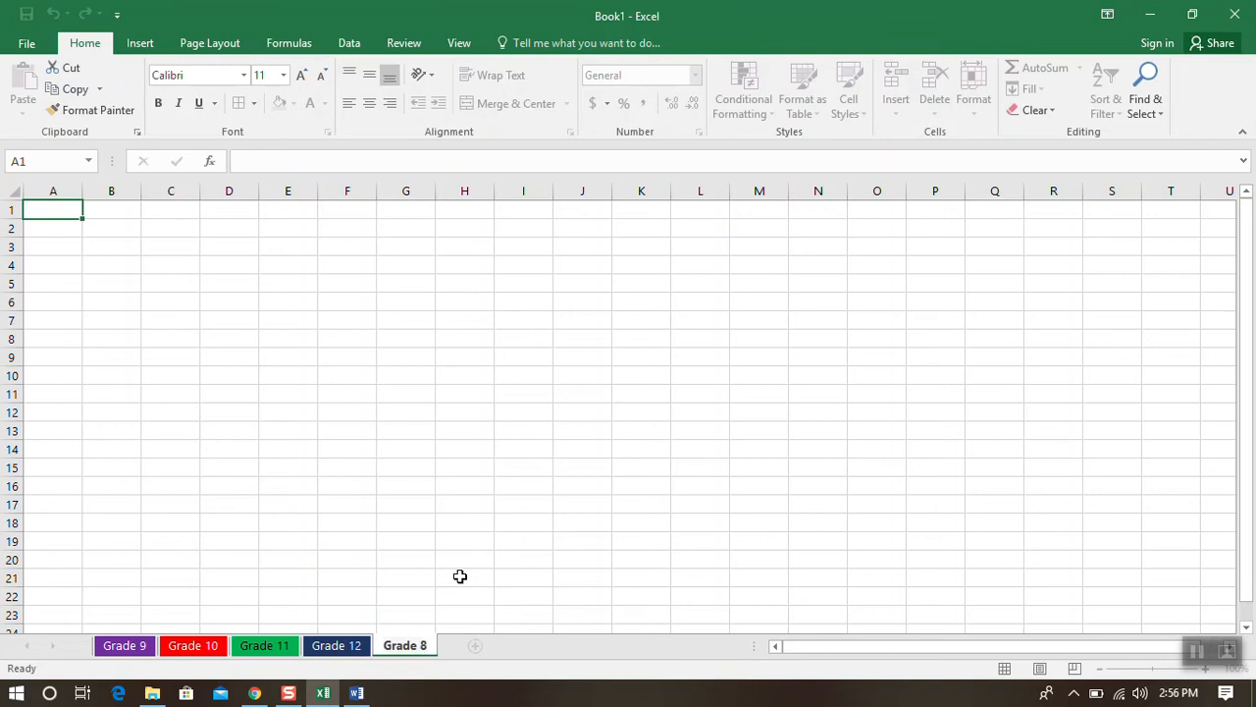
{"action": "mouse_move", "coordinate": [349, 683]}
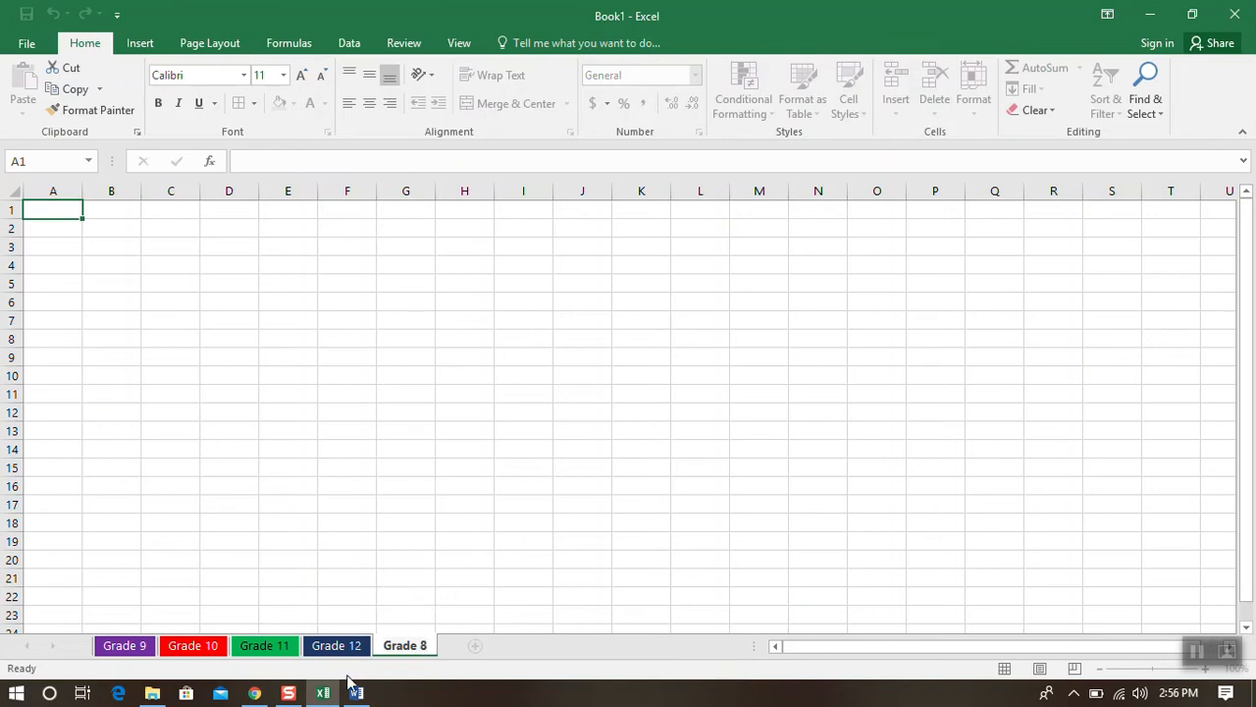
{"action": "mouse_move", "coordinate": [373, 658]}
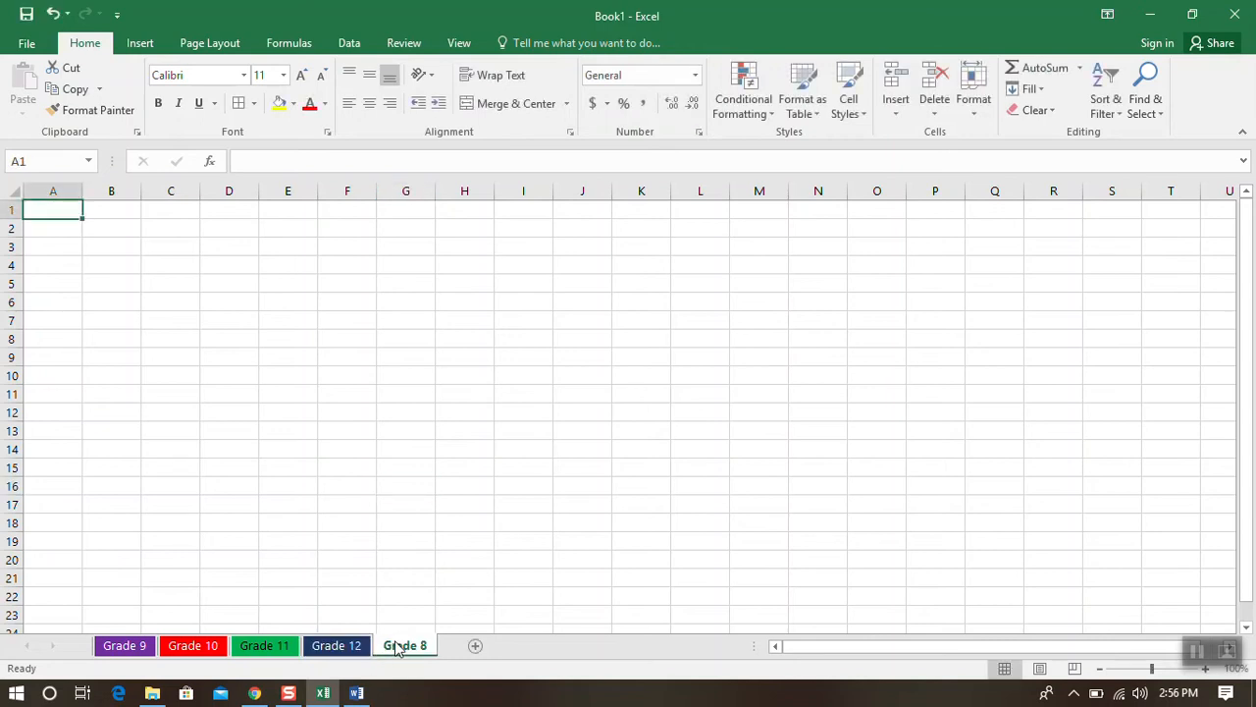
{"action": "right_click", "coordinate": [405, 644]}
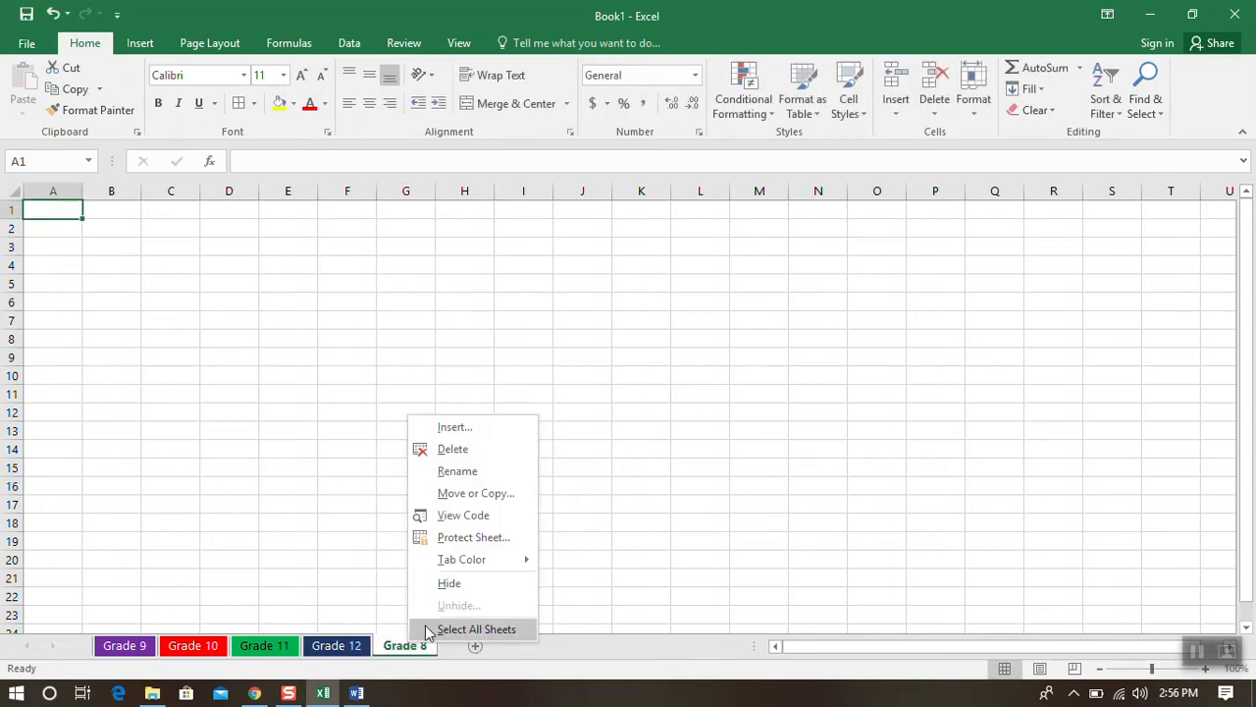
{"action": "left_click", "coordinate": [461, 557]}
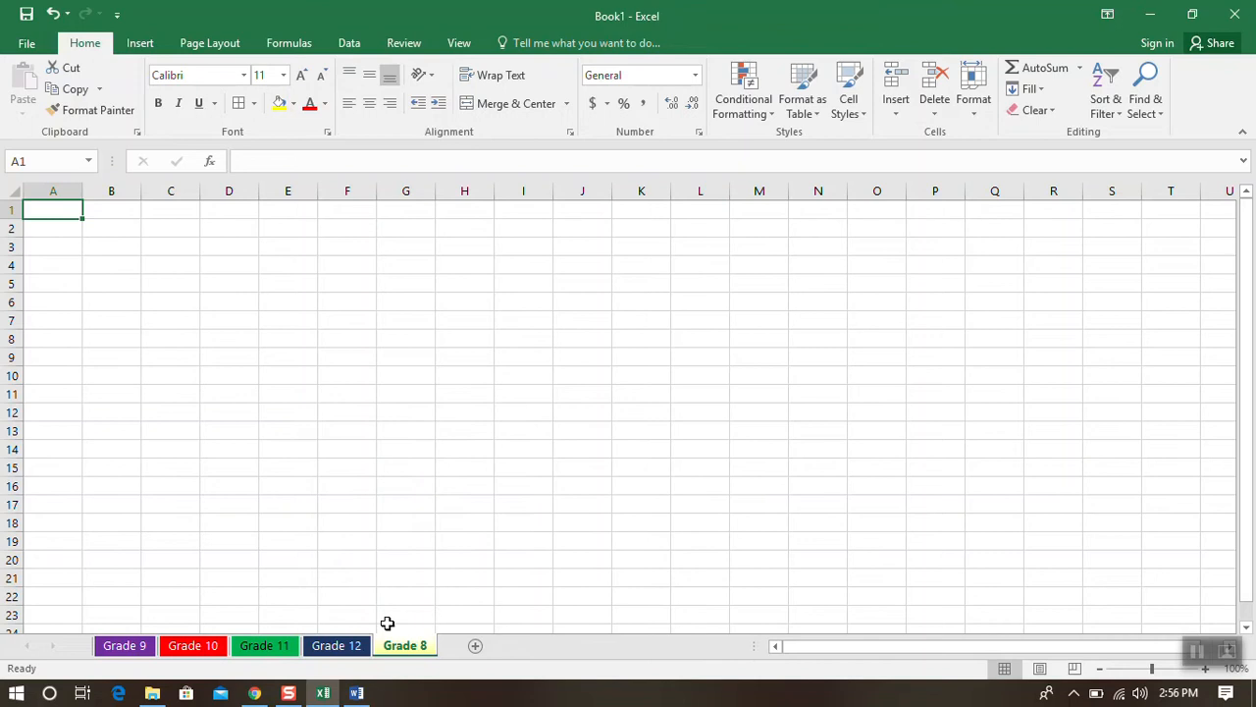
{"action": "left_click", "coordinate": [263, 644]}
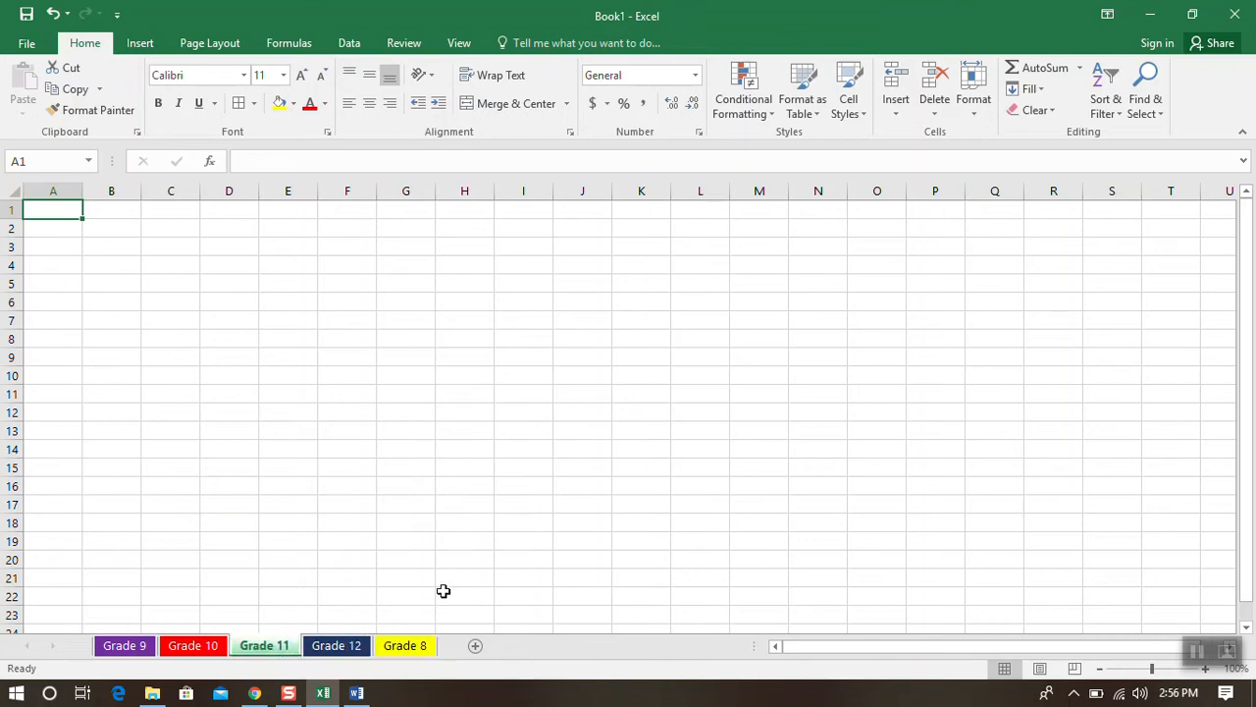
{"action": "mouse_move", "coordinate": [442, 589]}
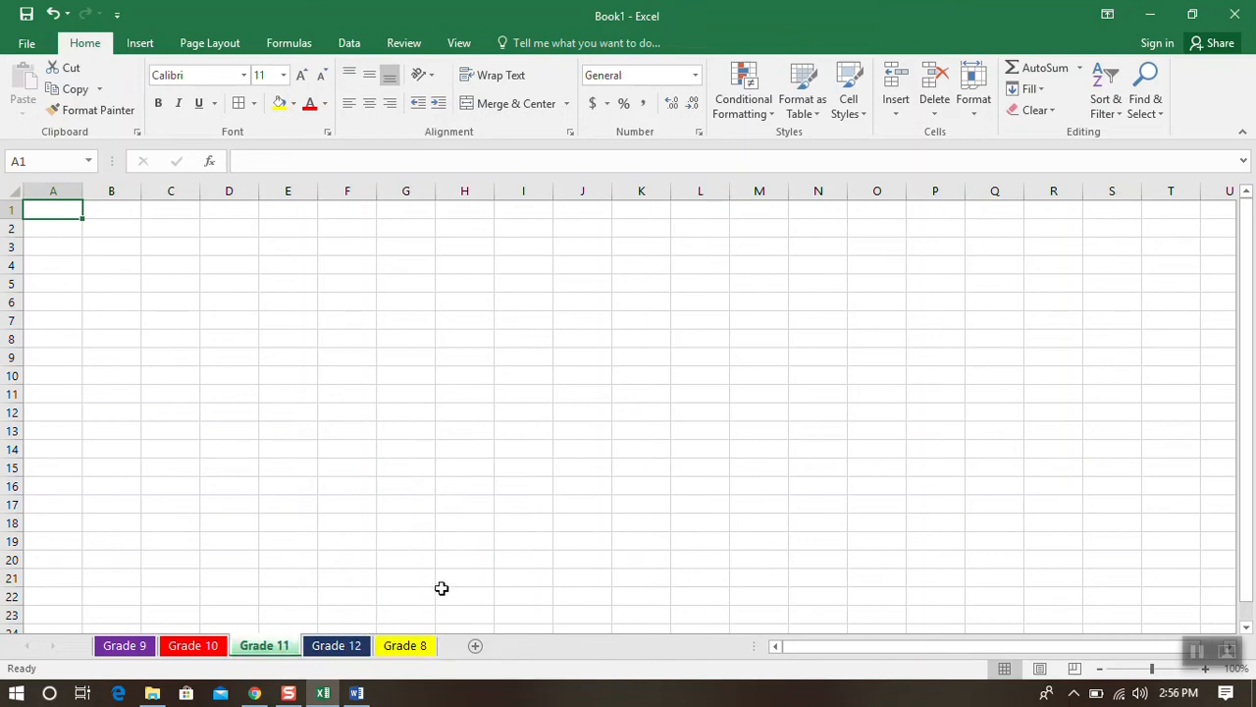
{"action": "mouse_move", "coordinate": [440, 585]}
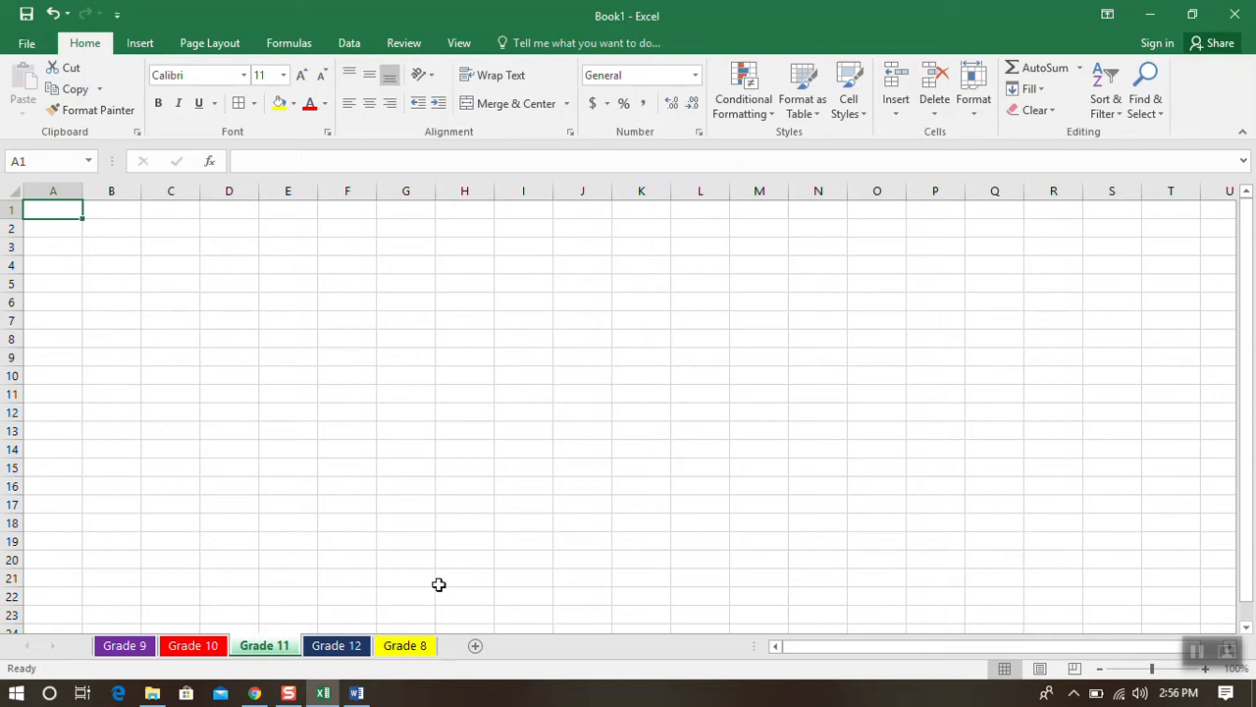
{"action": "mouse_move", "coordinate": [400, 581]}
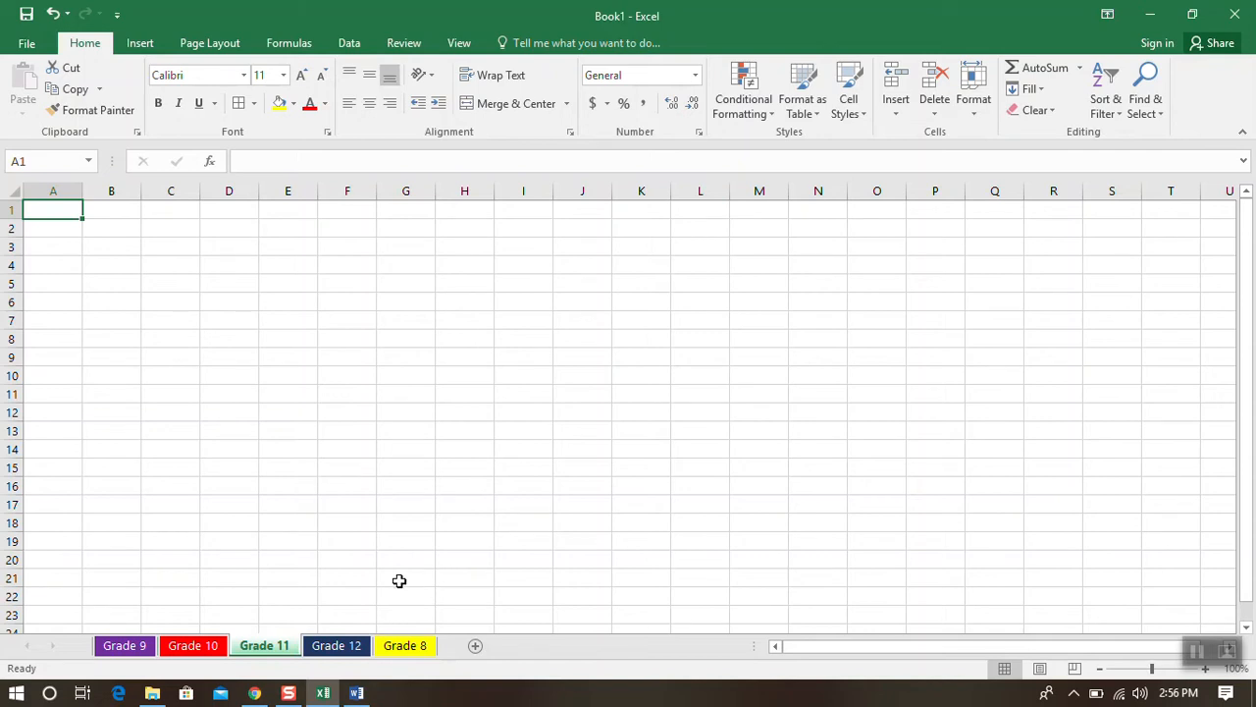
Step: Switch back to the Grade 9 sheet with its list of student names
{"action": "left_click", "coordinate": [124, 644]}
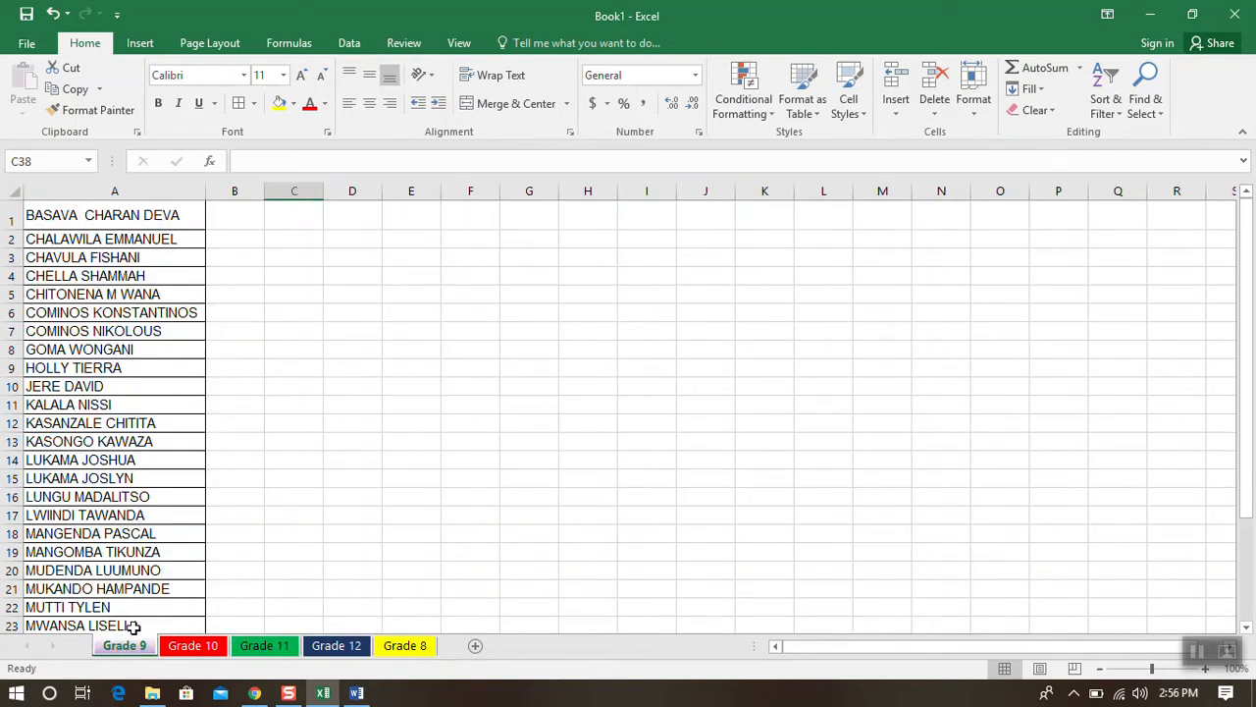
{"action": "mouse_move", "coordinate": [216, 550]}
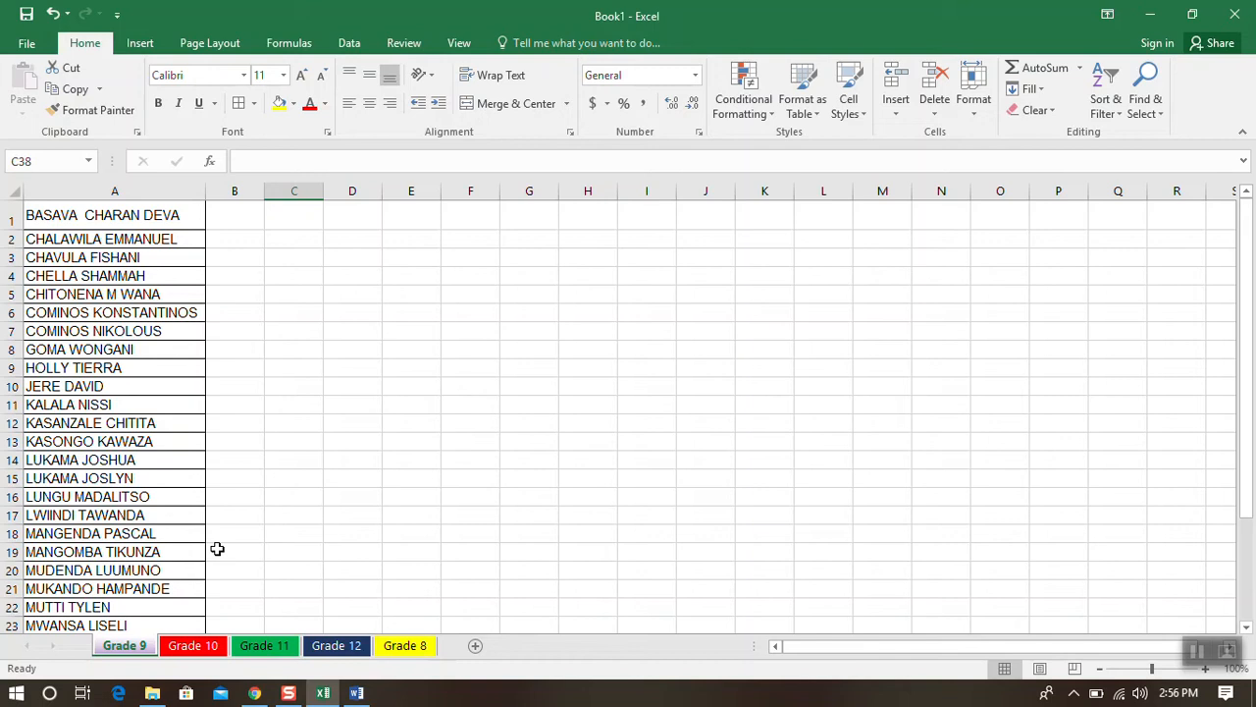
{"action": "mouse_move", "coordinate": [226, 497]}
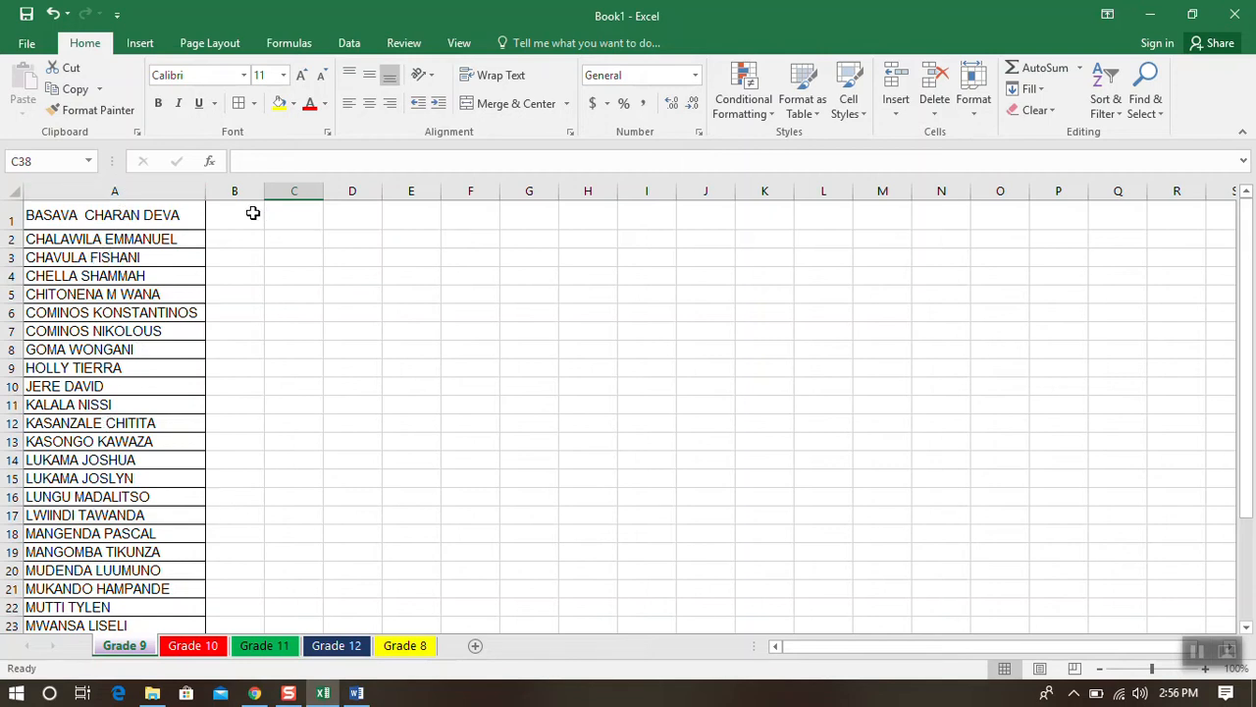
{"action": "mouse_move", "coordinate": [225, 553]}
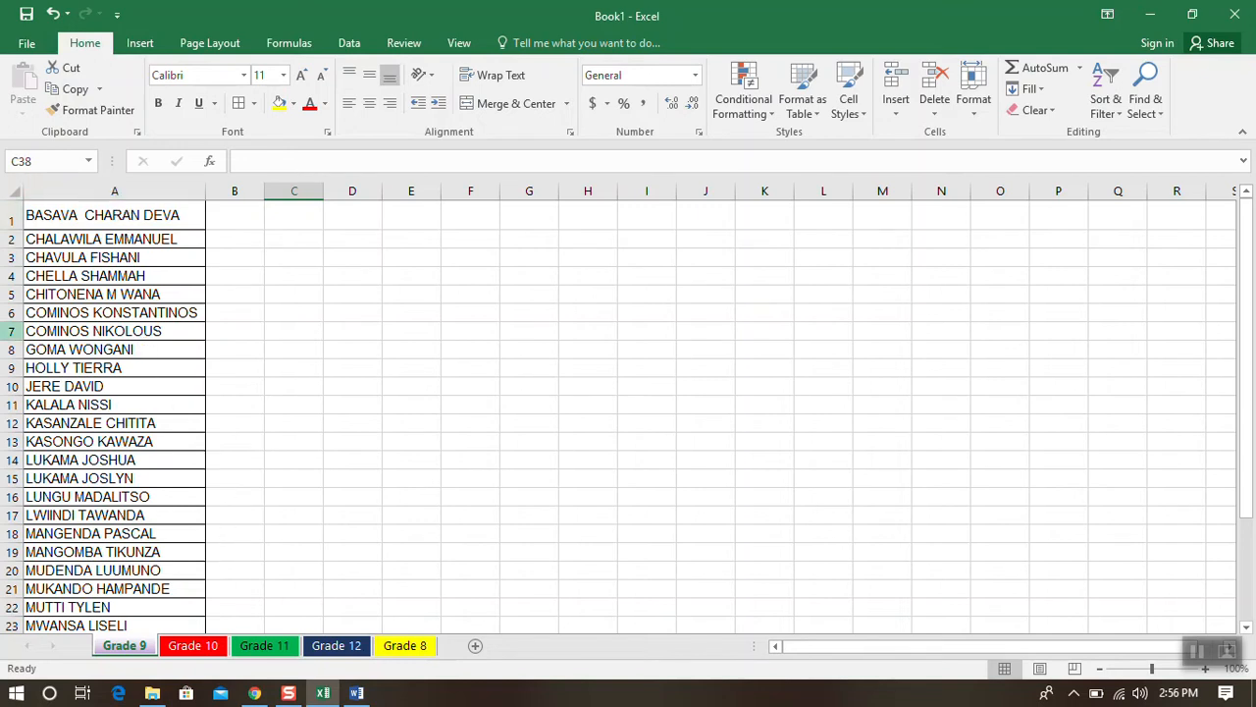
Step: Insert a blank column A so the student names move to column B
{"action": "left_click", "coordinate": [114, 191]}
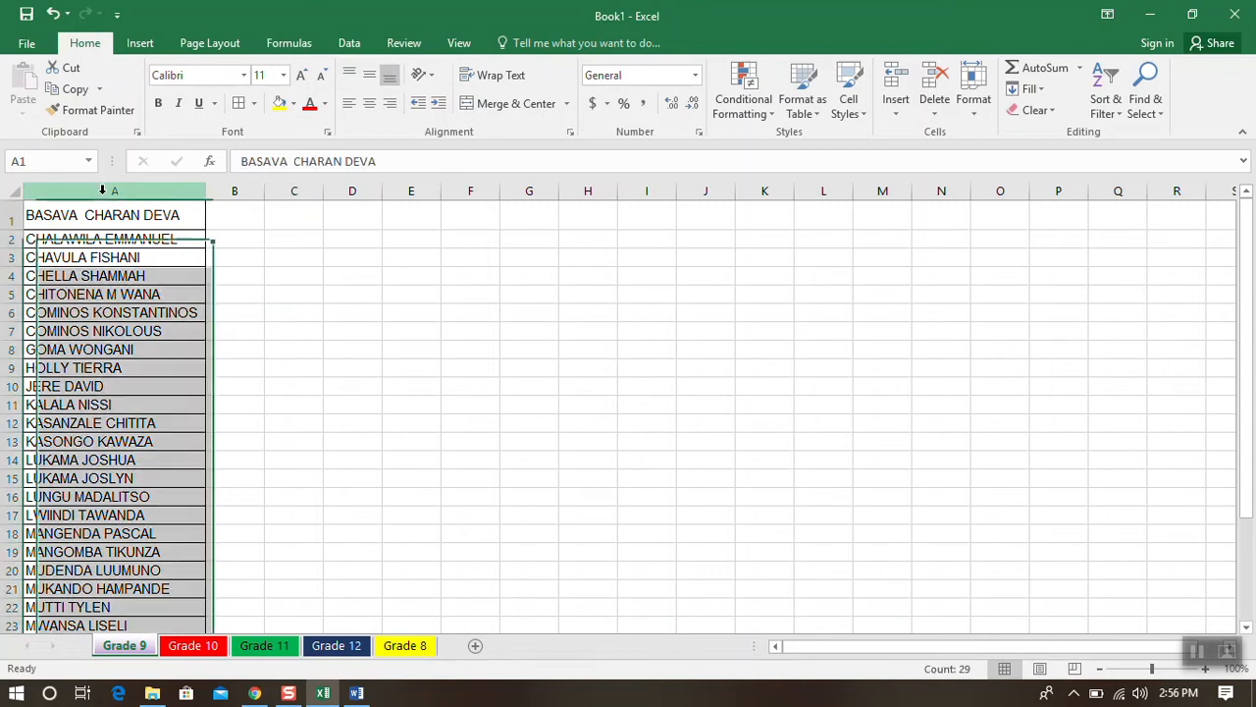
{"action": "right_click", "coordinate": [114, 190]}
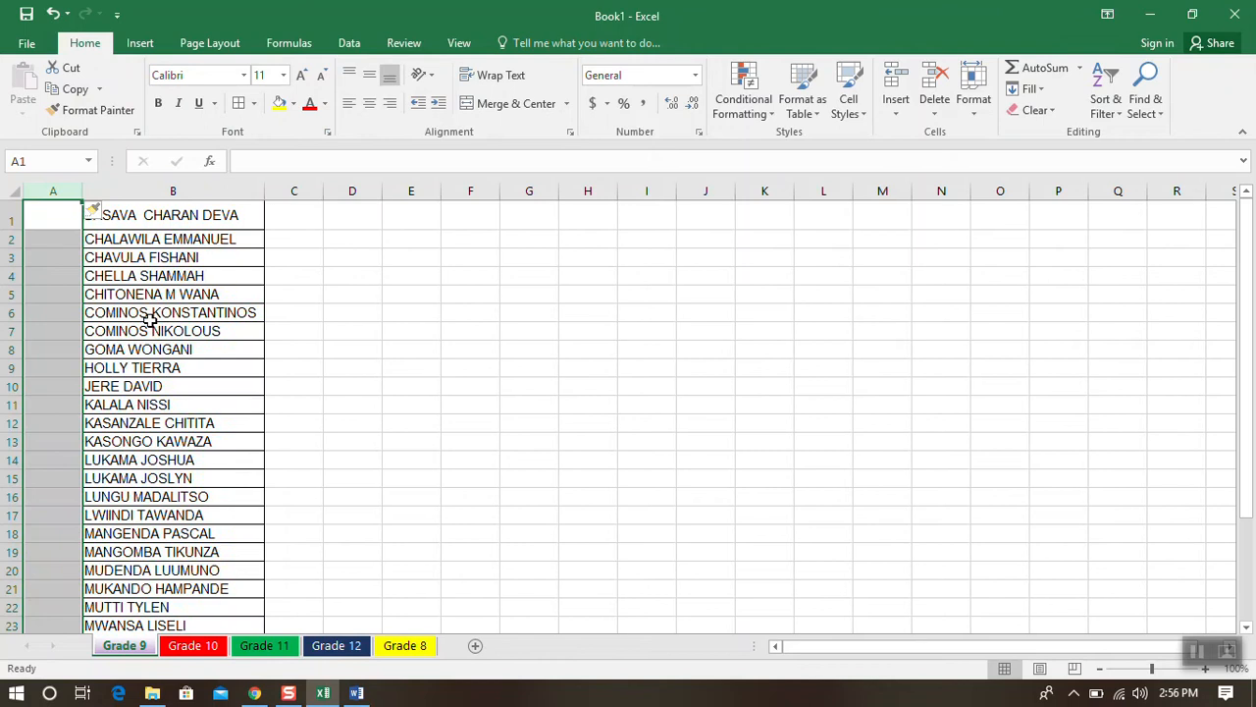
{"action": "left_click", "coordinate": [53, 239]}
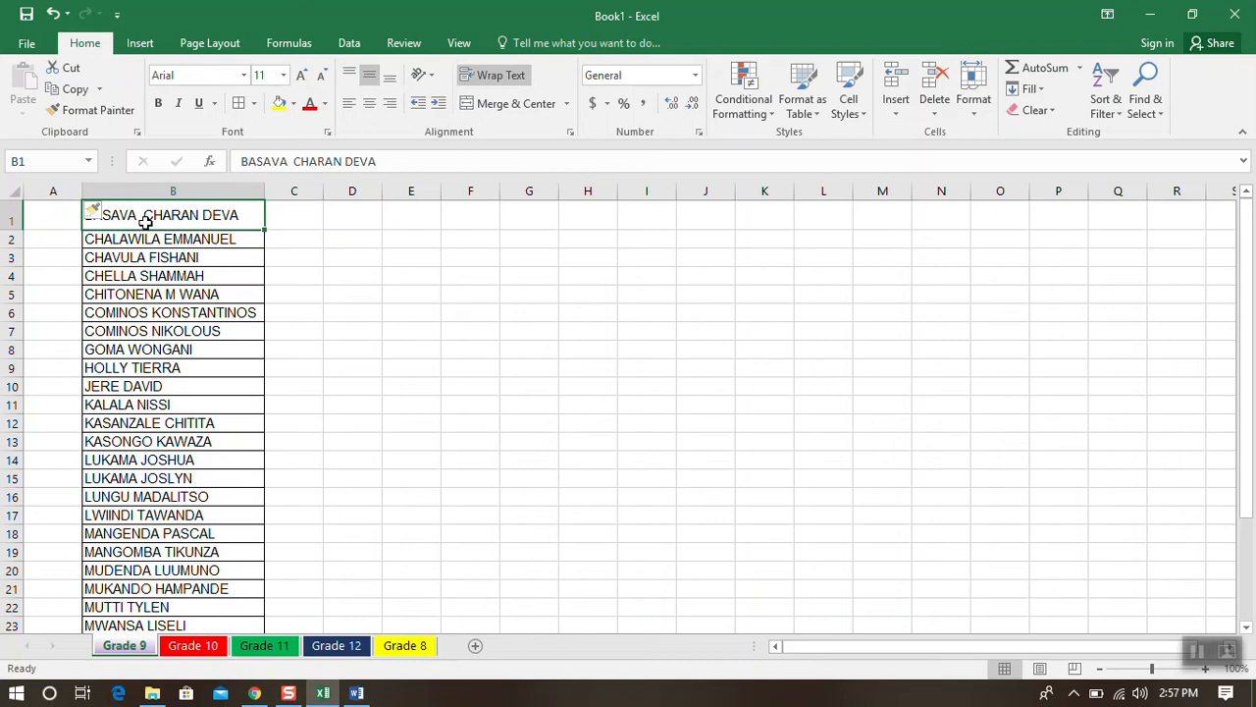
{"action": "mouse_move", "coordinate": [146, 221]}
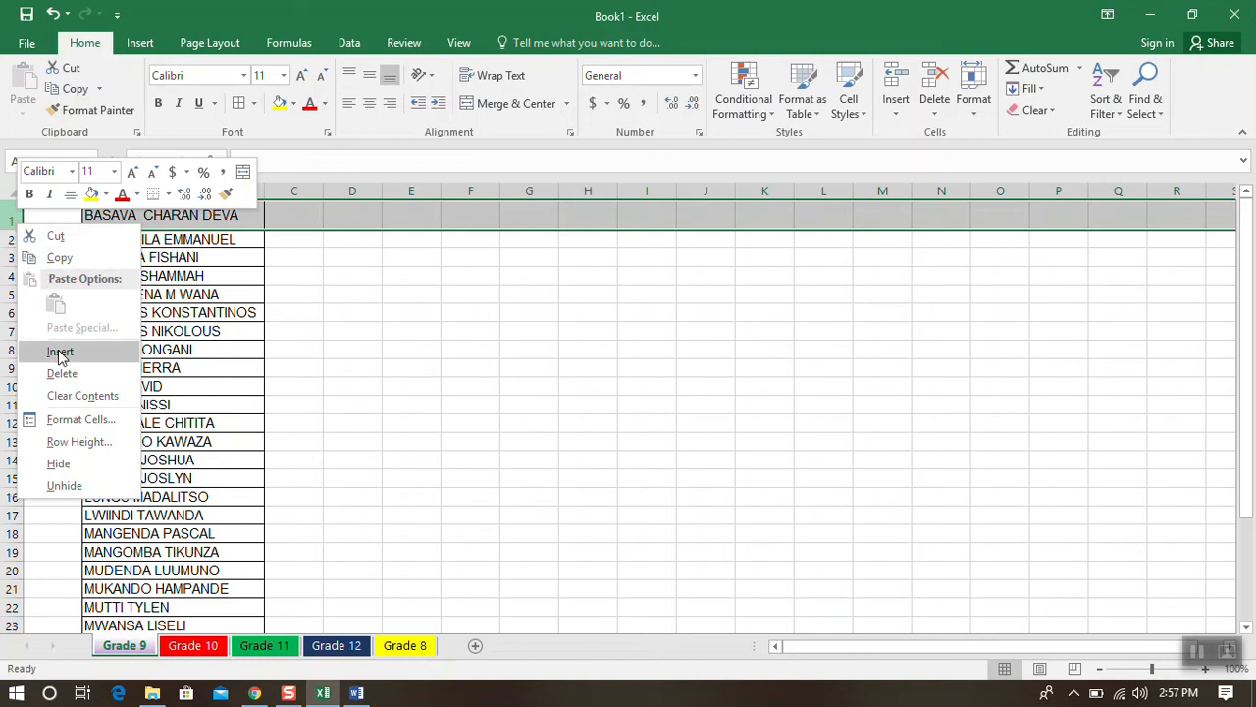
Step: Insert a top row with headers Name in B1 and s/n in A1, and start serial number 1 in A2
{"action": "left_click", "coordinate": [59, 351]}
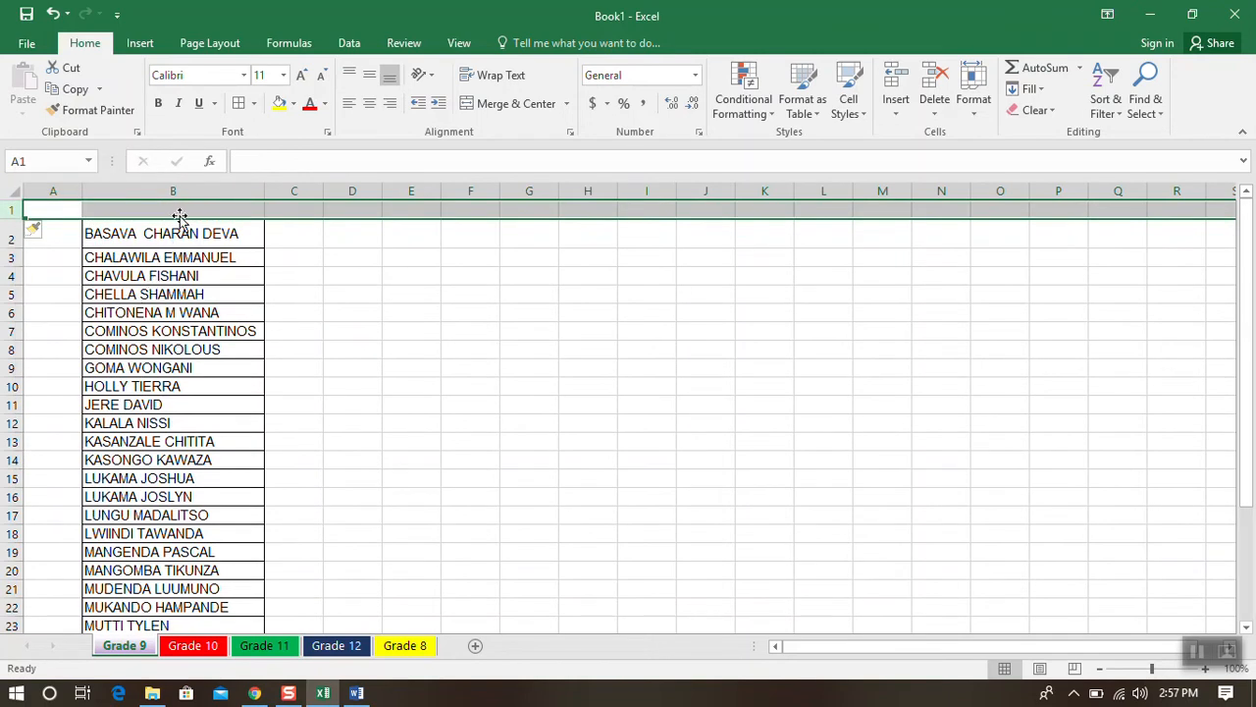
{"action": "left_click", "coordinate": [173, 211]}
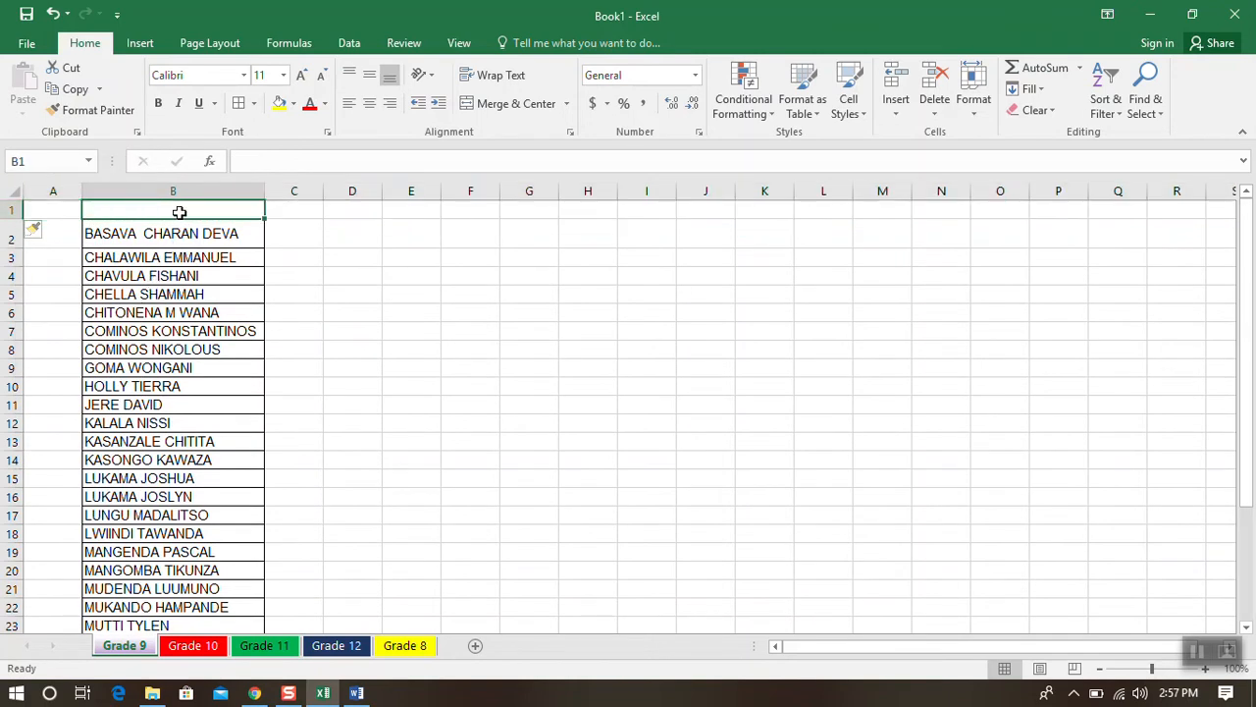
{"action": "type", "text": "Name"}
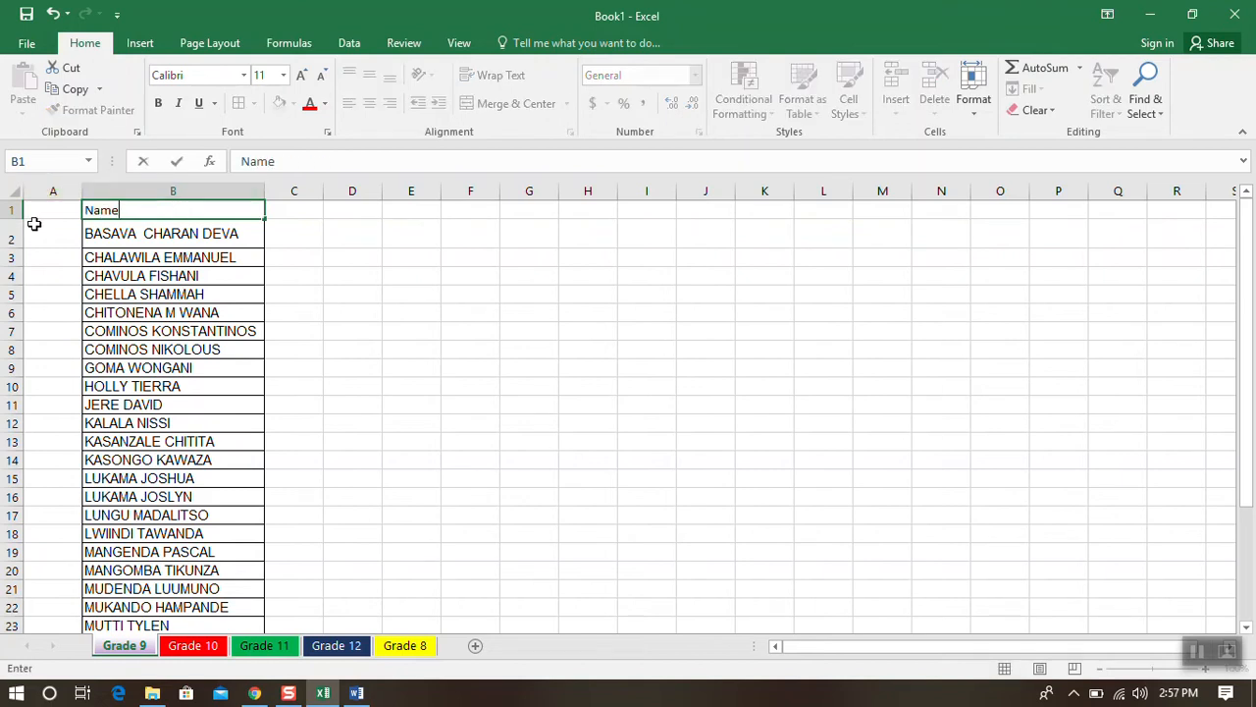
{"action": "left_click", "coordinate": [53, 208]}
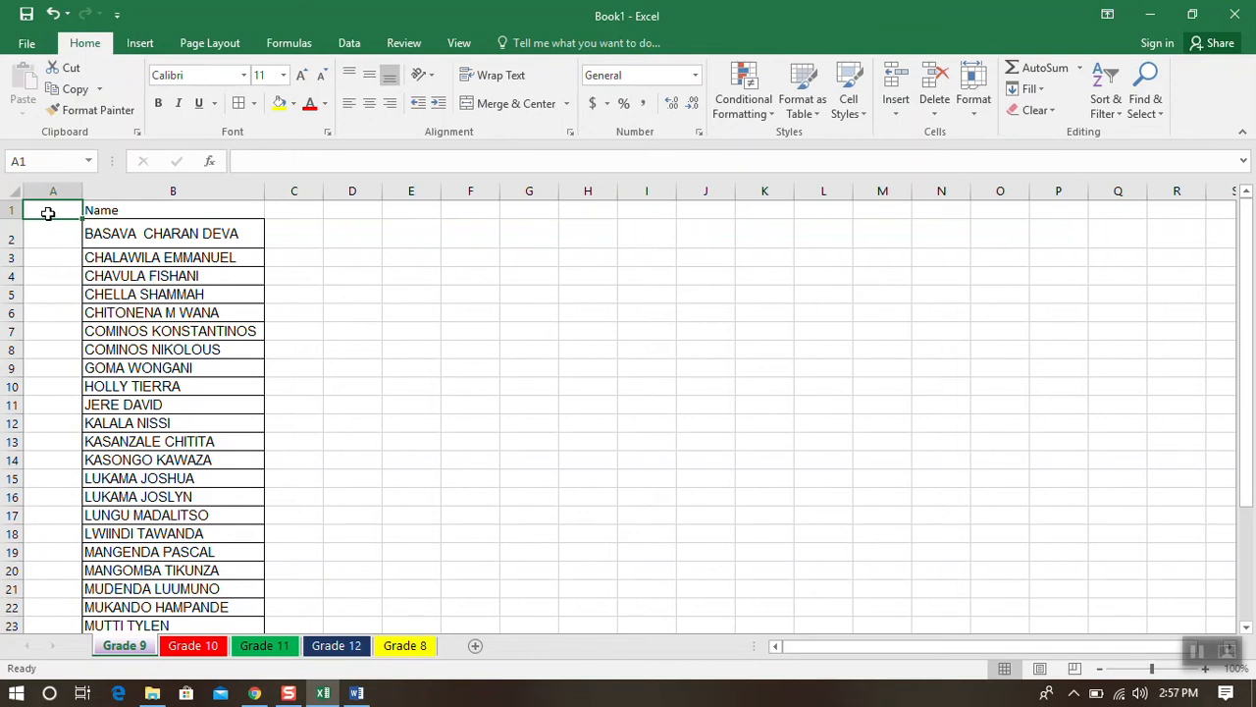
{"action": "type", "text": "s/n"}
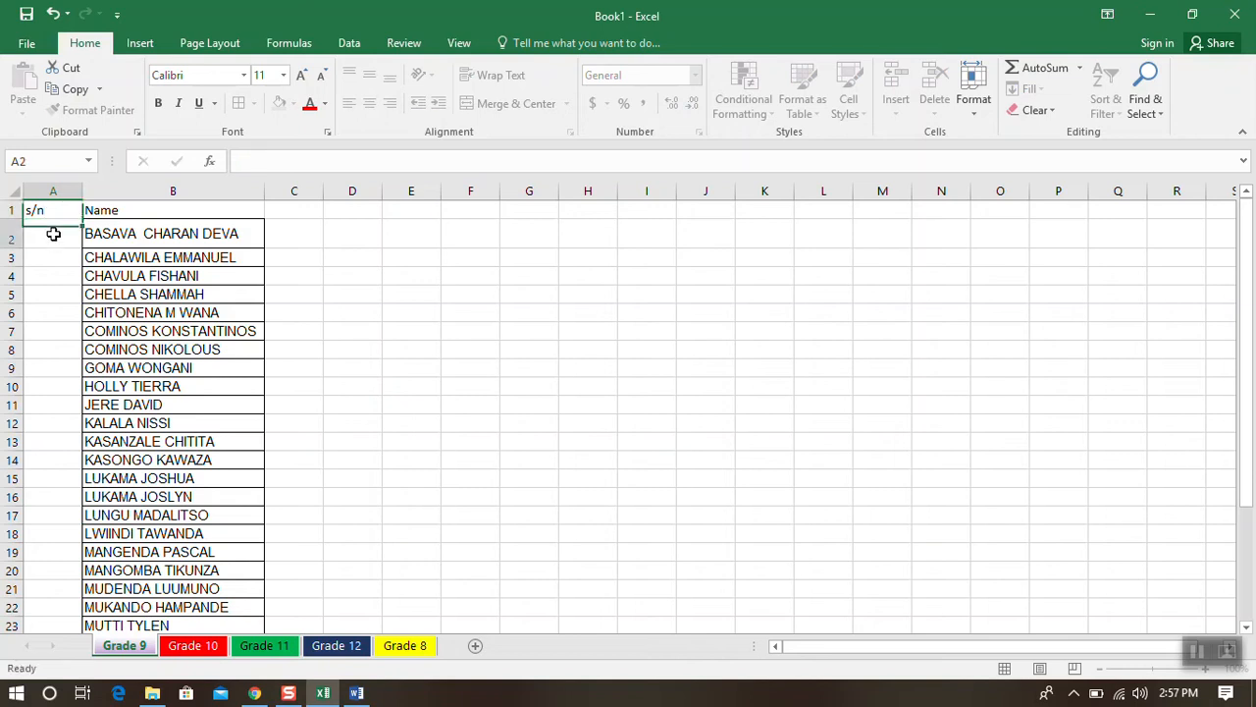
{"action": "type", "text": "1"}
{"action": "left_click", "coordinate": [53, 257]}
{"action": "type", "text": "2"}
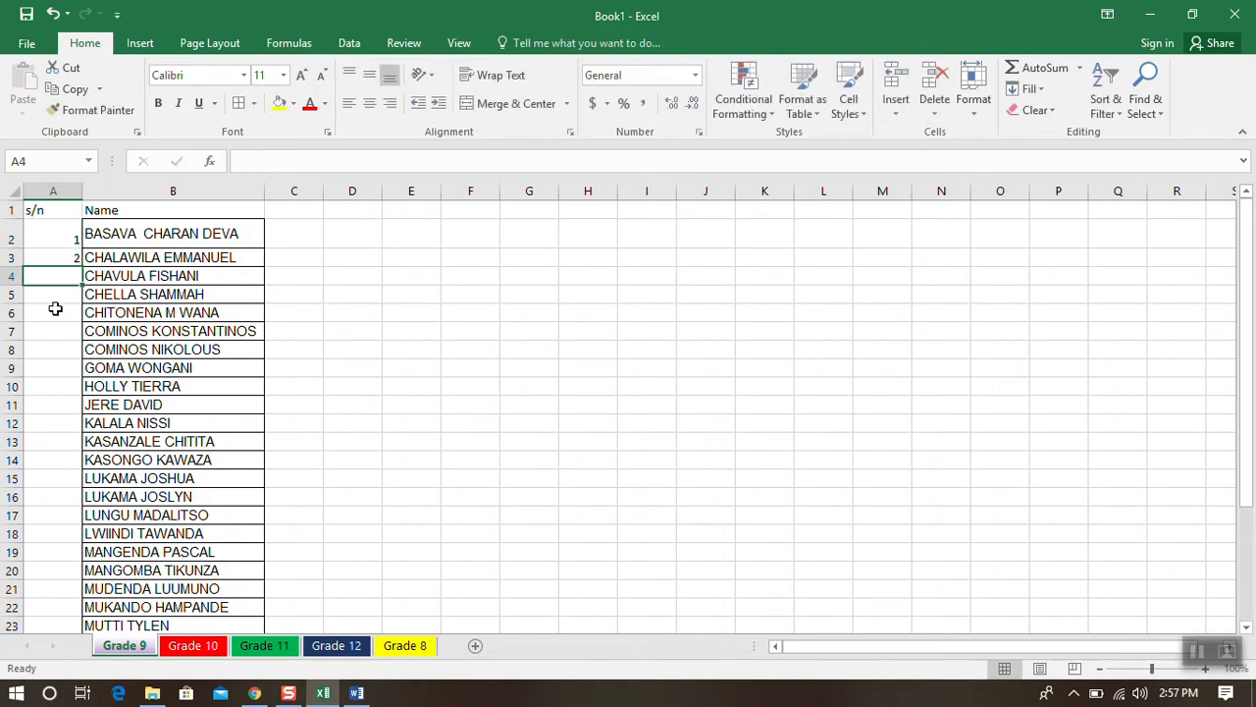
{"action": "mouse_move", "coordinate": [53, 285]}
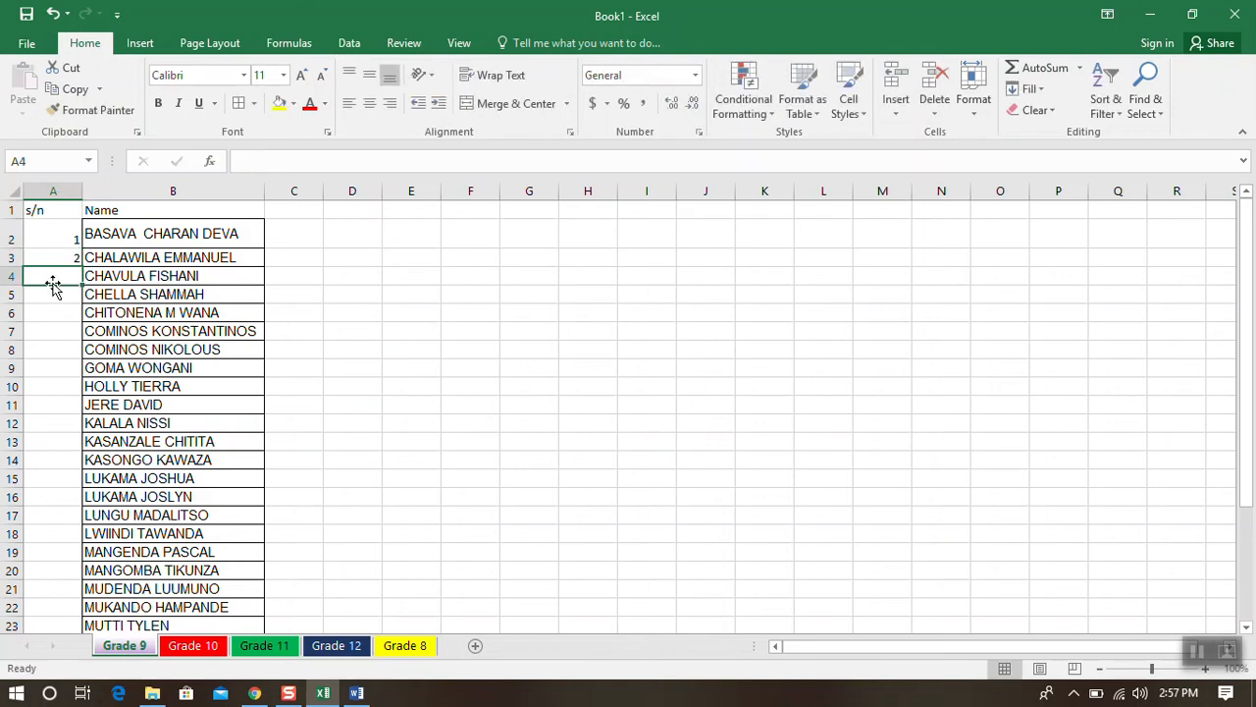
{"action": "mouse_move", "coordinate": [78, 287]}
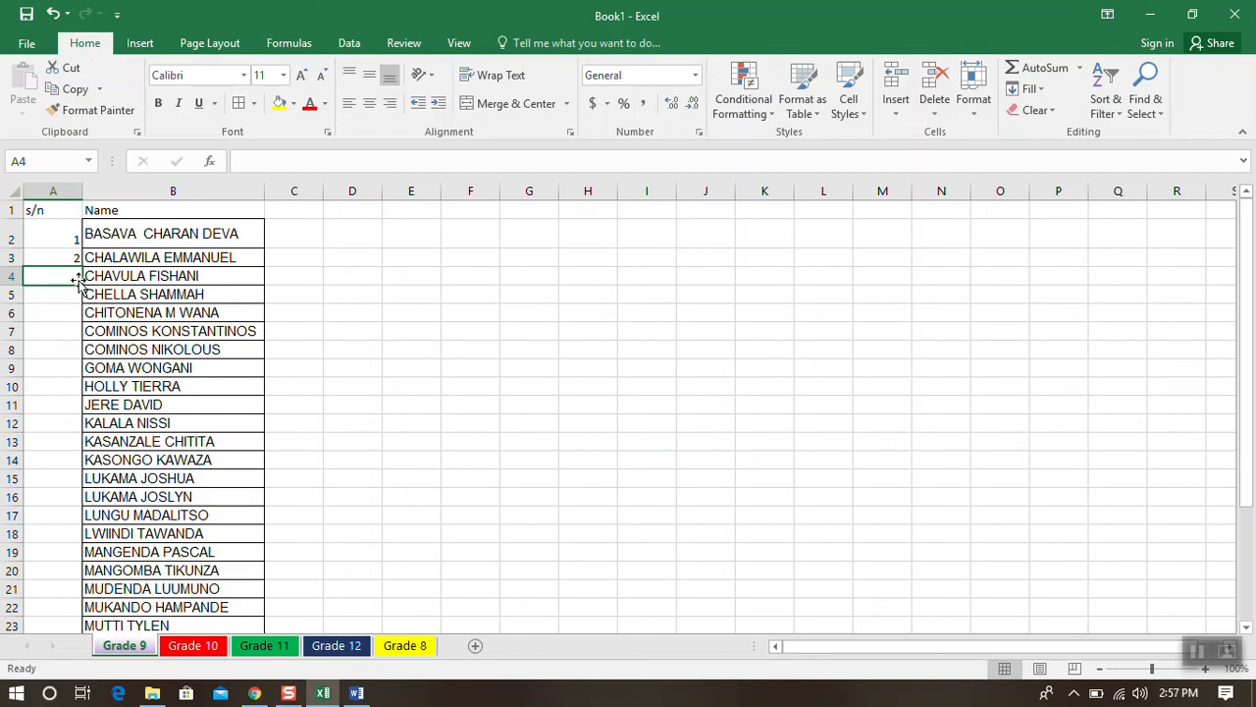
{"action": "scroll", "scroll_direction": "down", "scroll_amount": 3}
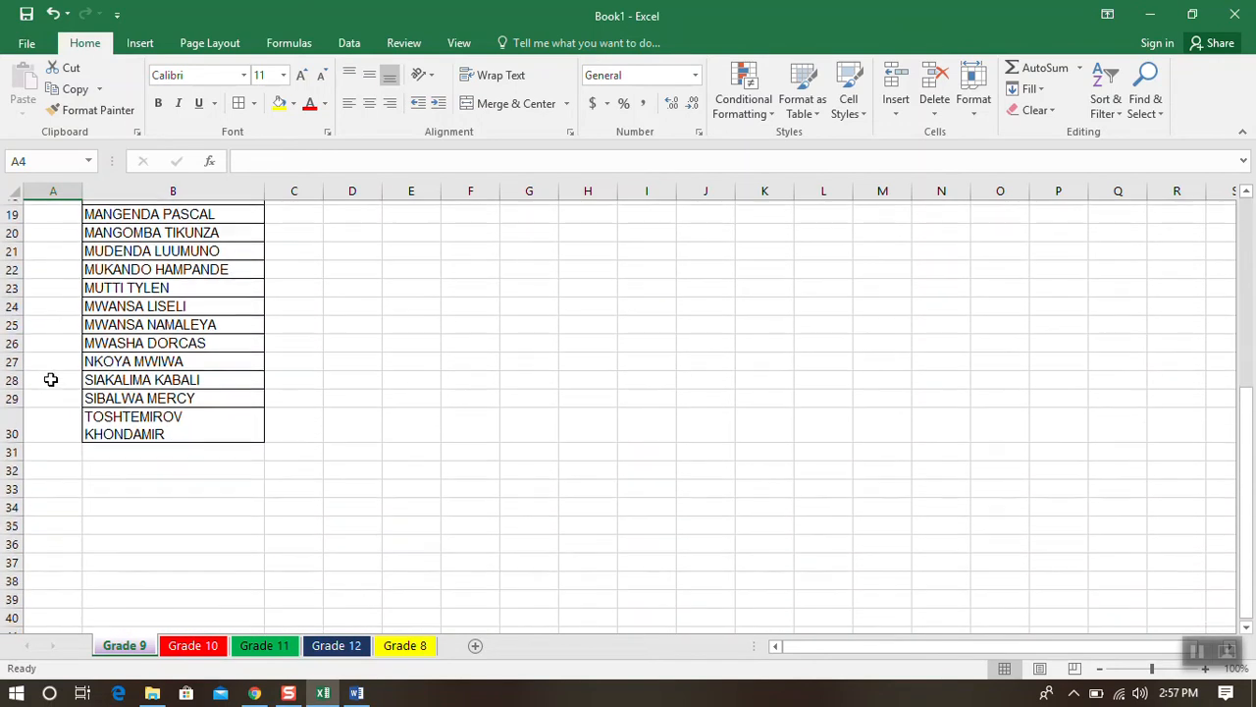
{"action": "scroll", "scroll_direction": "up", "scroll_amount": 3}
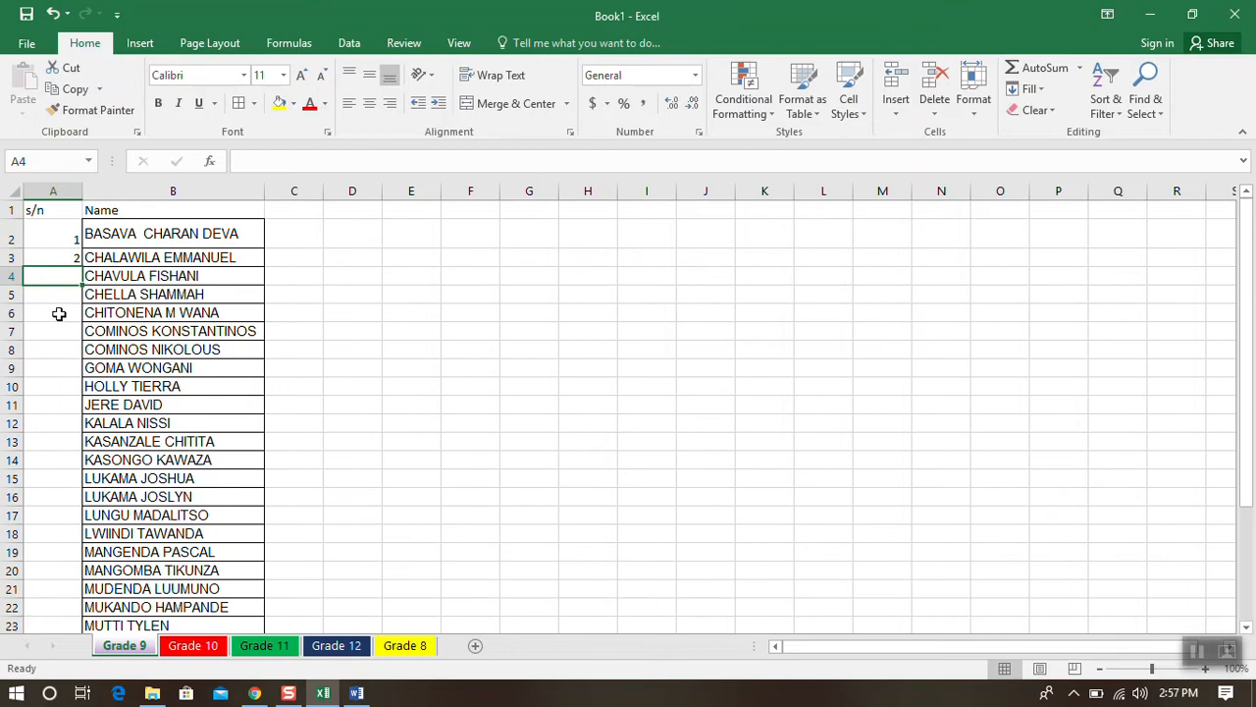
Step: Fill serial numbers 1 to 29 down column A beside every student and narrow the column to fit
{"action": "left_click", "coordinate": [53, 234]}
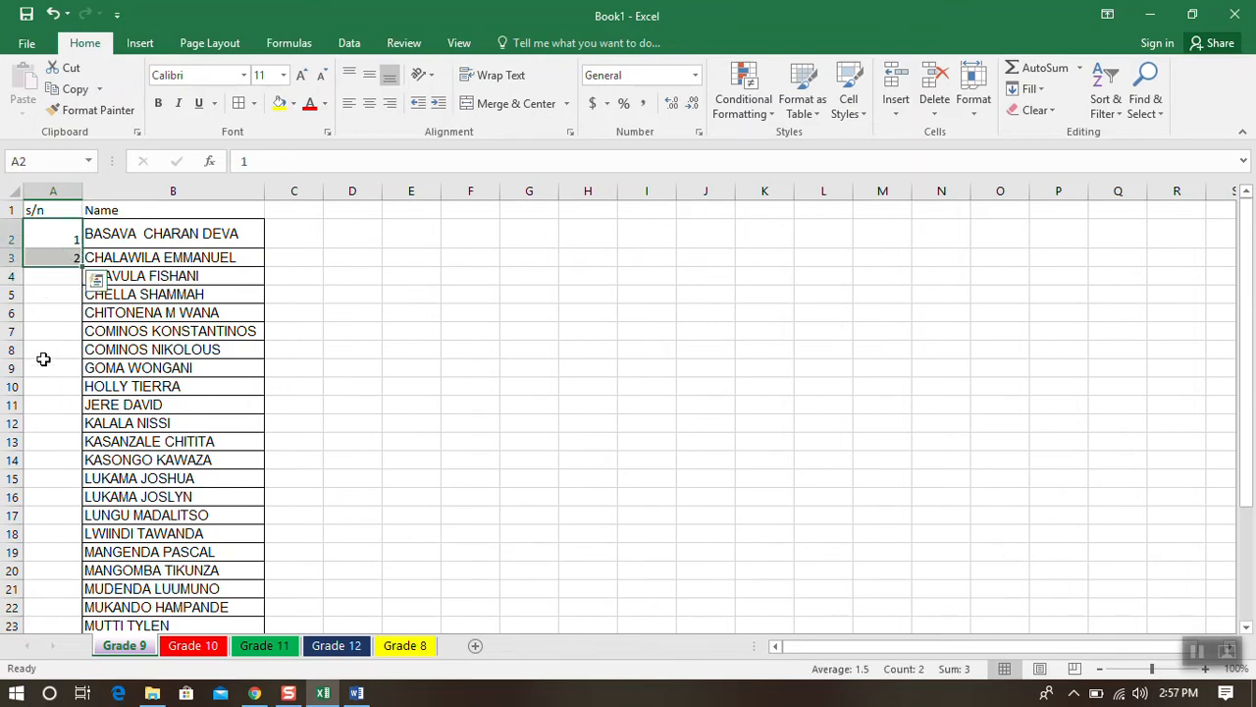
{"action": "mouse_move", "coordinate": [29, 249]}
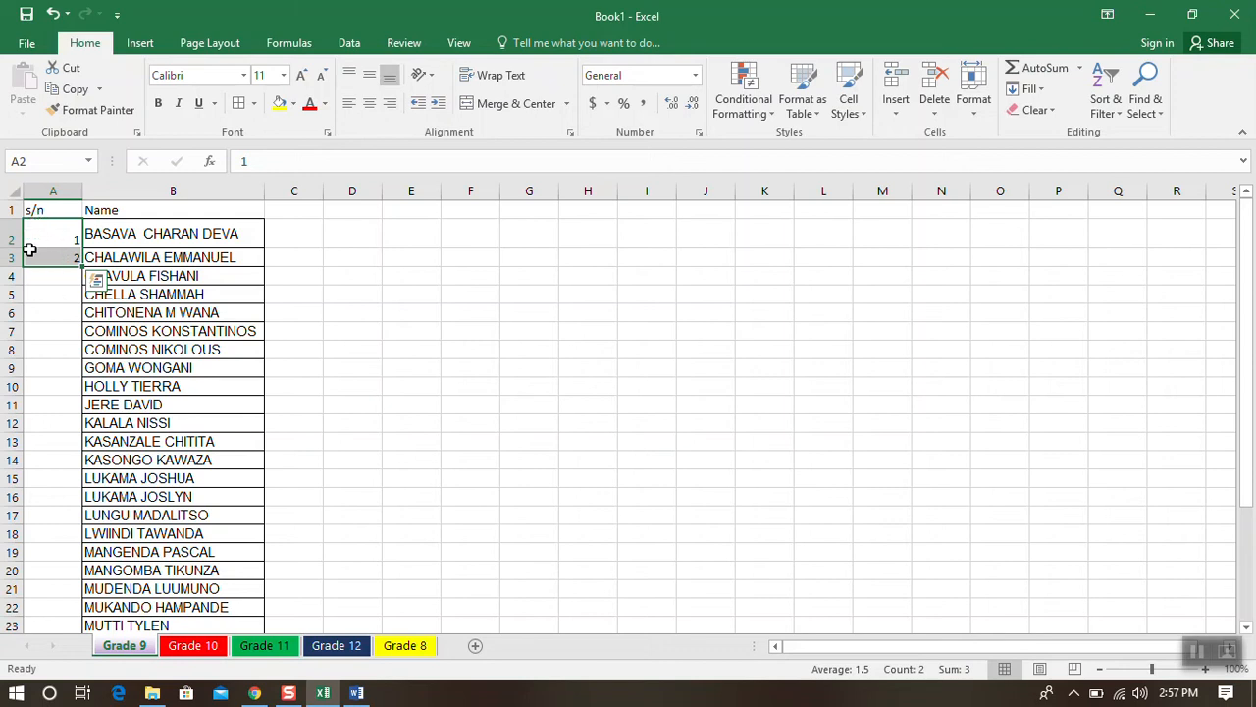
{"action": "mouse_move", "coordinate": [76, 279]}
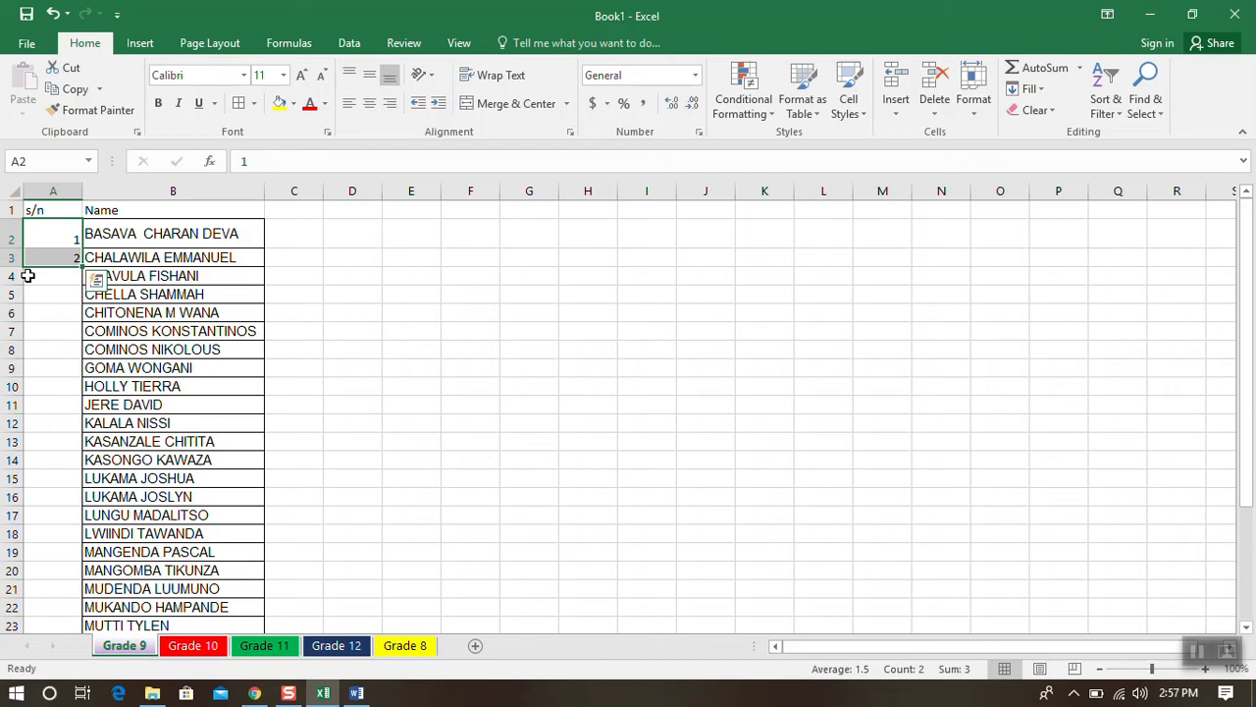
{"action": "mouse_move", "coordinate": [67, 243]}
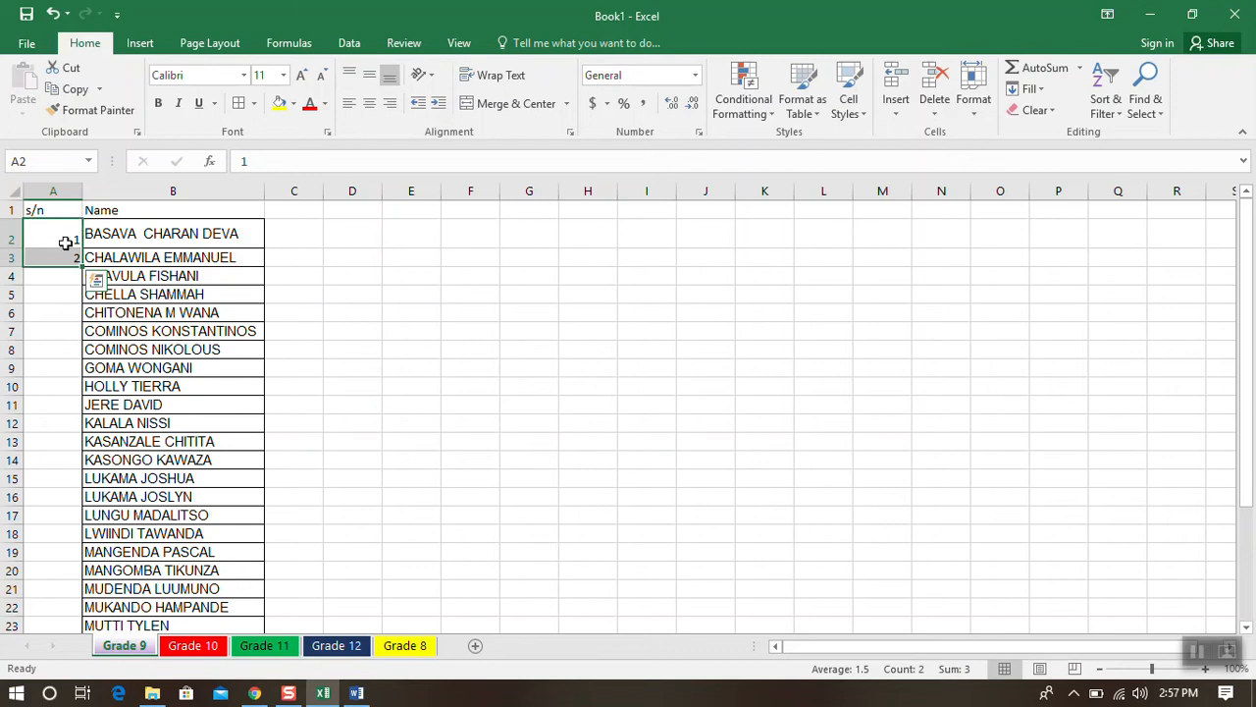
{"action": "mouse_move", "coordinate": [81, 271]}
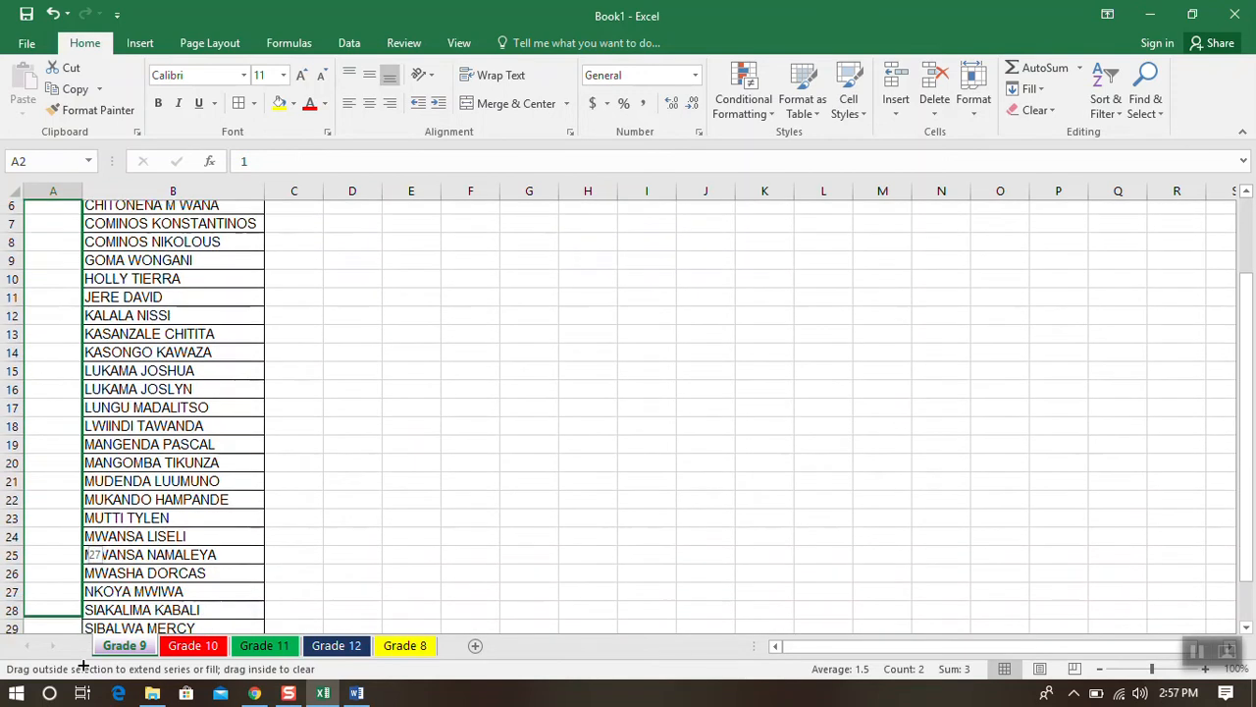
{"action": "scroll", "scroll_direction": "down", "scroll_amount": 3}
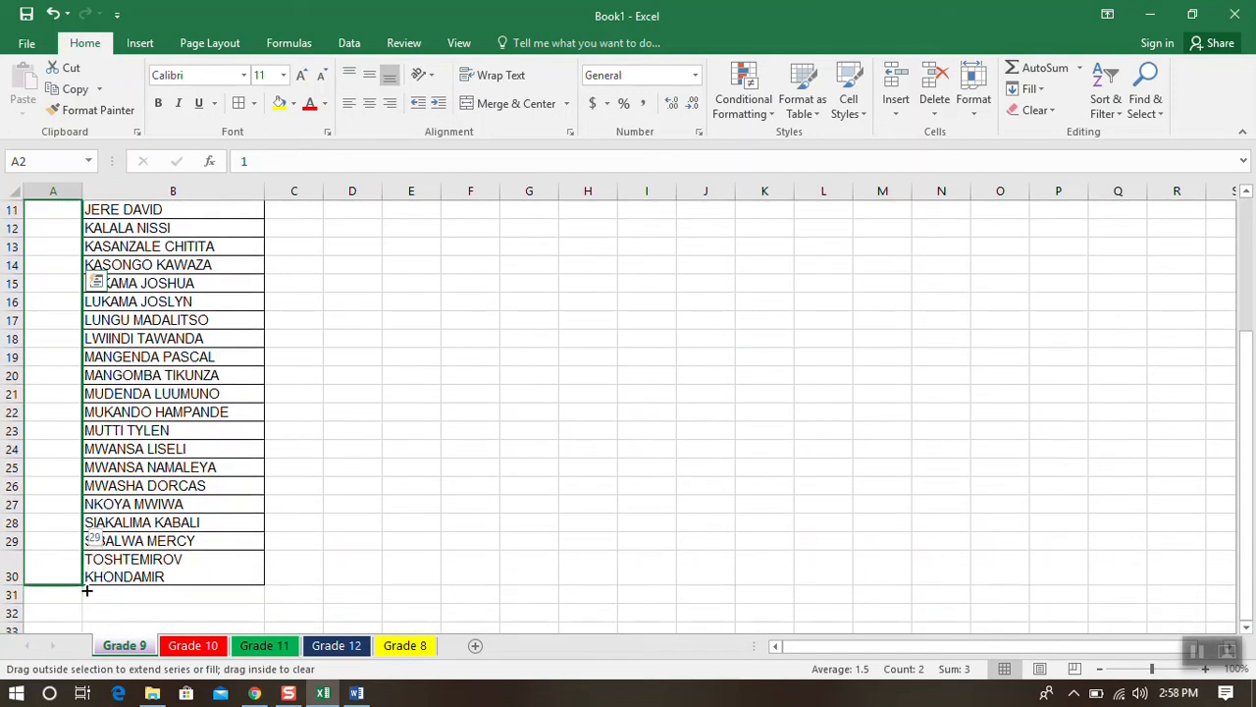
{"action": "left_click_drag", "start_coordinate": [53, 208], "coordinate": [53, 578]}
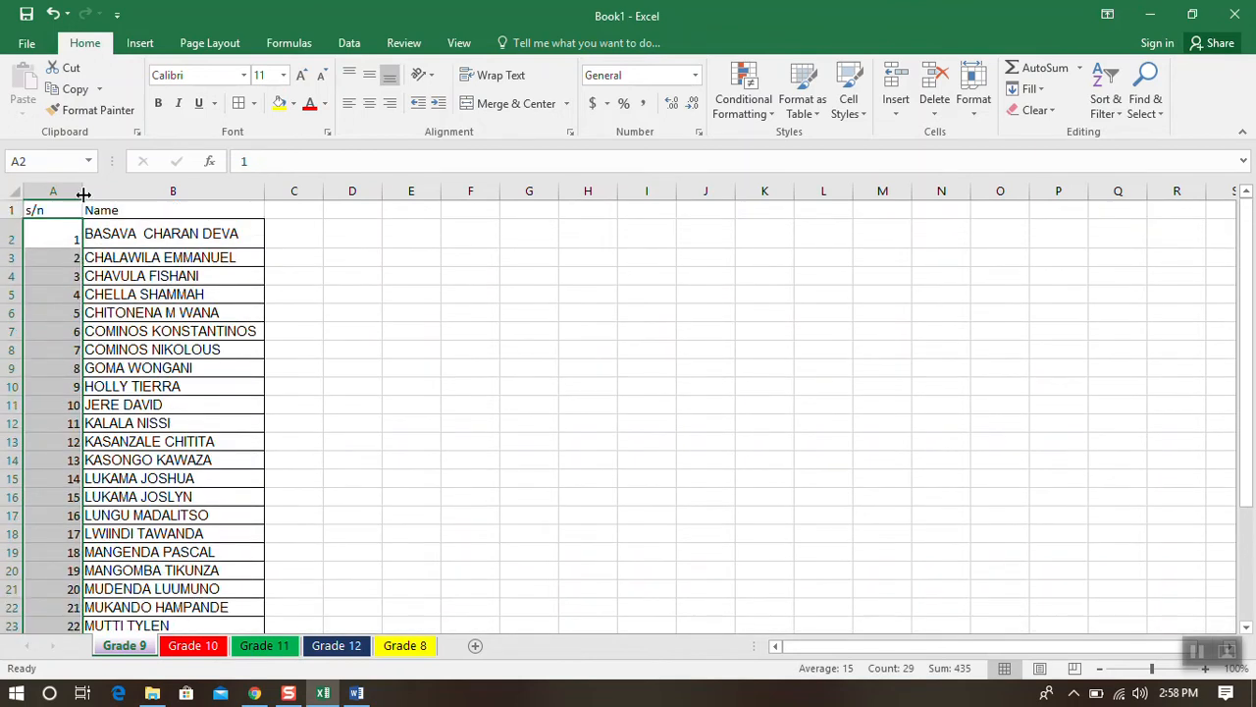
{"action": "left_click_drag", "start_coordinate": [78, 191], "coordinate": [57, 190]}
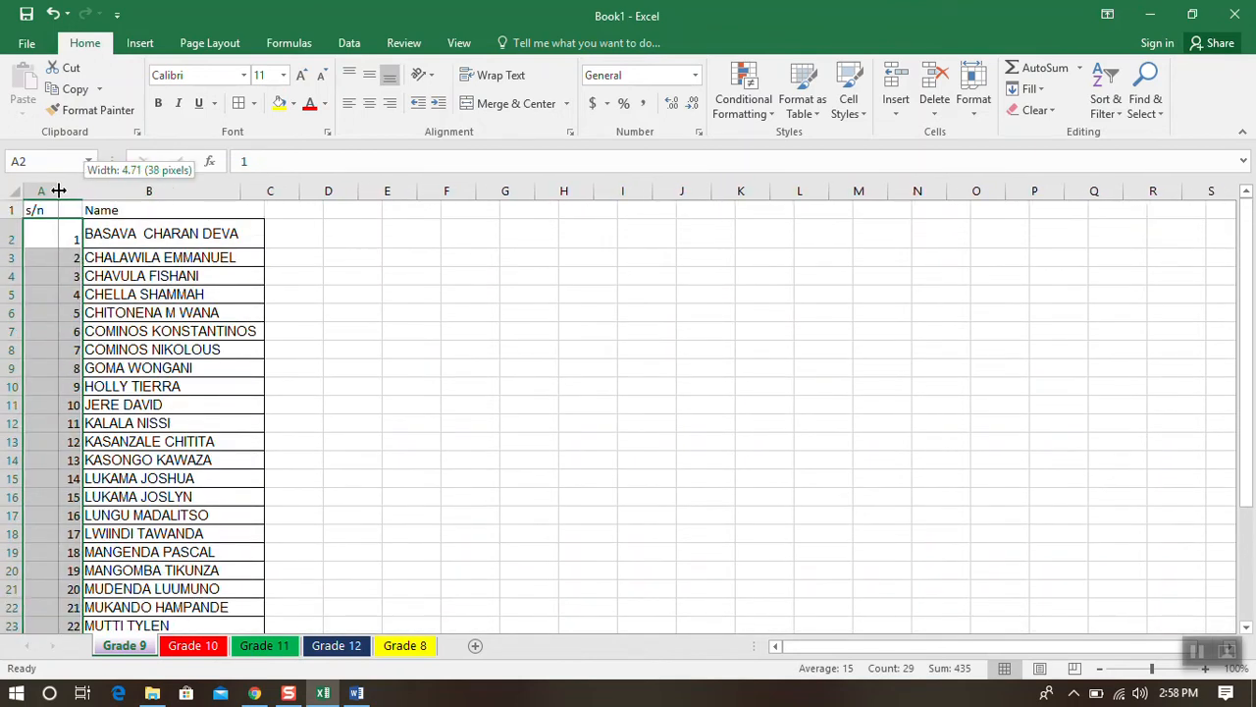
{"action": "left_click_drag", "start_coordinate": [69, 190], "coordinate": [59, 190]}
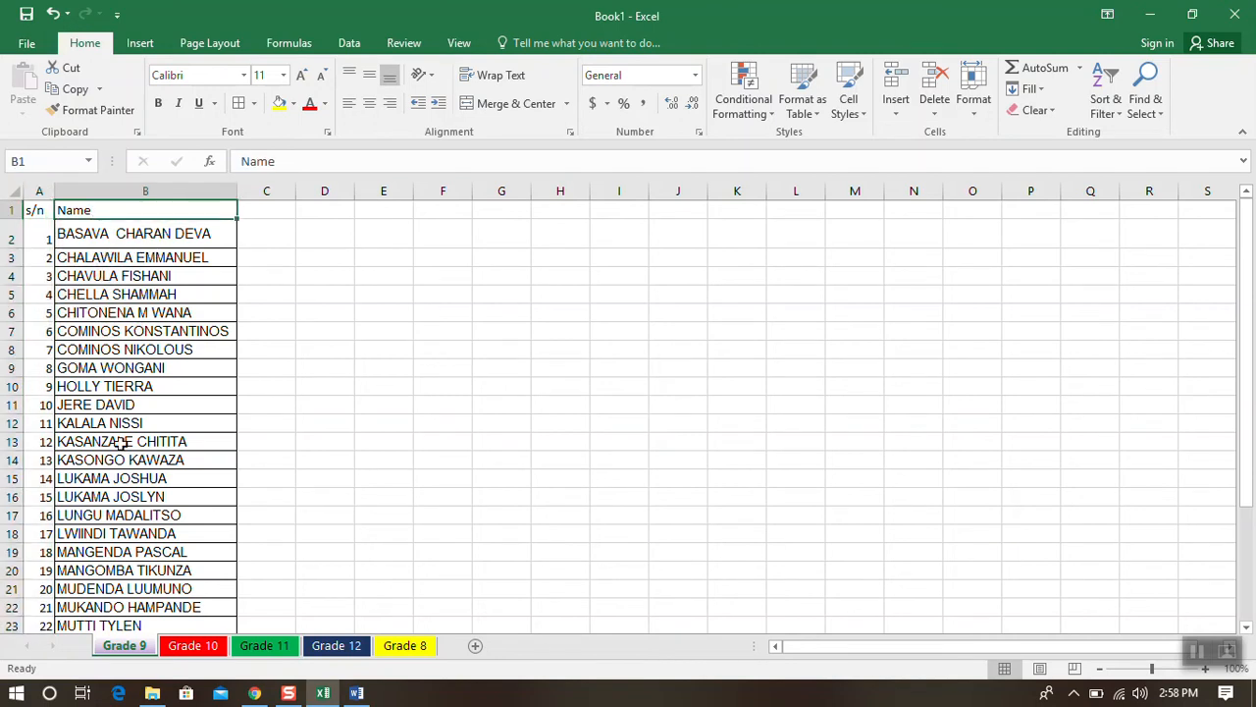
Step: Enter subject headings Eng and Maths in C1 and D1
{"action": "left_click", "coordinate": [267, 208]}
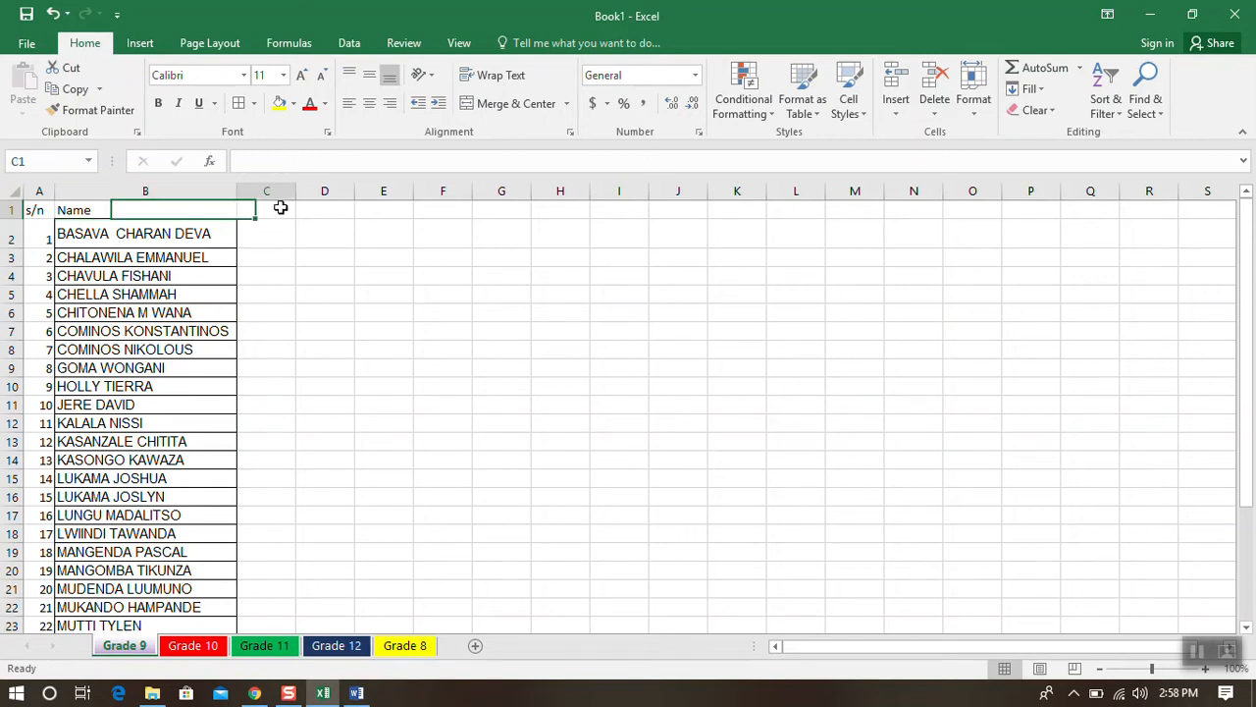
{"action": "left_click", "coordinate": [267, 208]}
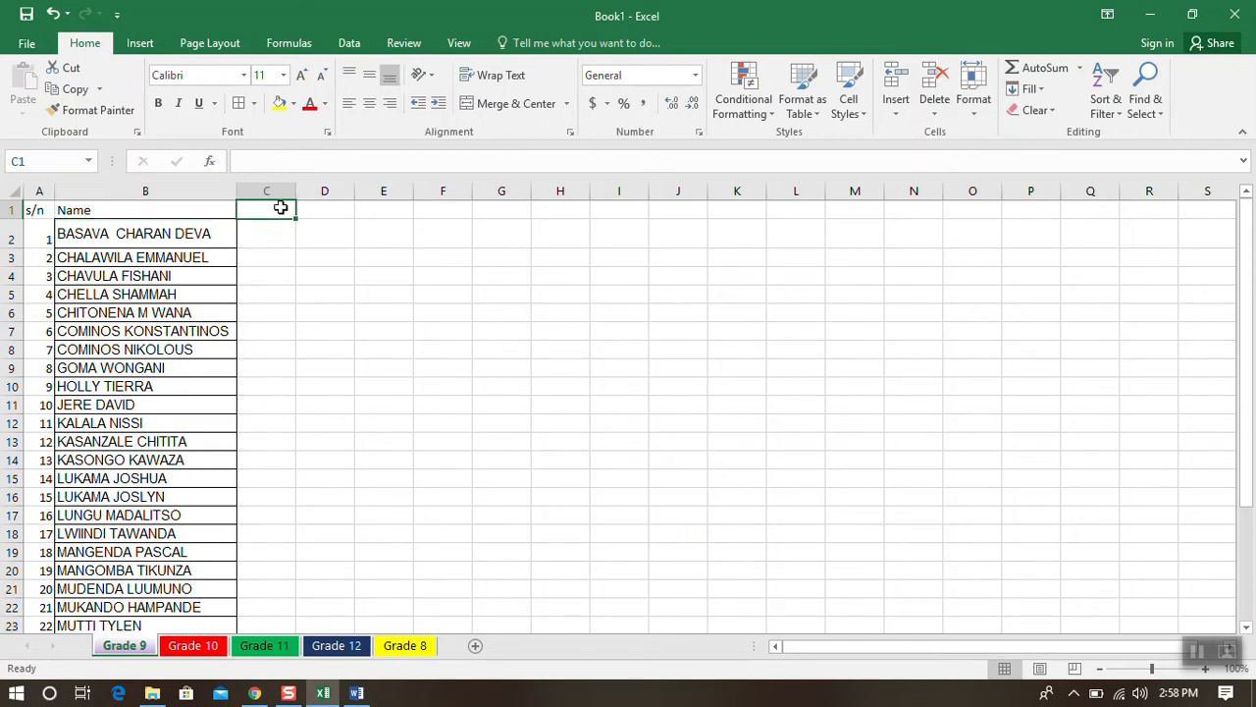
{"action": "type", "text": "E"}
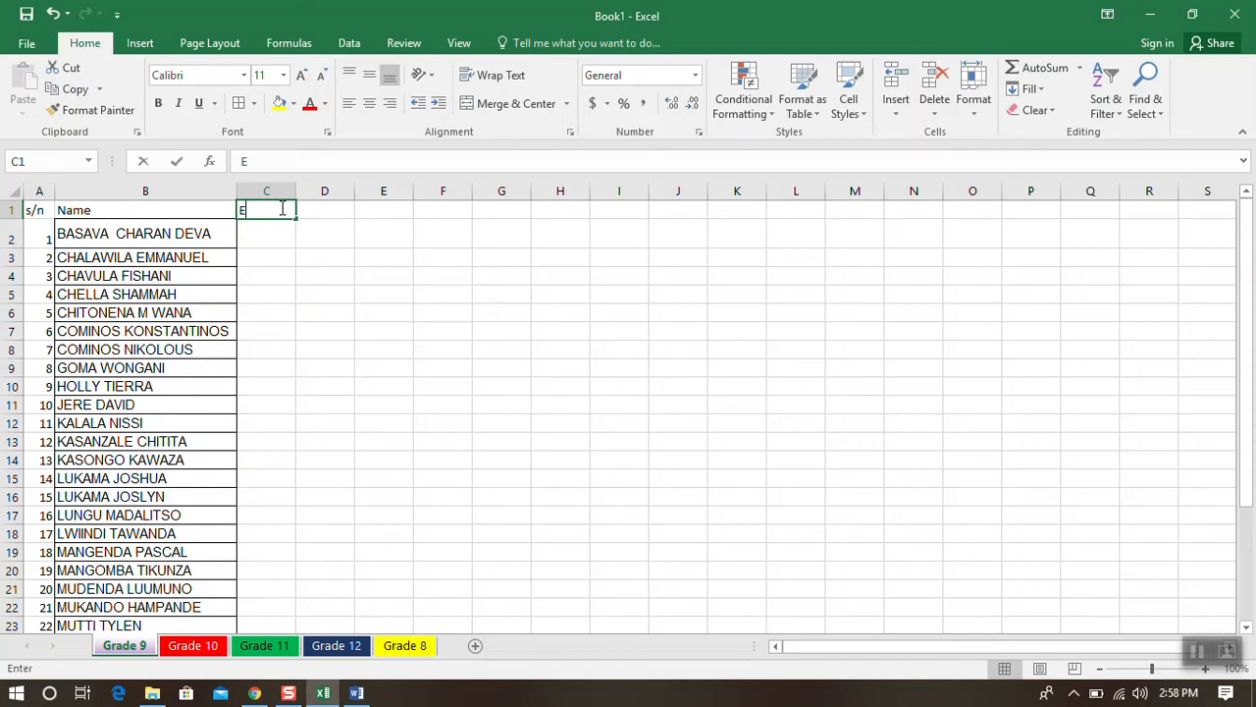
{"action": "type", "text": "ng"}
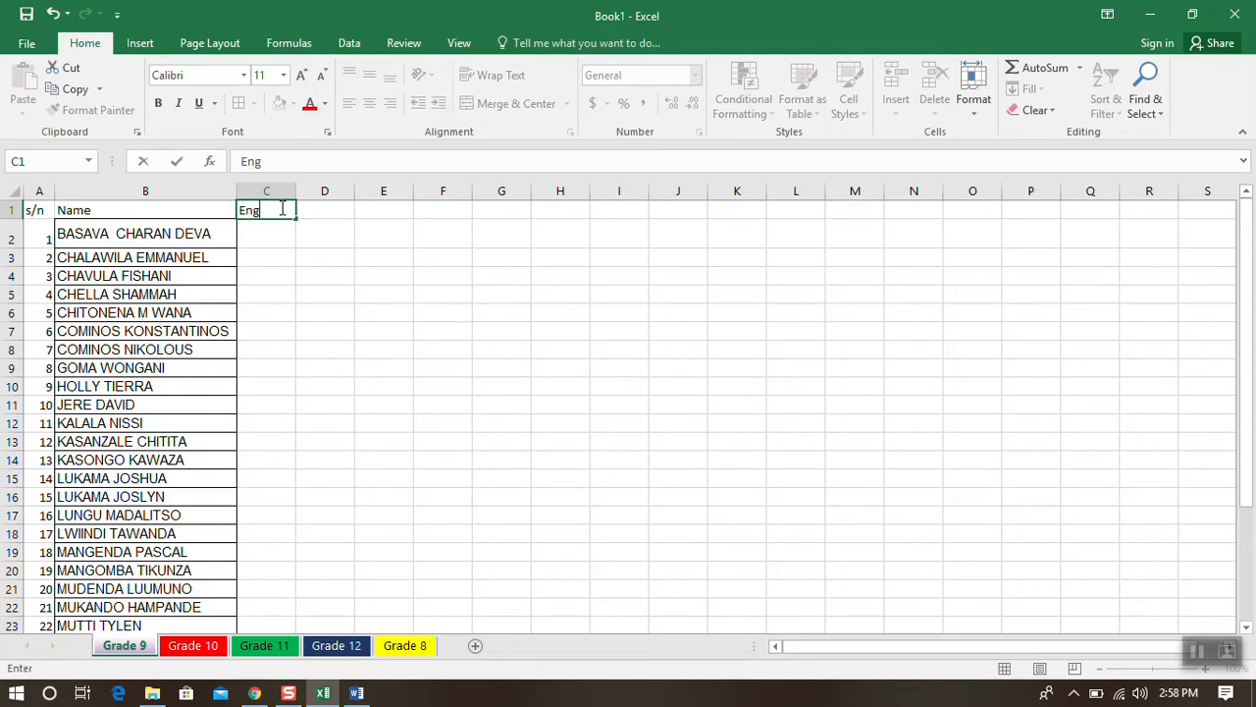
{"action": "type", "text": "Ma"}
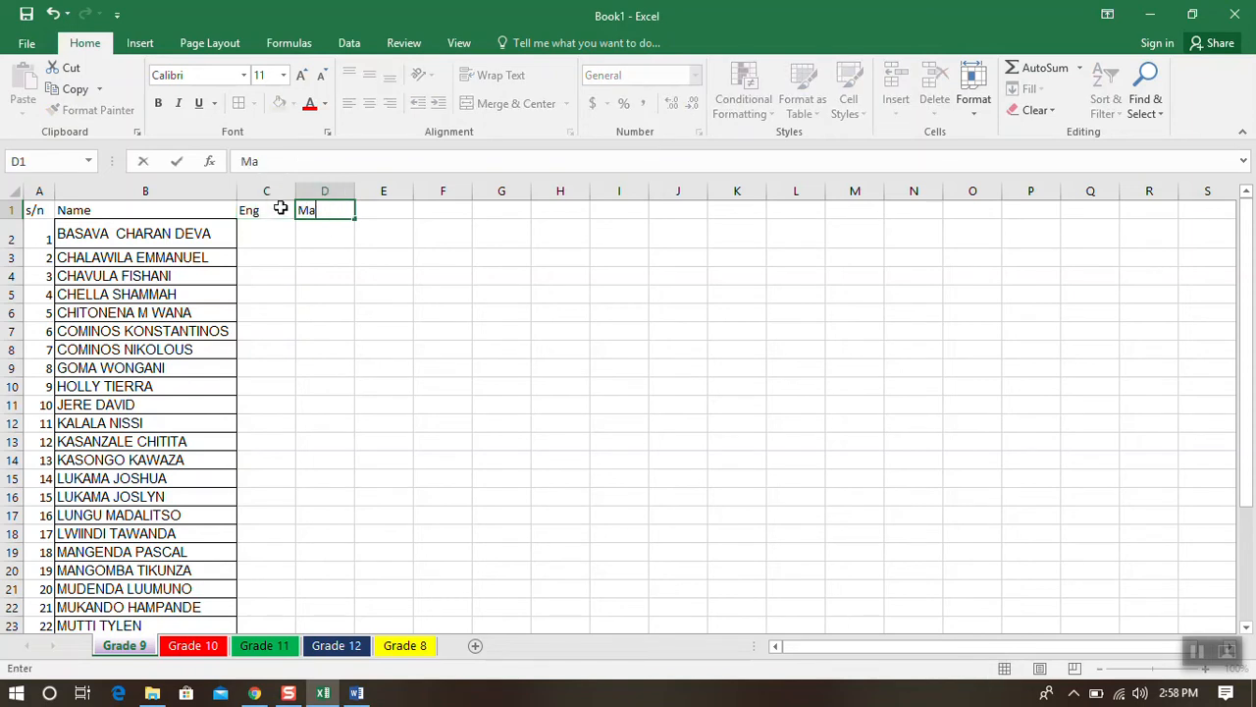
{"action": "type", "text": "ths"}
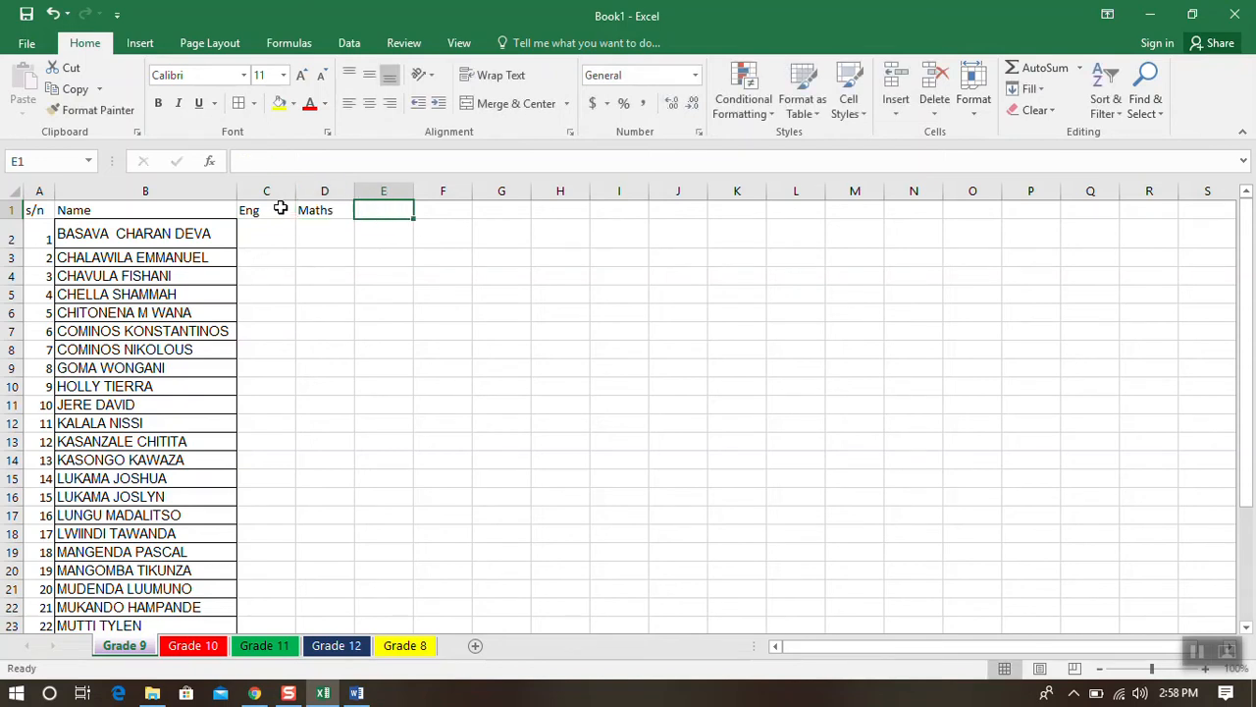
Step: Enter the remaining headings SS, BS and CS across E1:G1, retyping SS in capitals
{"action": "type", "text": "ss"}
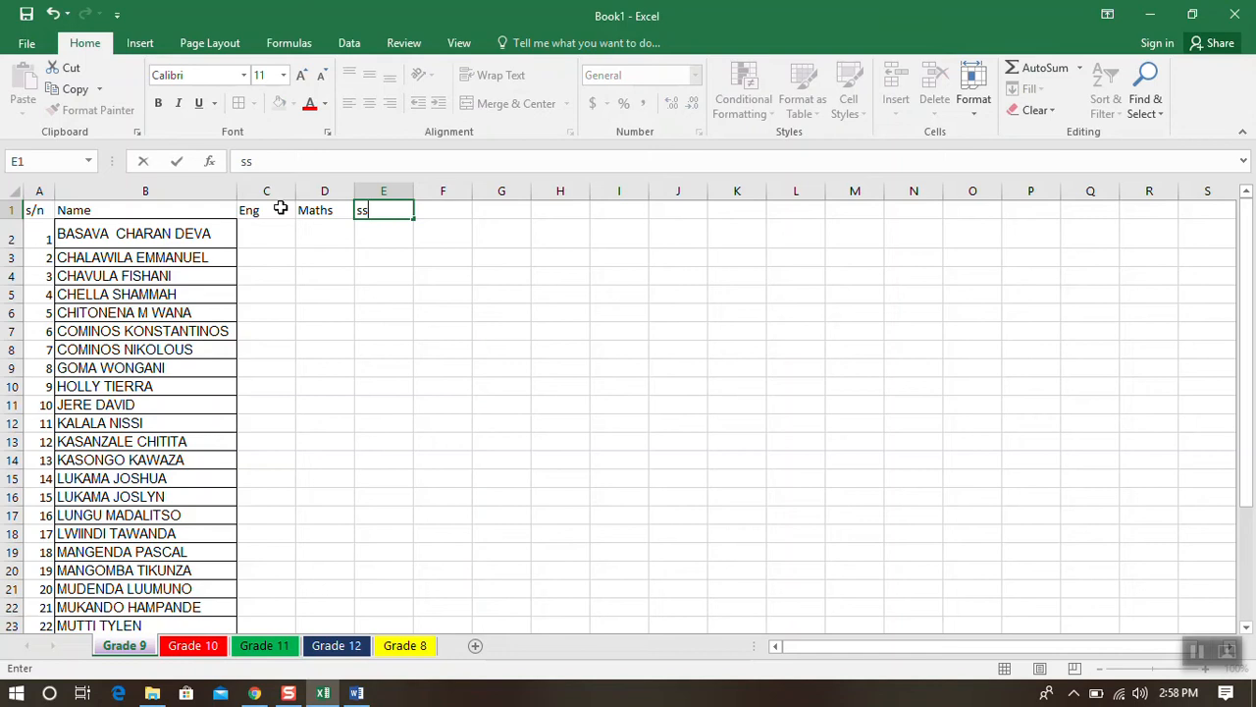
{"action": "key", "text": "Escape"}
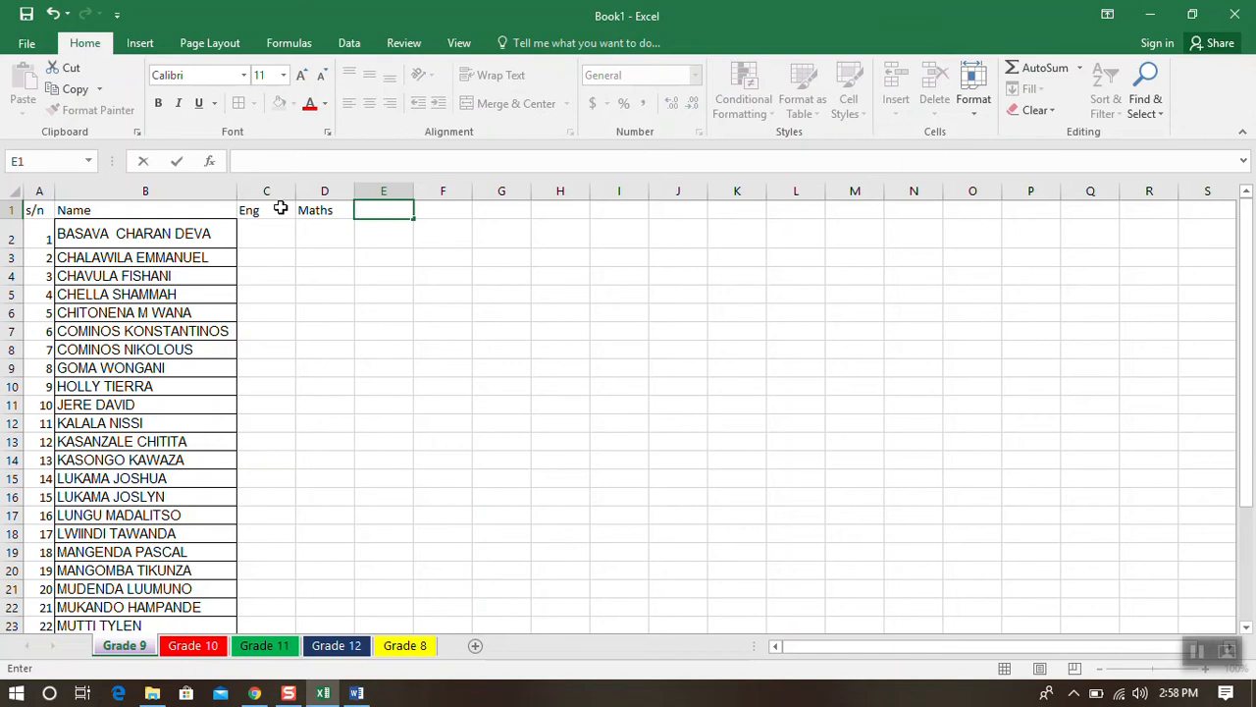
{"action": "type", "text": "SS"}
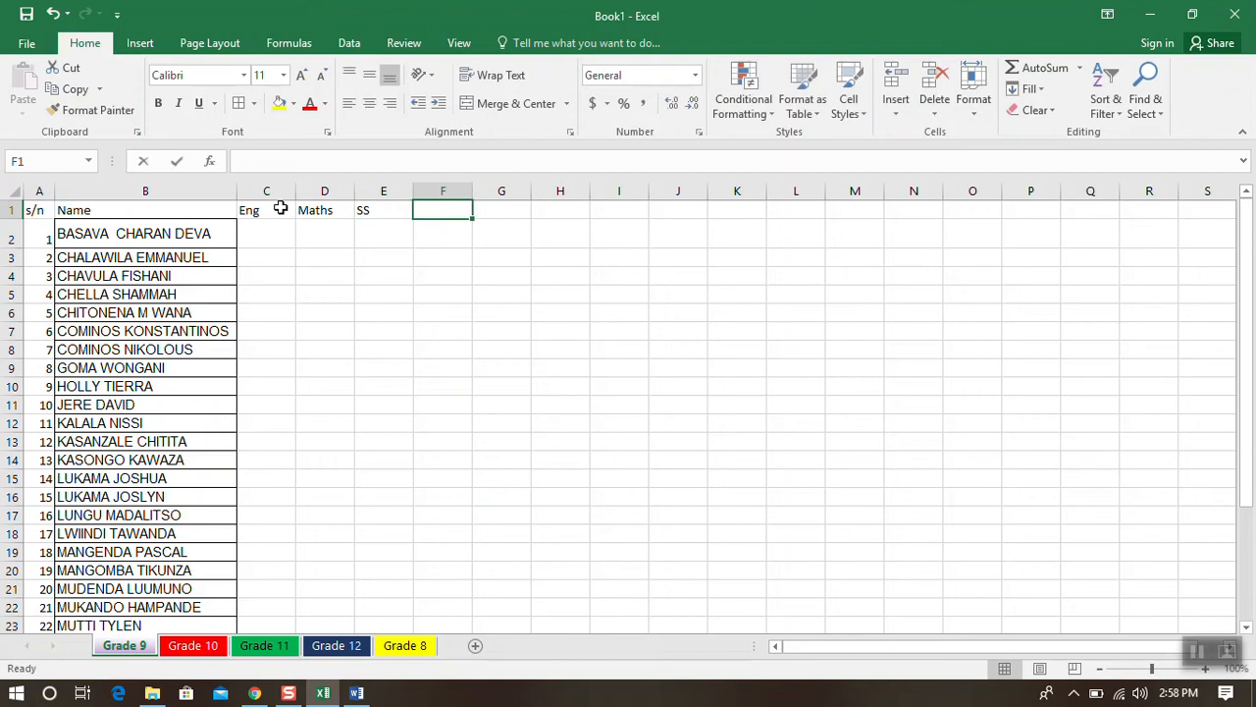
{"action": "type", "text": "BS"}
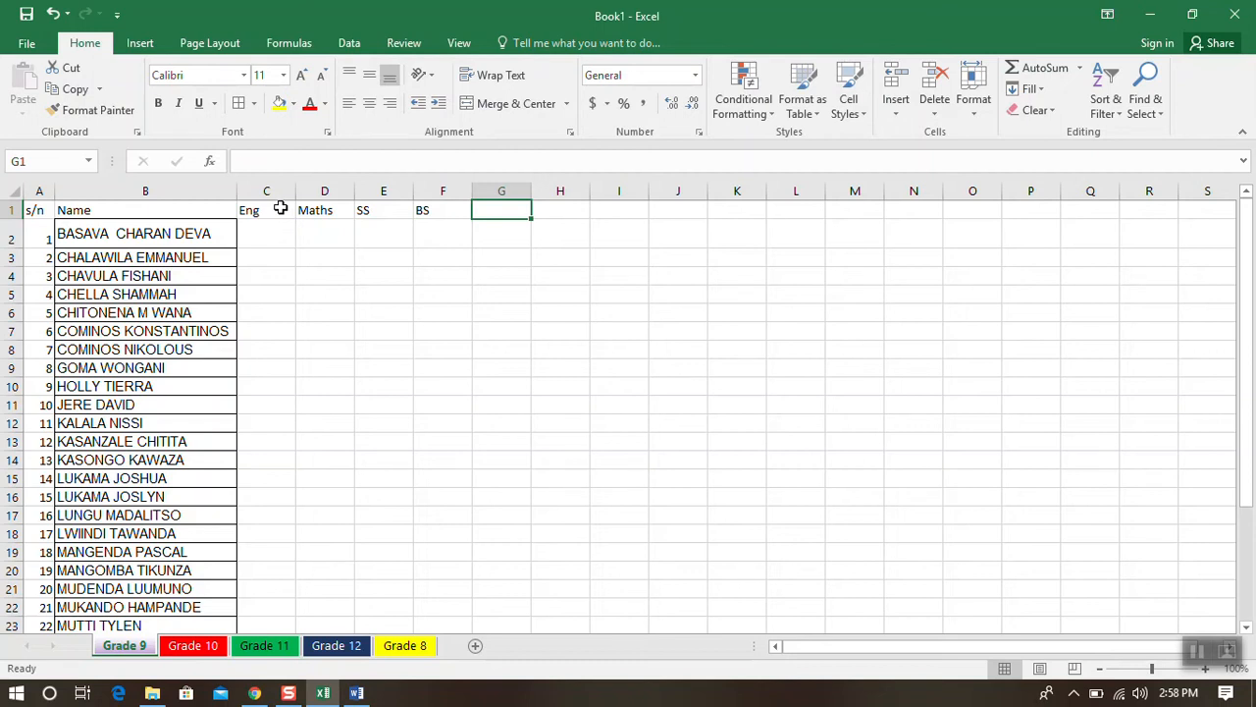
{"action": "type", "text": "CS"}
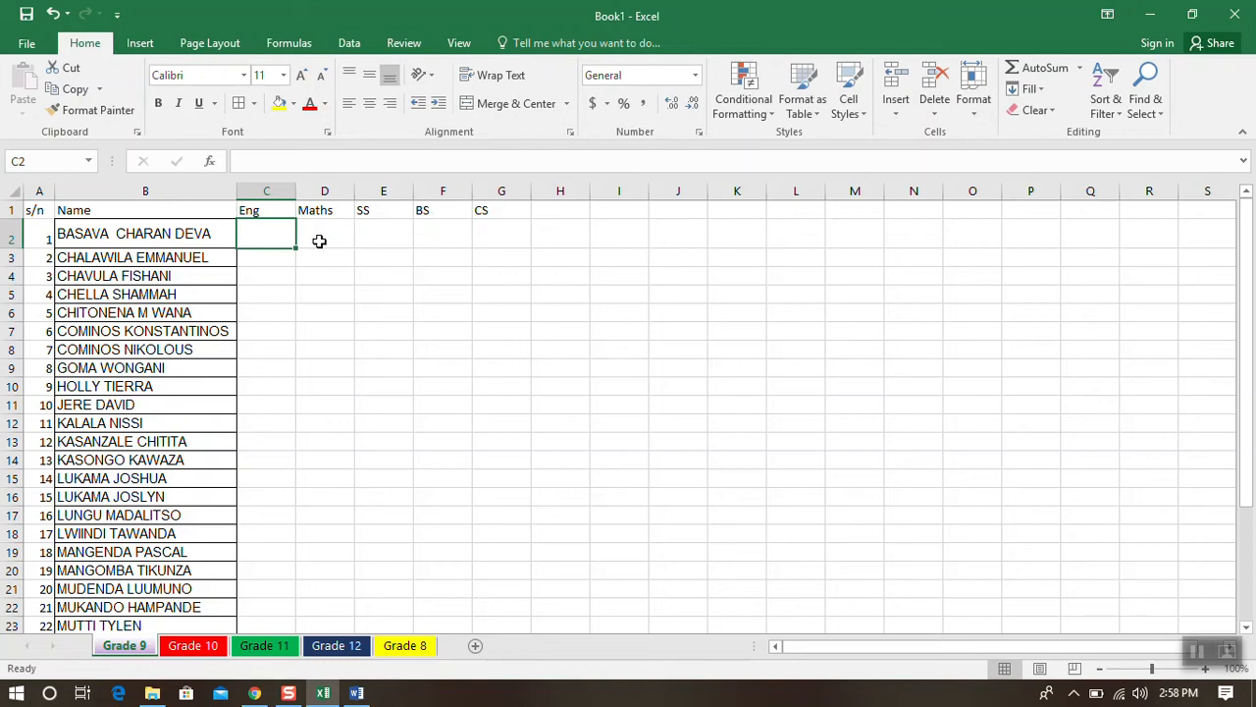
{"action": "mouse_move", "coordinate": [322, 252]}
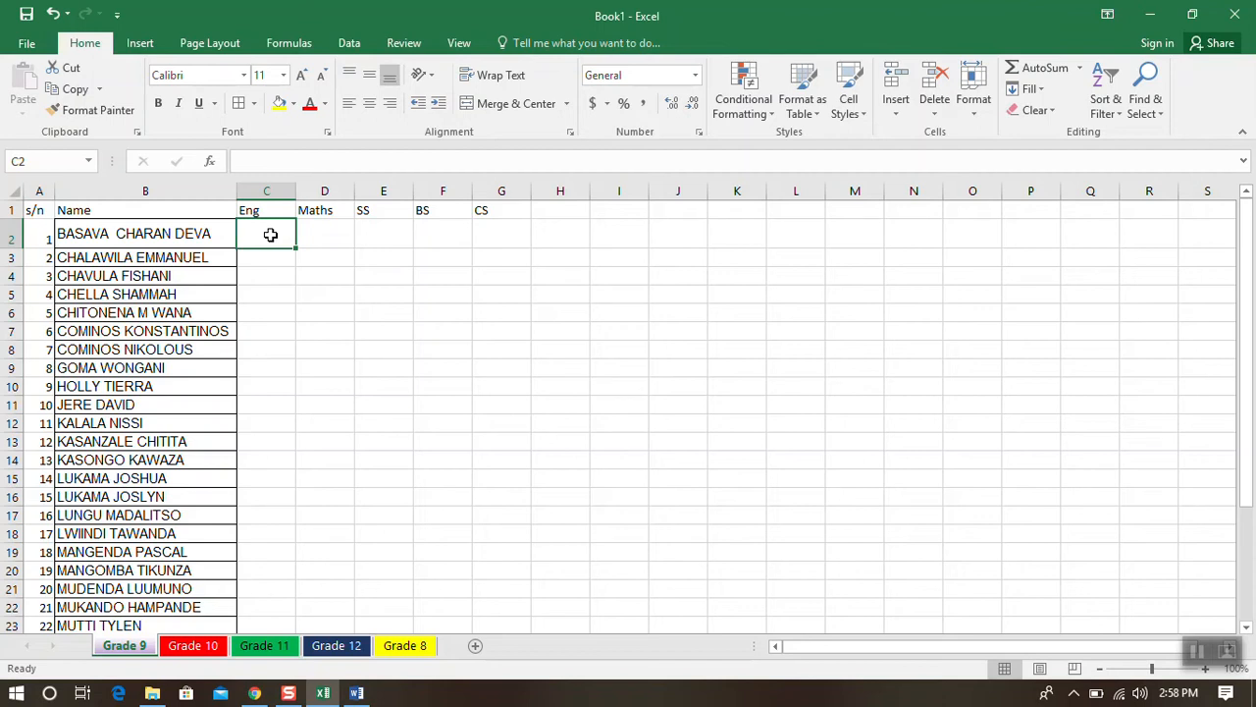
Step: Enter the first student's marks 67, 55, 88, 90 and 94 in C2:G2 and select the row
{"action": "type", "text": "67"}
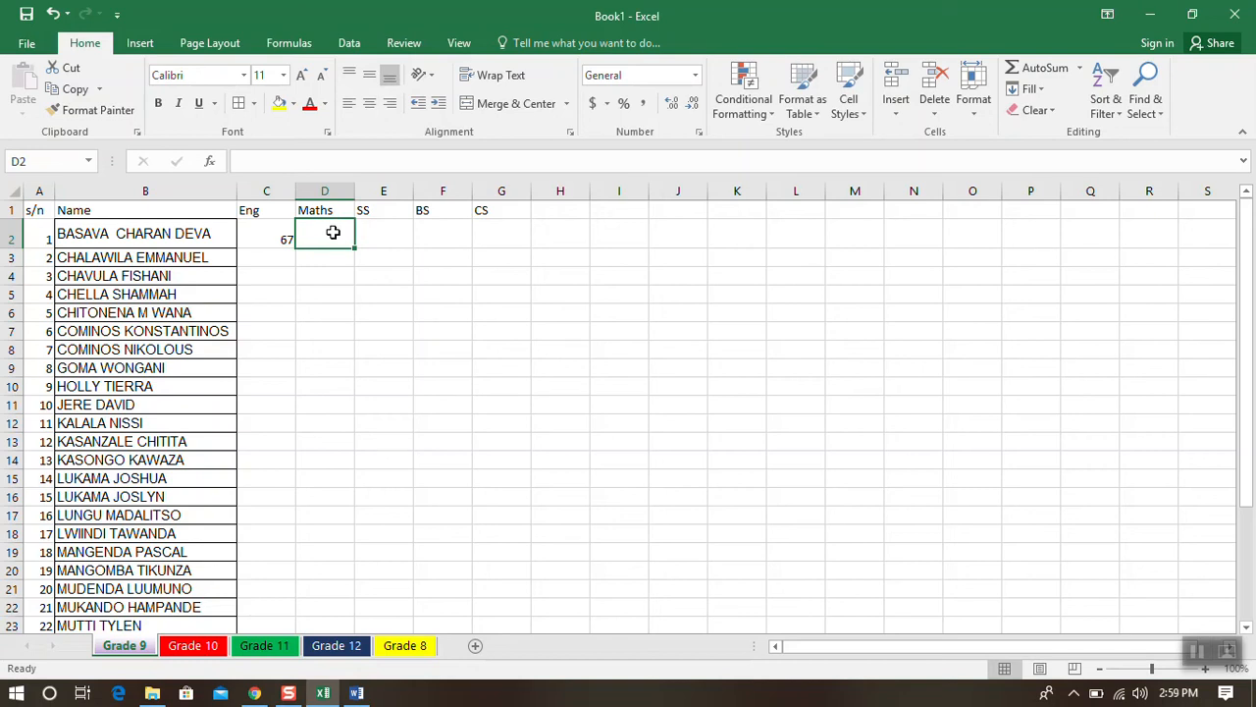
{"action": "type", "text": "55"}
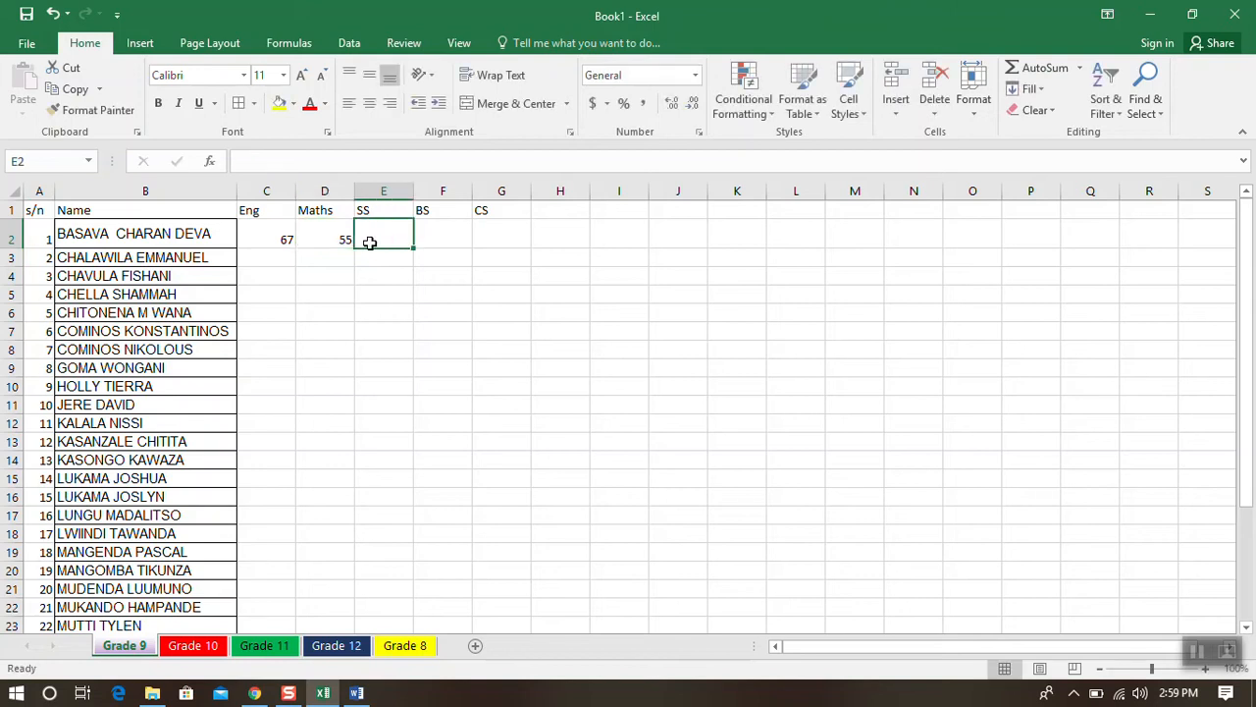
{"action": "type", "text": "88"}
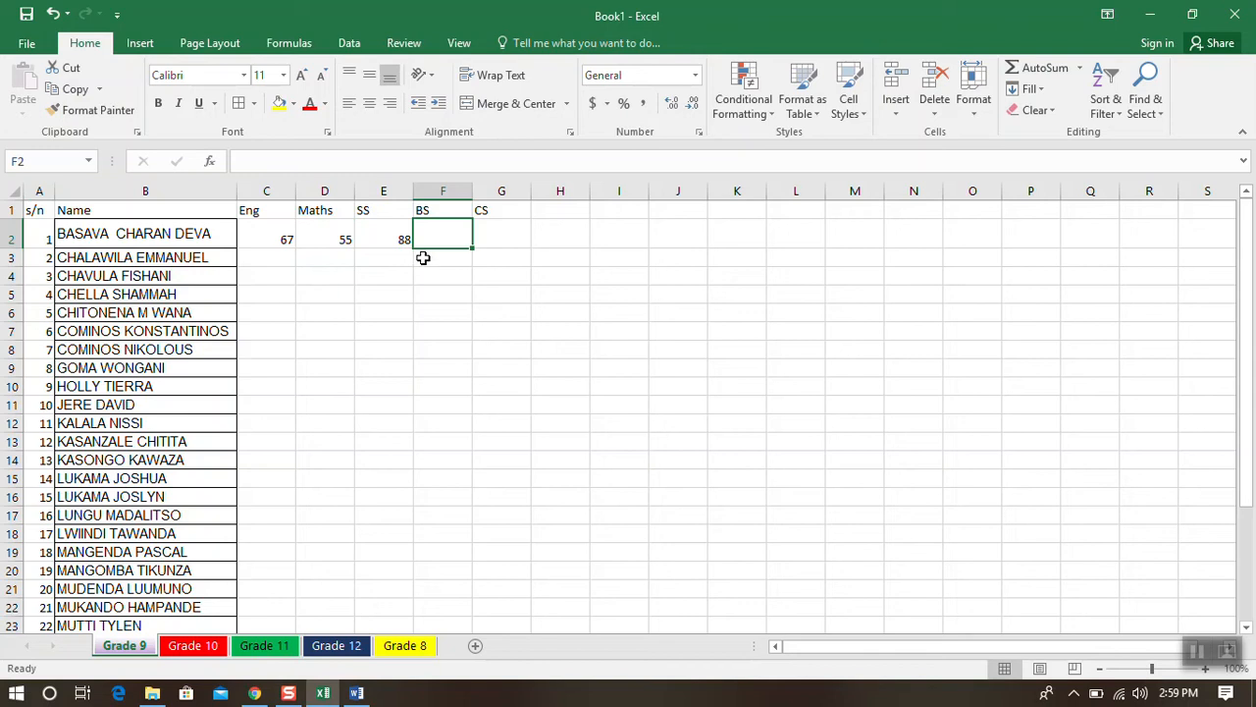
{"action": "type", "text": "90"}
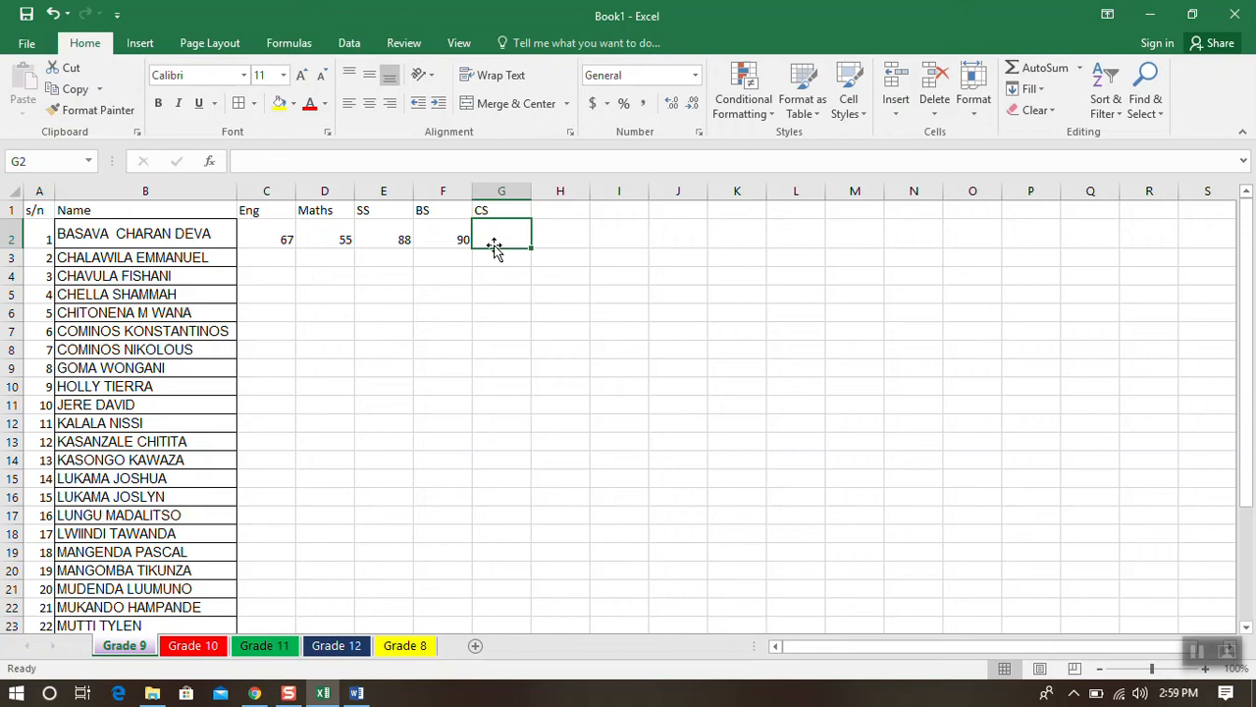
{"action": "type", "text": "9"}
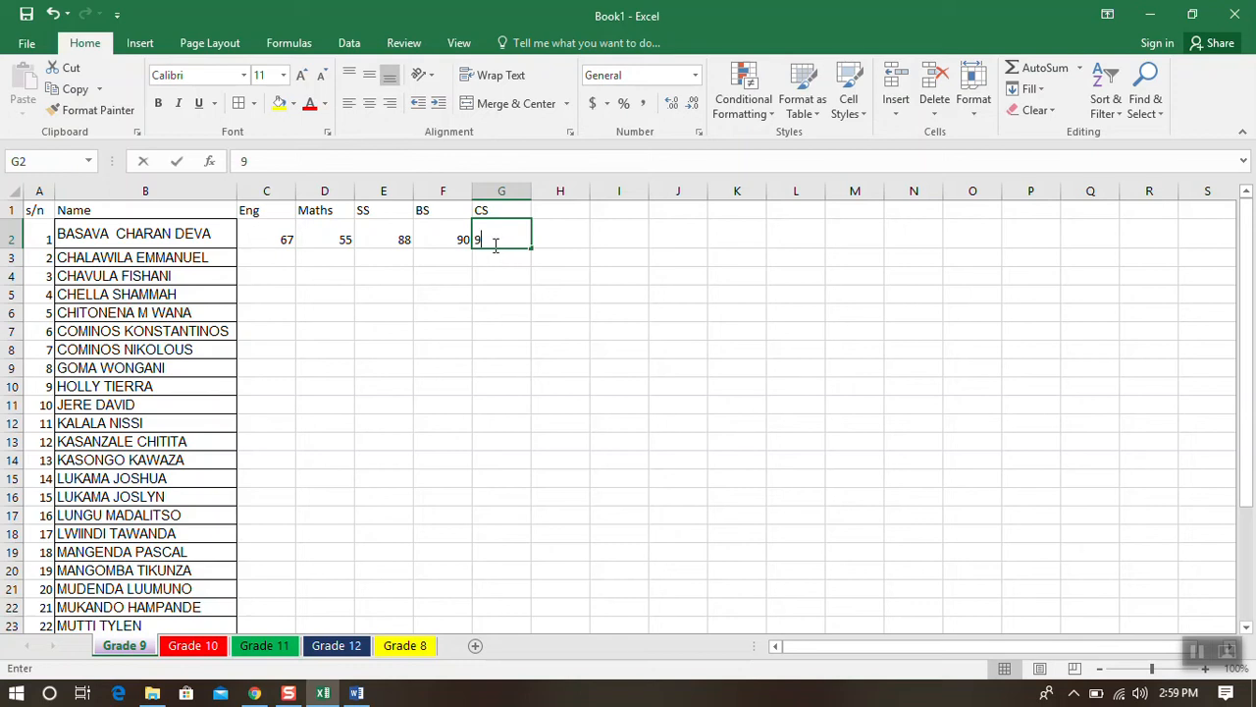
{"action": "type", "text": "4"}
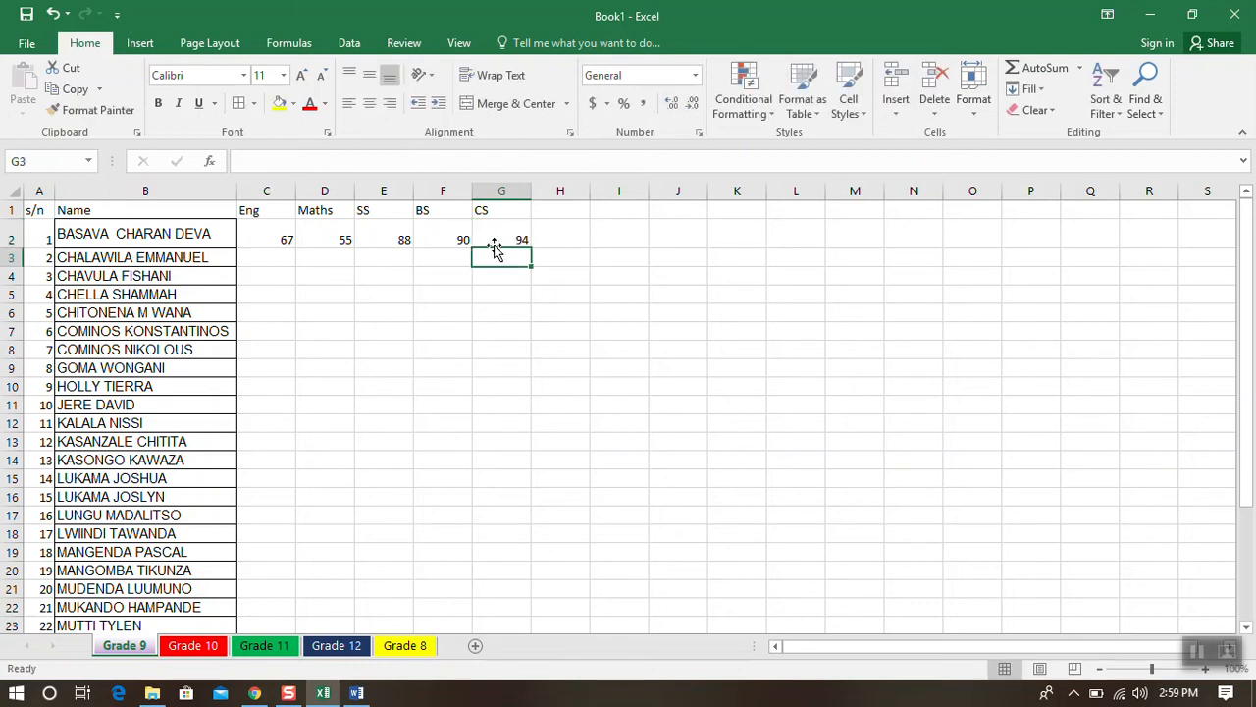
{"action": "left_click", "coordinate": [267, 239]}
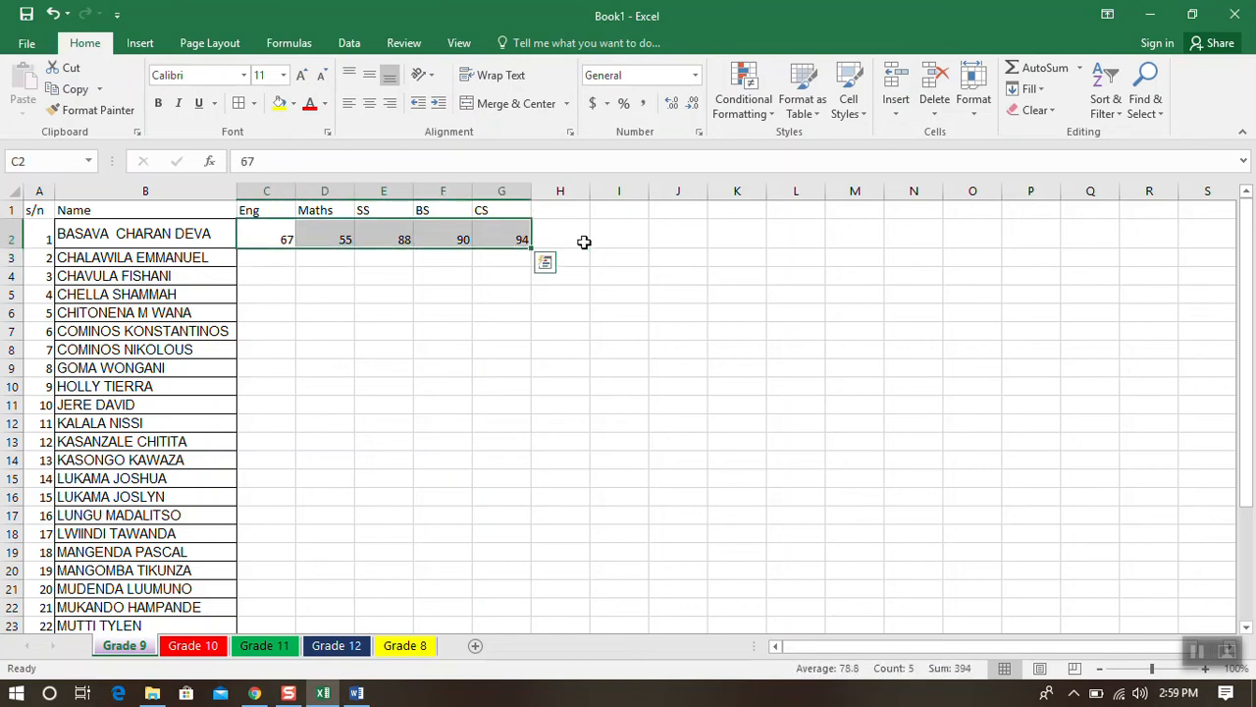
Step: Add a total heading in H1 after the subject headings
{"action": "left_click", "coordinate": [559, 208]}
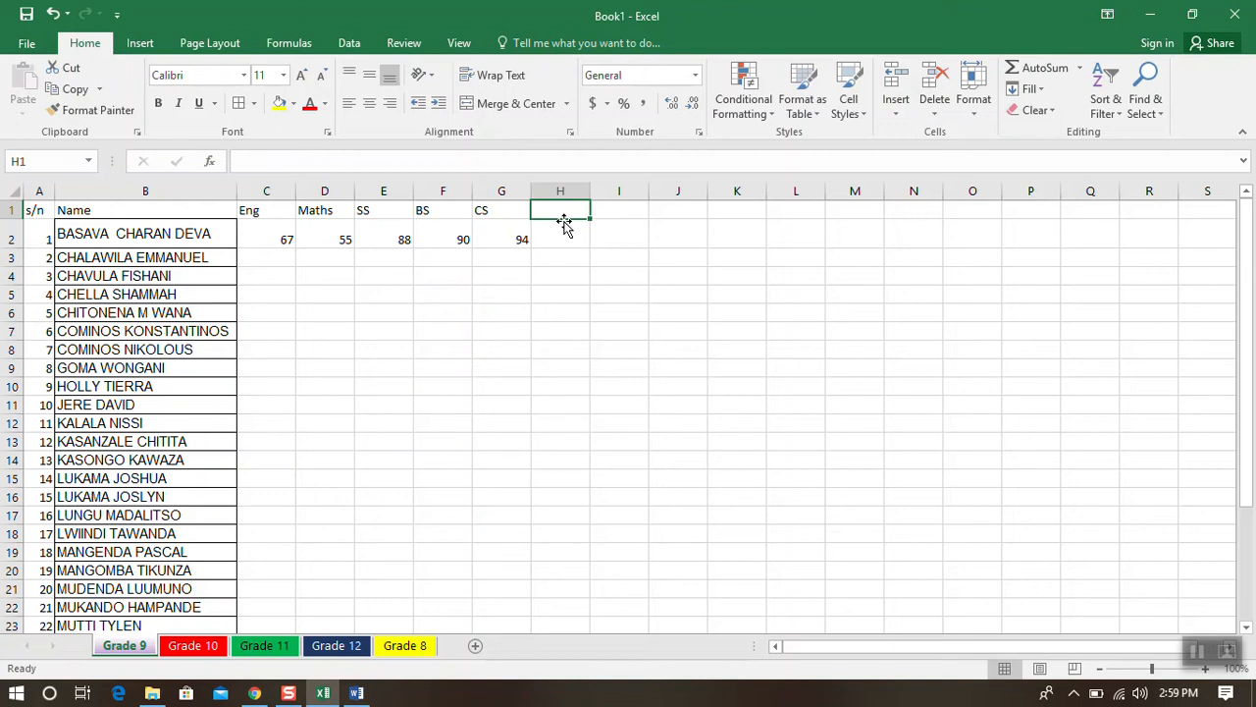
{"action": "type", "text": "total"}
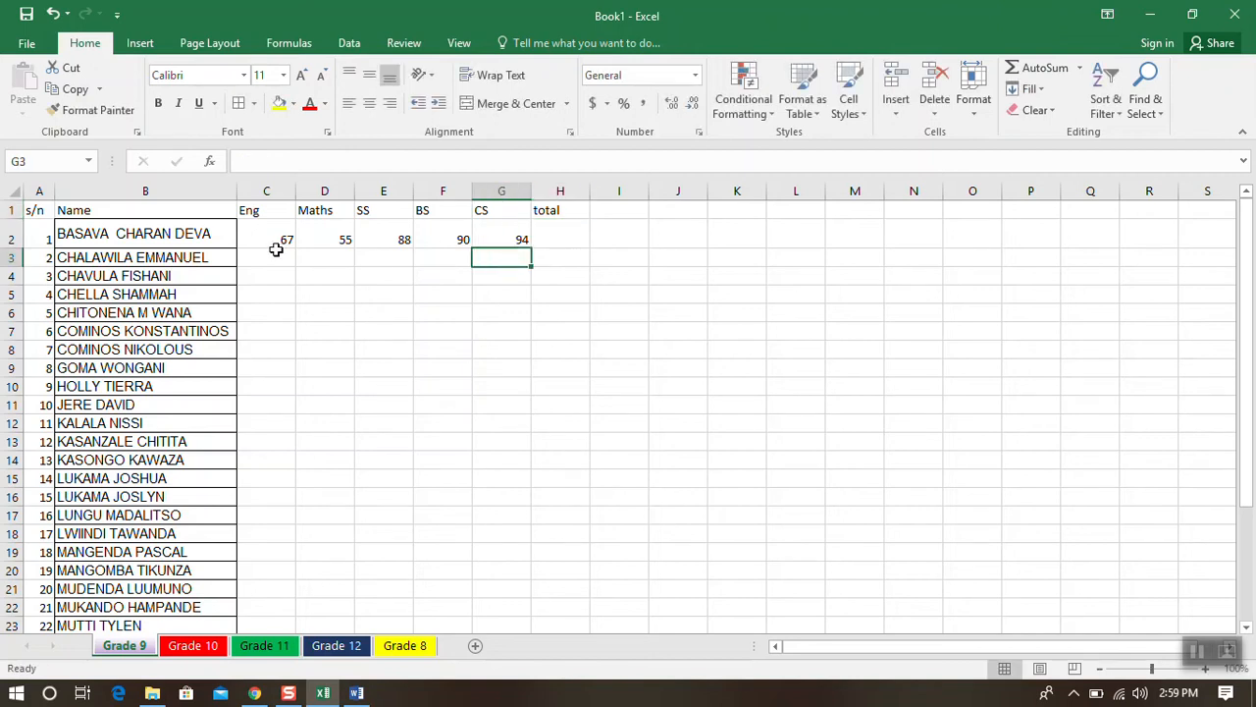
{"action": "mouse_move", "coordinate": [506, 235]}
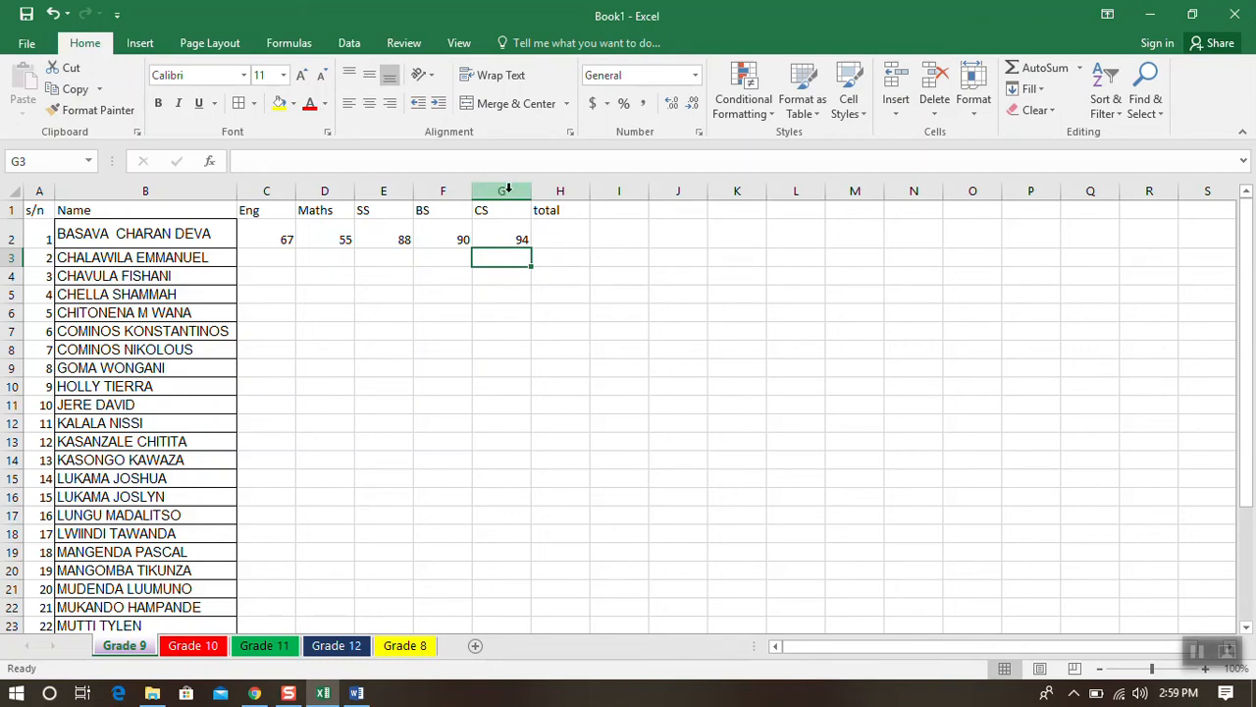
Step: Insert a new column G headed IS with the first student's mark of 70 in G2
{"action": "right_click", "coordinate": [503, 190]}
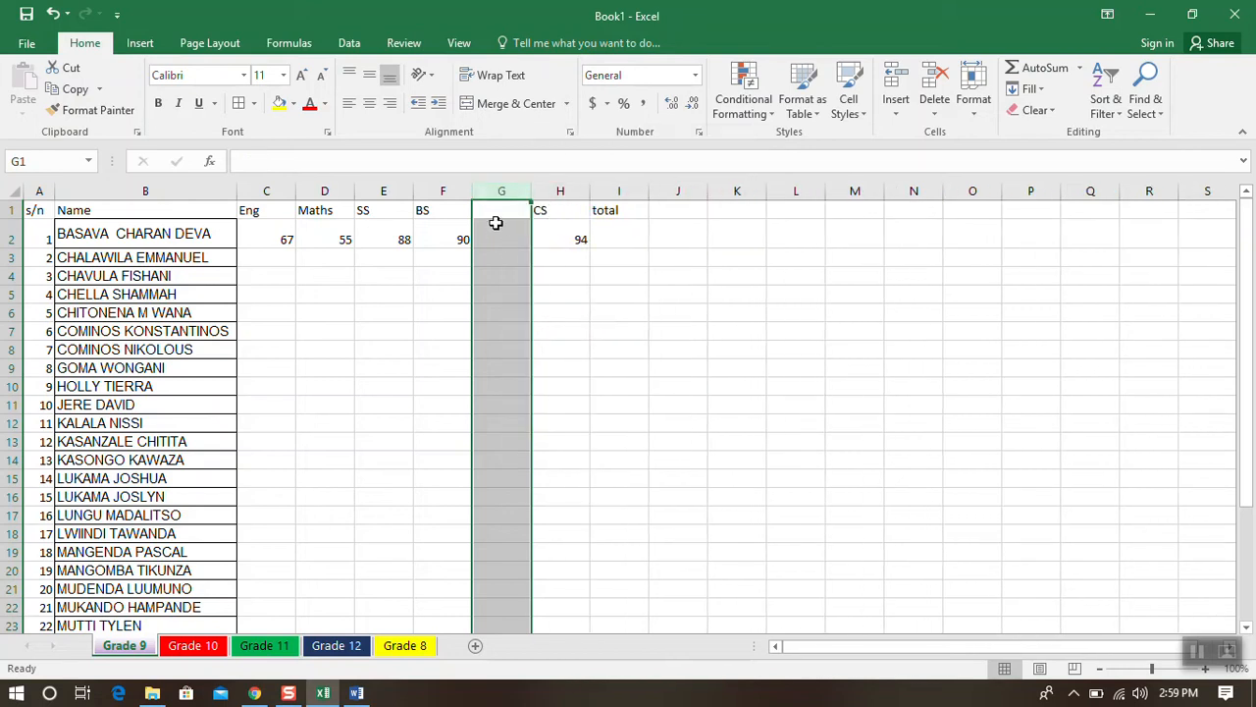
{"action": "left_click", "coordinate": [500, 210]}
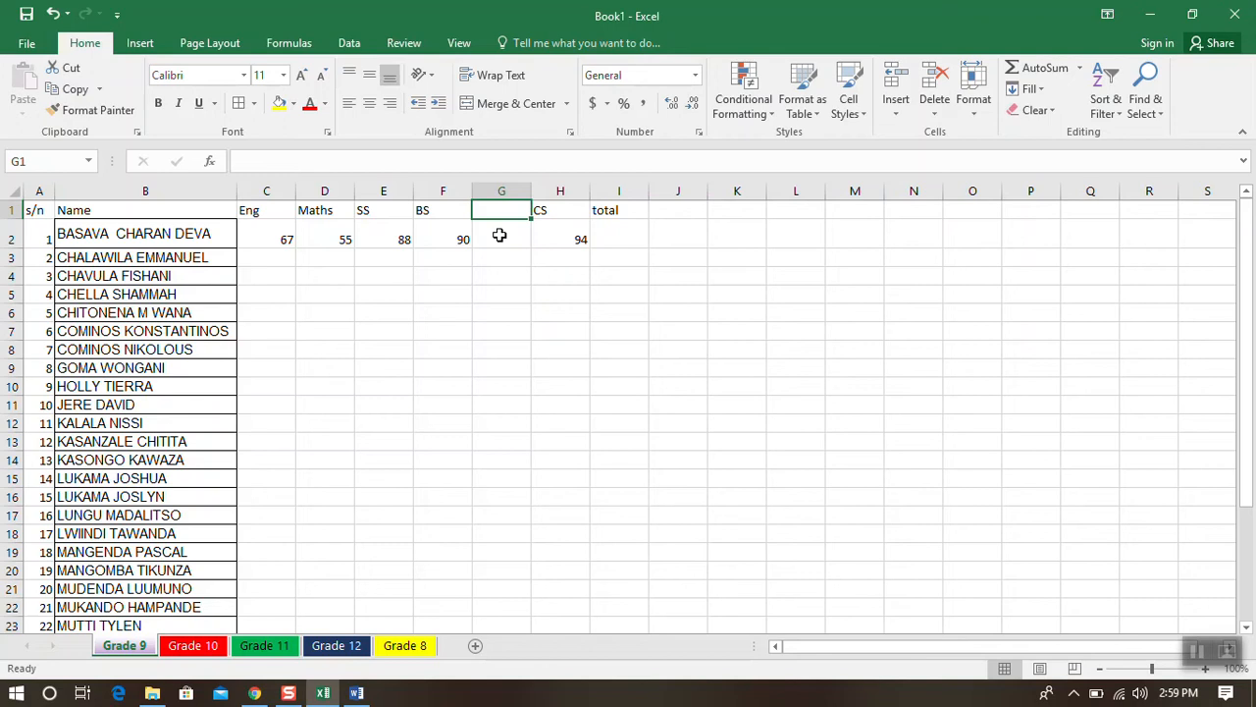
{"action": "mouse_move", "coordinate": [377, 247]}
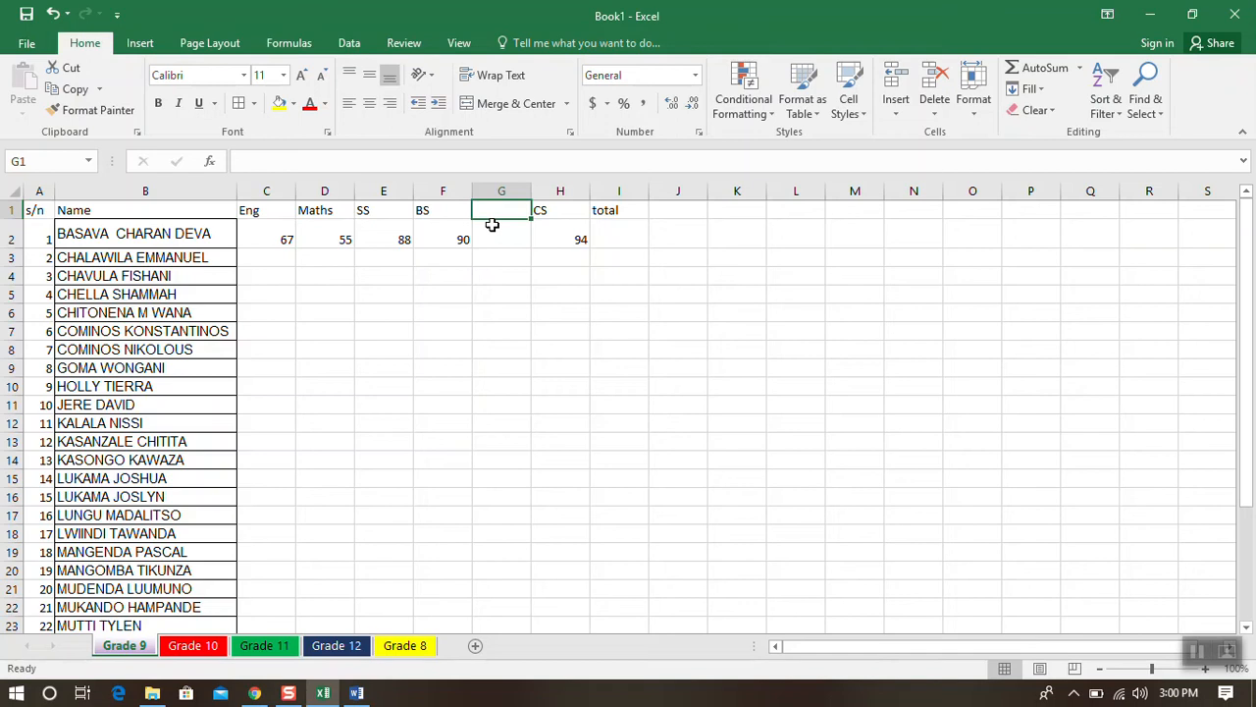
{"action": "type", "text": "IS"}
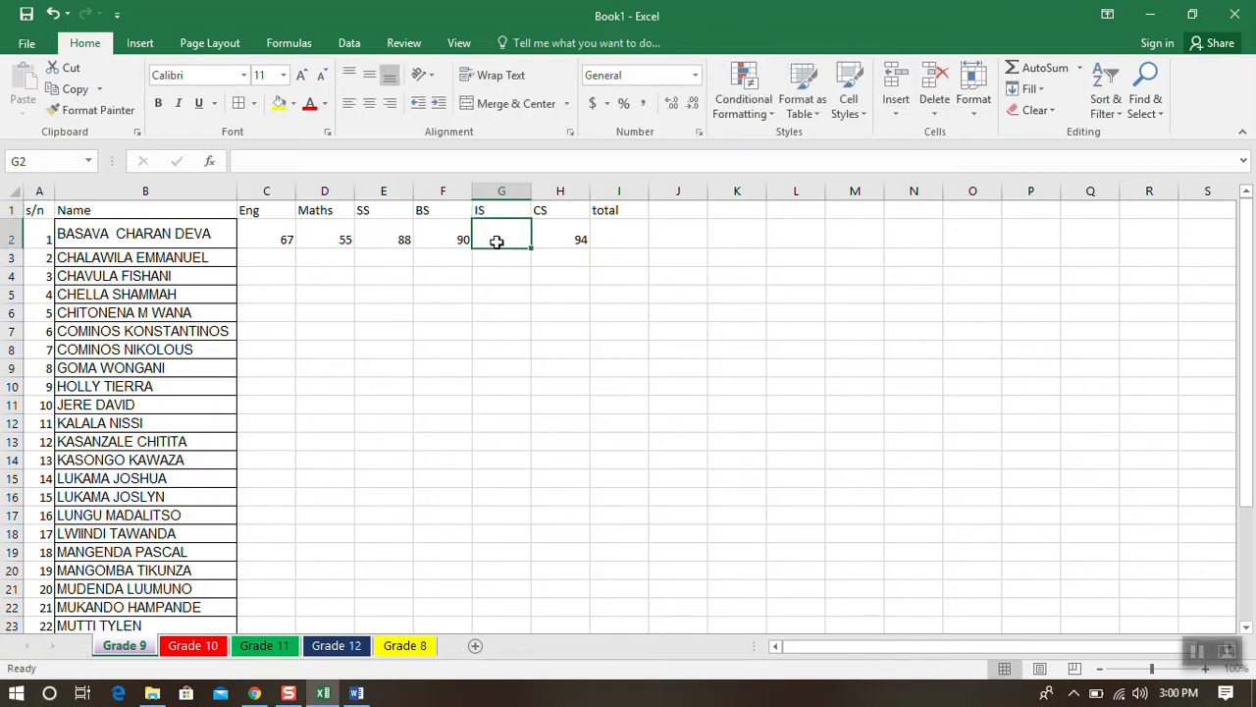
{"action": "type", "text": "70"}
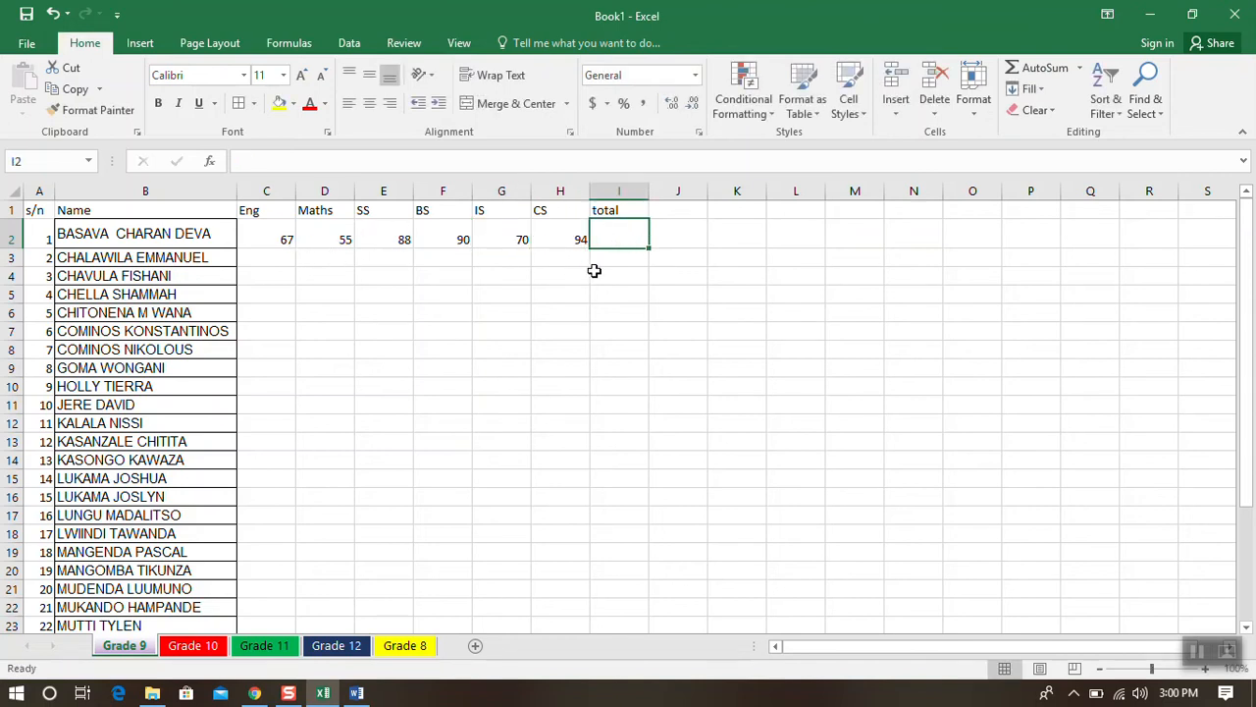
{"action": "mouse_move", "coordinate": [1108, 534]}
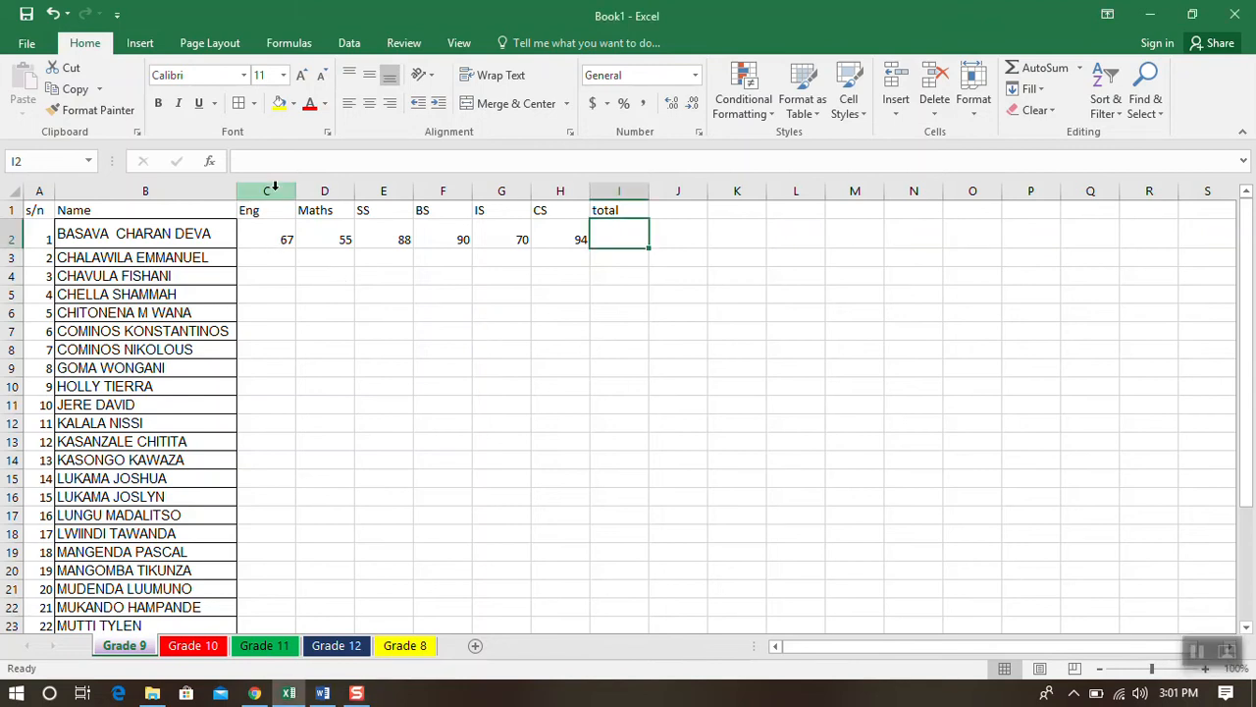
Step: Inspect the Eng and Maths marks in C2 and D2, then select the total cell I2
{"action": "left_click", "coordinate": [267, 240]}
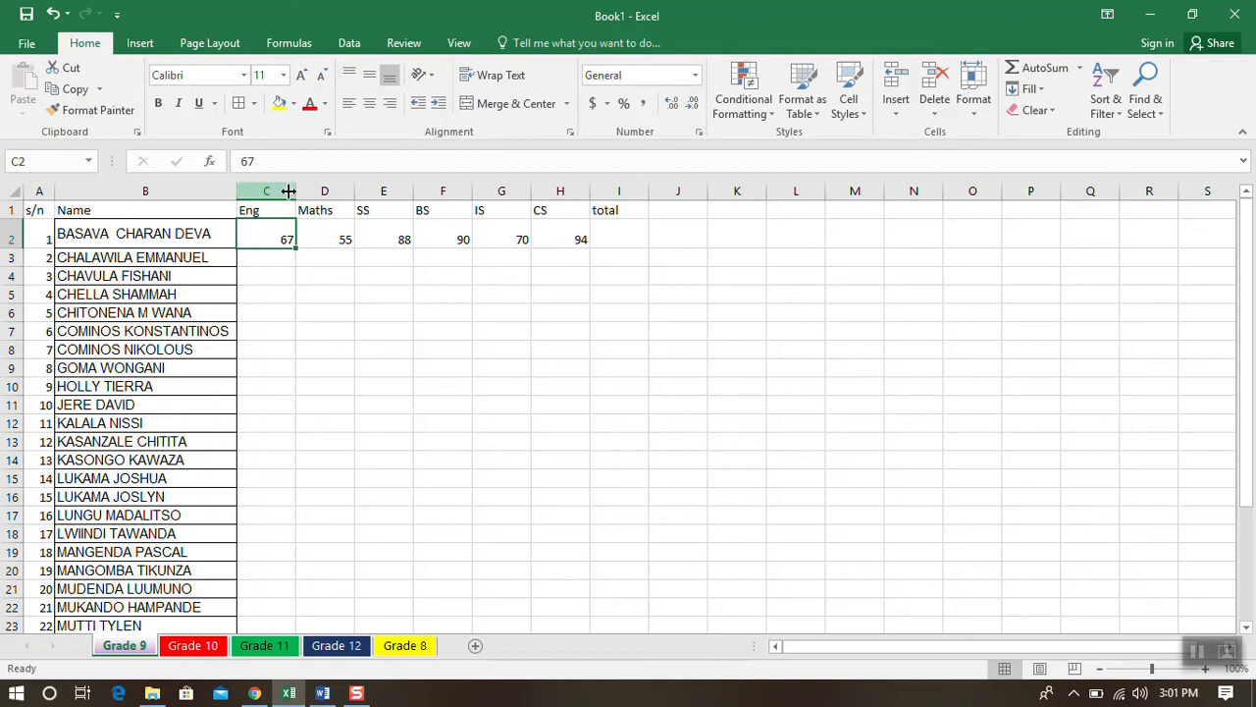
{"action": "mouse_move", "coordinate": [169, 233]}
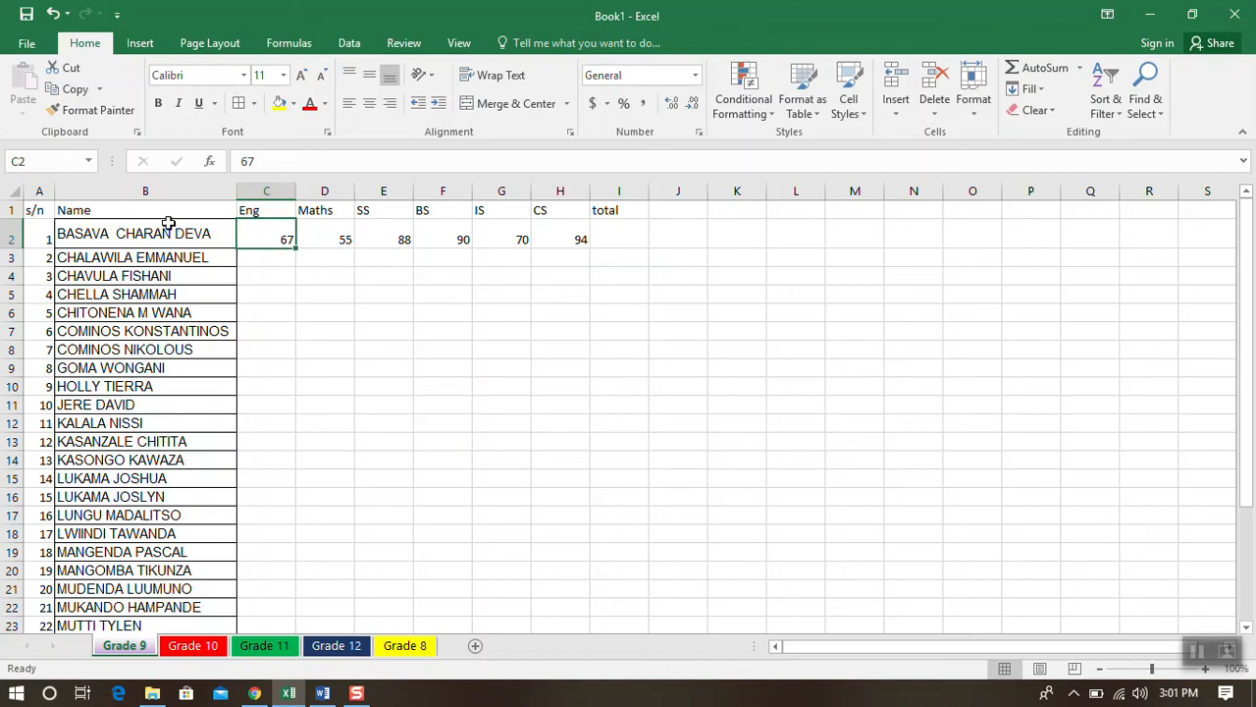
{"action": "mouse_move", "coordinate": [330, 241]}
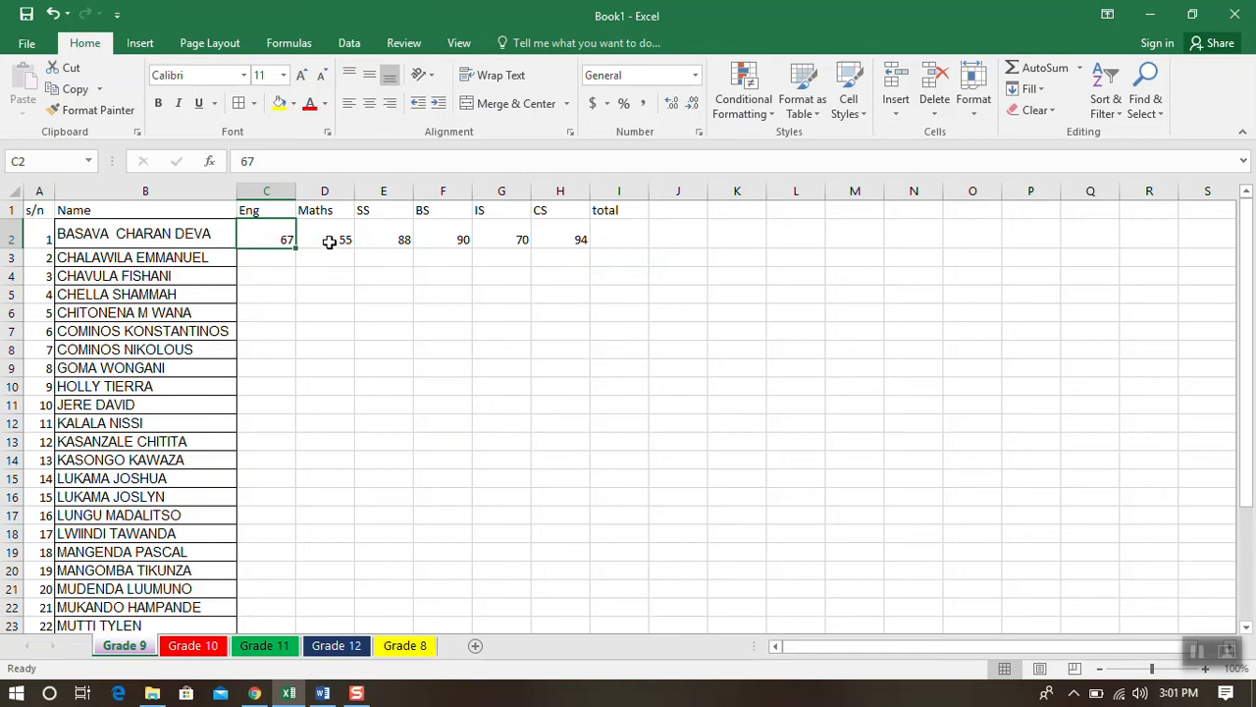
{"action": "left_click", "coordinate": [324, 239]}
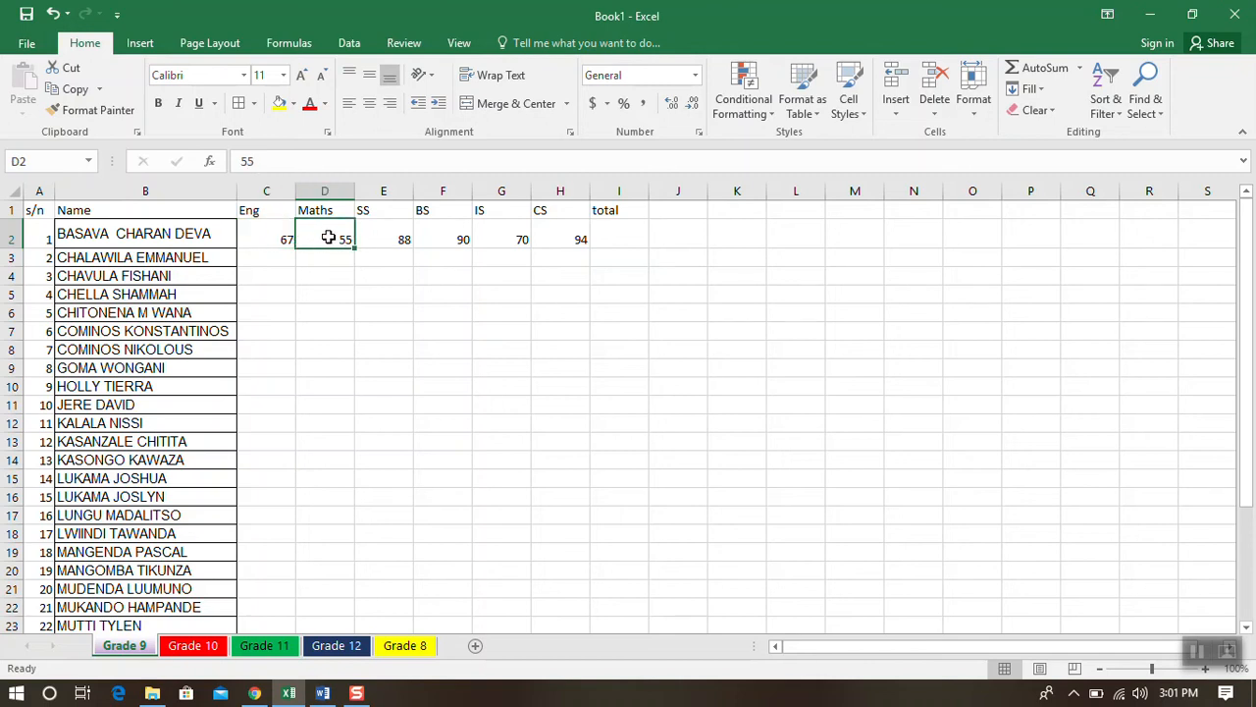
{"action": "mouse_move", "coordinate": [621, 237]}
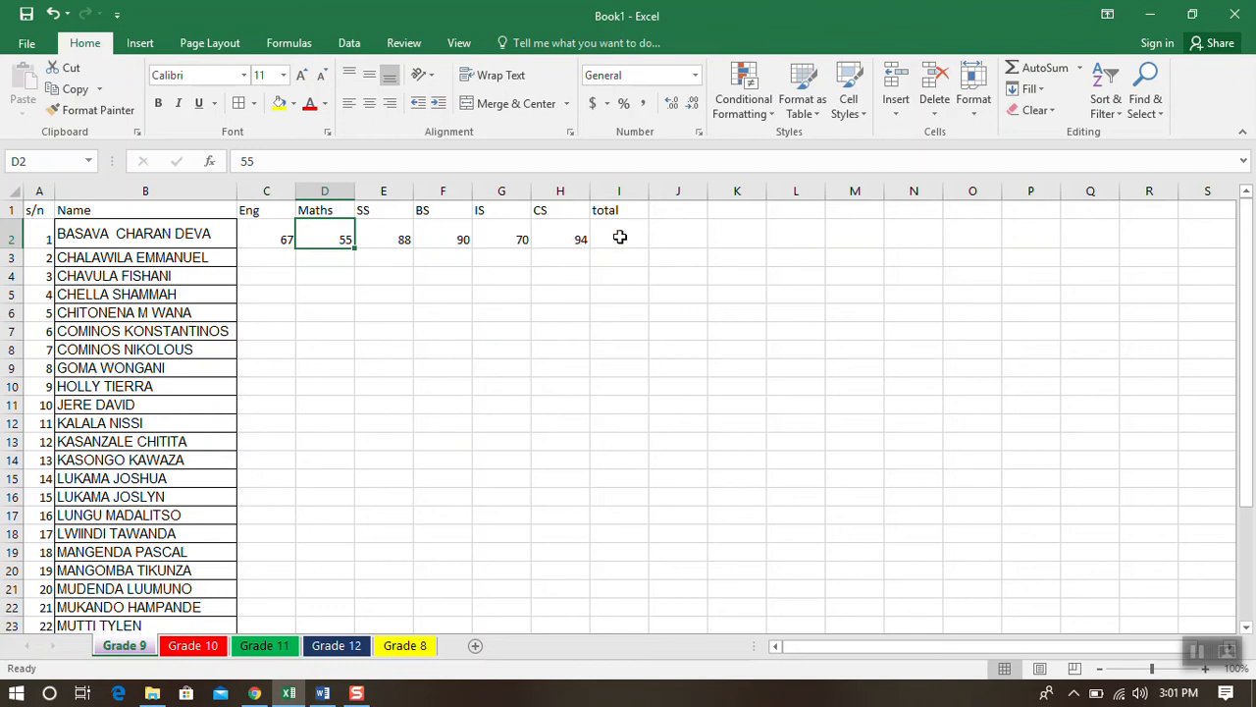
{"action": "left_click", "coordinate": [621, 240]}
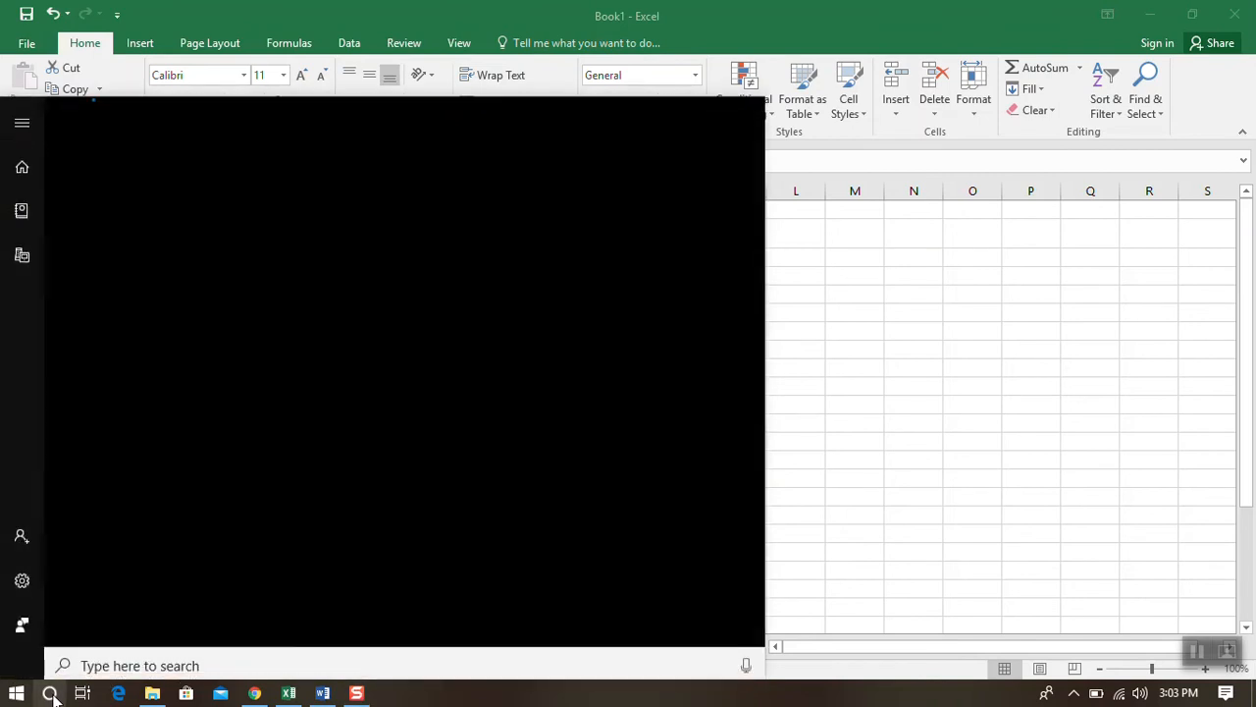
Step: Search Windows Start to launch the On-Screen Keyboard over the marks sheet
{"action": "type", "text": "oneDrive"}
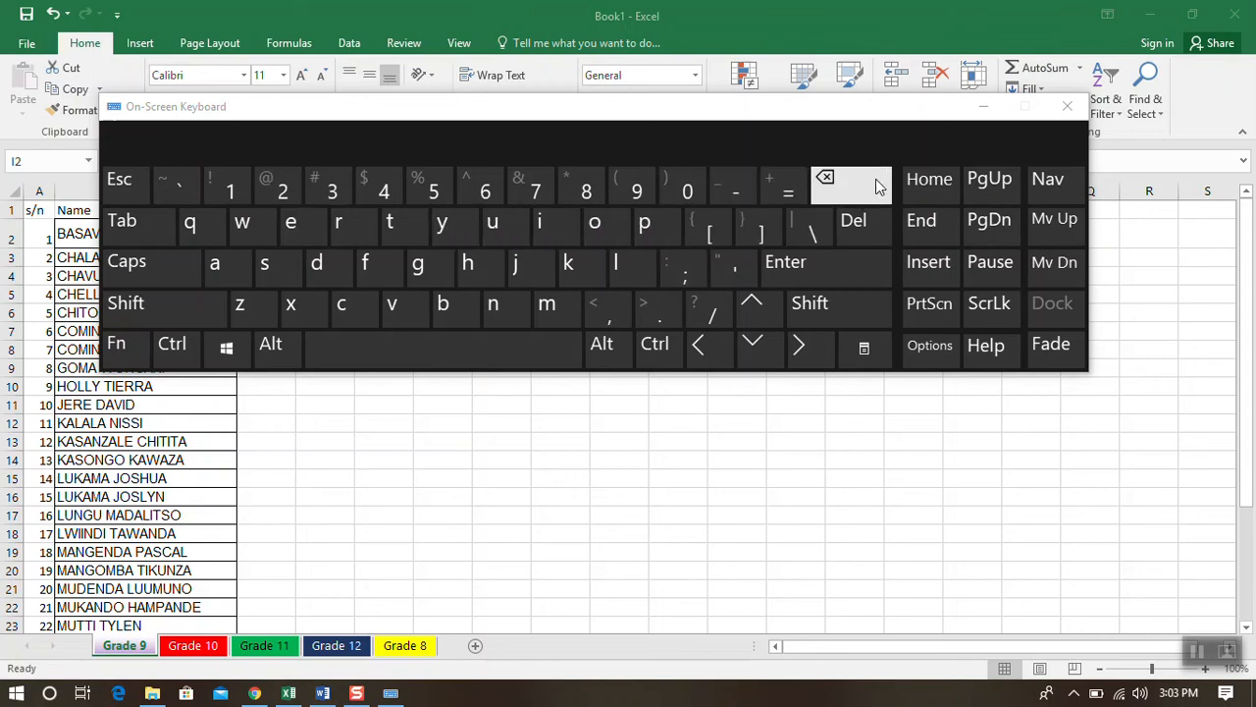
Step: Enable the numeric key pad in On-Screen Keyboard options and close the keyboard
{"action": "left_click", "coordinate": [929, 346]}
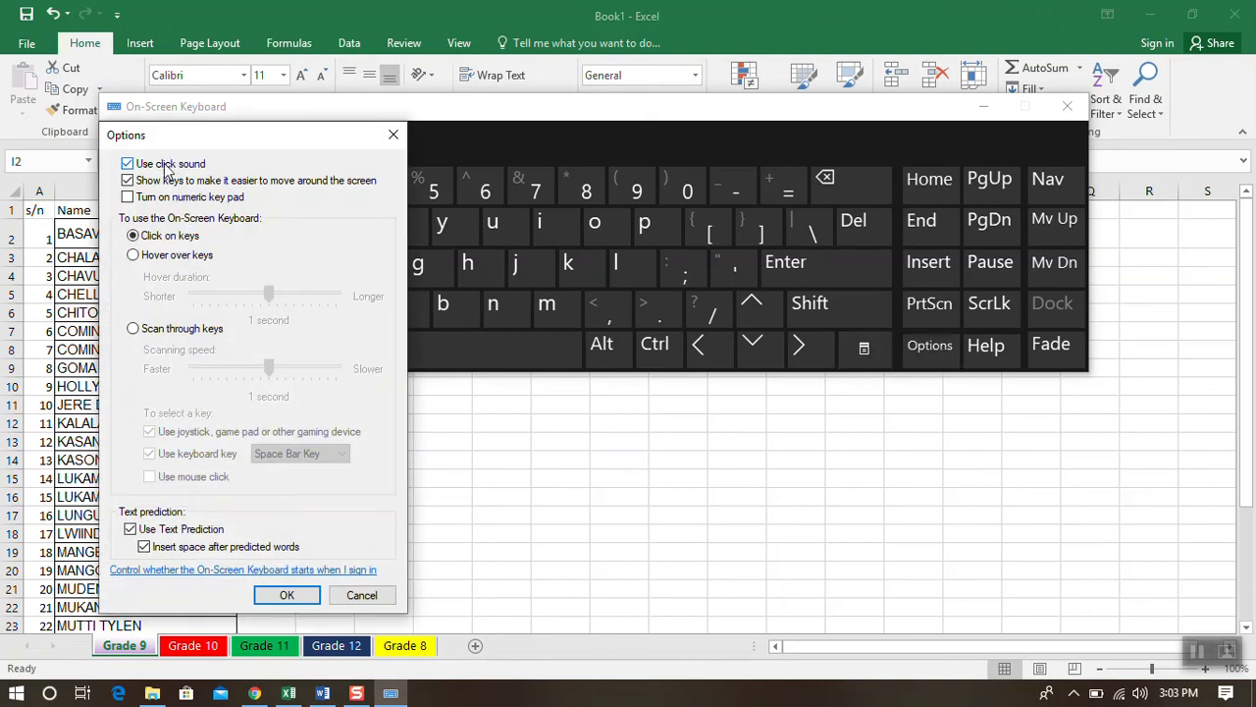
{"action": "left_click", "coordinate": [125, 196]}
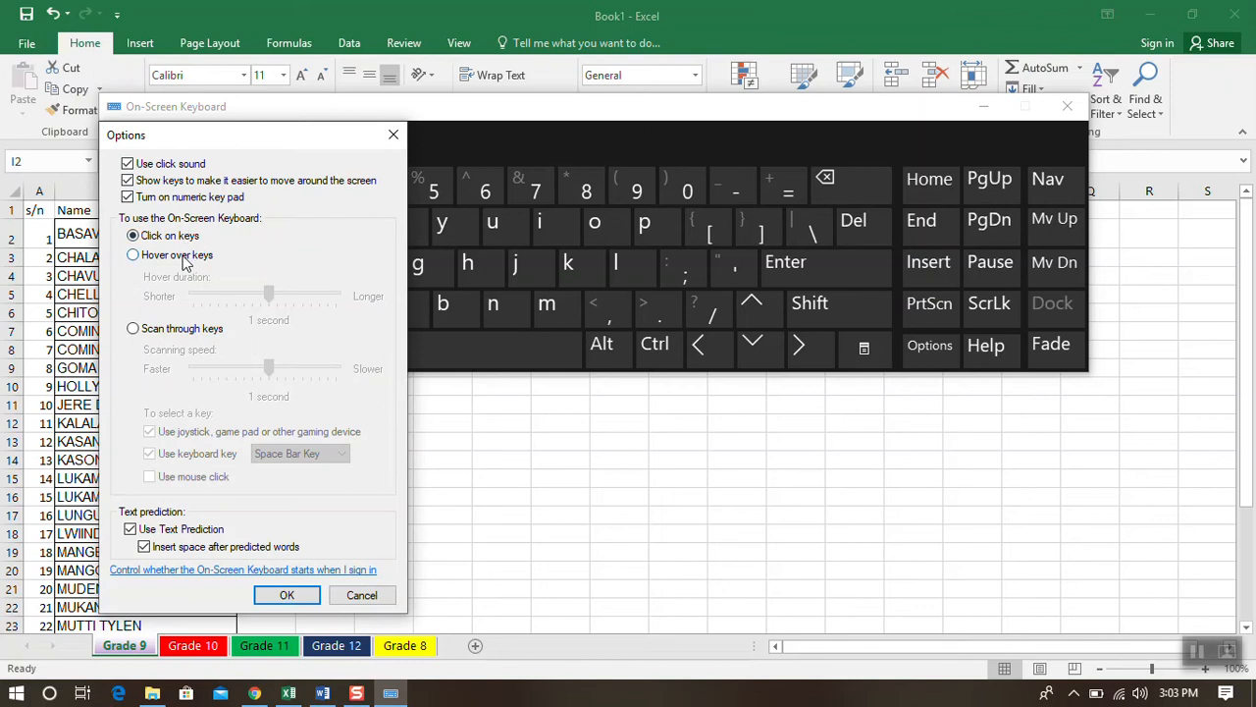
{"action": "left_click", "coordinate": [286, 595]}
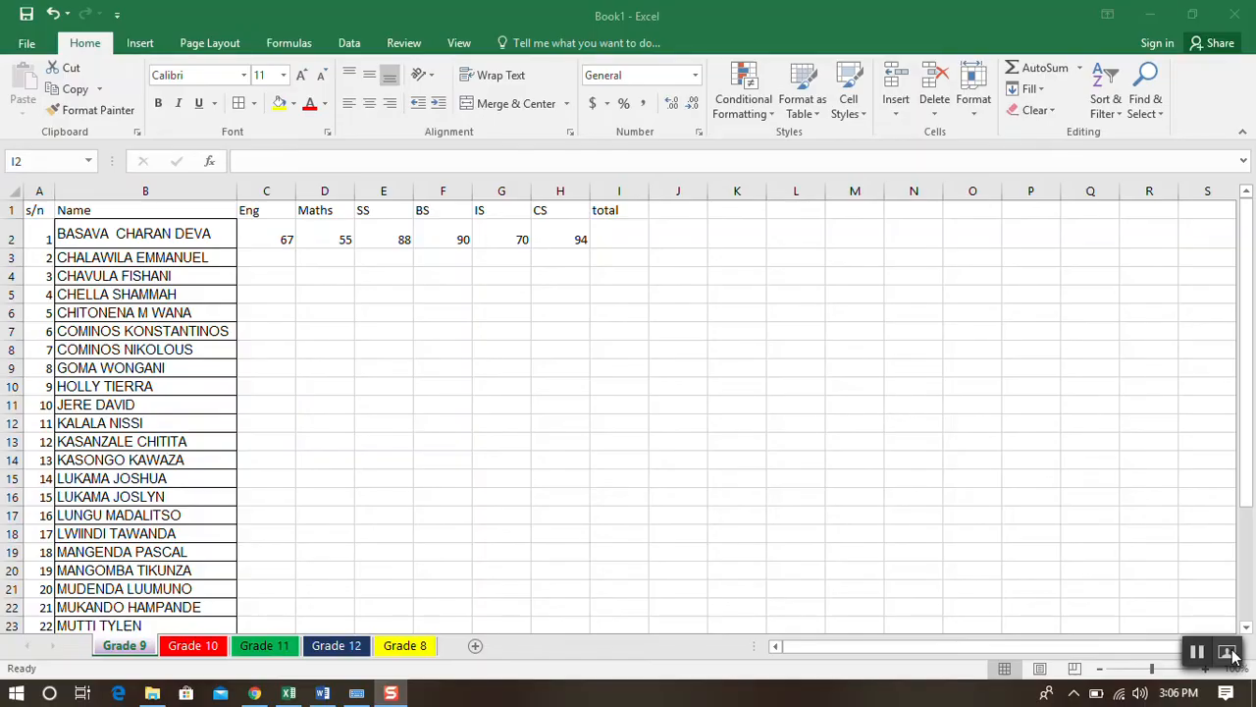
Step: Build =C2+D2+E2+F2+G2+H2 in I2 so the first student's total shows 370
{"action": "left_click", "coordinate": [618, 233]}
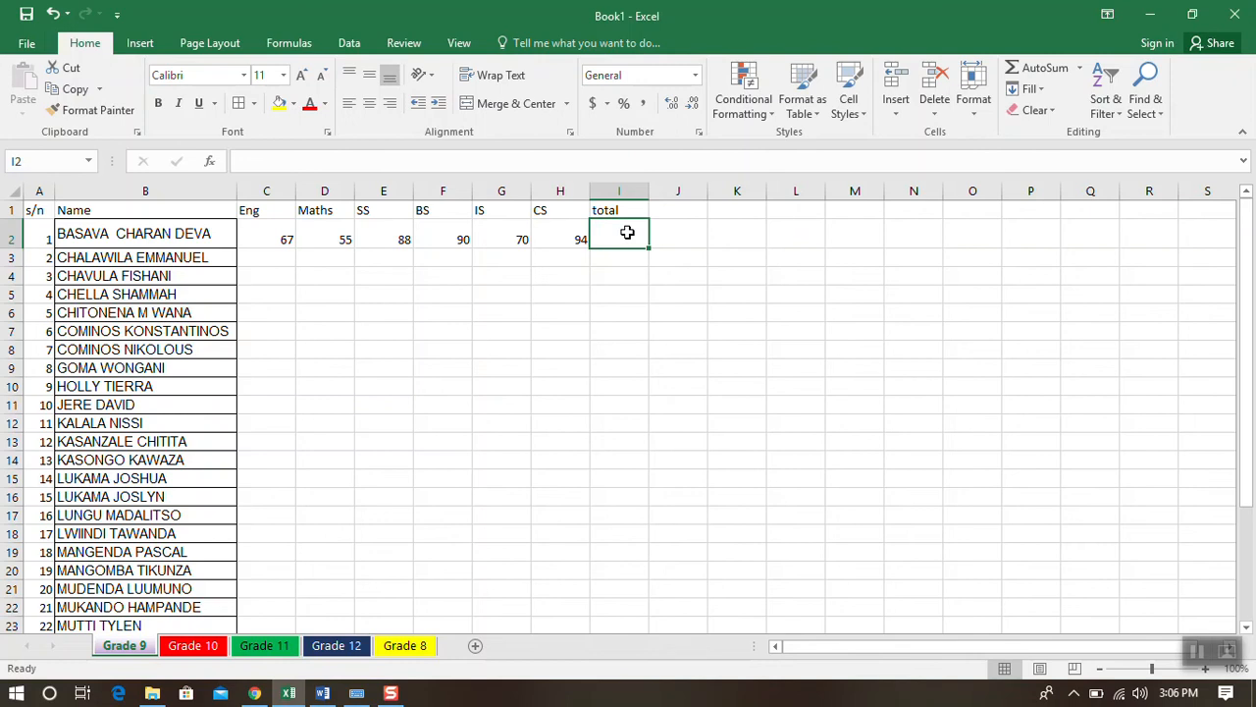
{"action": "type", "text": "="}
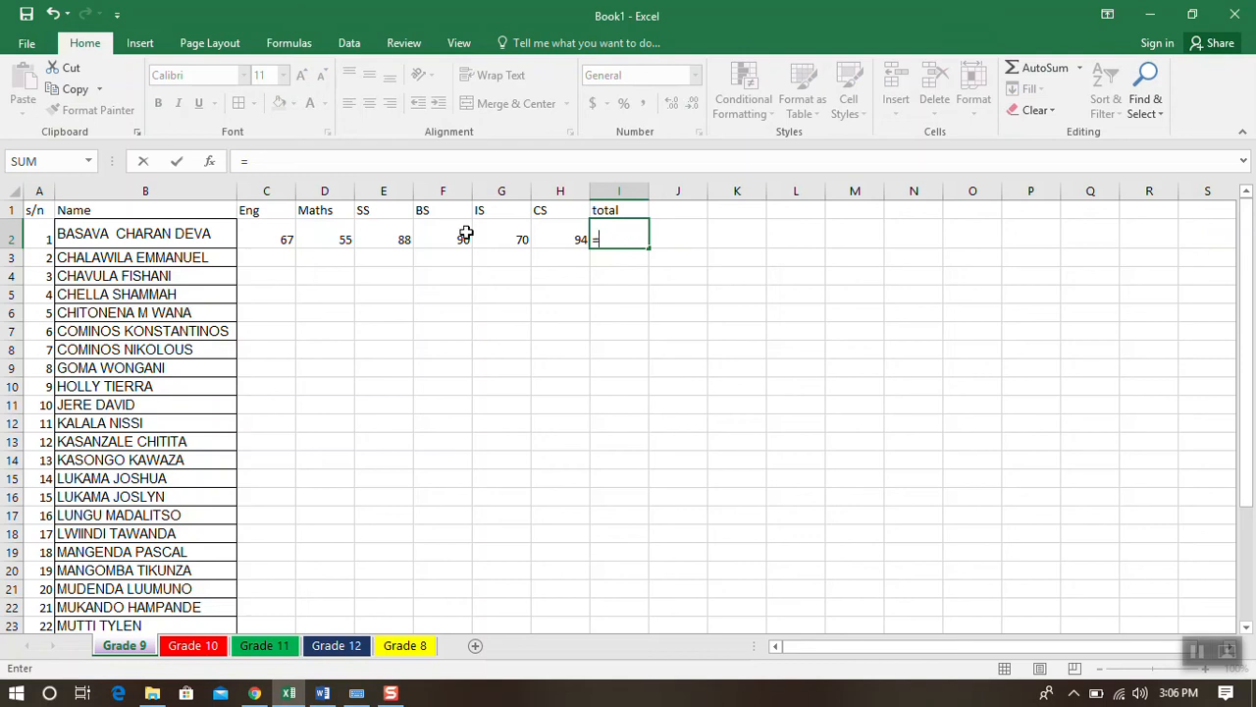
{"action": "left_click", "coordinate": [267, 239]}
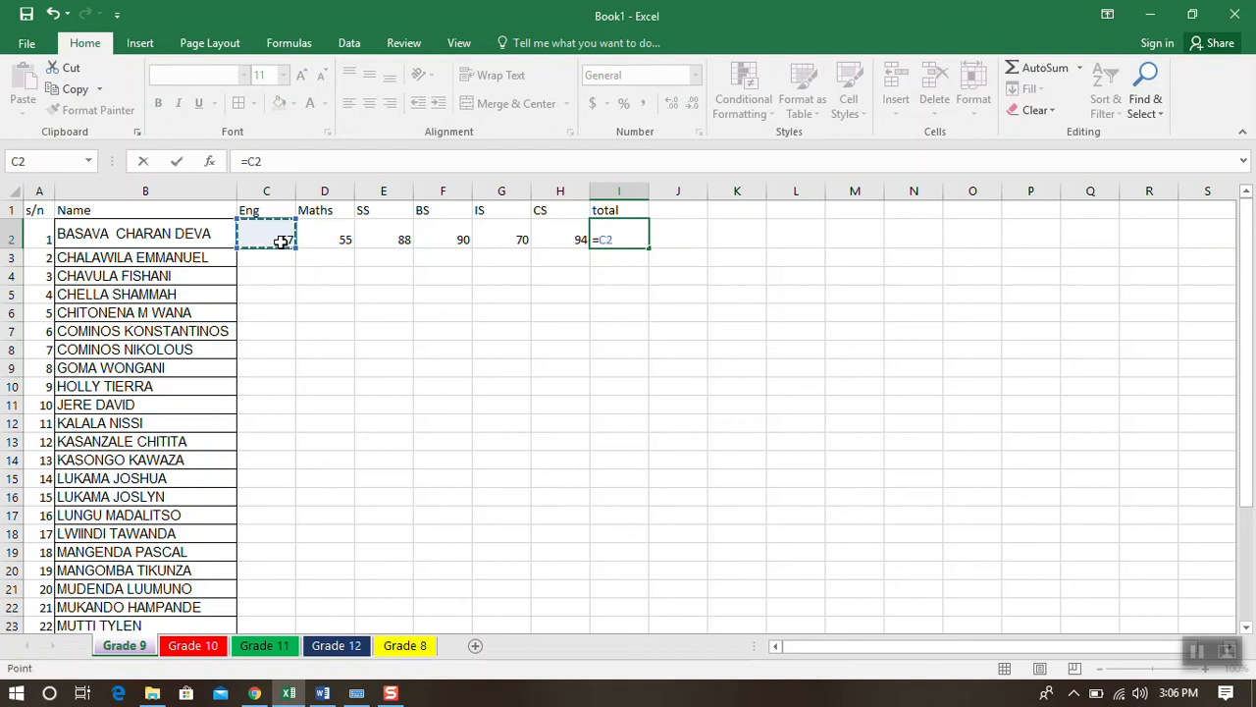
{"action": "left_click", "coordinate": [324, 240]}
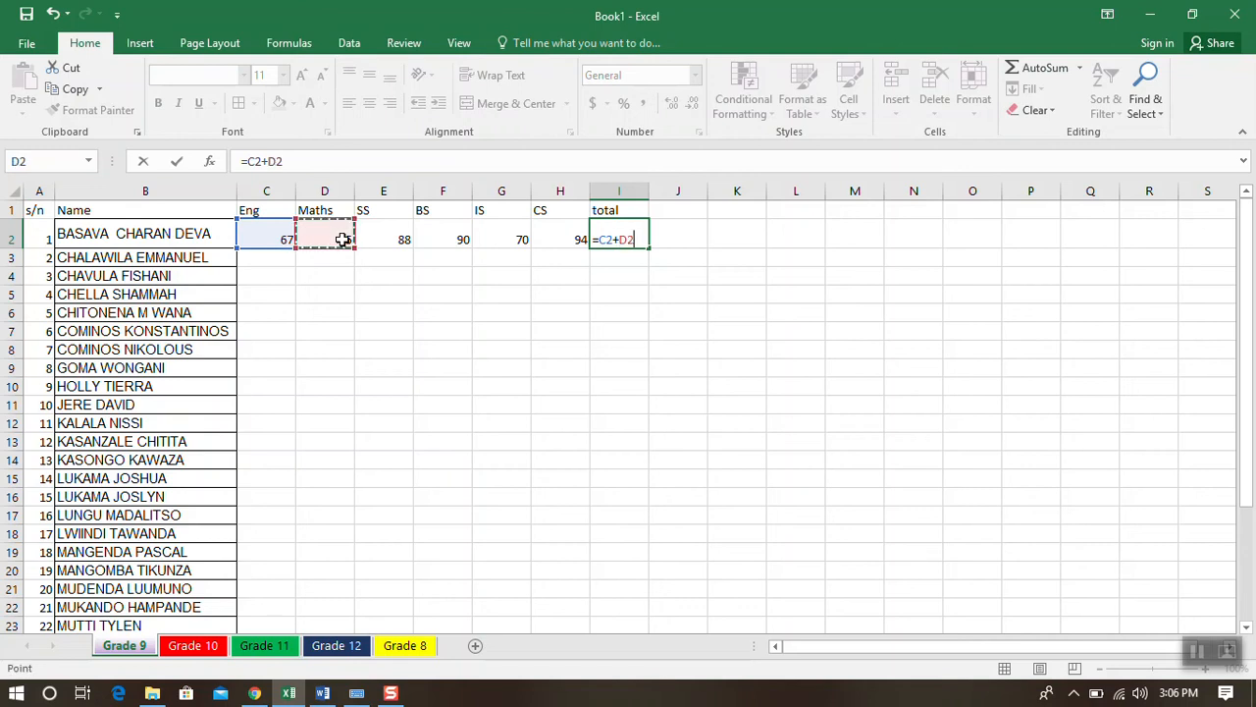
{"action": "left_click", "coordinate": [383, 240]}
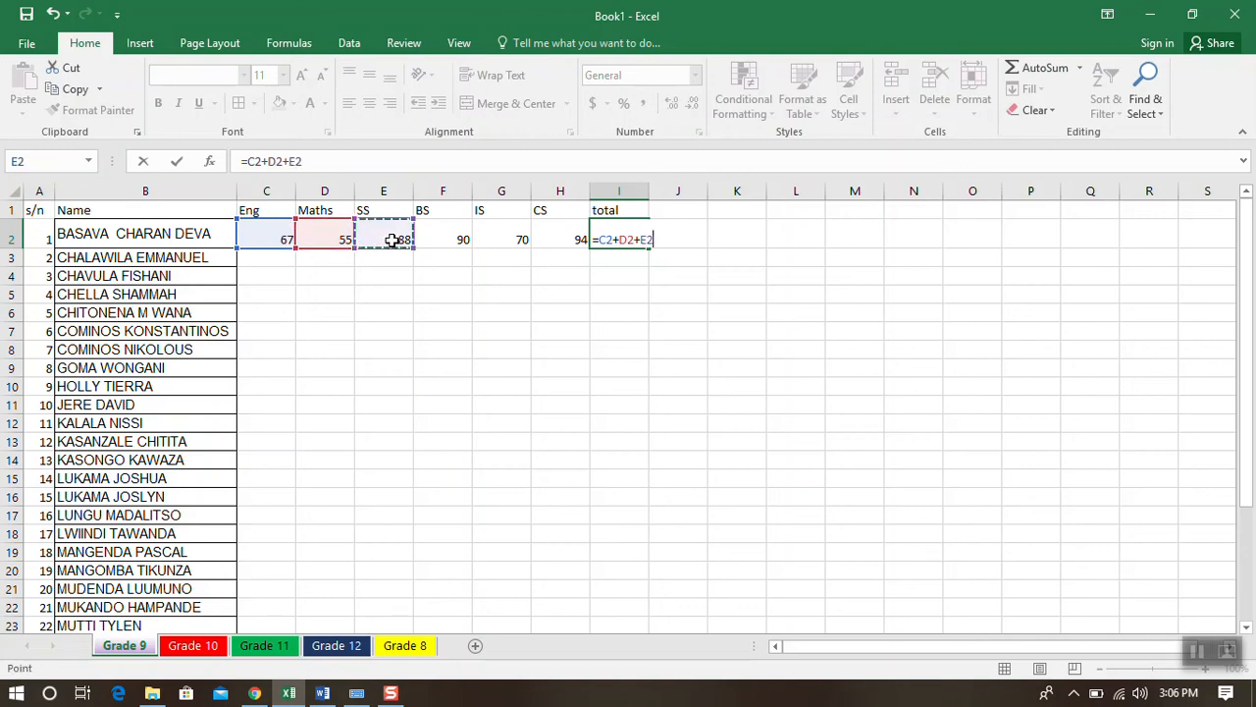
{"action": "left_click", "coordinate": [444, 239]}
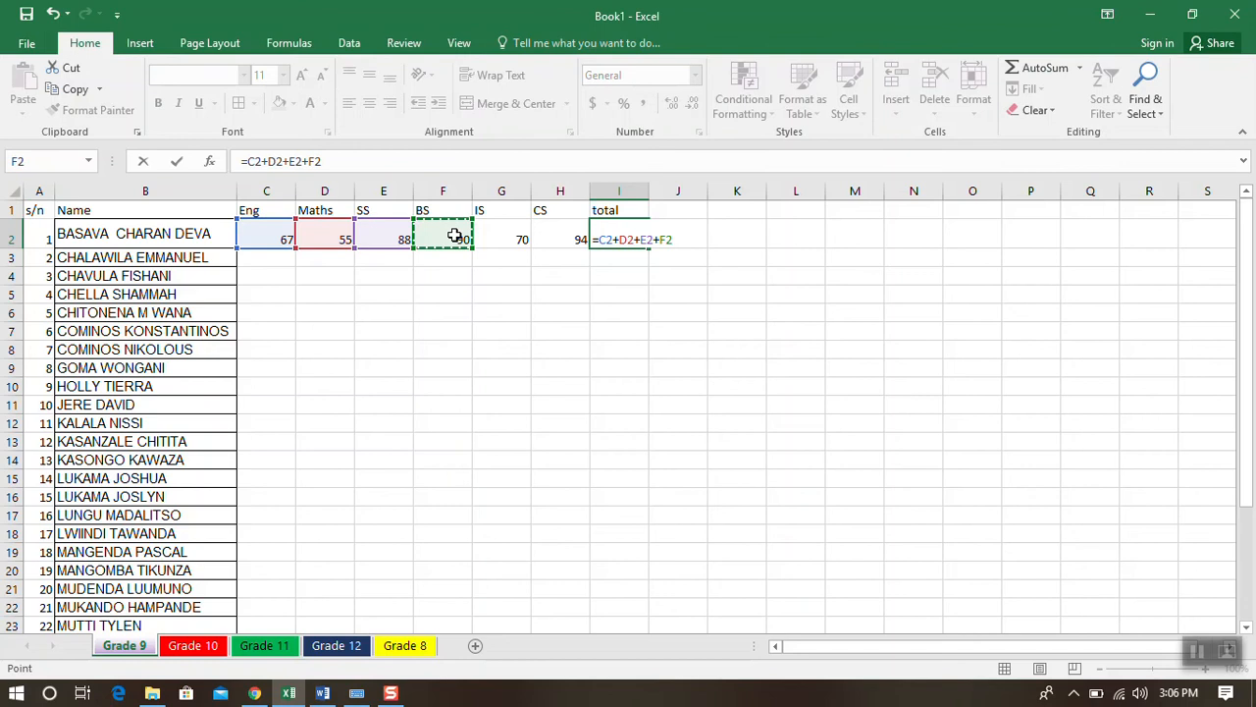
{"action": "left_click", "coordinate": [503, 240]}
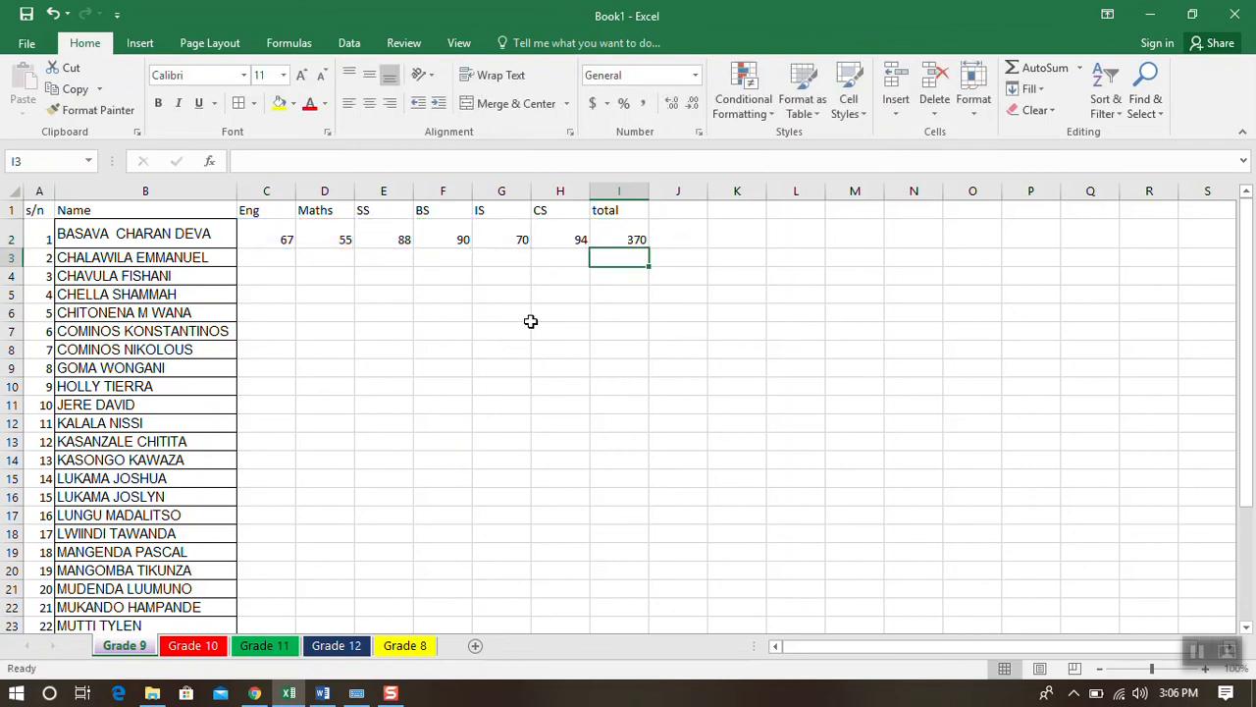
{"action": "left_click", "coordinate": [621, 240]}
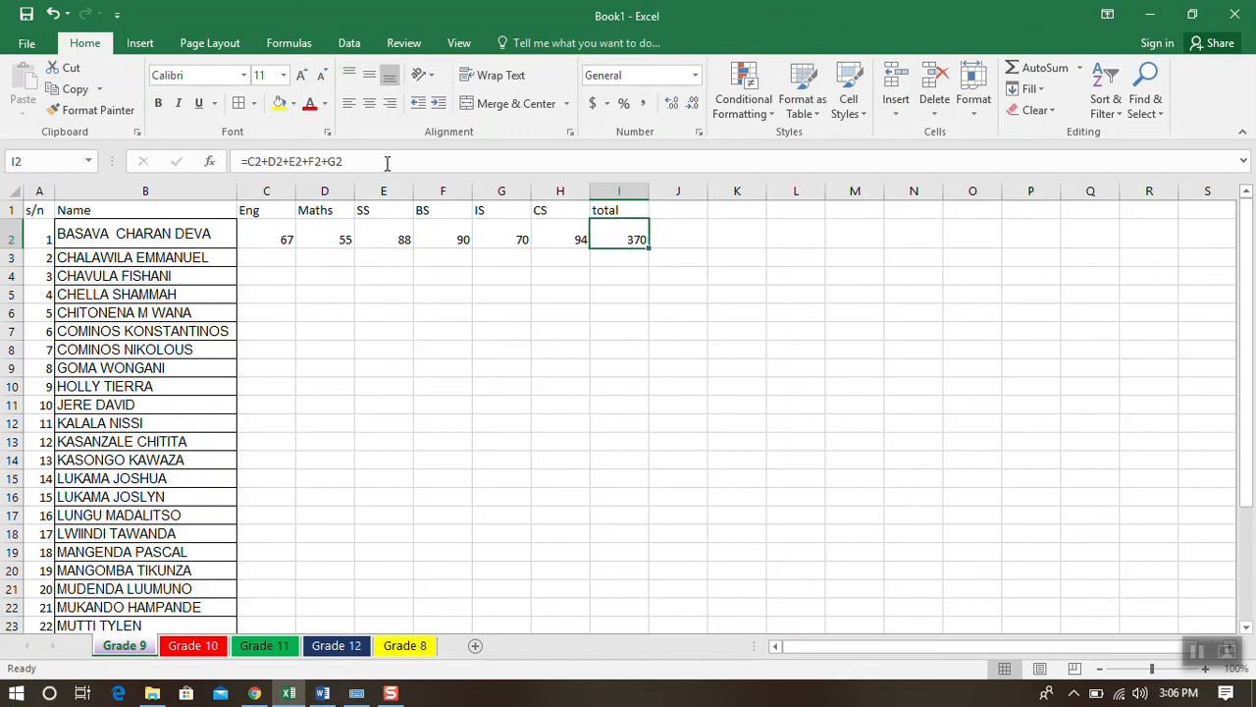
{"action": "mouse_move", "coordinate": [330, 161]}
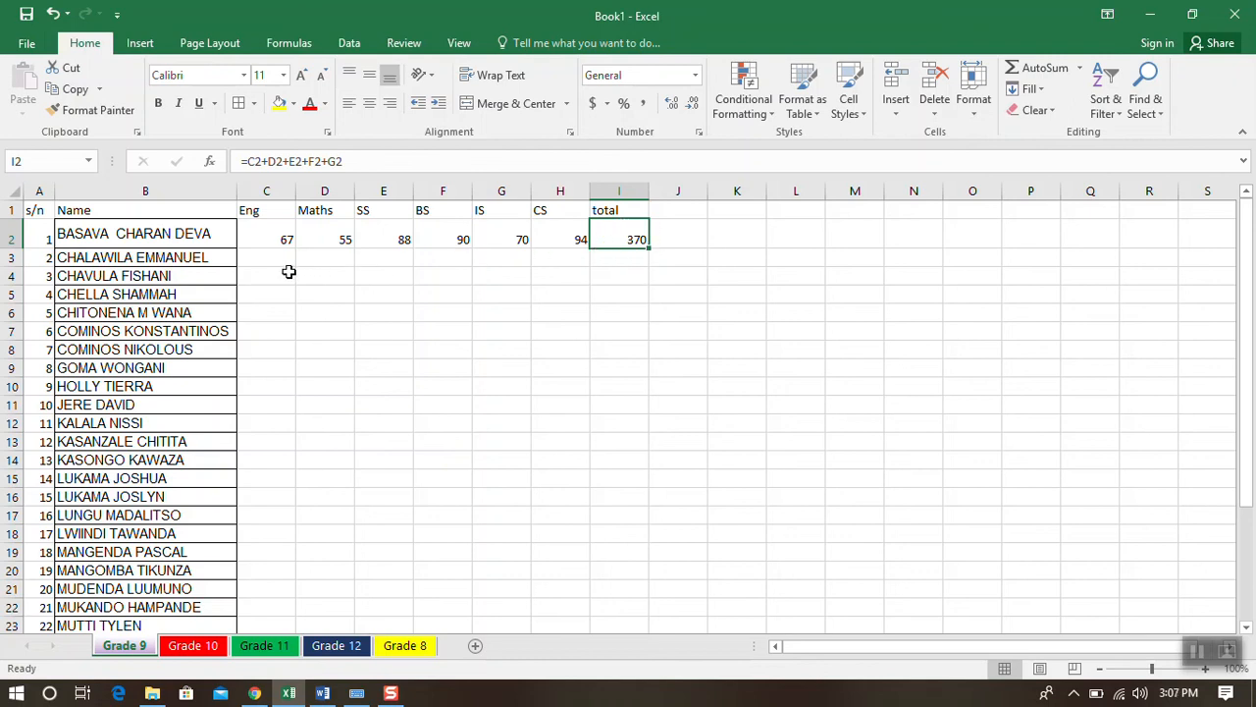
{"action": "mouse_move", "coordinate": [516, 297]}
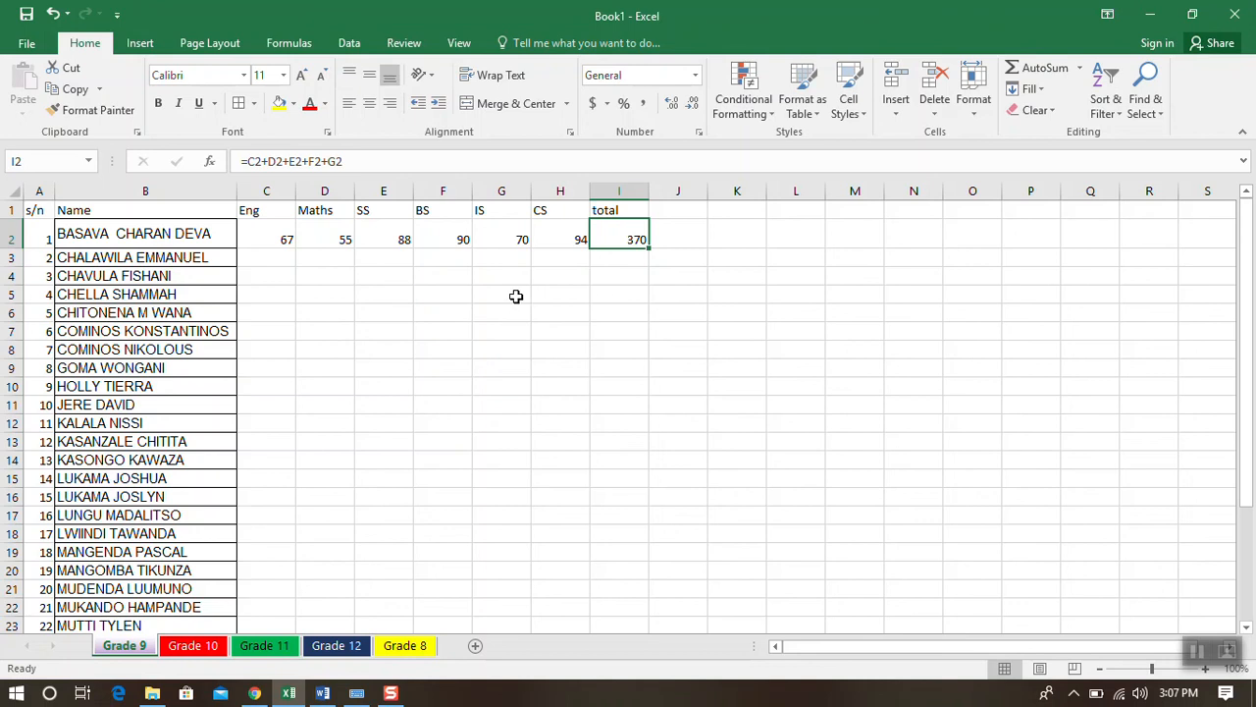
{"action": "mouse_move", "coordinate": [610, 316]}
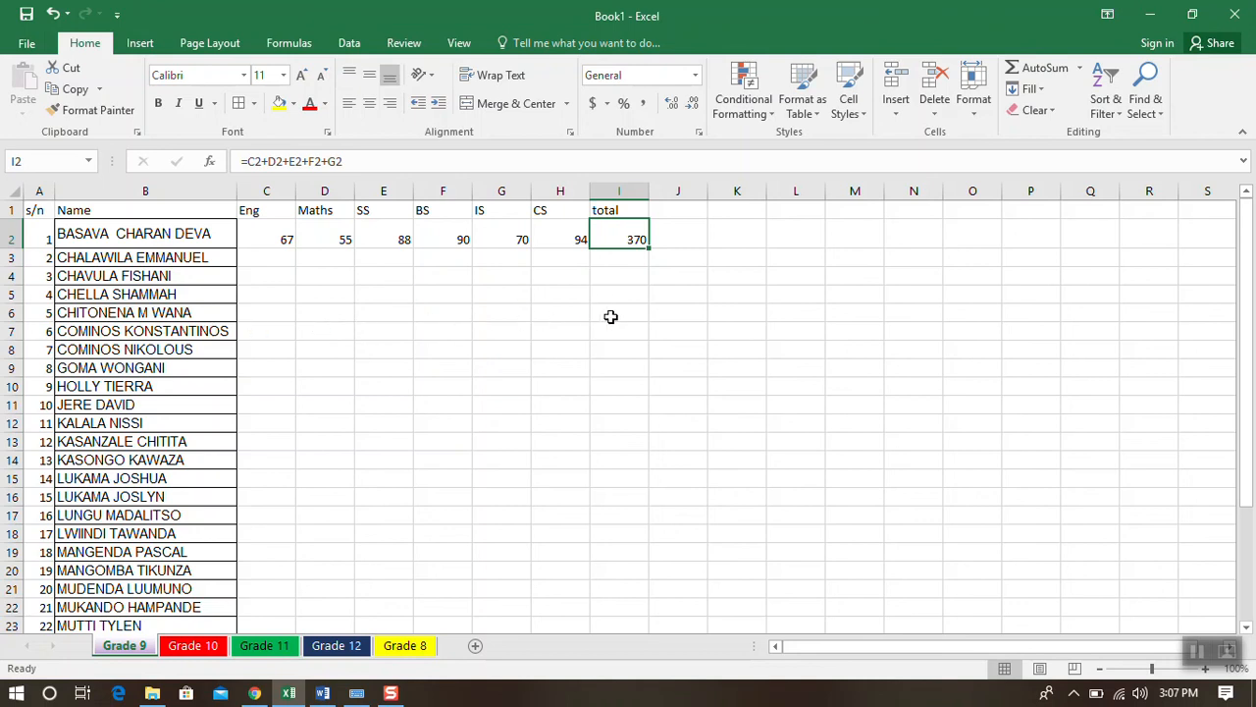
{"action": "mouse_move", "coordinate": [541, 224]}
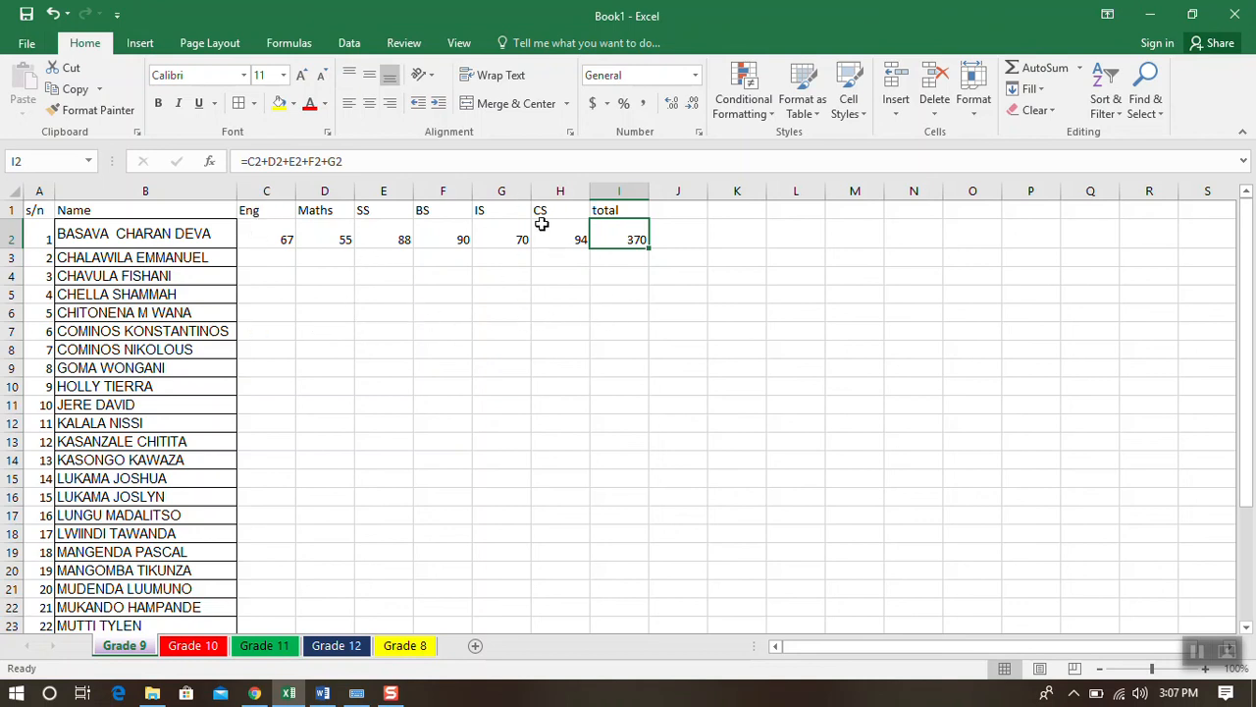
{"action": "mouse_move", "coordinate": [633, 322]}
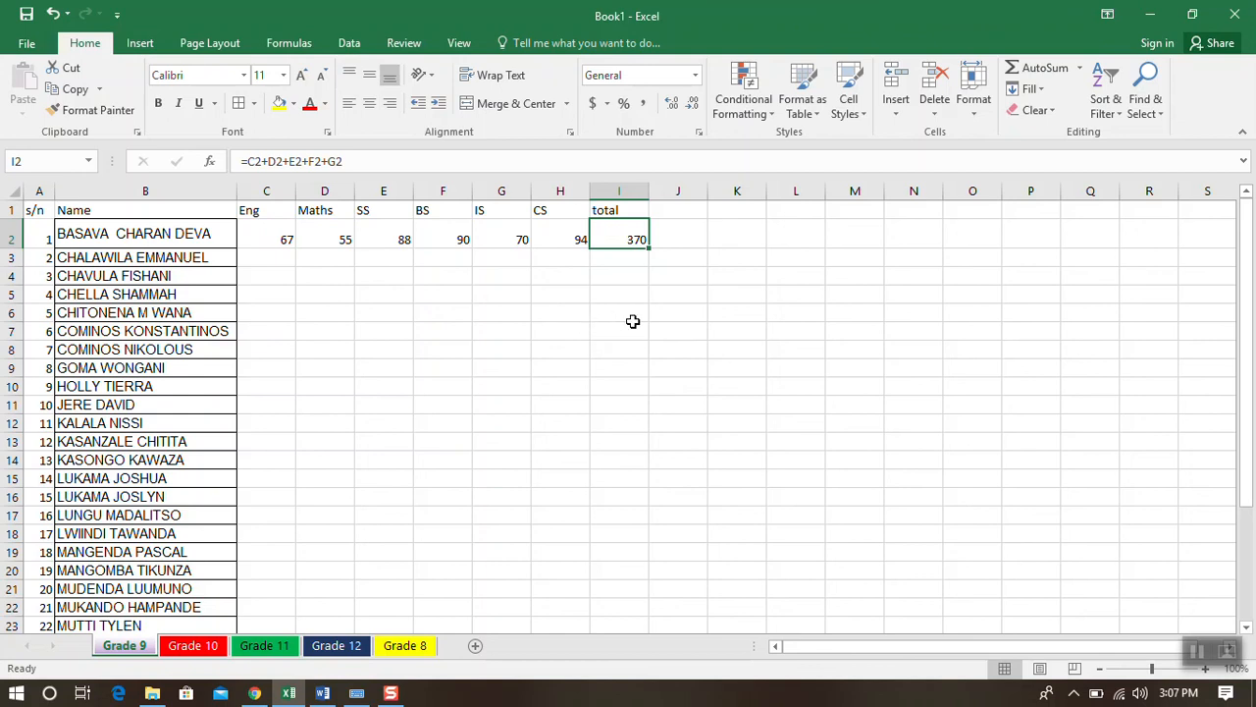
{"action": "mouse_move", "coordinate": [644, 298]}
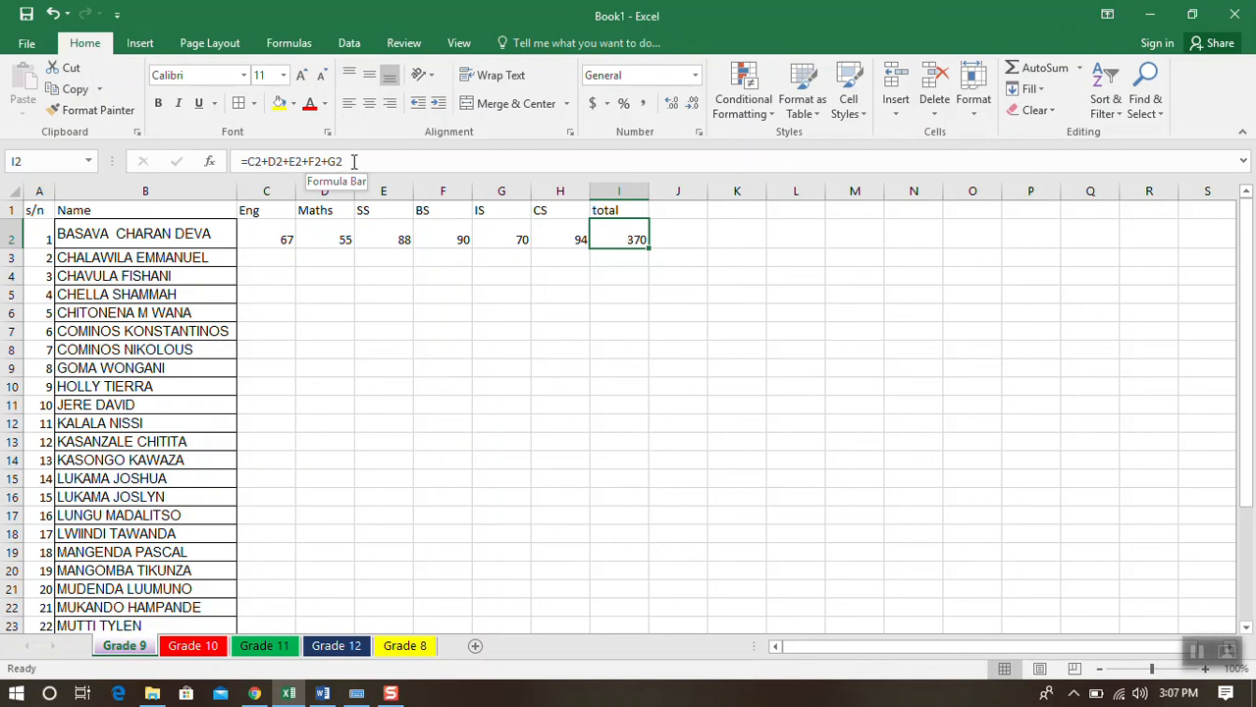
{"action": "mouse_move", "coordinate": [373, 161]}
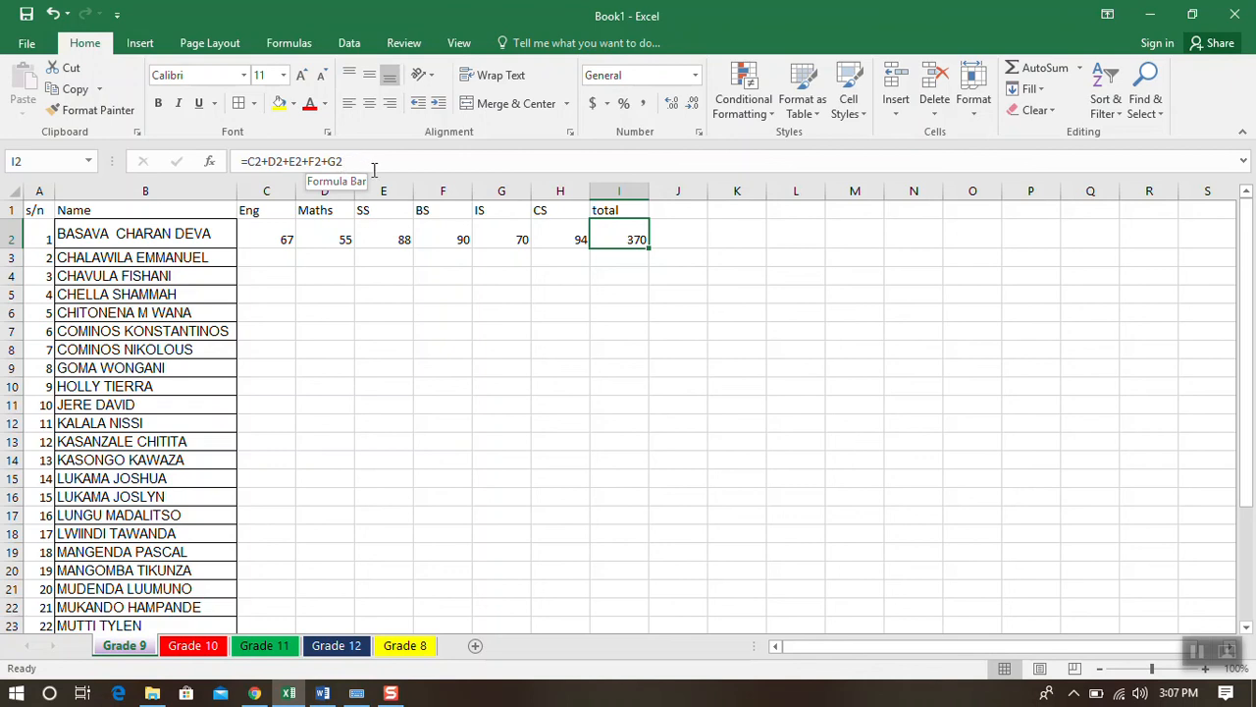